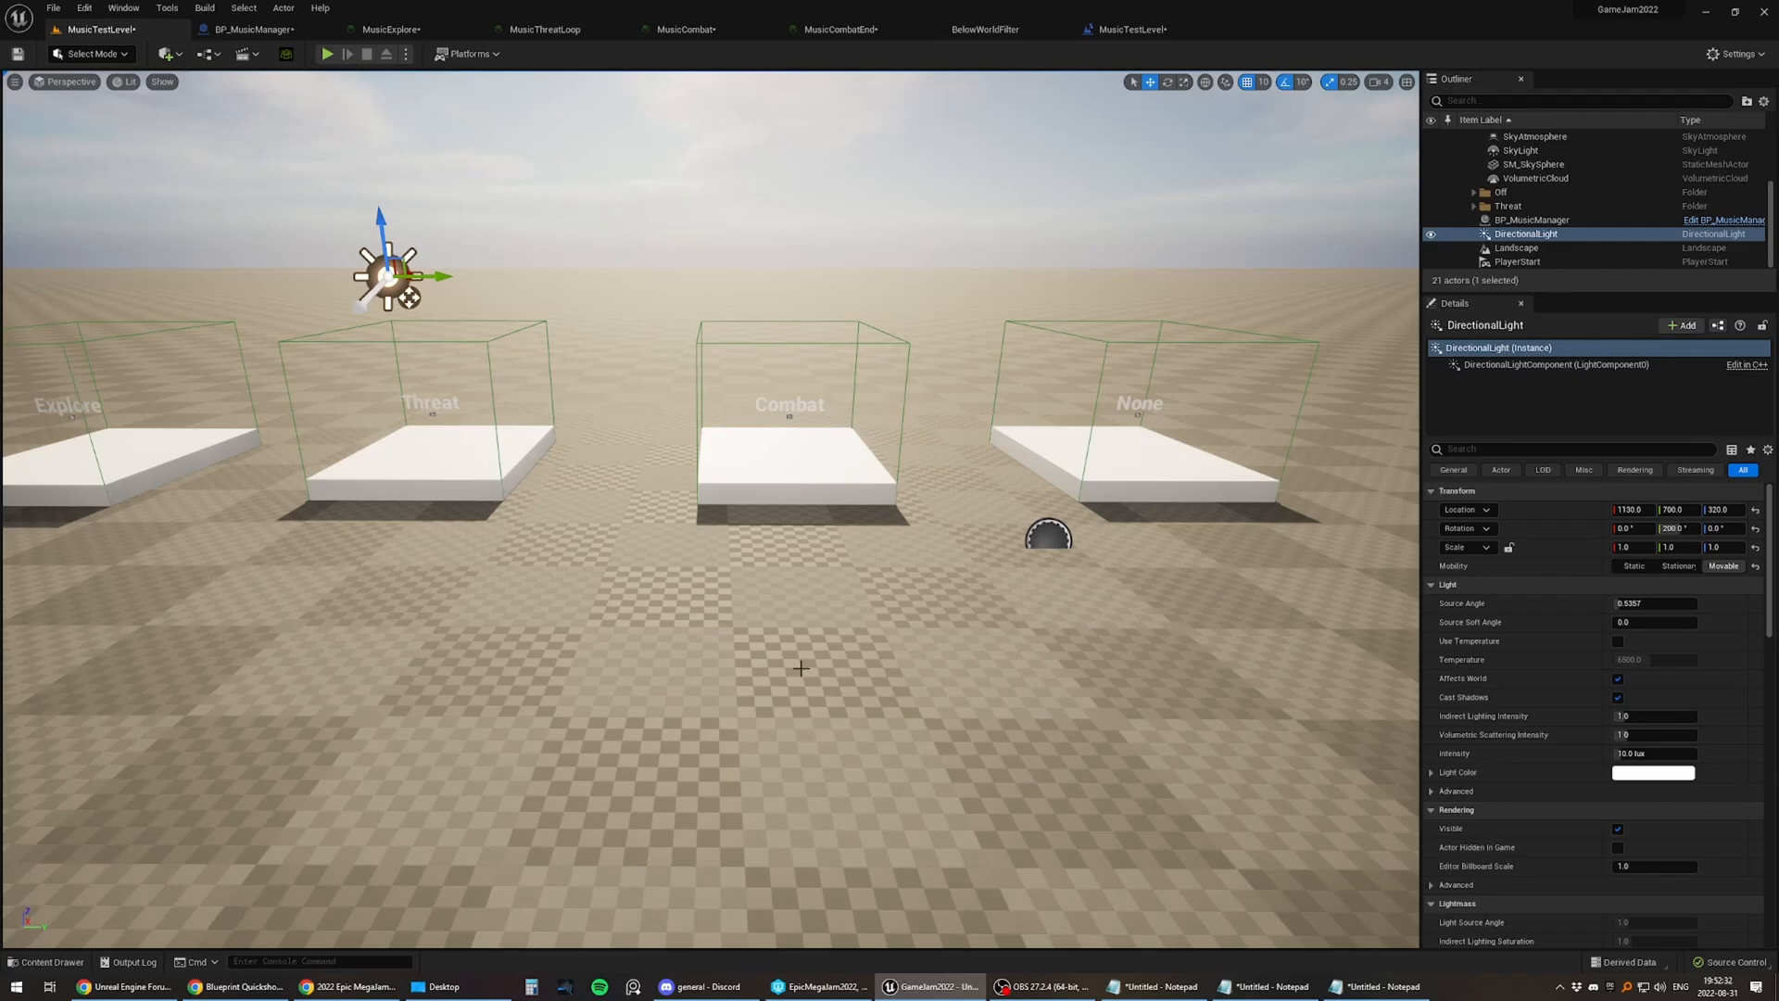
pyautogui.moveTo(791, 603)
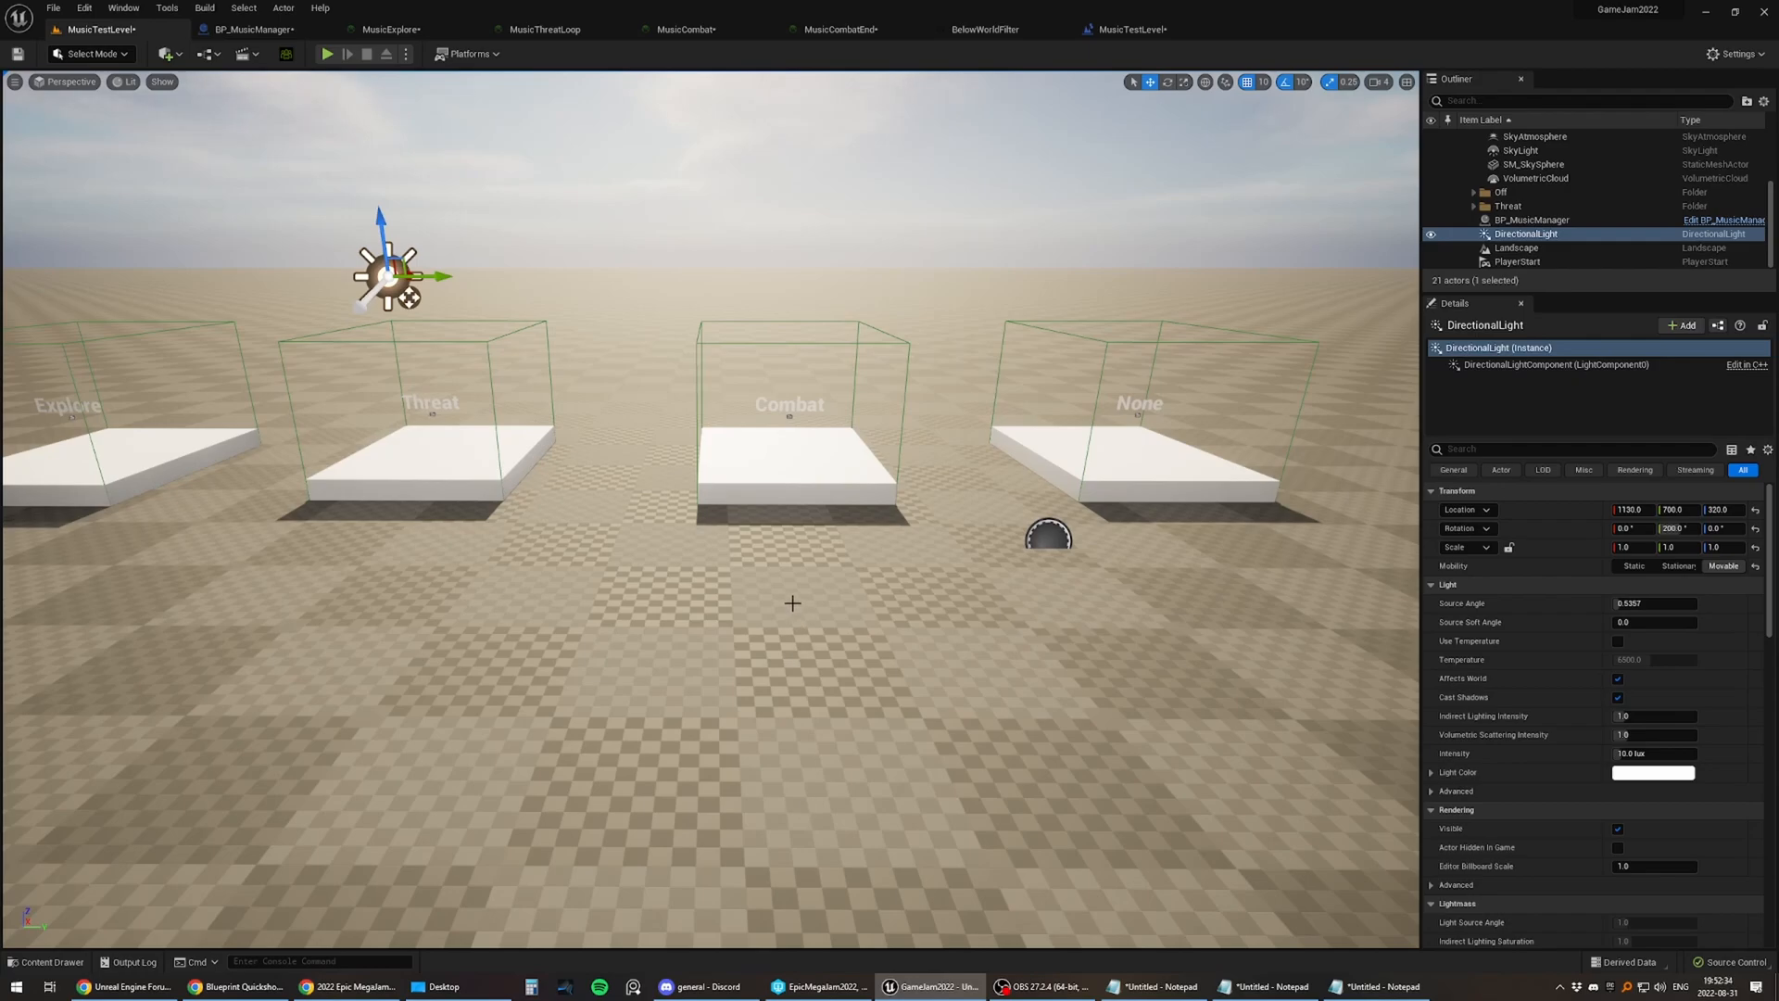
pyautogui.moveTo(776, 579)
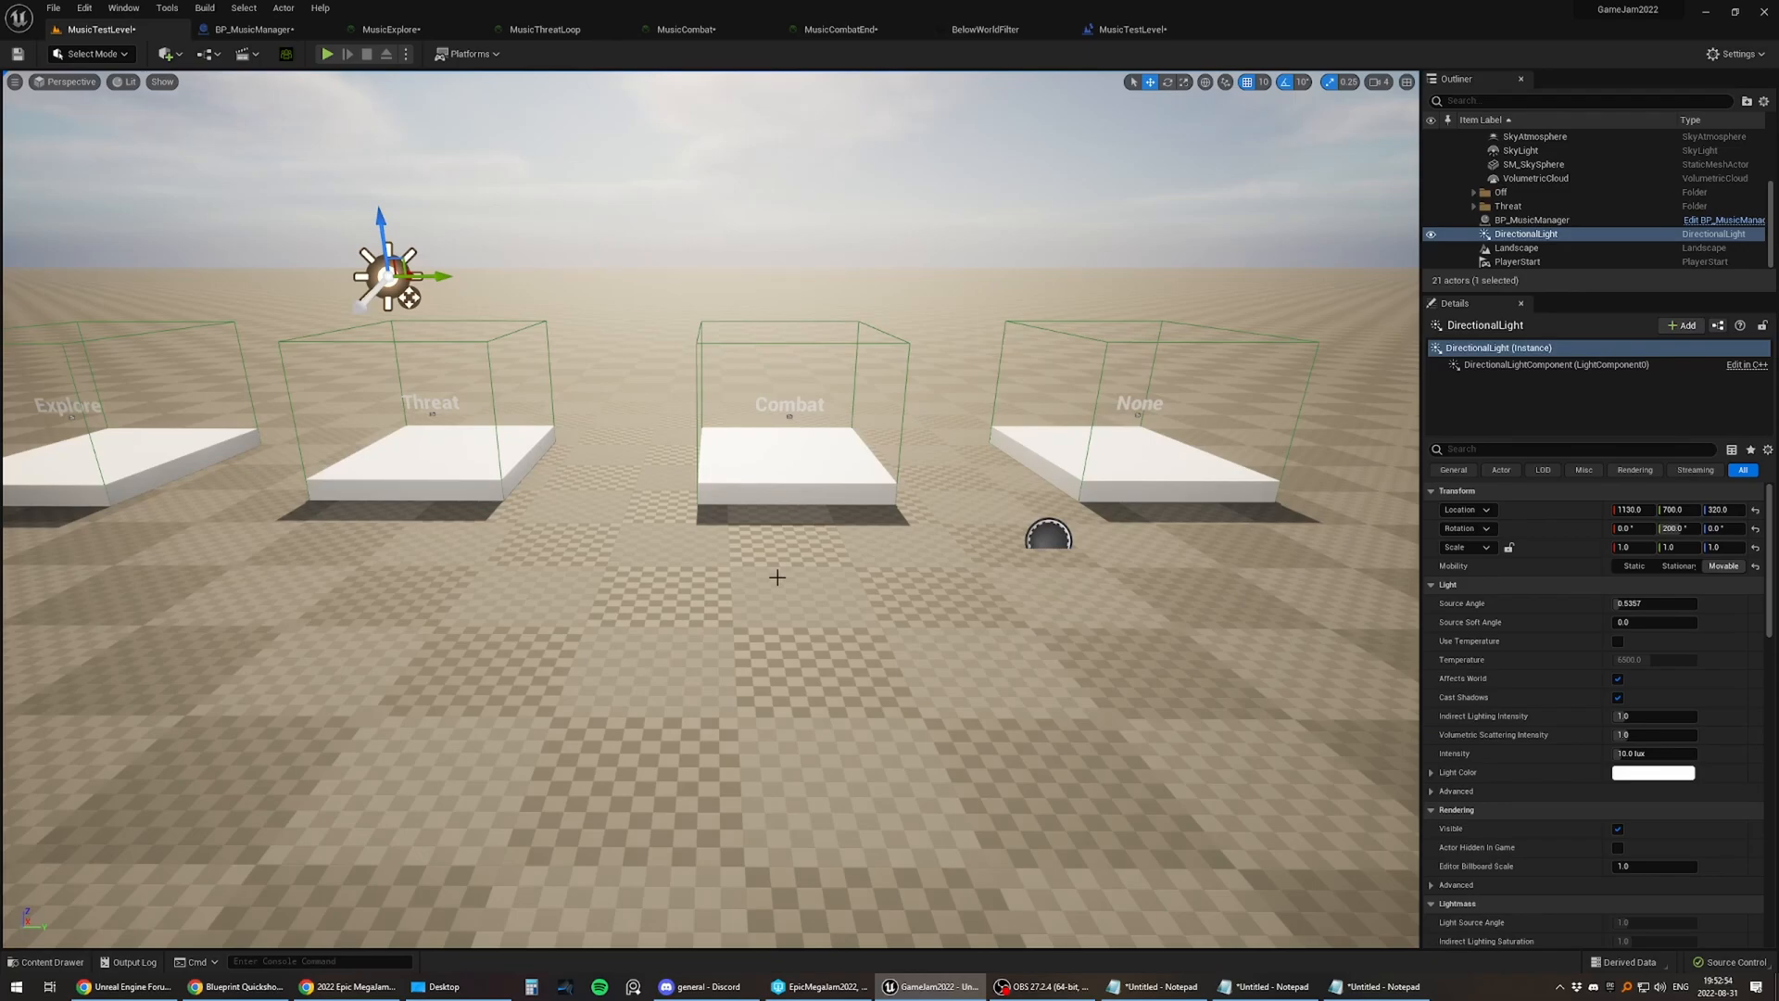
pyautogui.moveTo(791, 587)
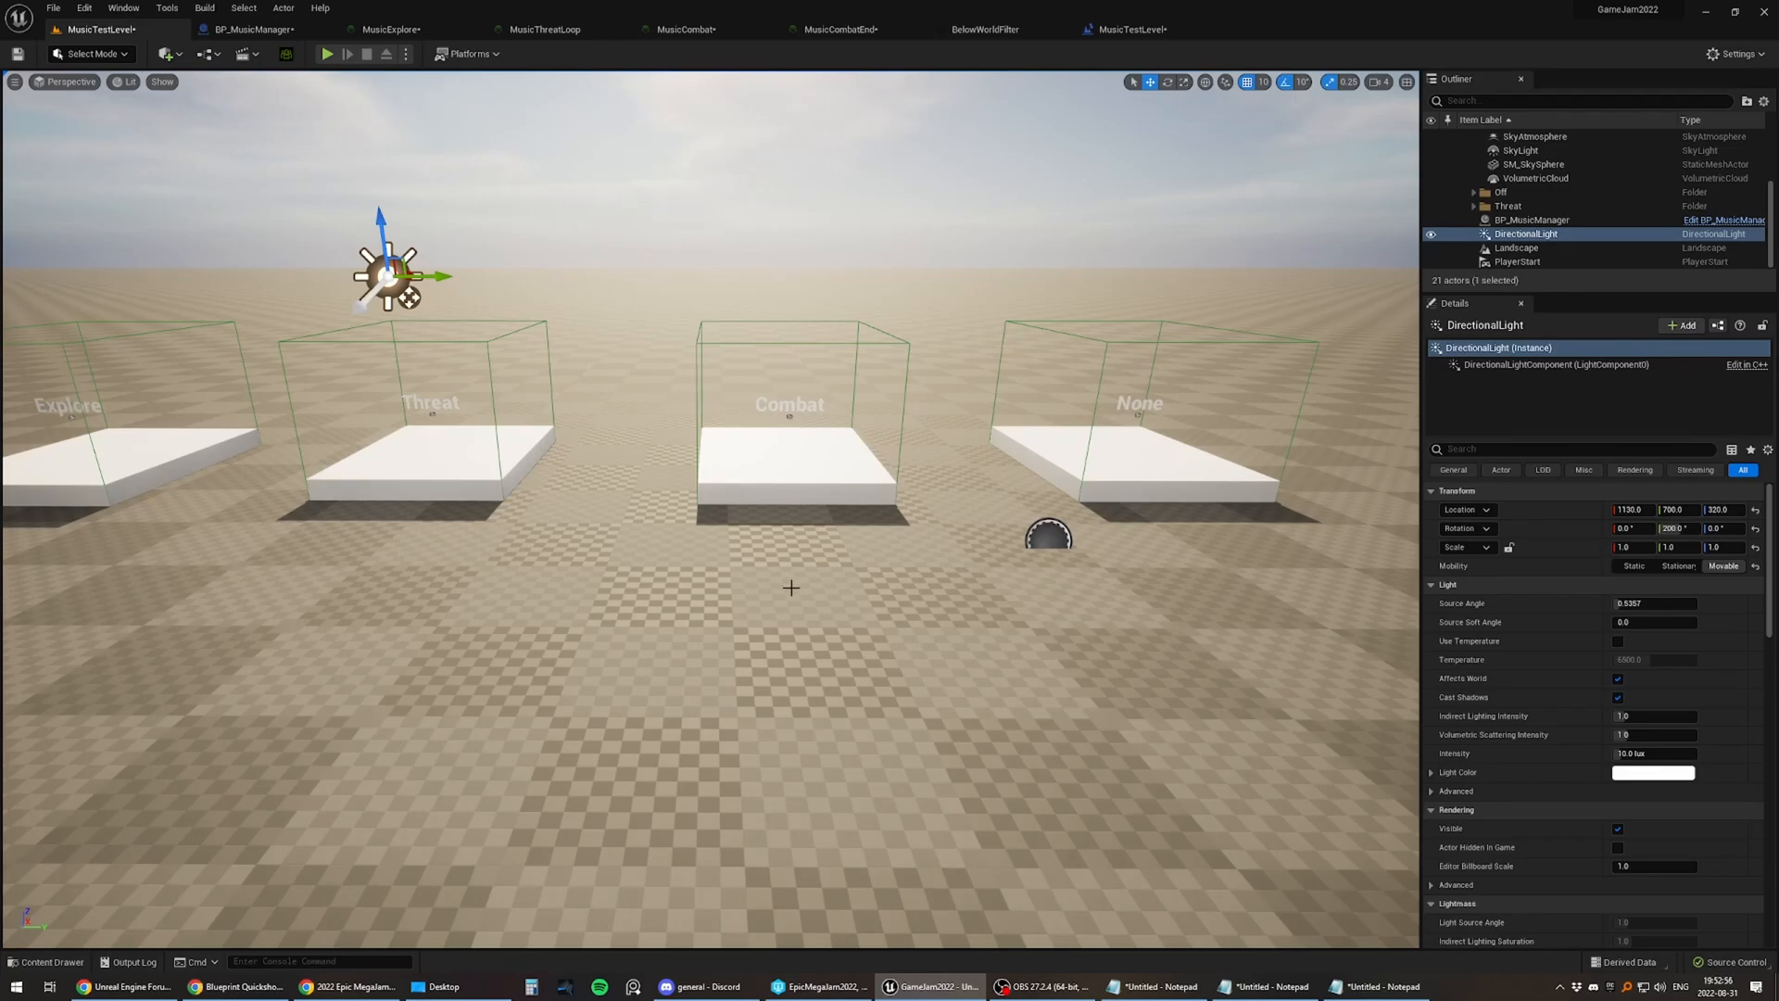
pyautogui.moveTo(645, 489)
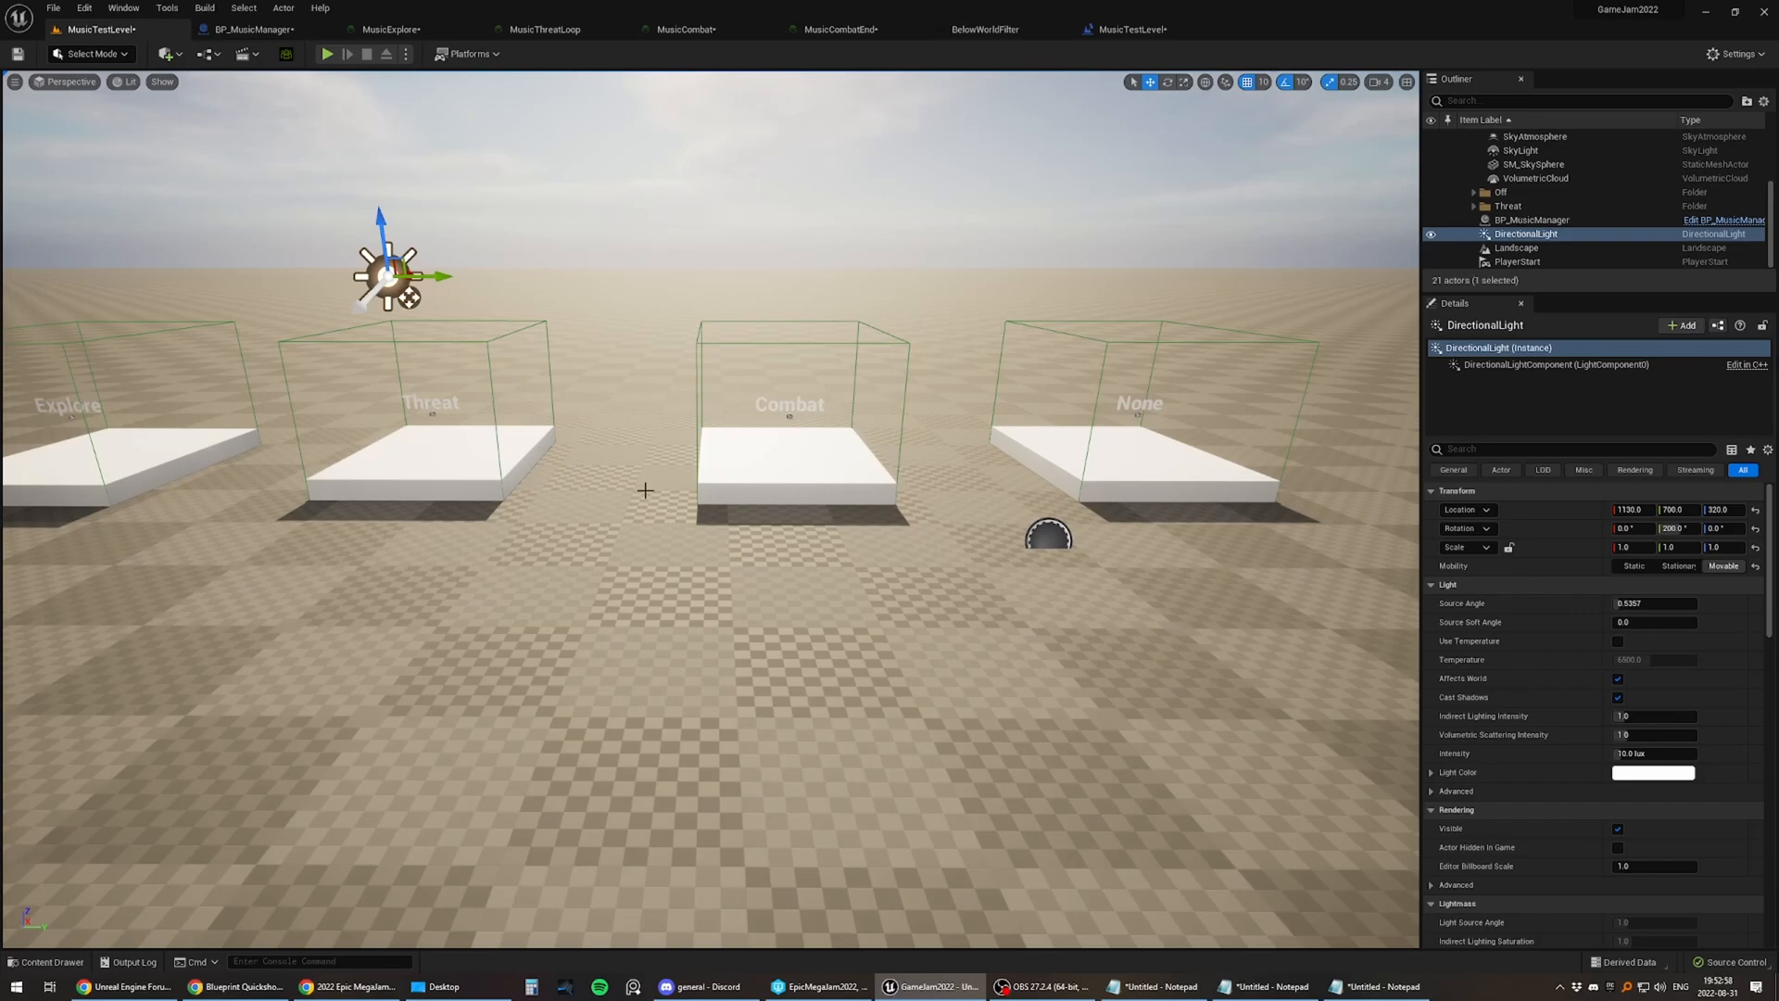
pyautogui.moveTo(326, 54)
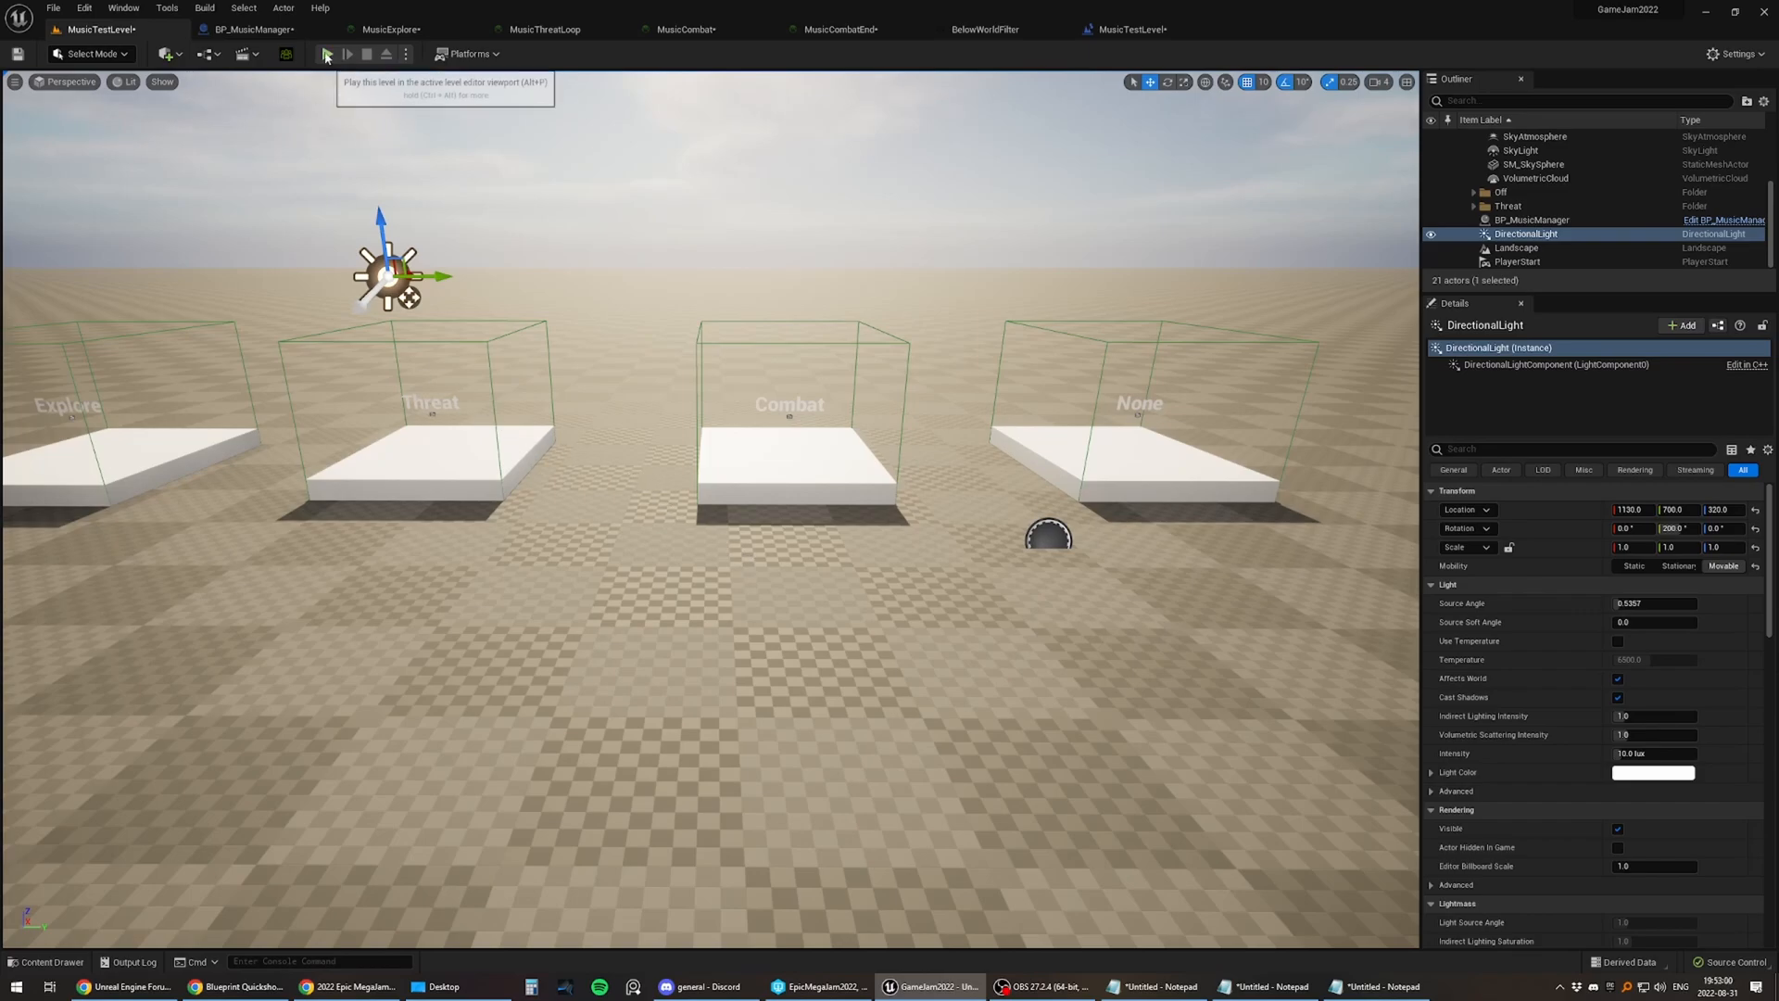
# Step: Play-test the music level, shifting the player below world and back above, then end the test
pyautogui.click(326, 53)
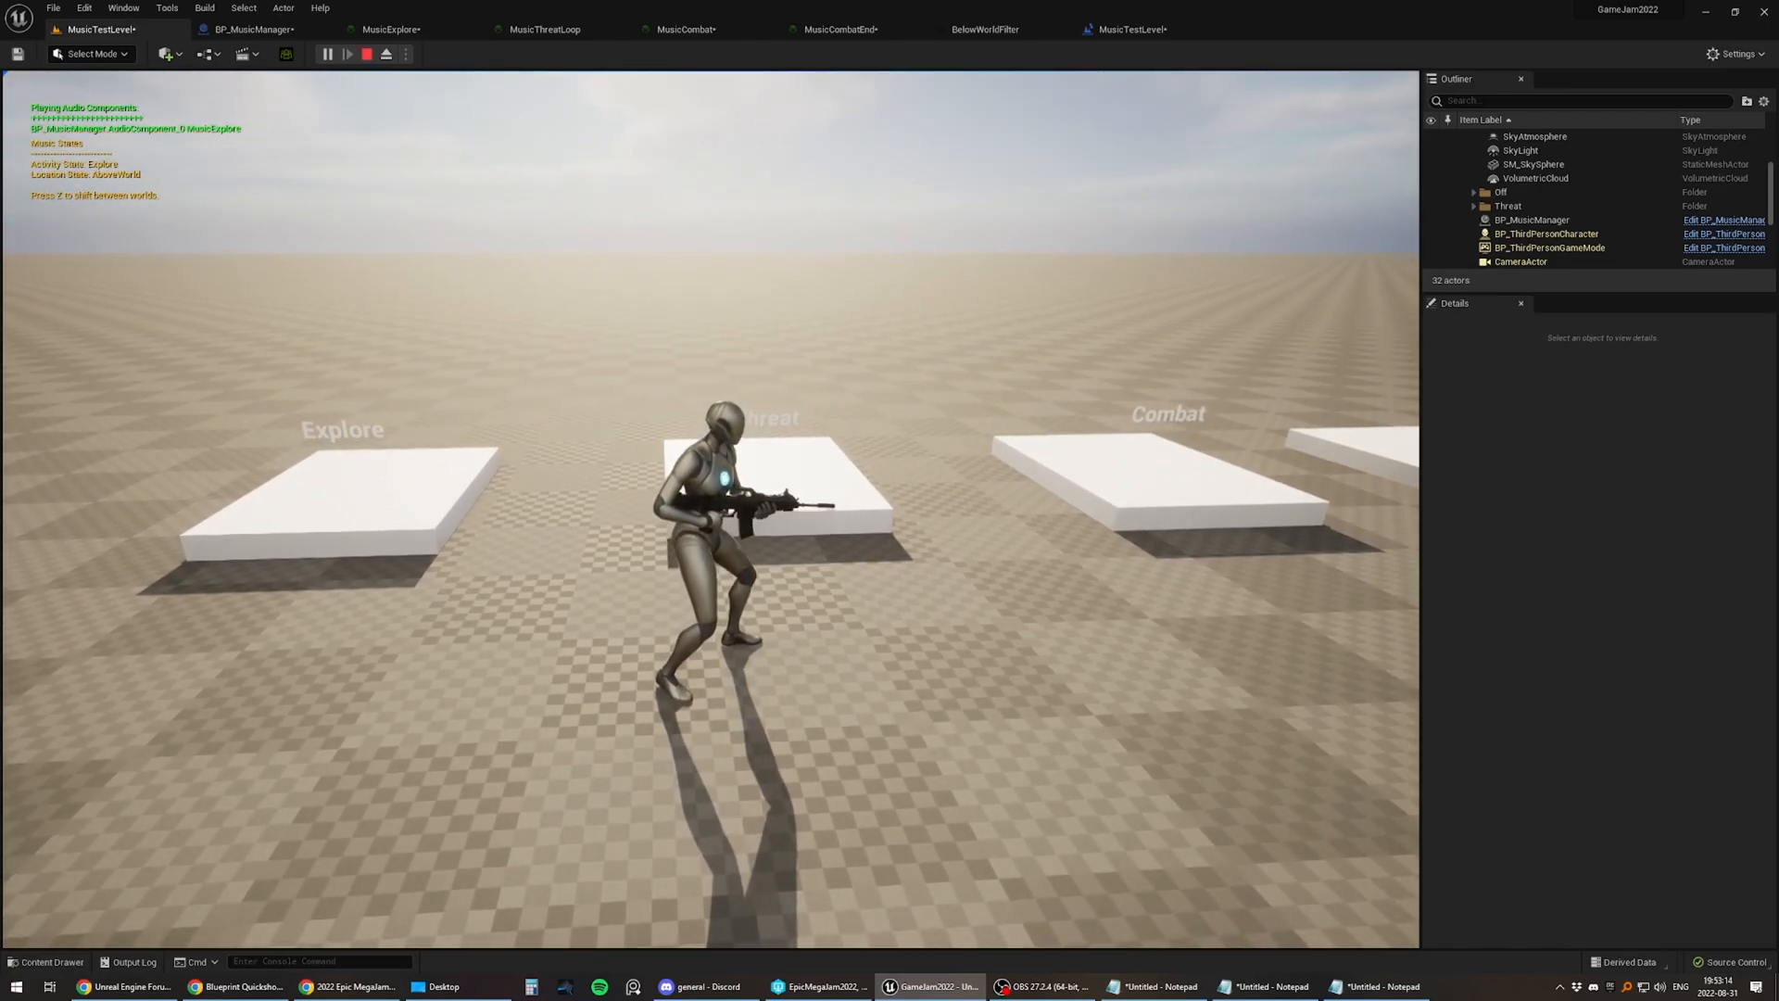
pyautogui.press('z')
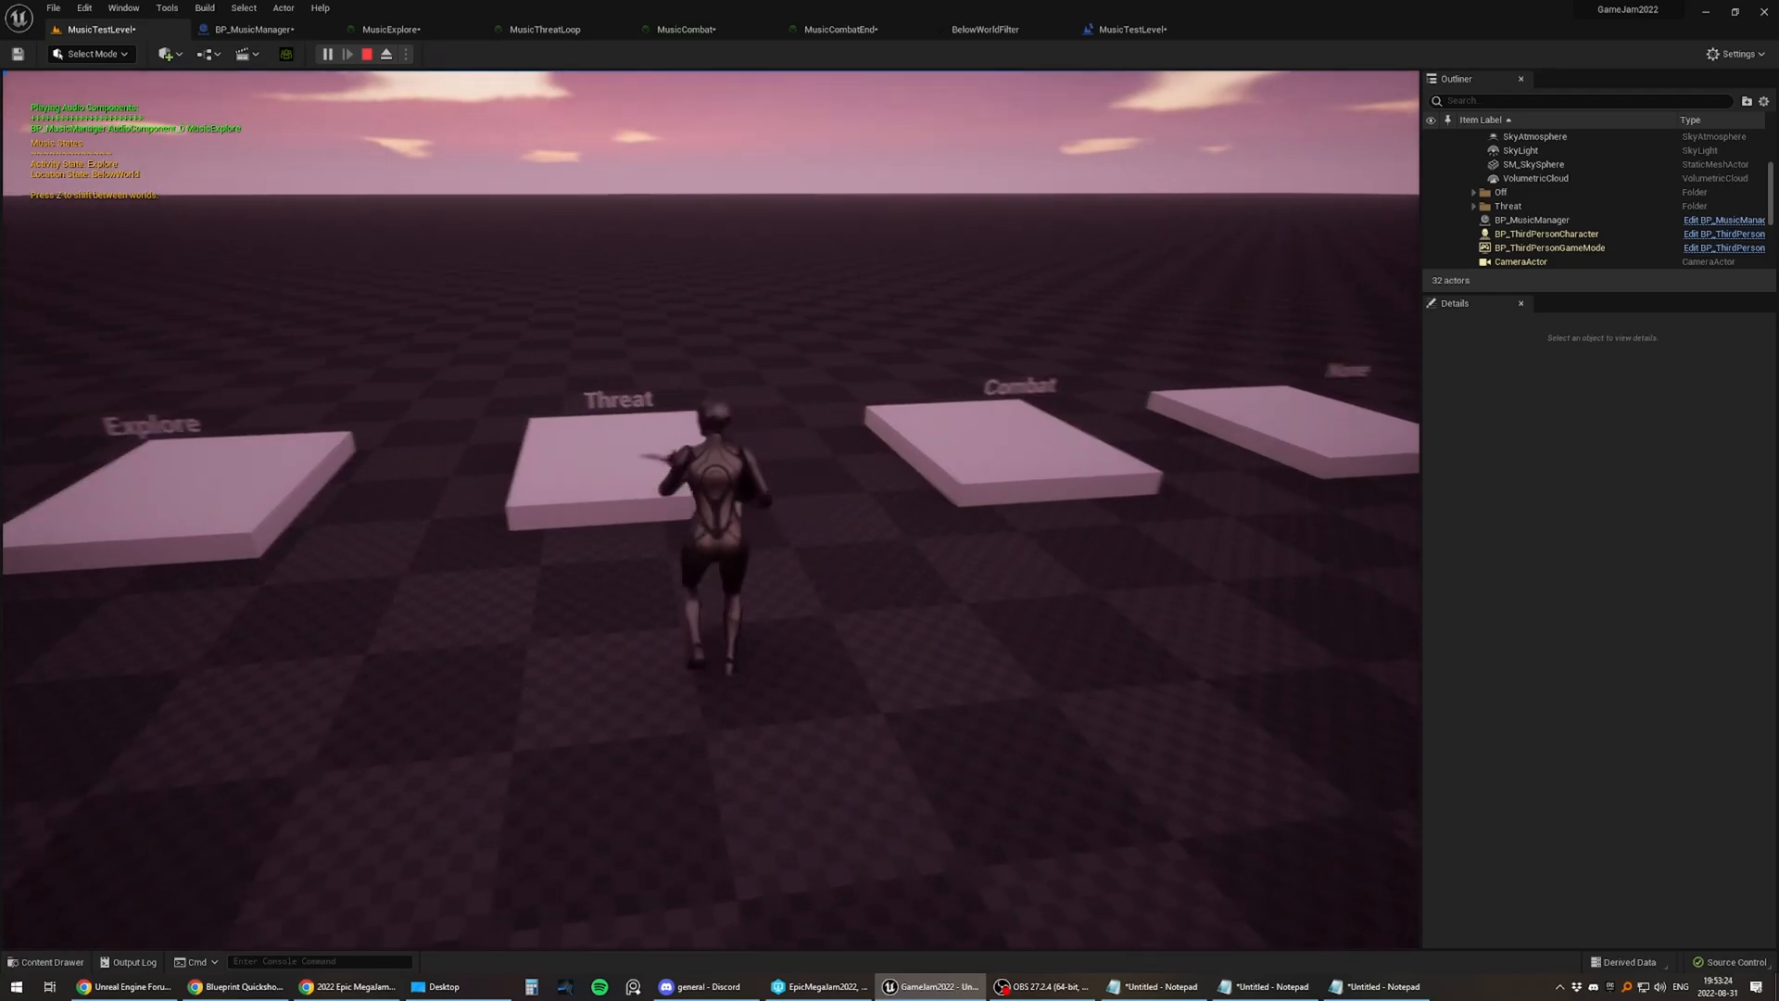
pyautogui.press('z')
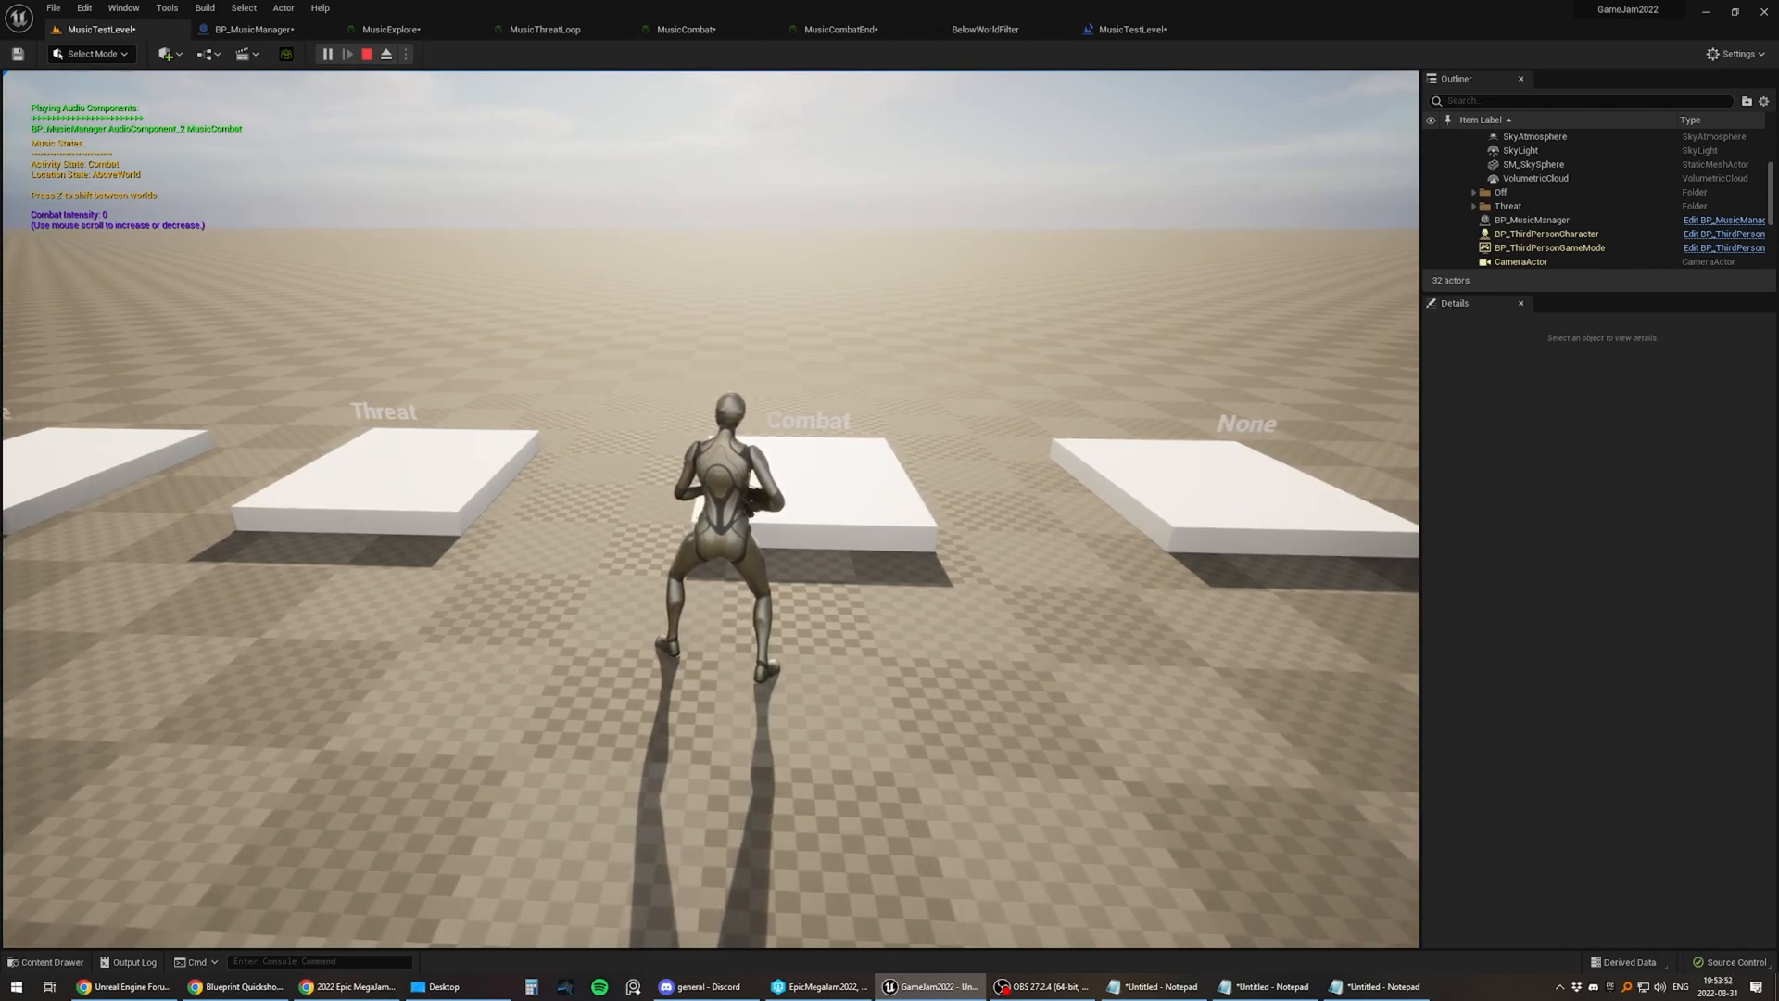
pyautogui.scroll(3)
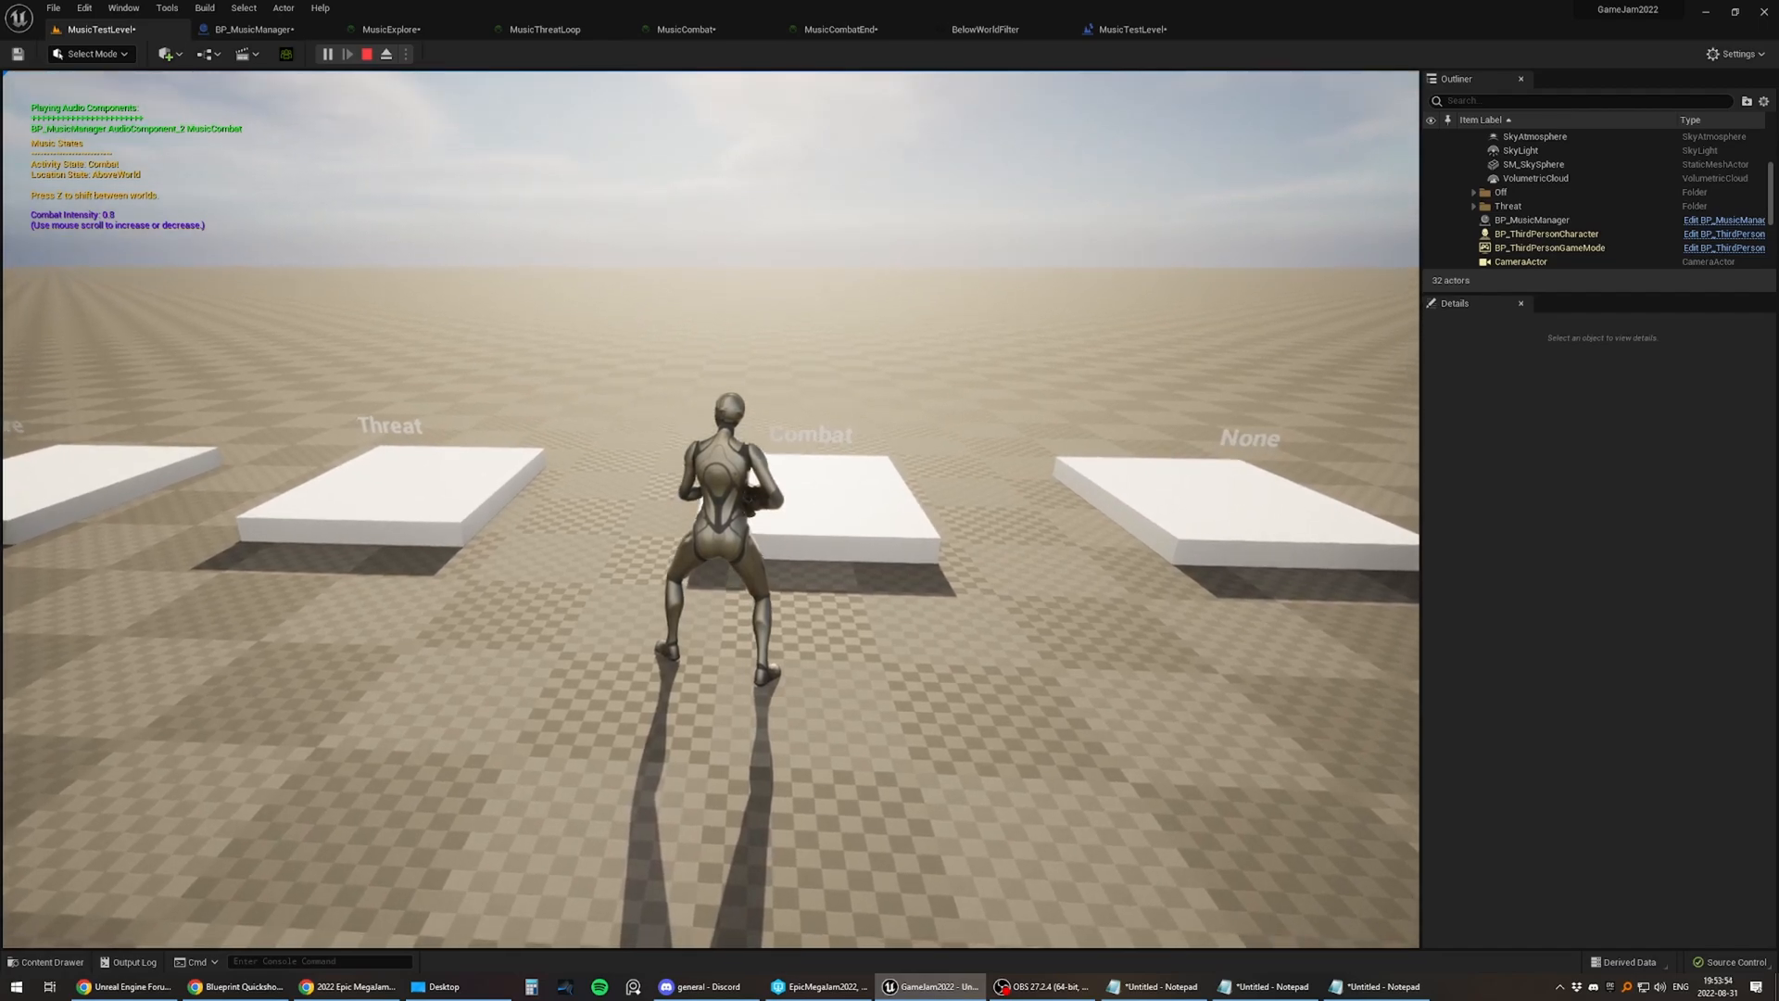
pyautogui.scroll(3)
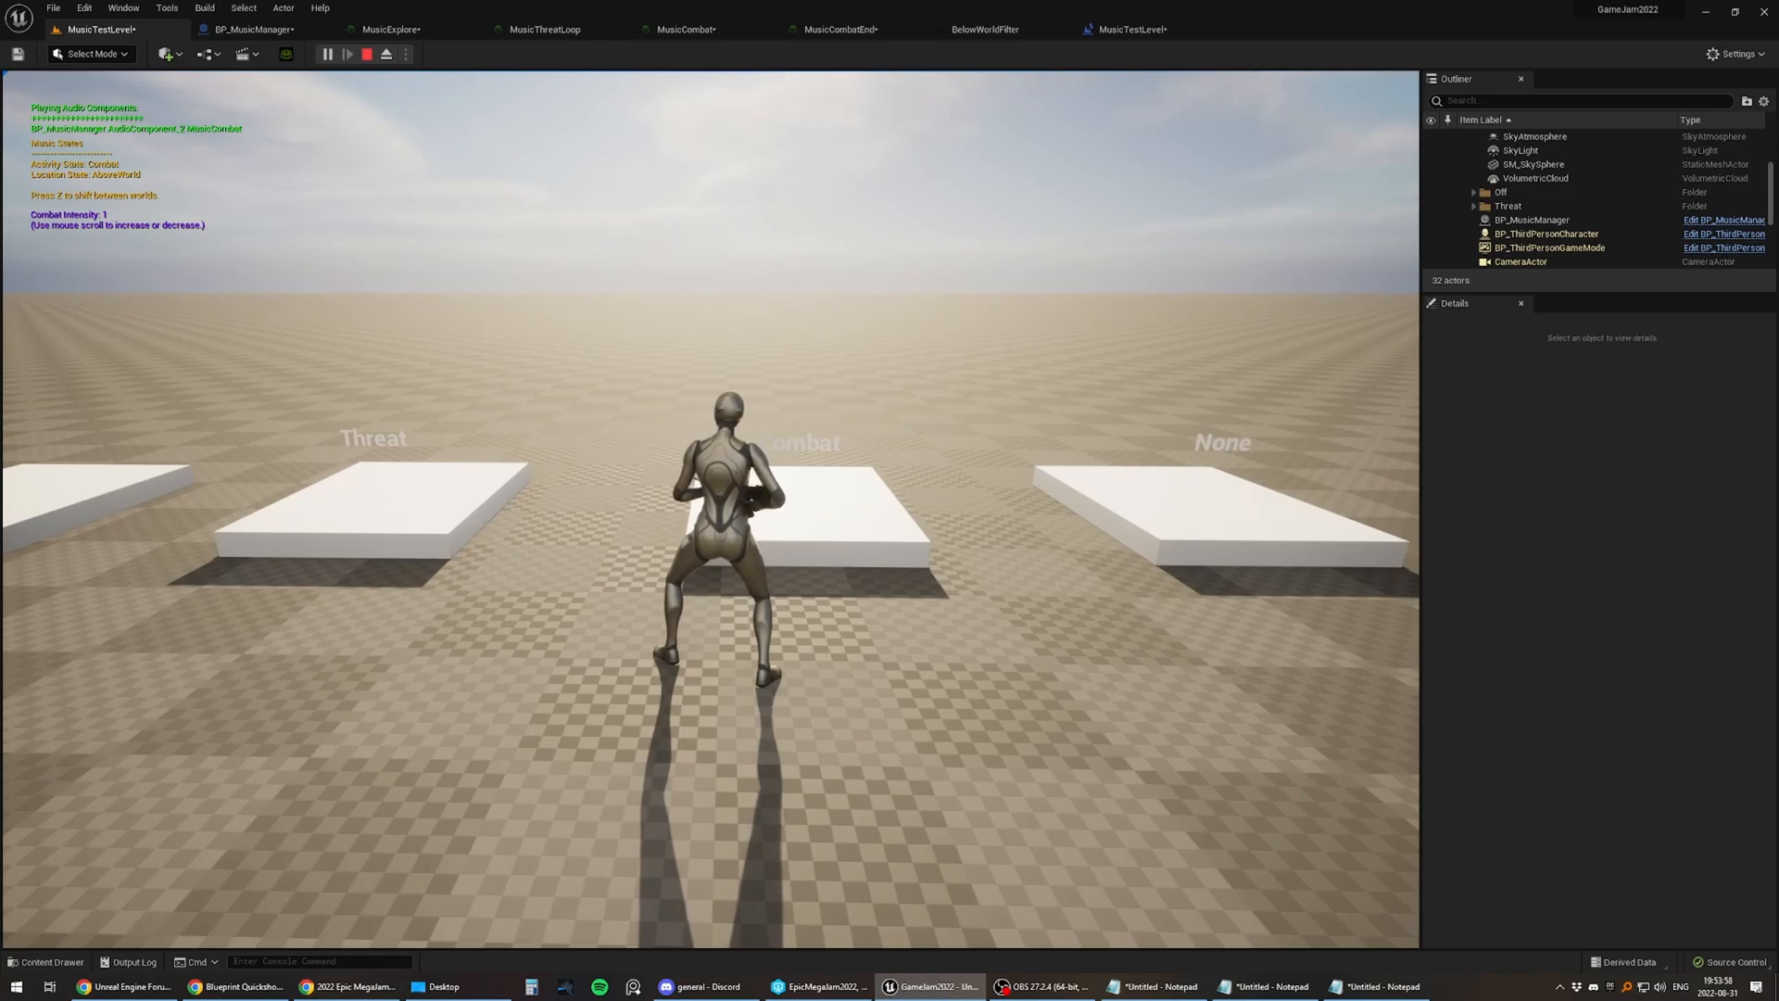
pyautogui.click(367, 54)
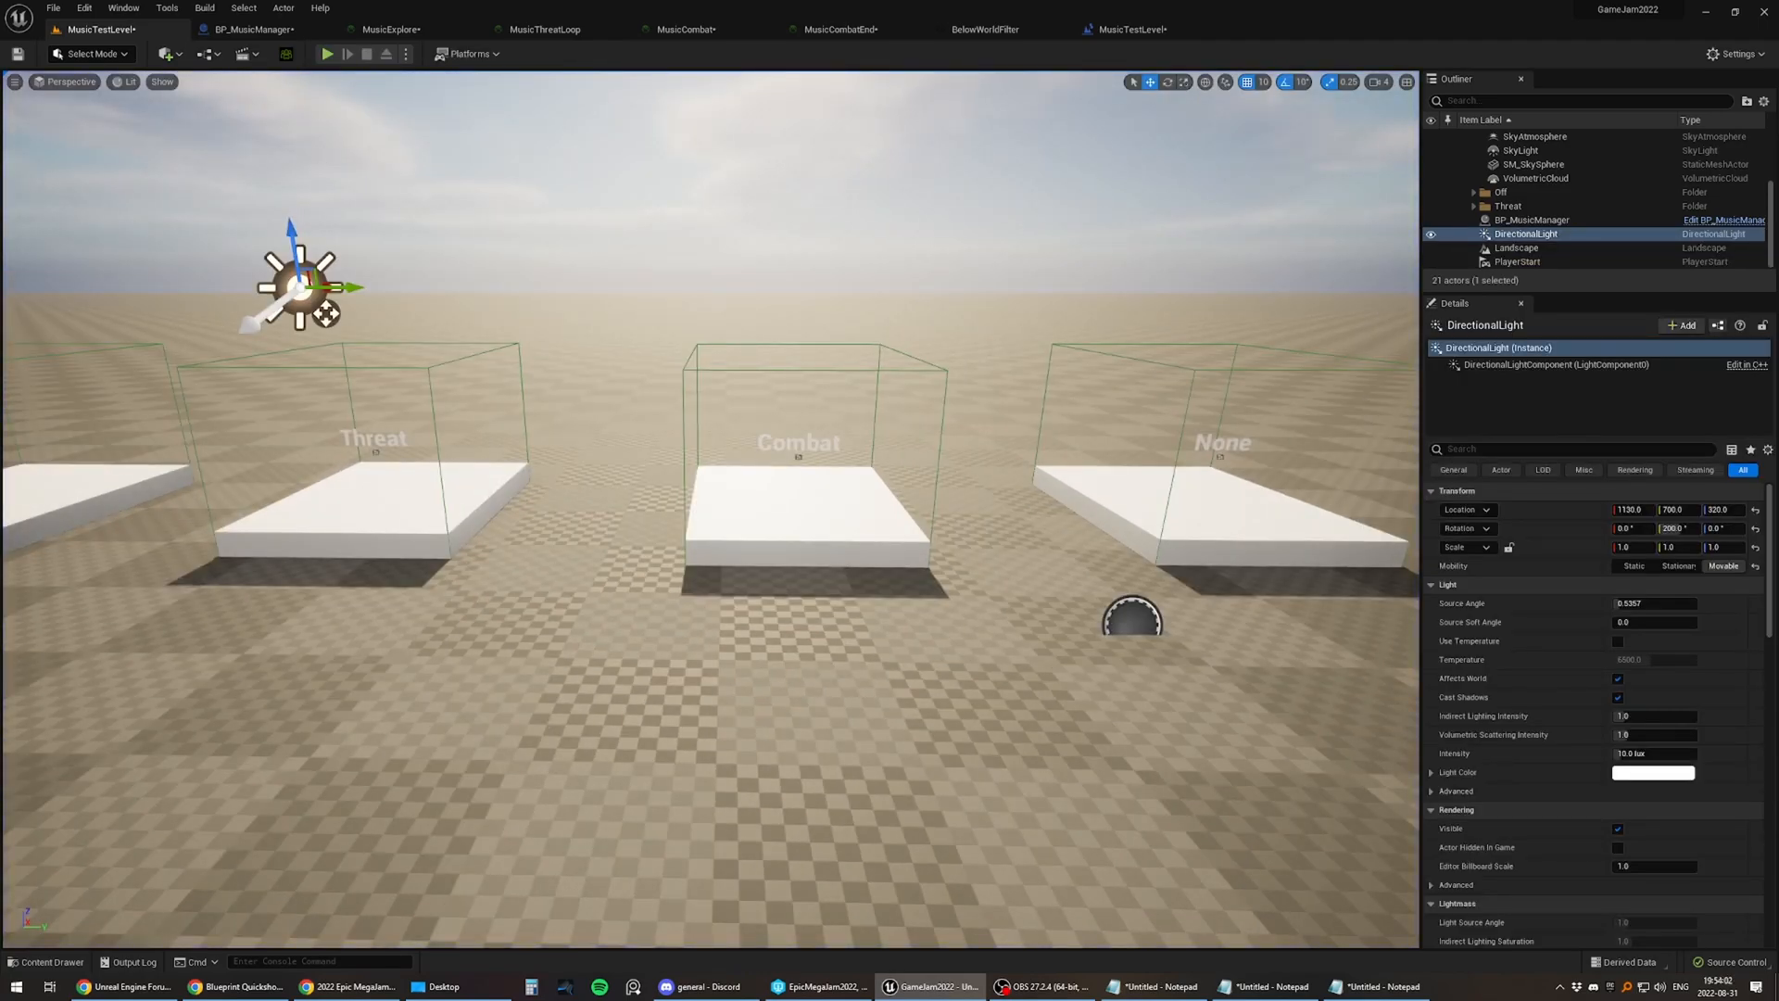
# Step: Open the MusicExplore MetaSound graph and start its preview playing over the BassDrum and bass pads sections
pyautogui.click(391, 28)
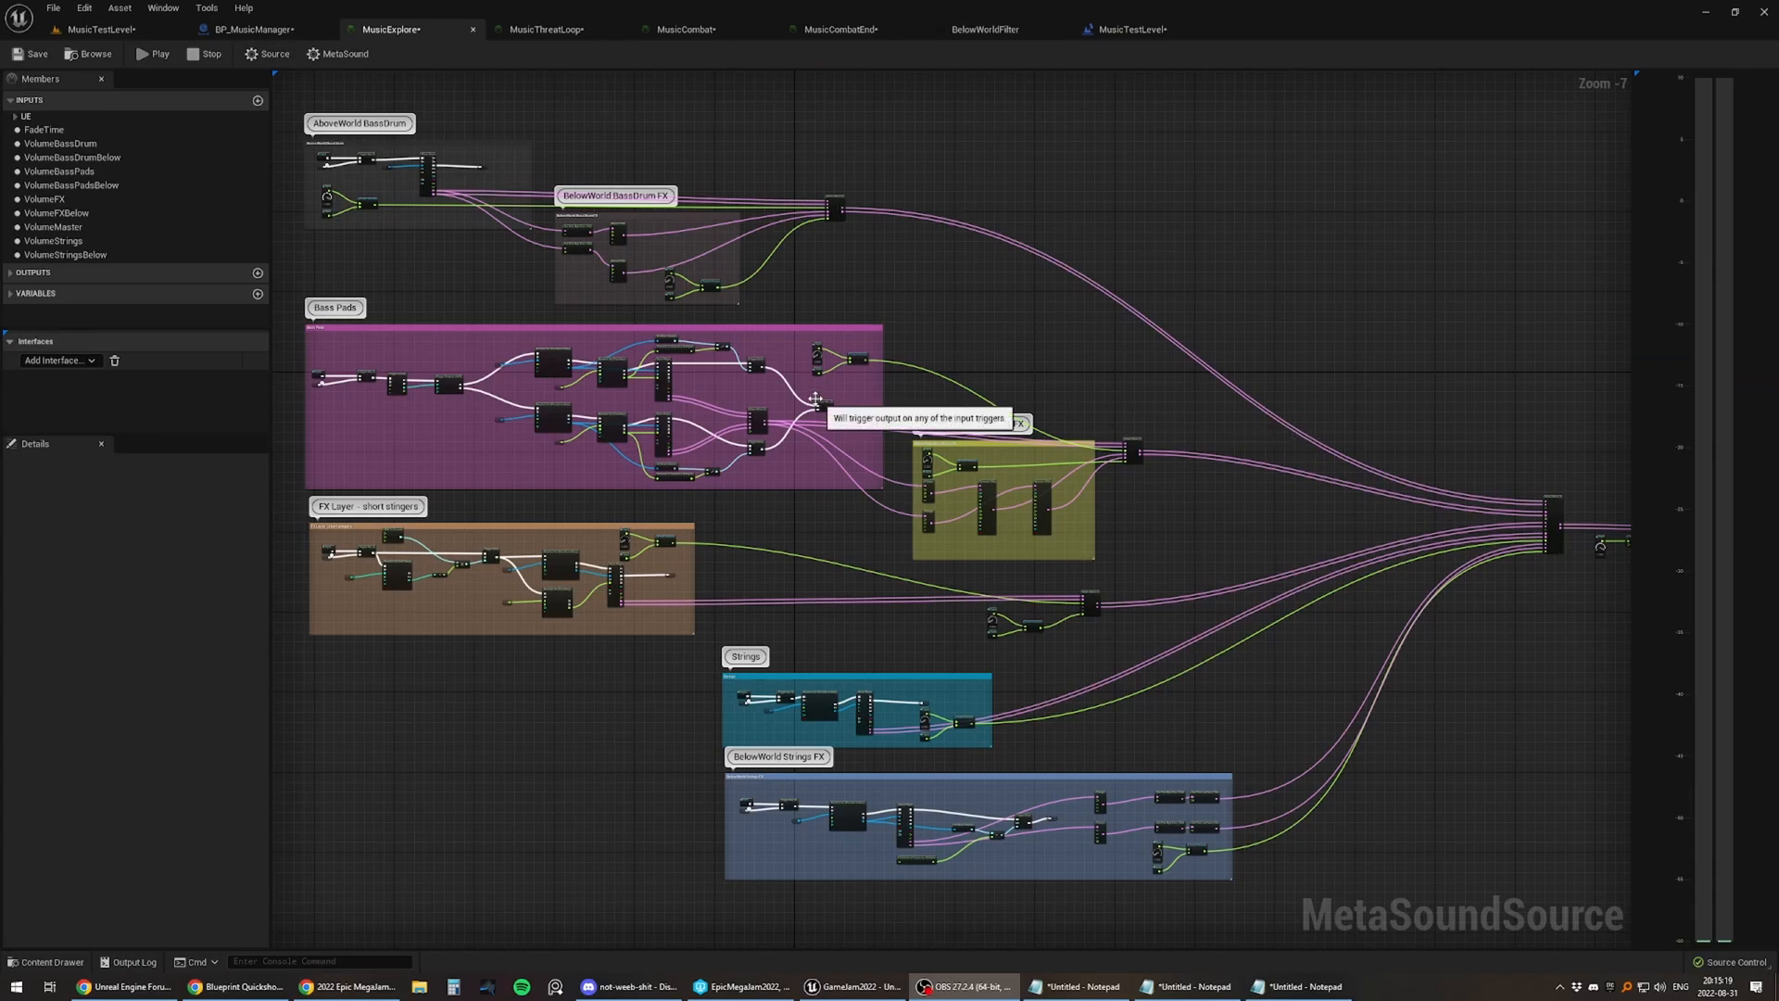
pyautogui.moveTo(421, 289)
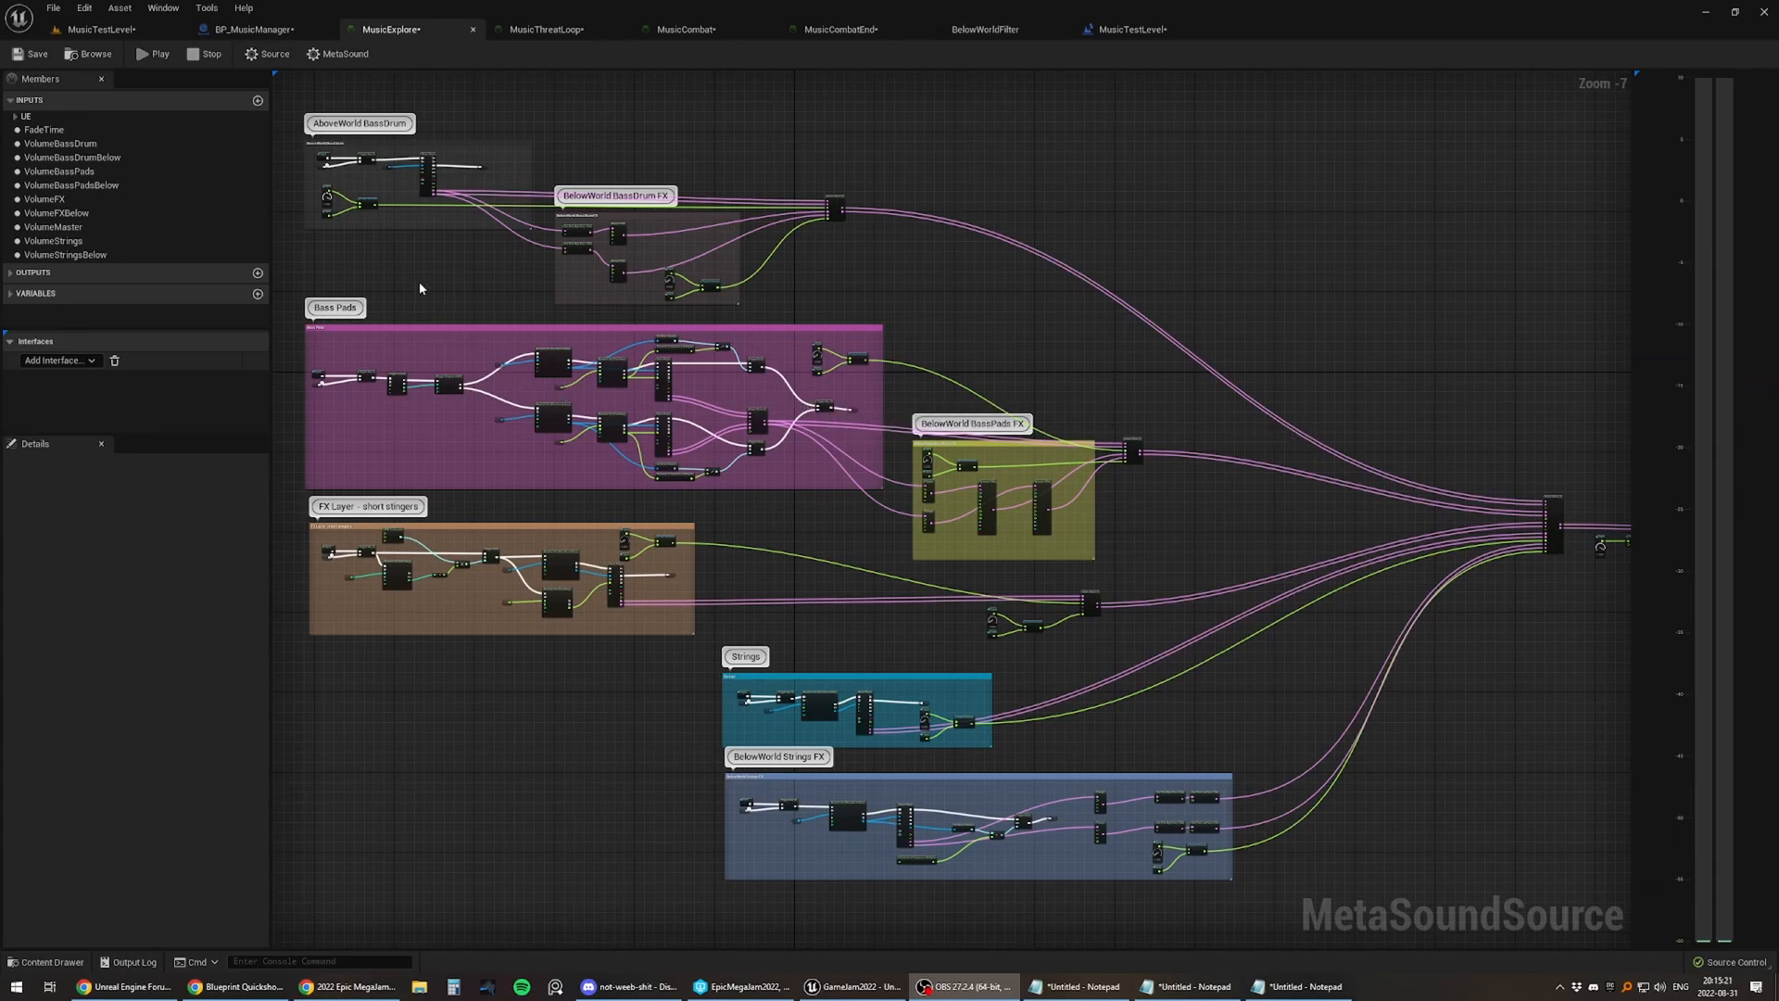
pyautogui.scroll(3)
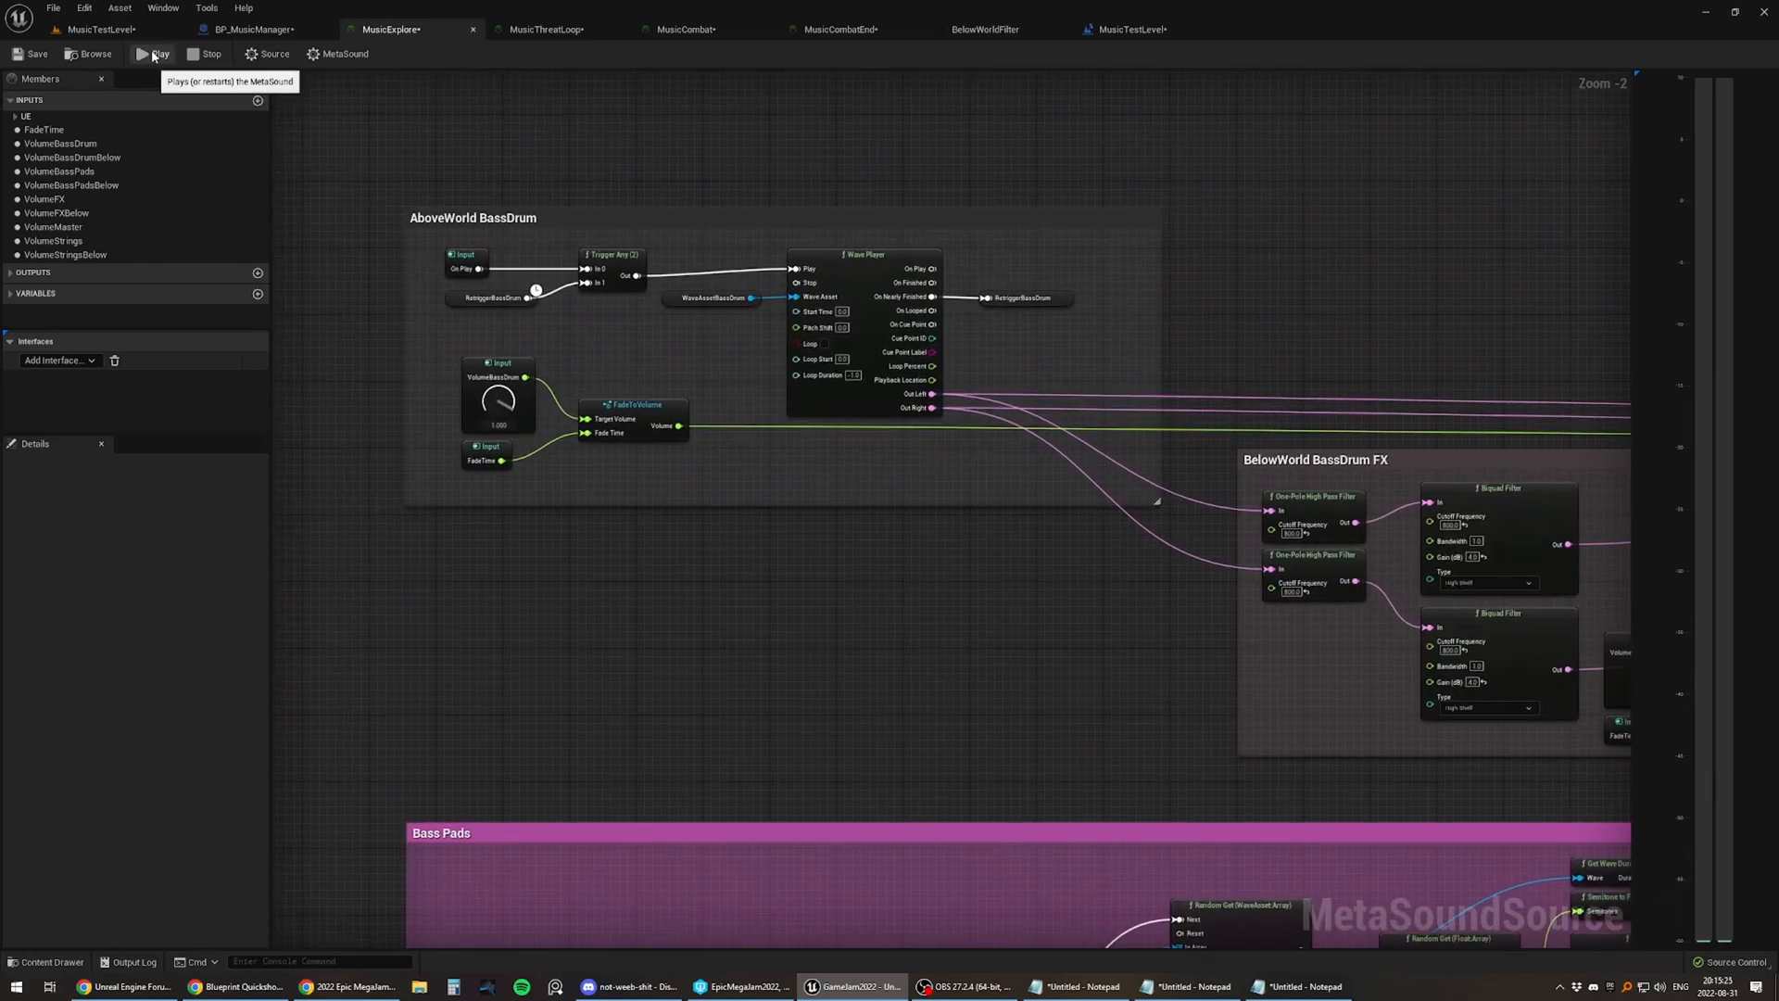
pyautogui.click(156, 53)
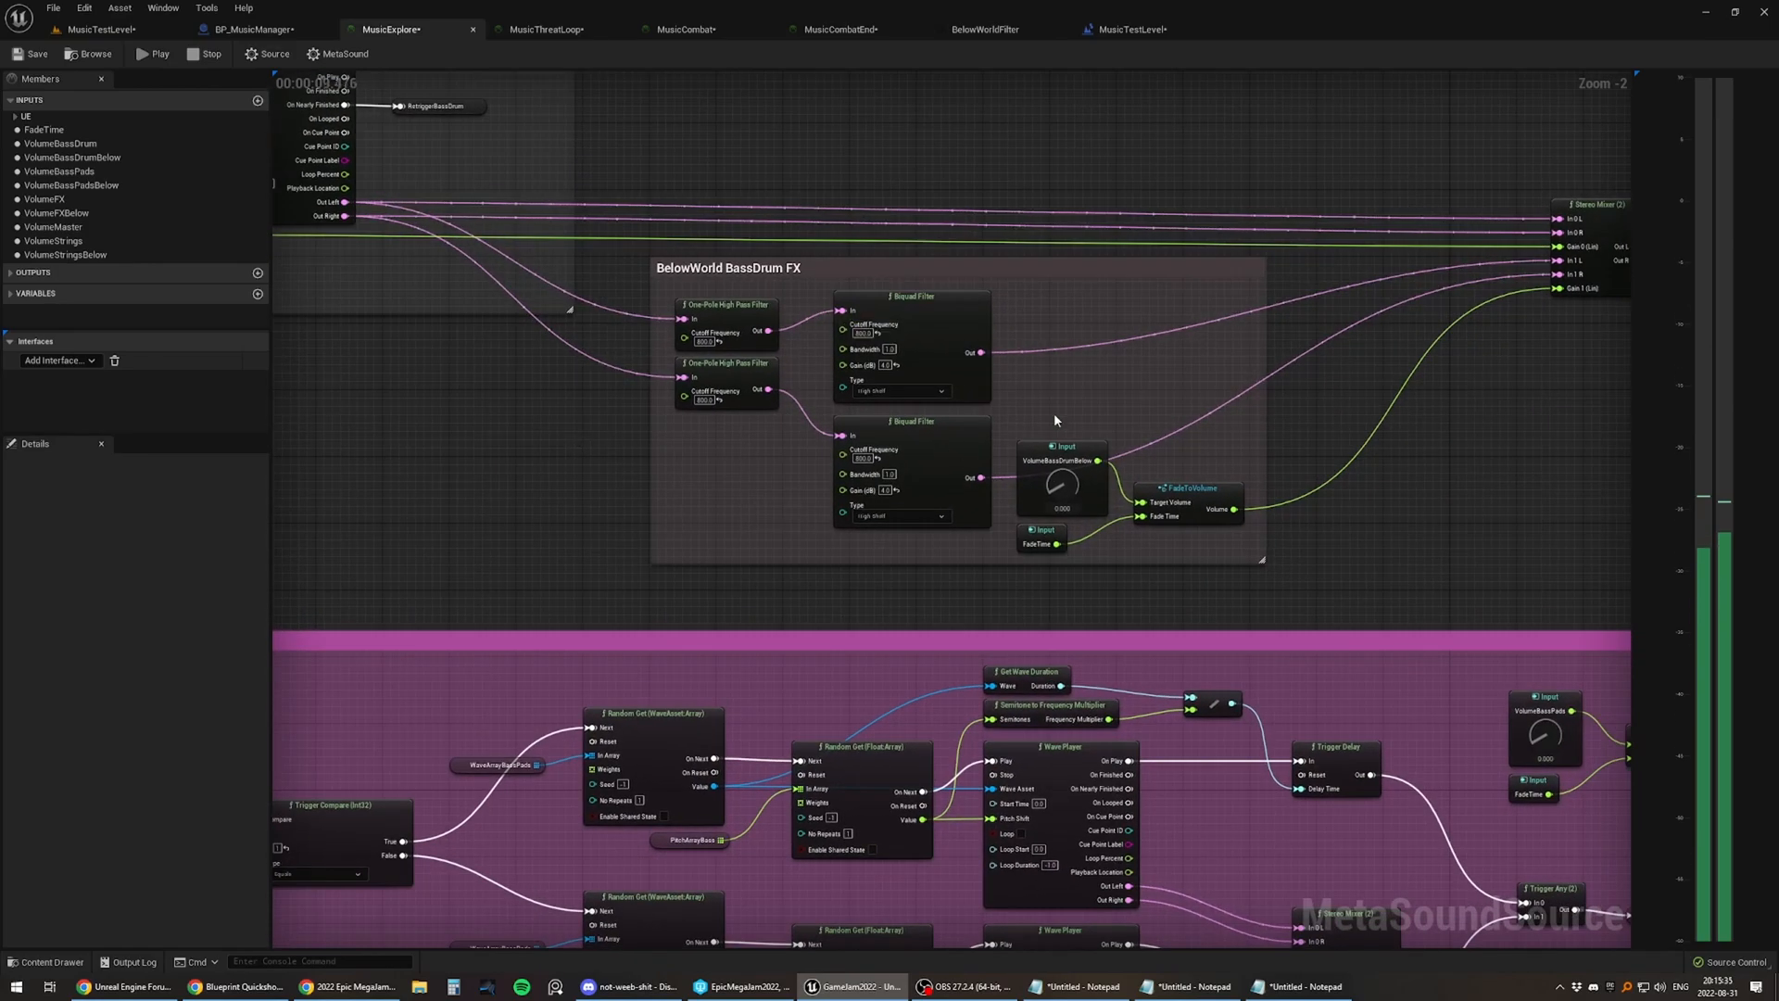
pyautogui.moveTo(869, 450)
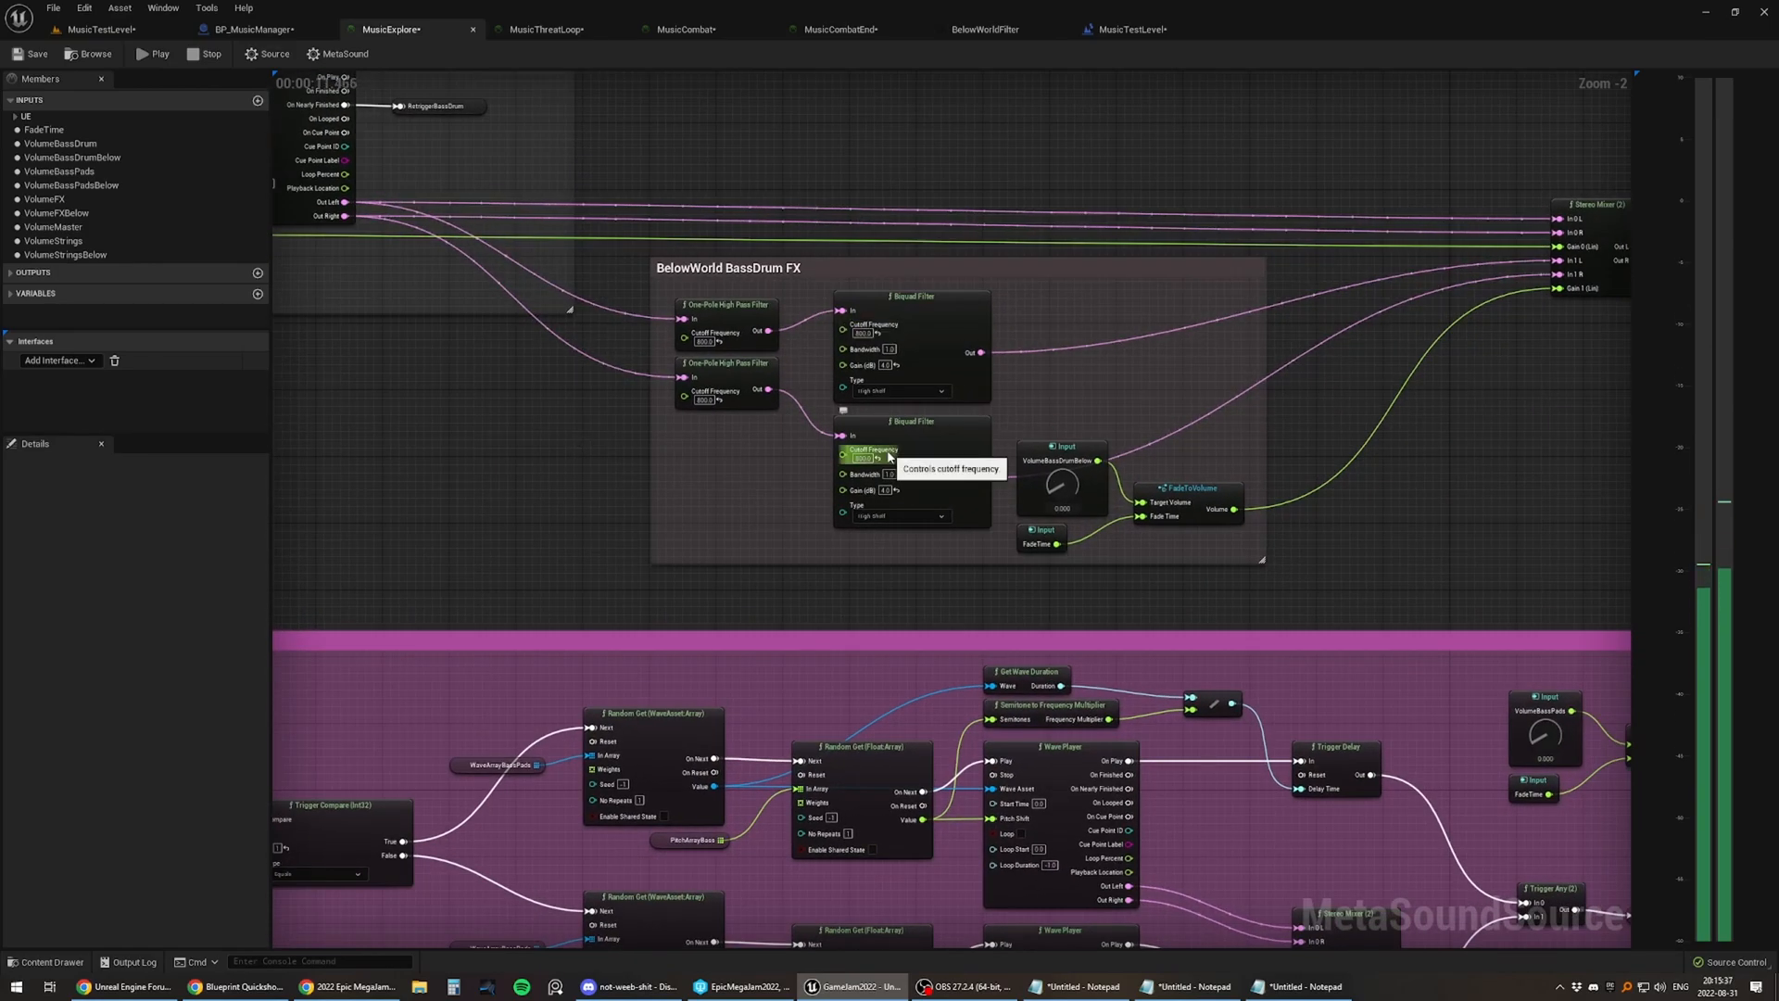
pyautogui.moveTo(802, 374)
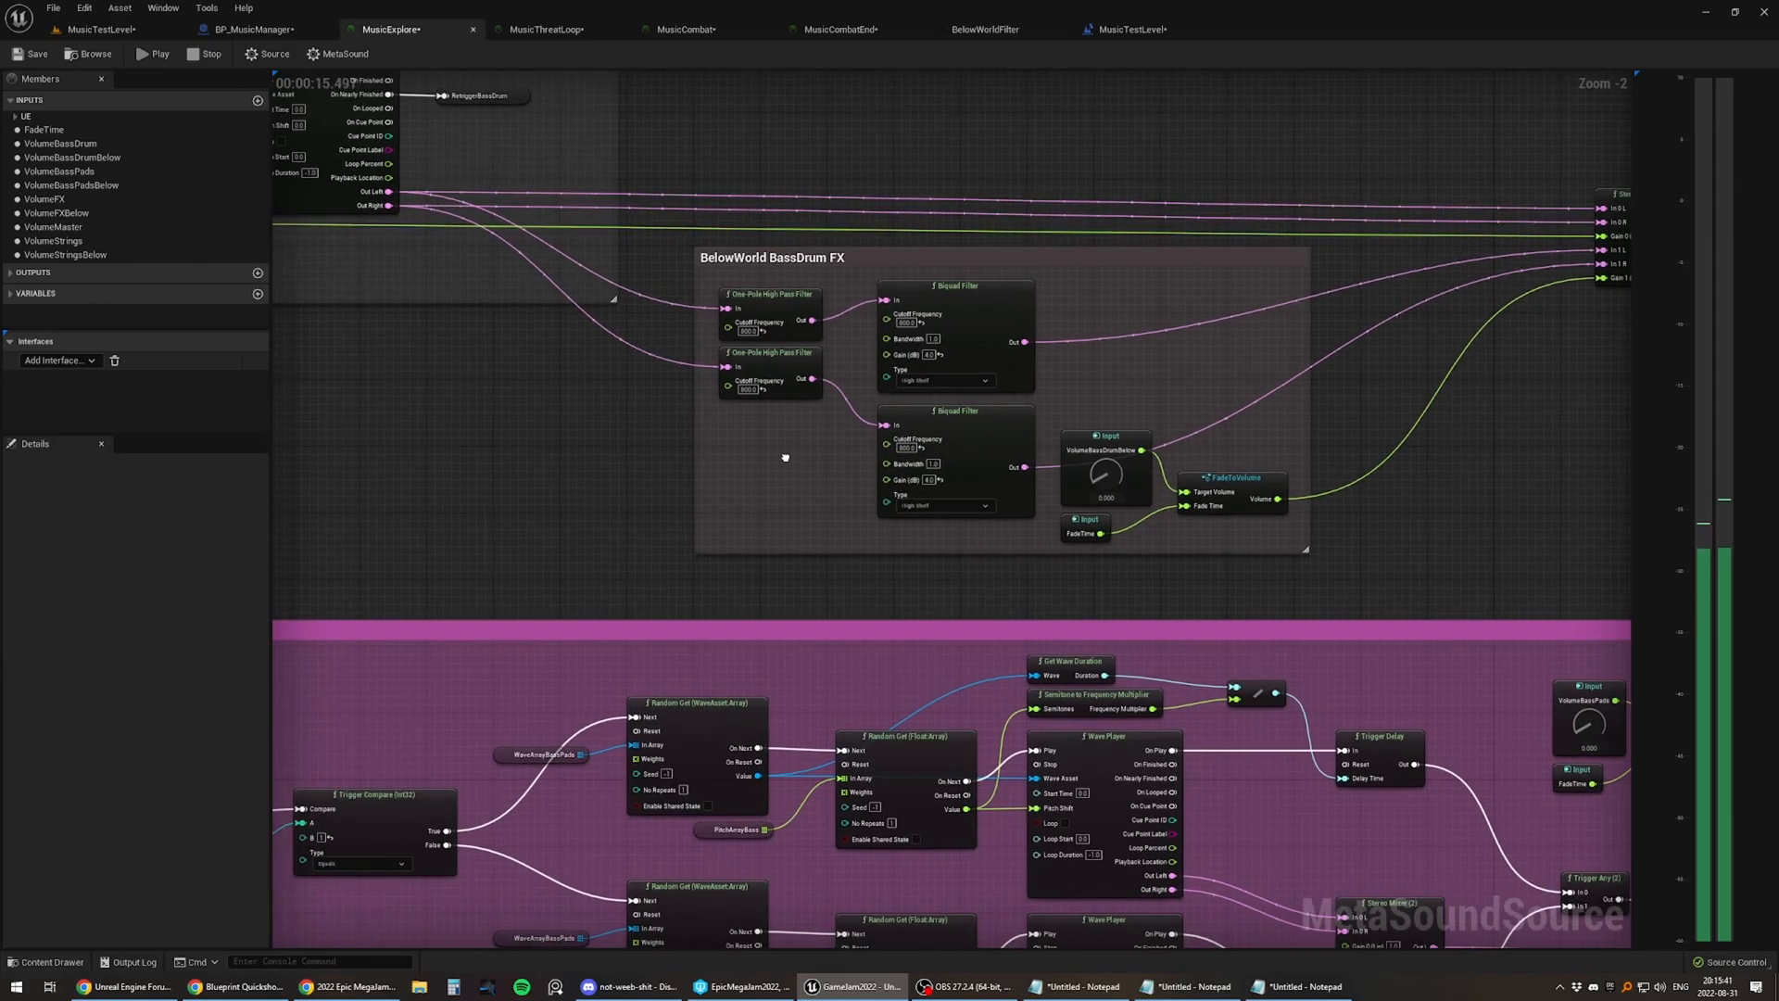
pyautogui.scroll(-3)
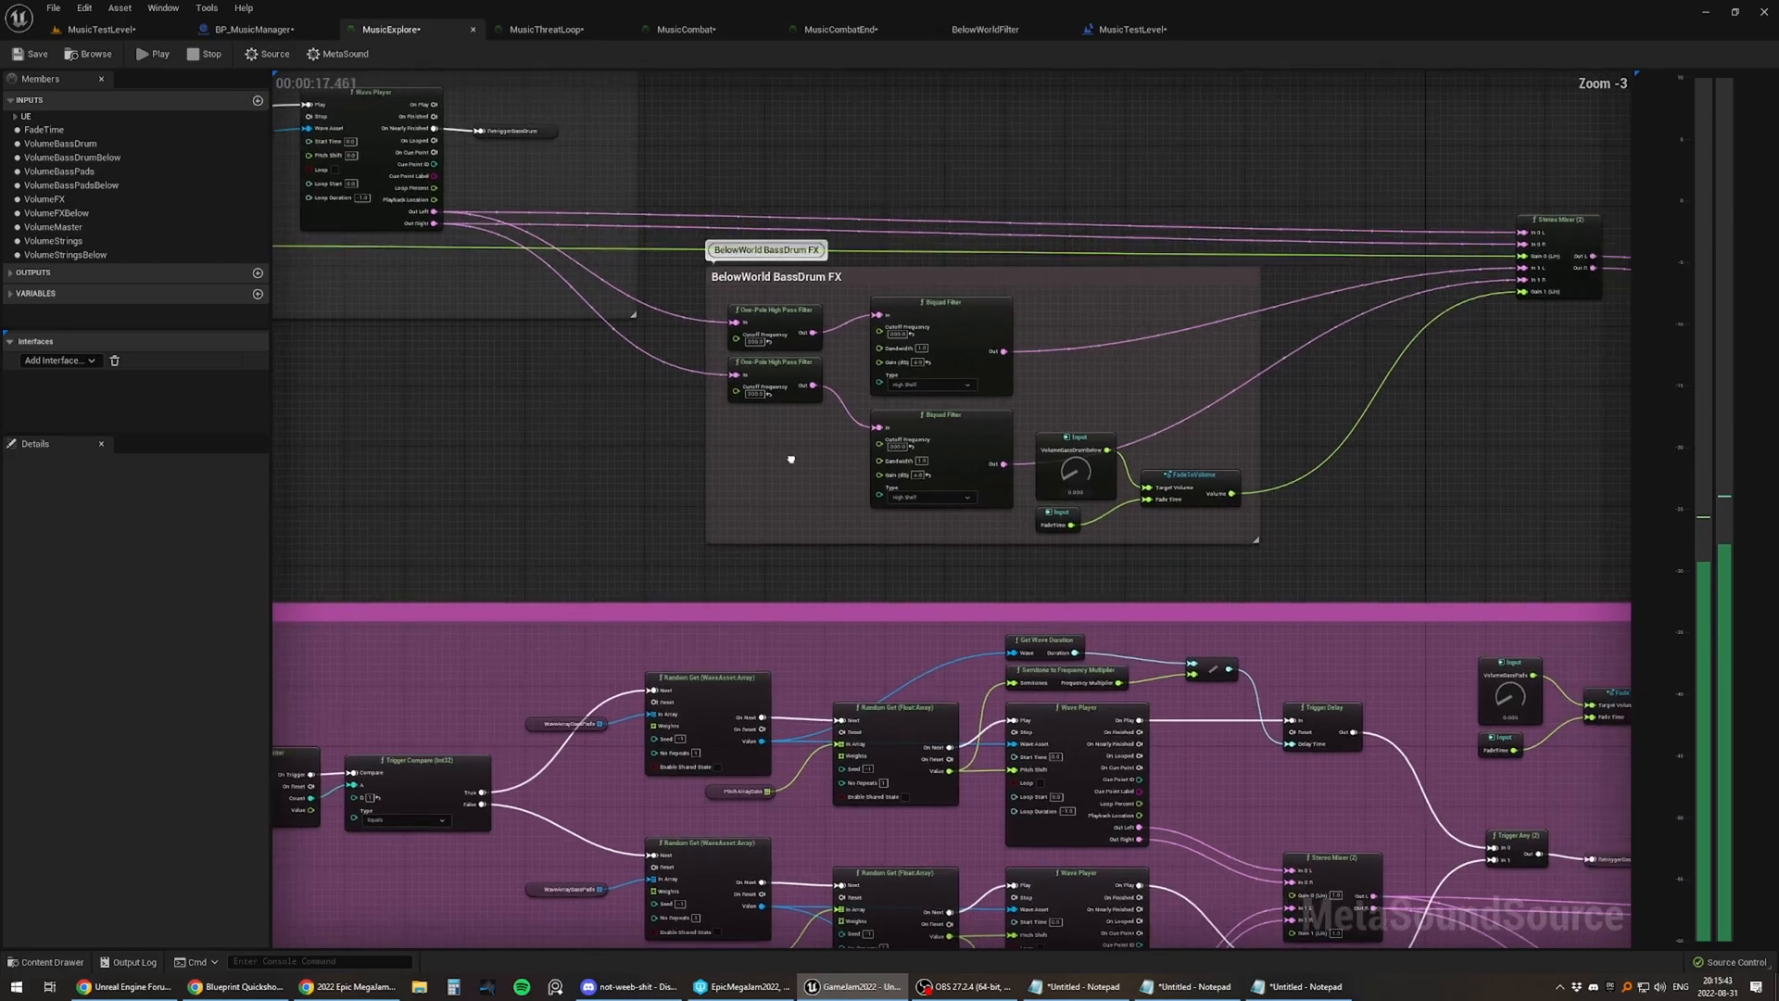
pyautogui.scroll(-3)
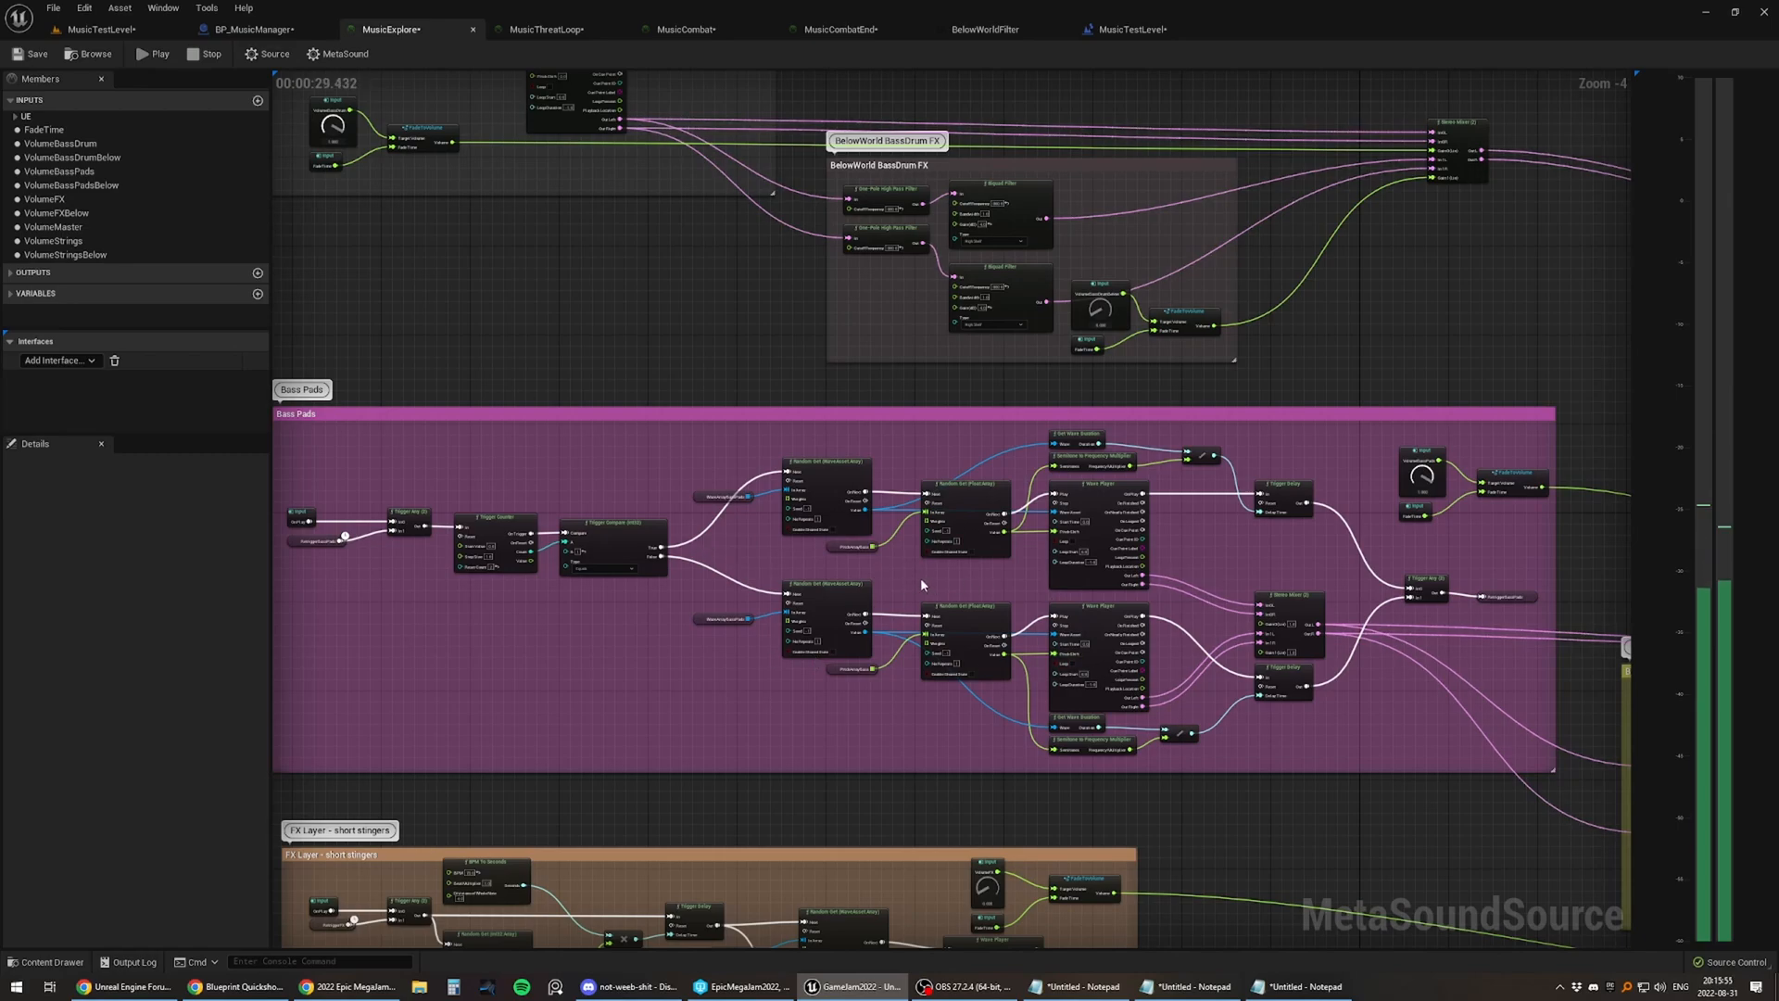
pyautogui.moveTo(607, 580)
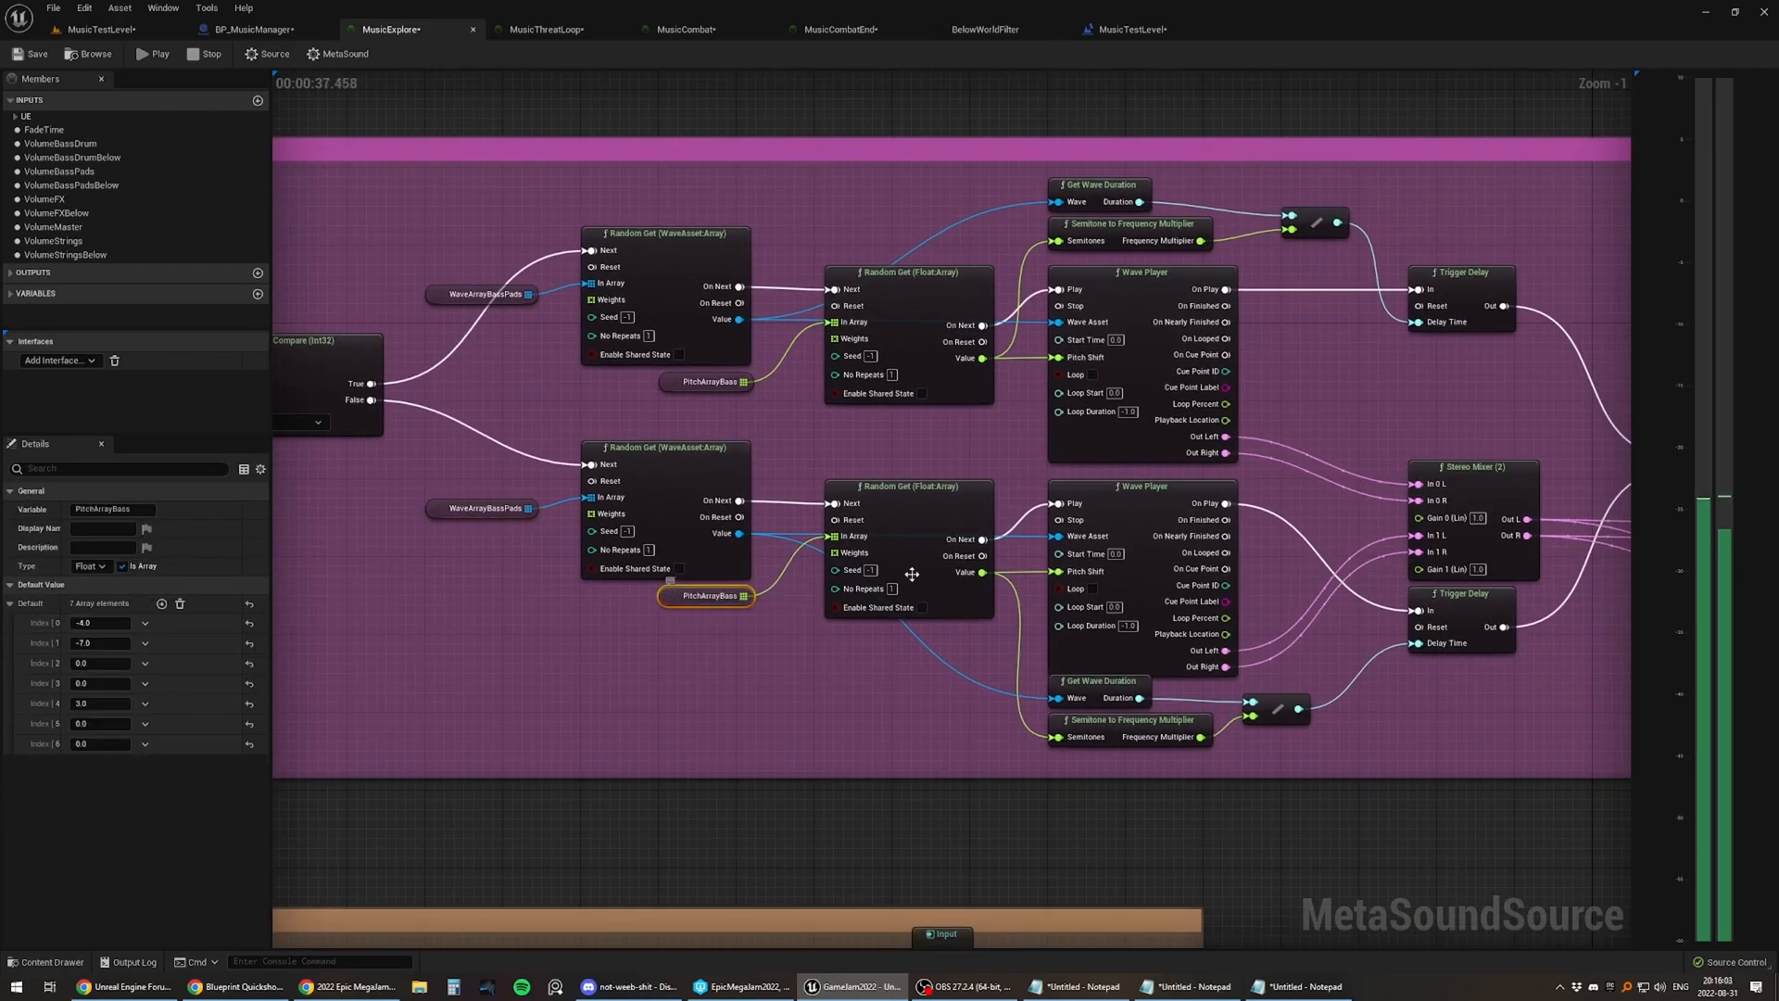
pyautogui.moveTo(854, 615)
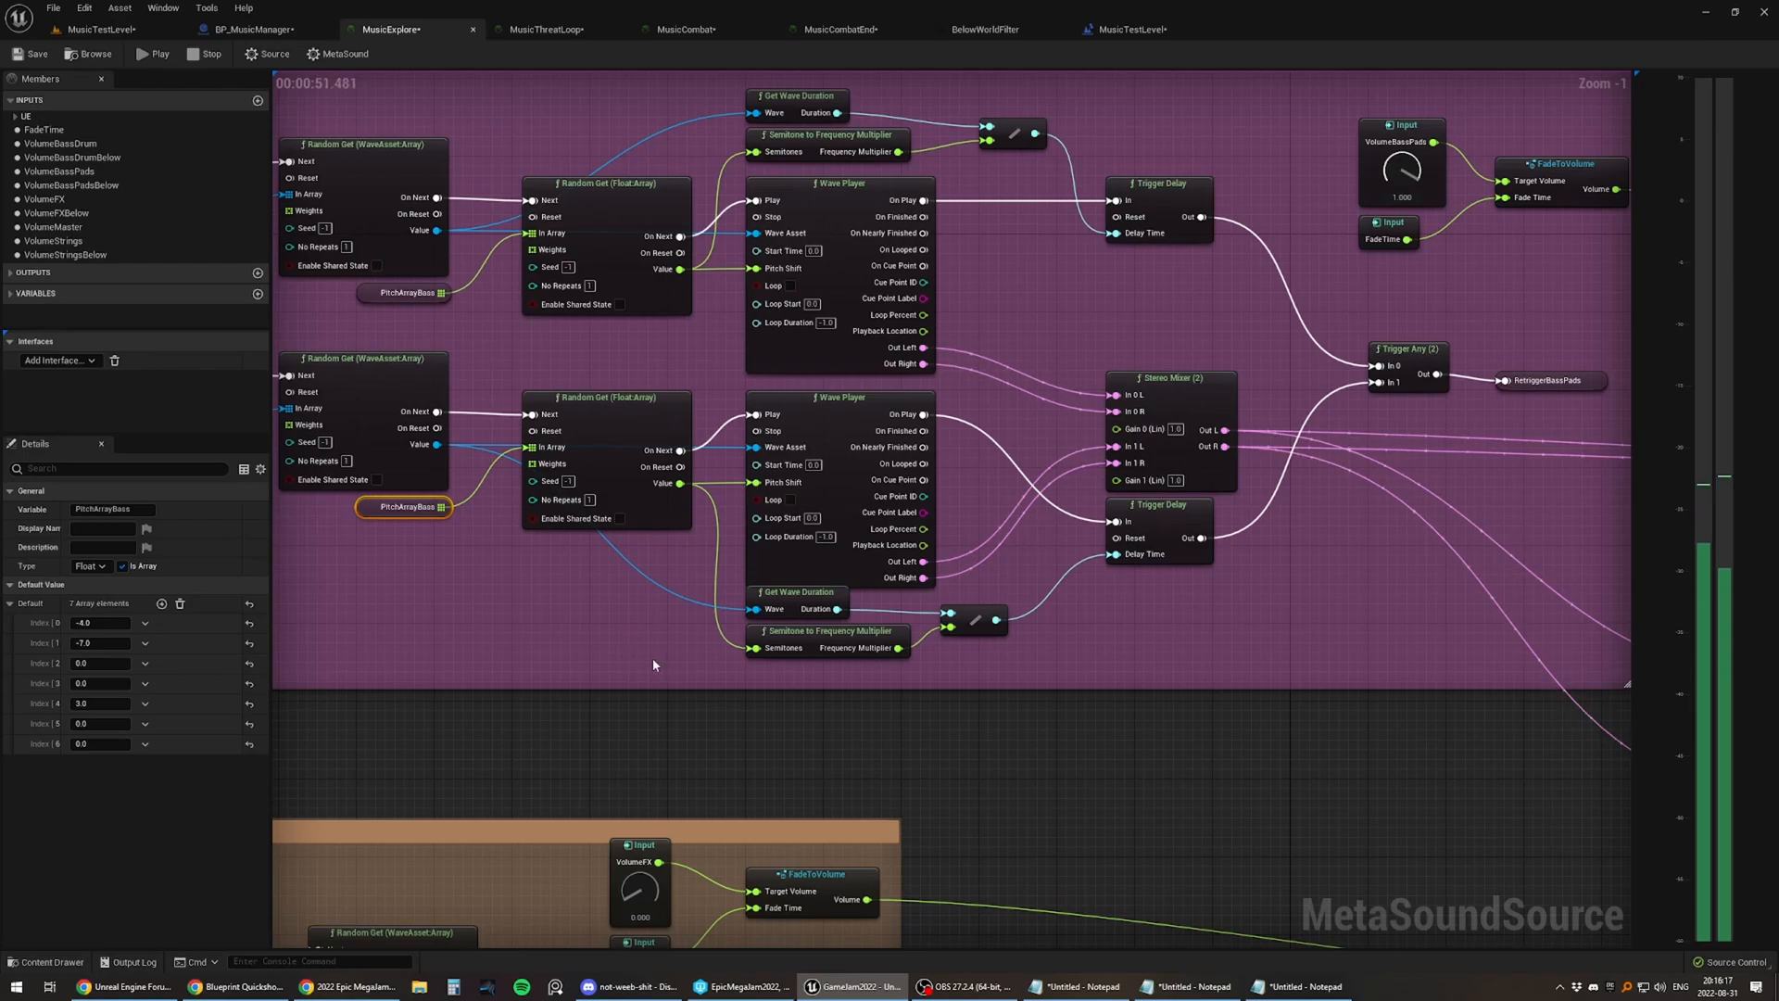
pyautogui.moveTo(669, 666)
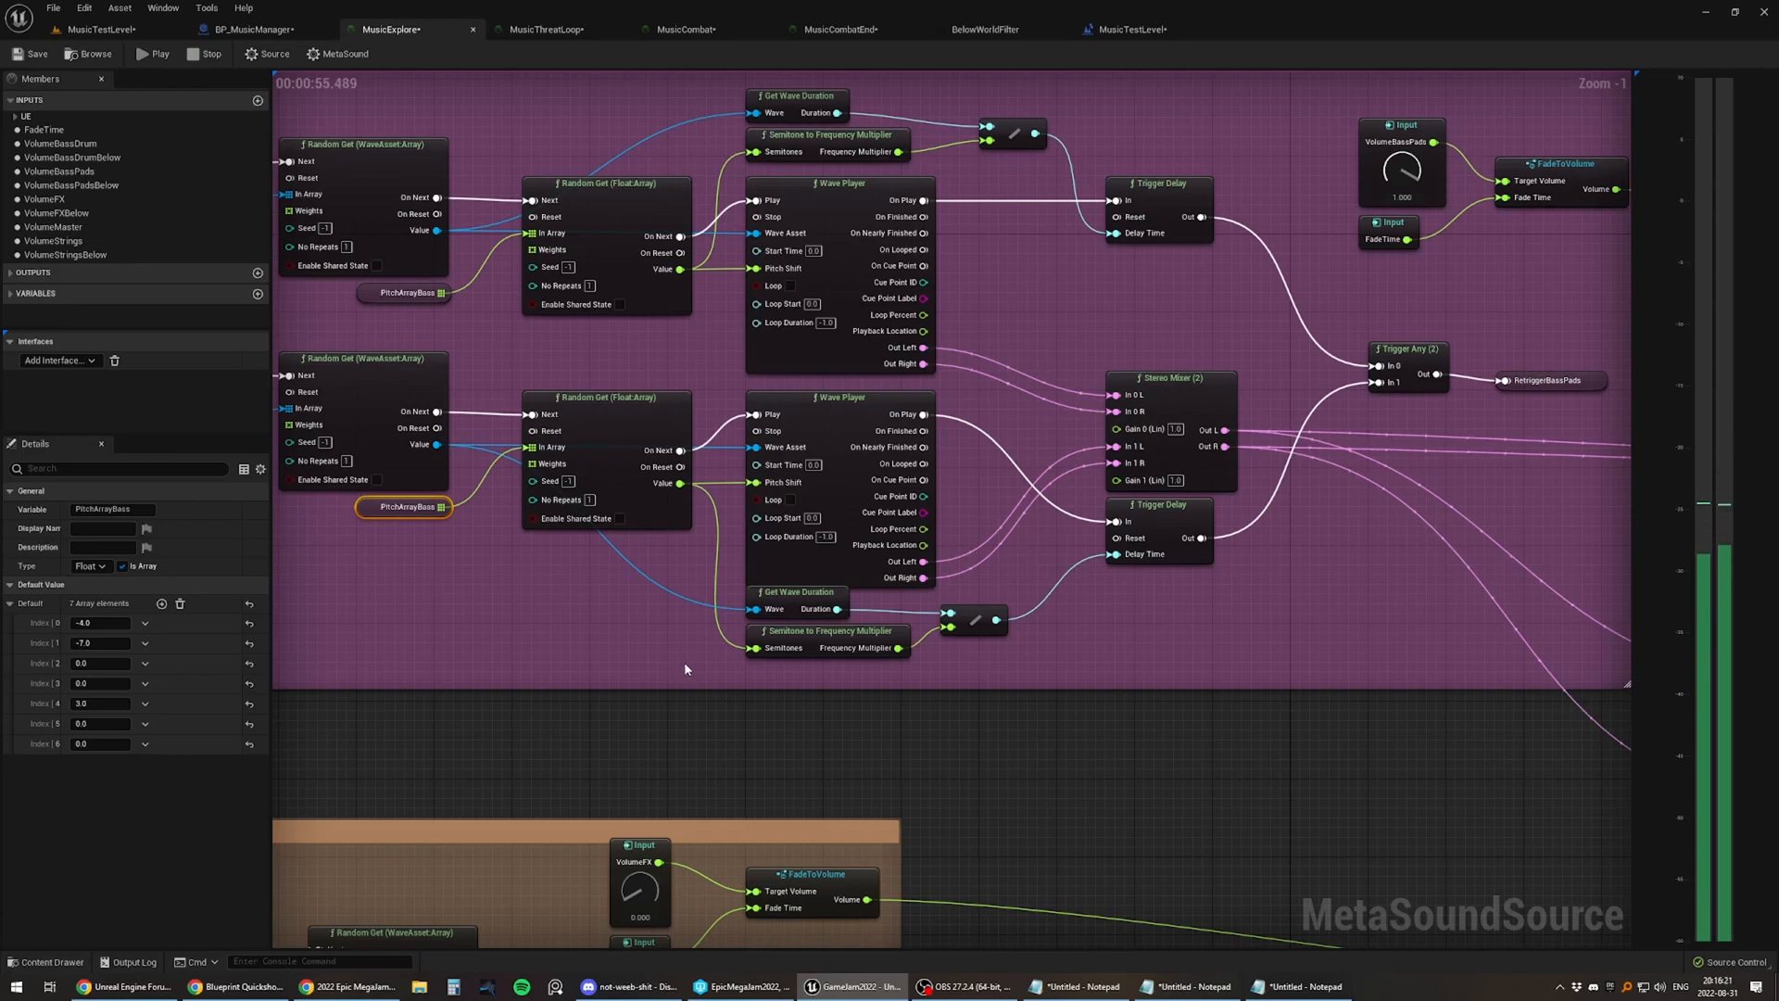
pyautogui.click(794, 630)
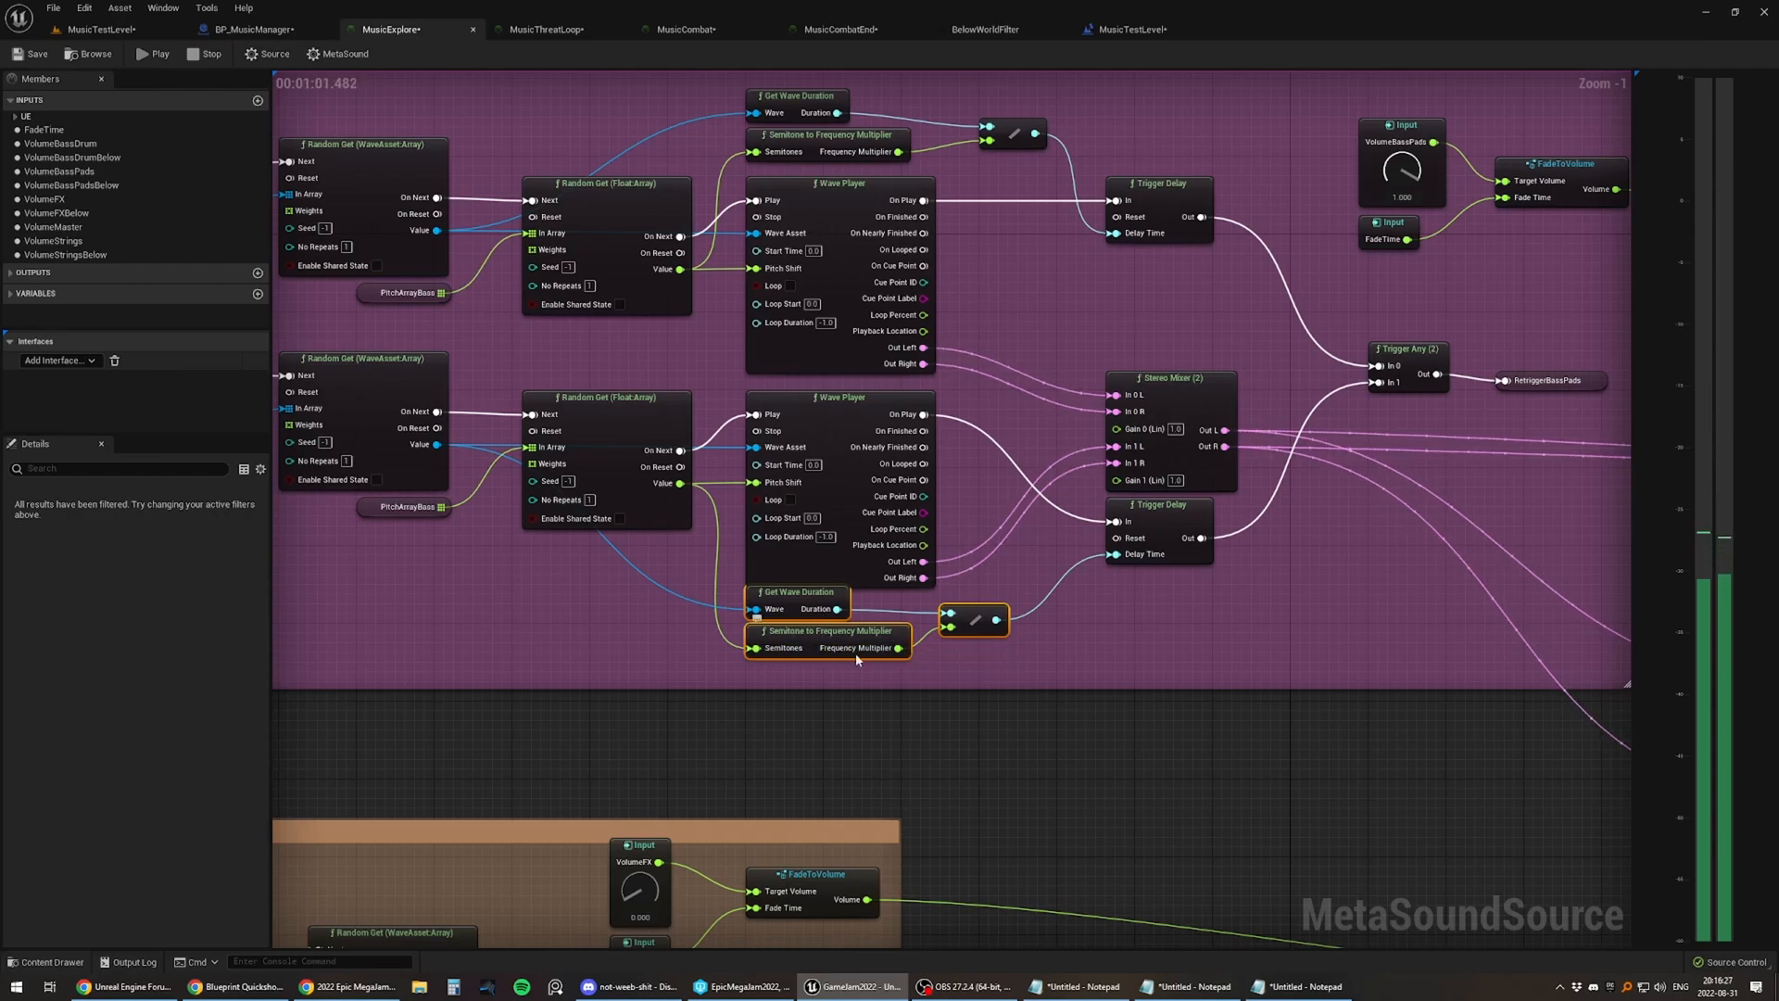
pyautogui.moveTo(845, 641)
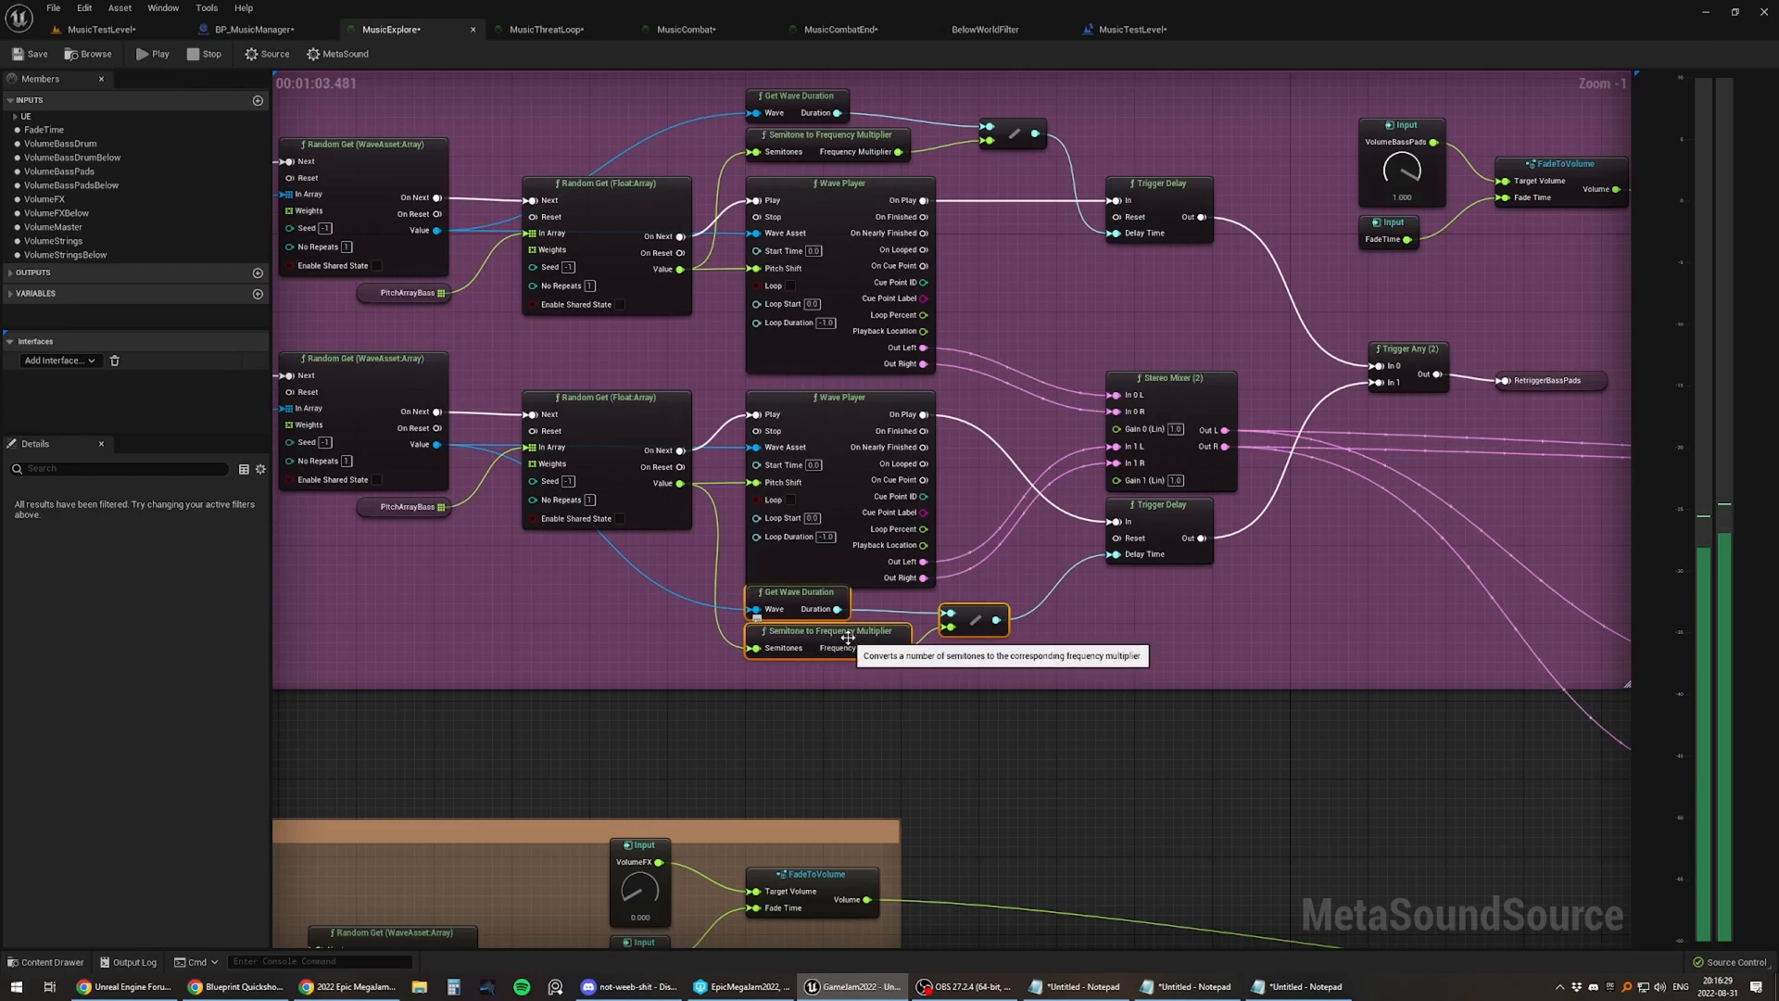
pyautogui.scroll(-3)
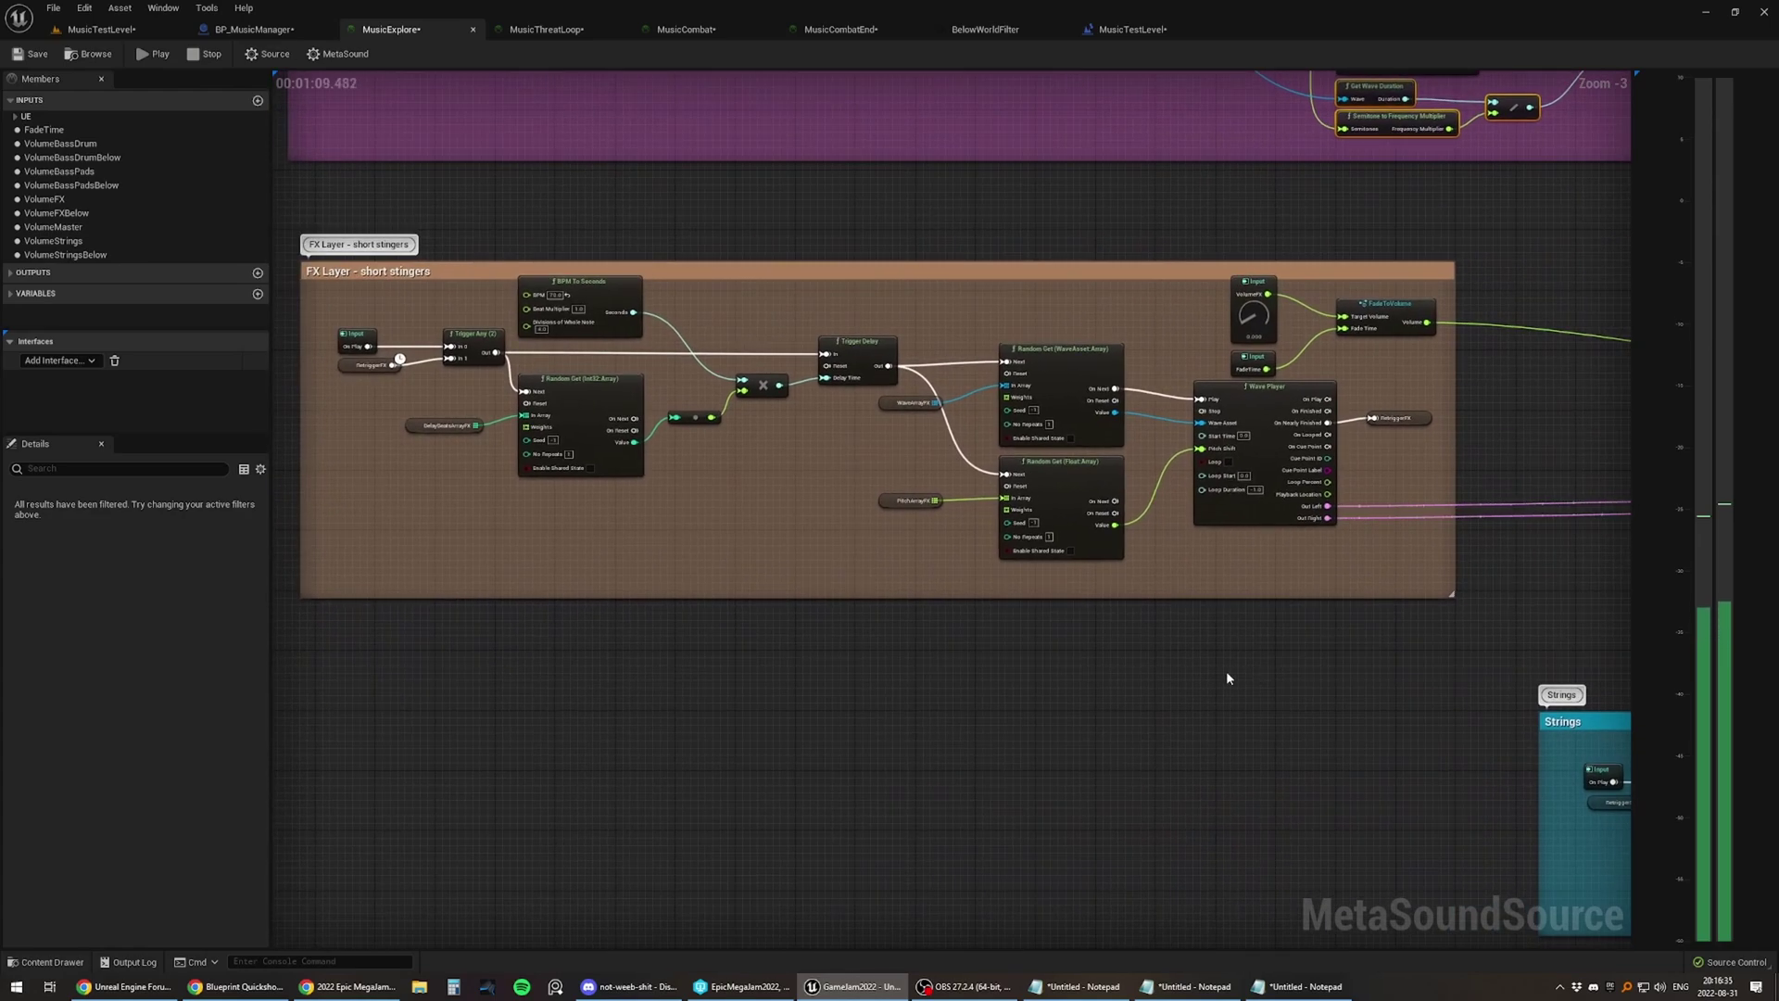
pyautogui.moveTo(670, 583)
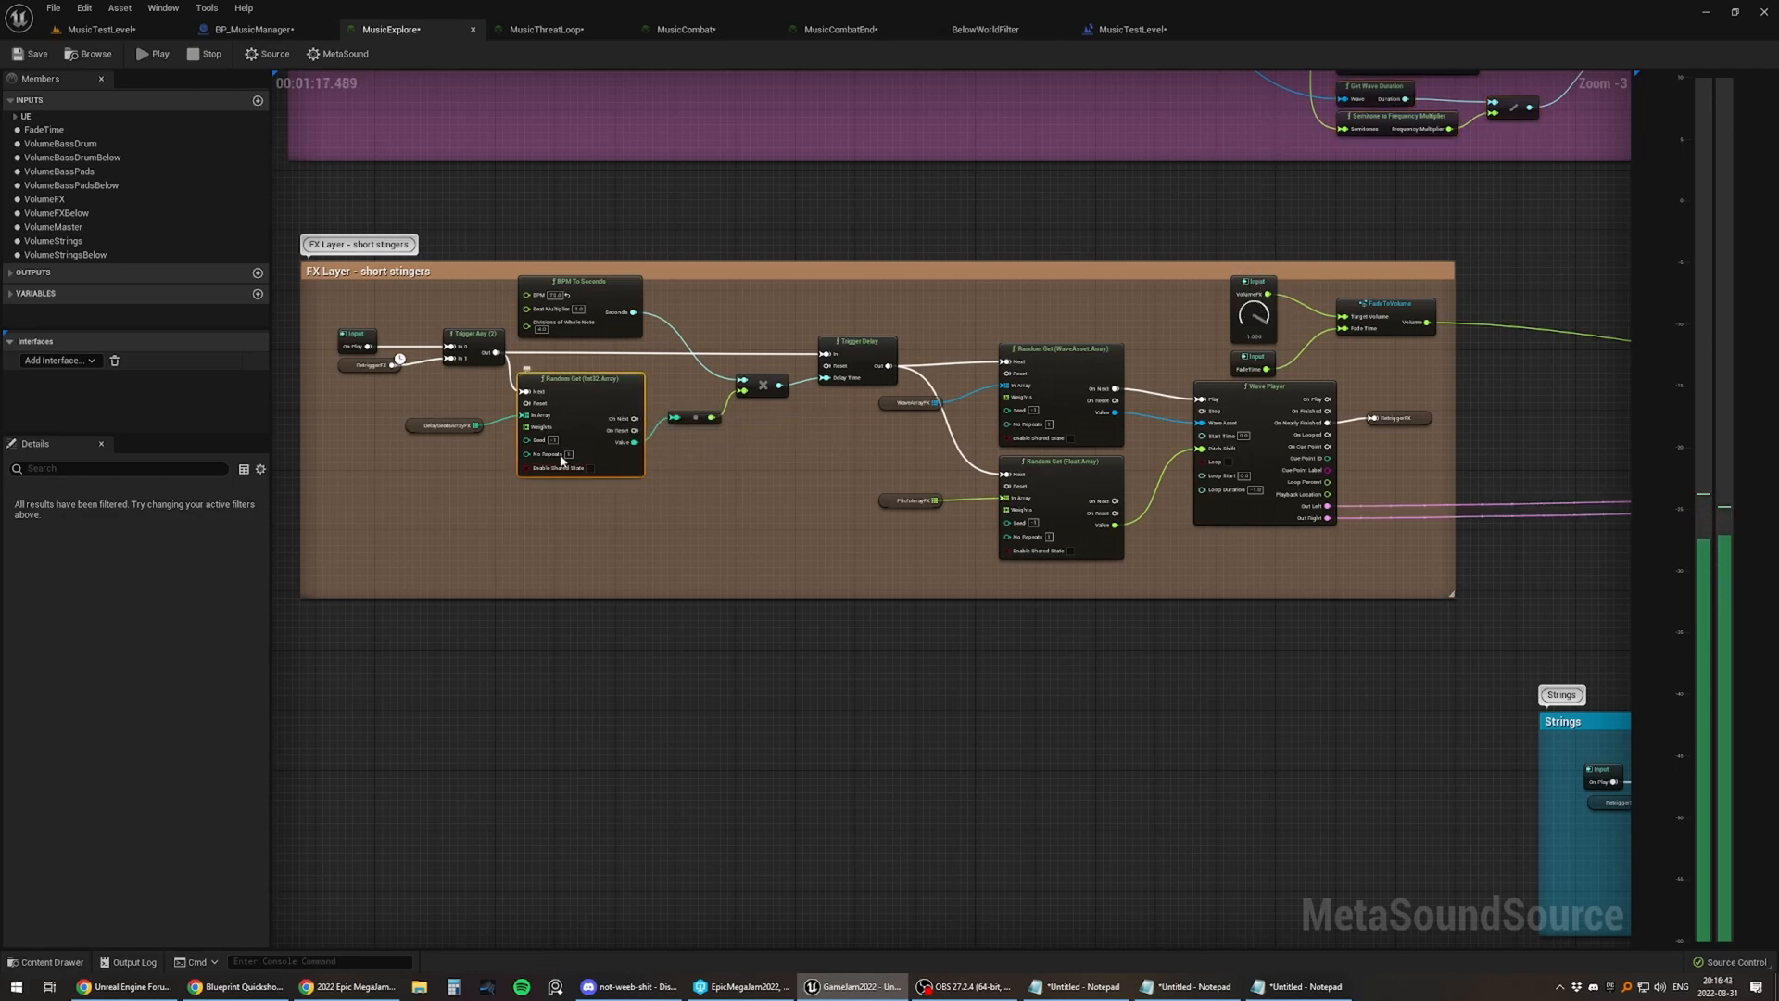
pyautogui.moveTo(665, 474)
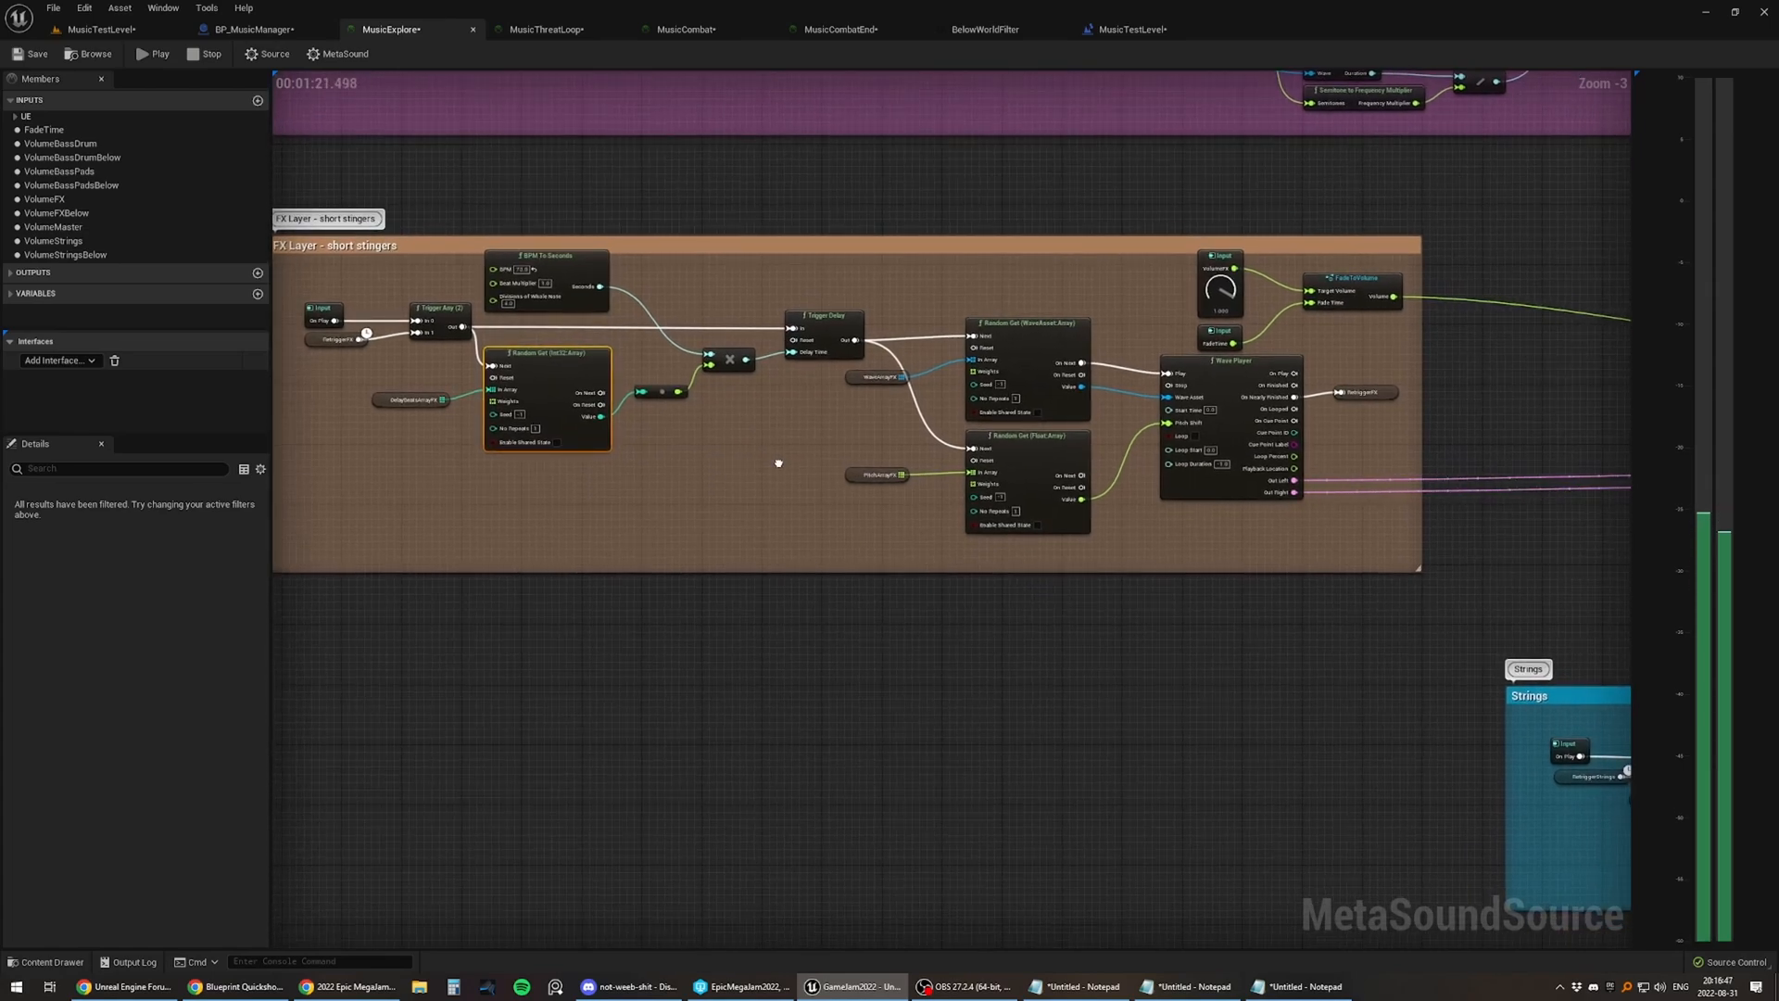
pyautogui.scroll(-3)
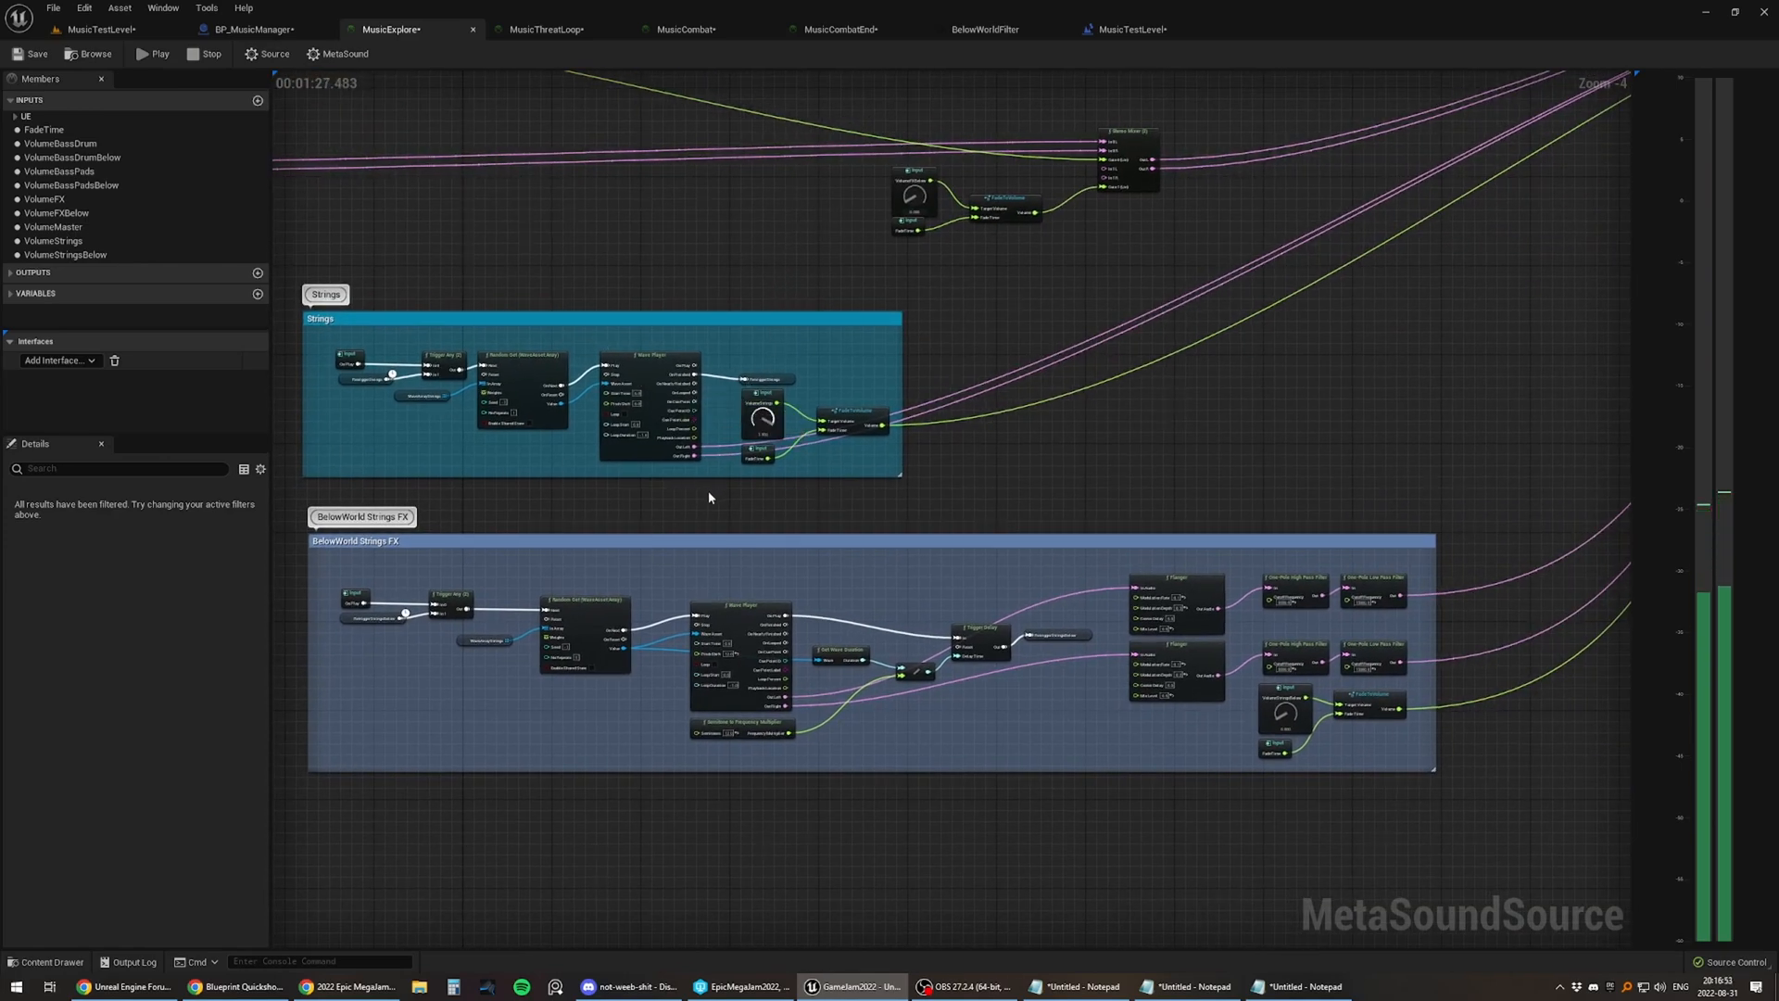
pyautogui.moveTo(858, 559)
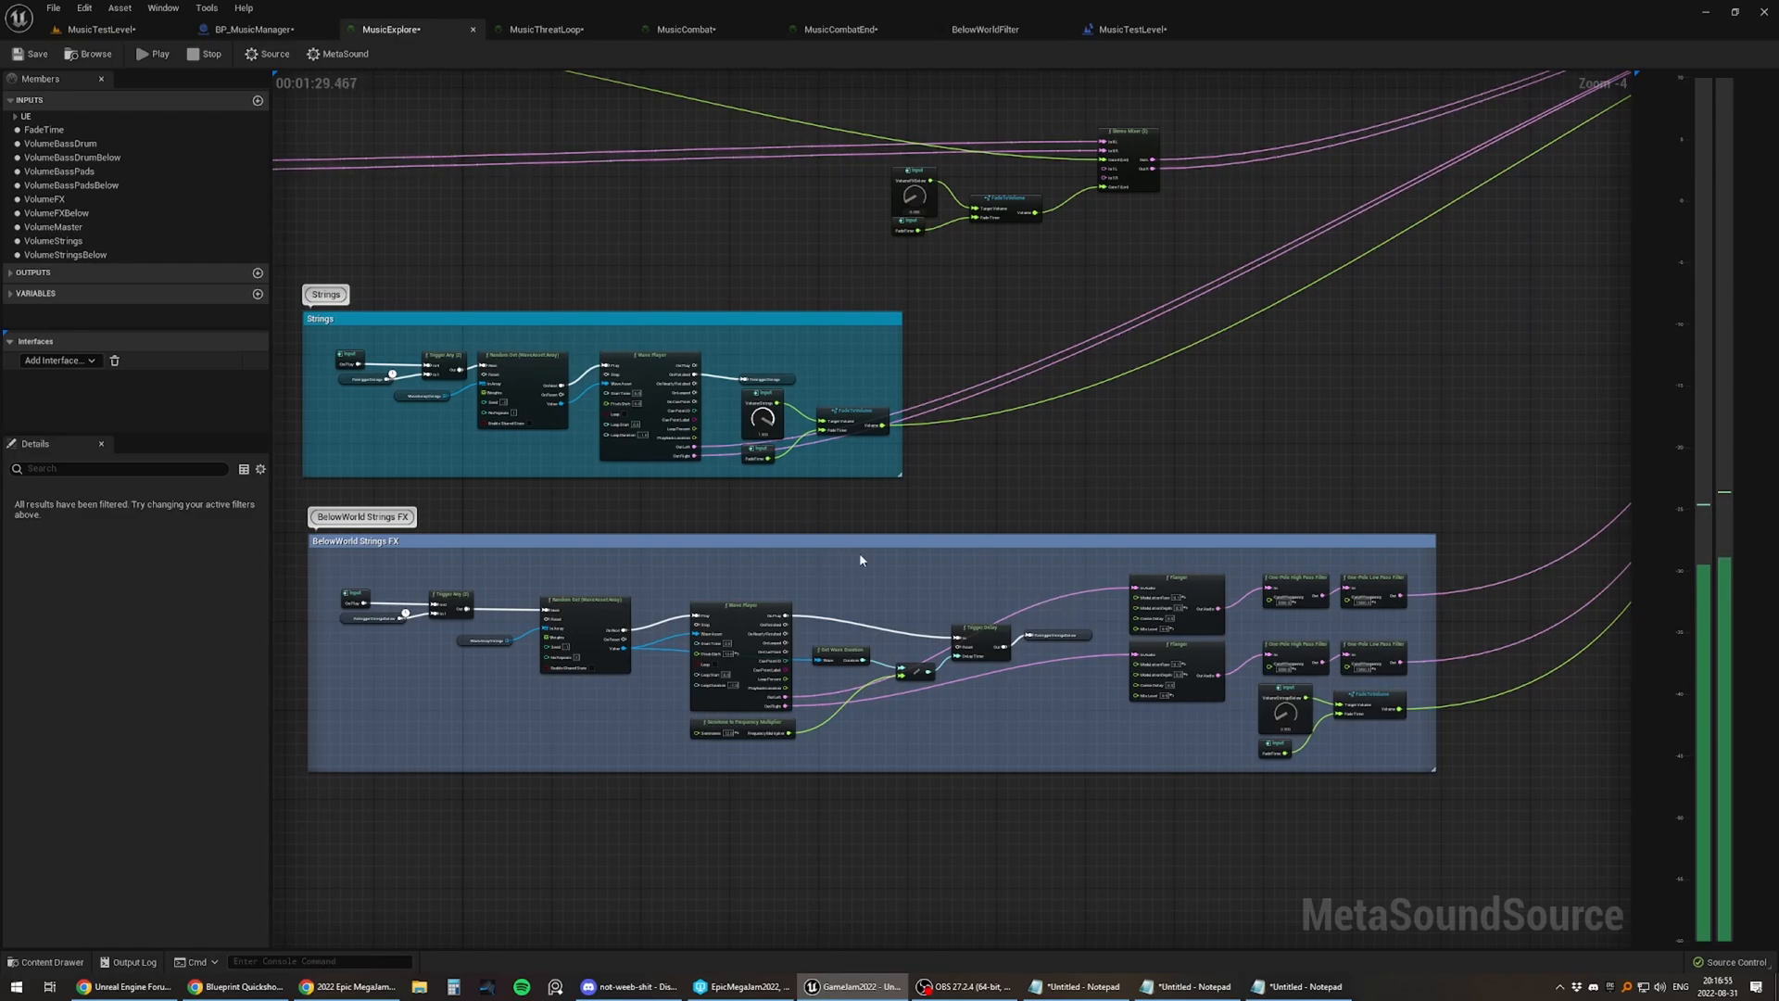
pyautogui.moveTo(1210, 630)
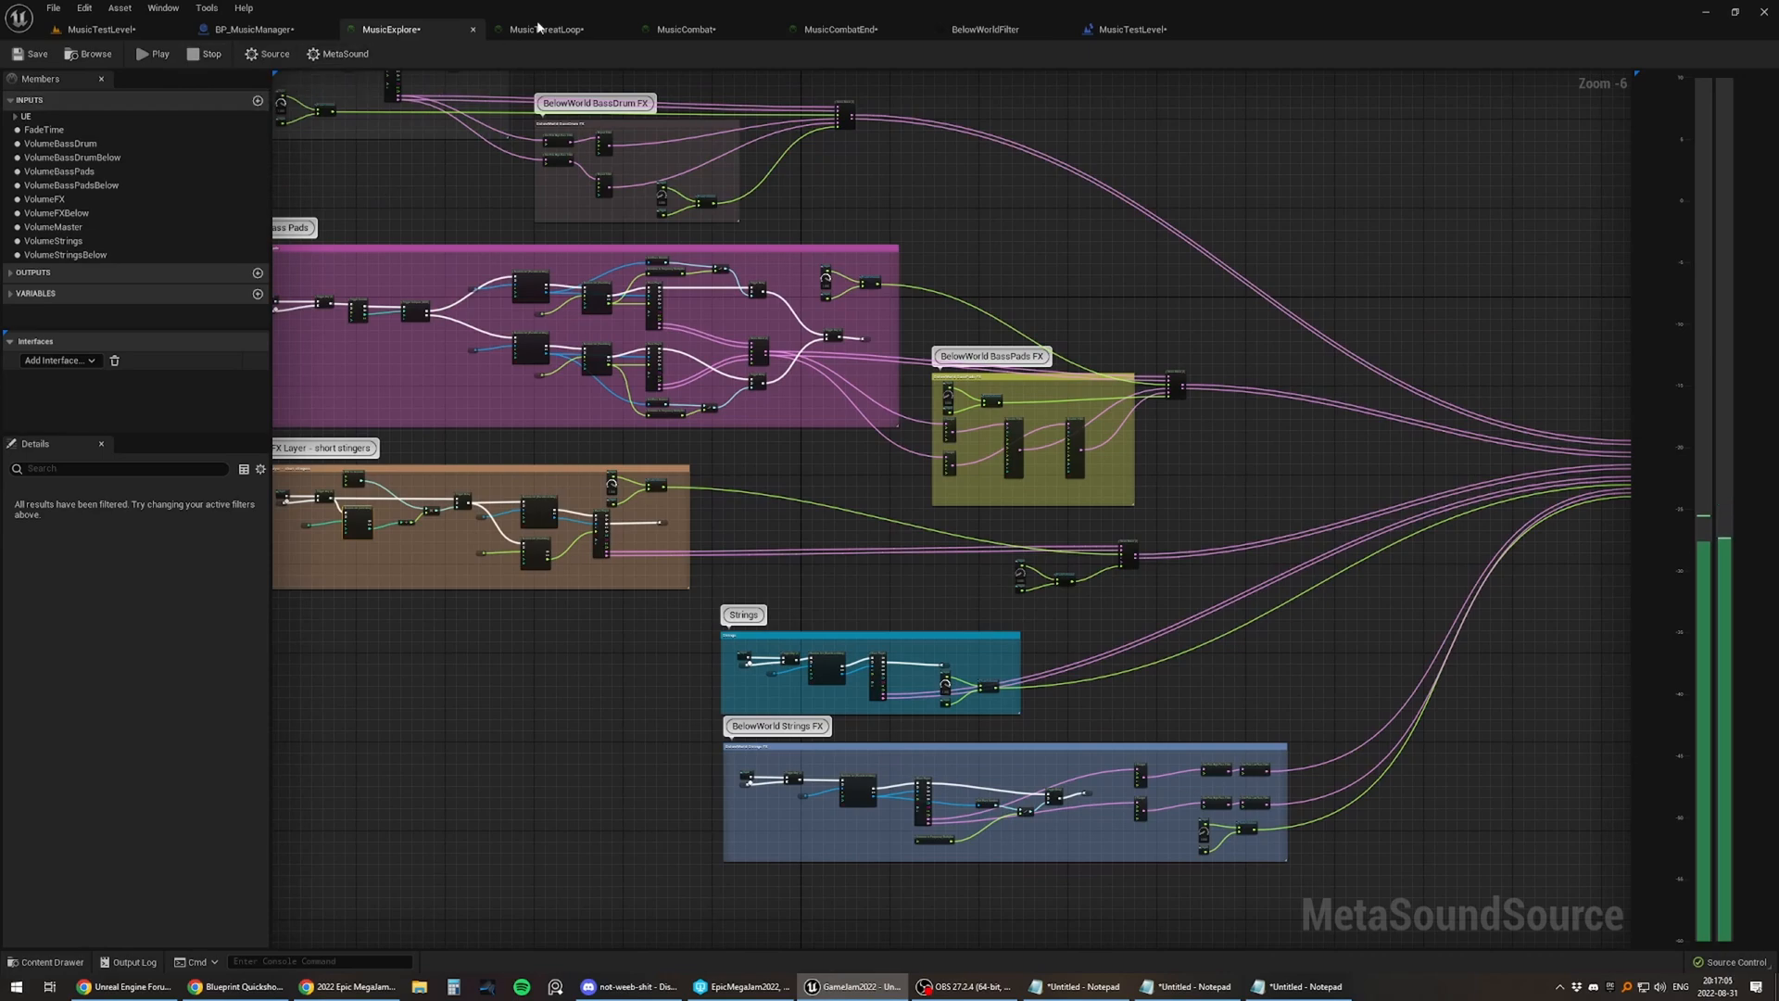
# Step: Review MusicThreatLoop's drum, bass synth and synth bell sections, then switch to the MusicCombat graph
pyautogui.click(545, 28)
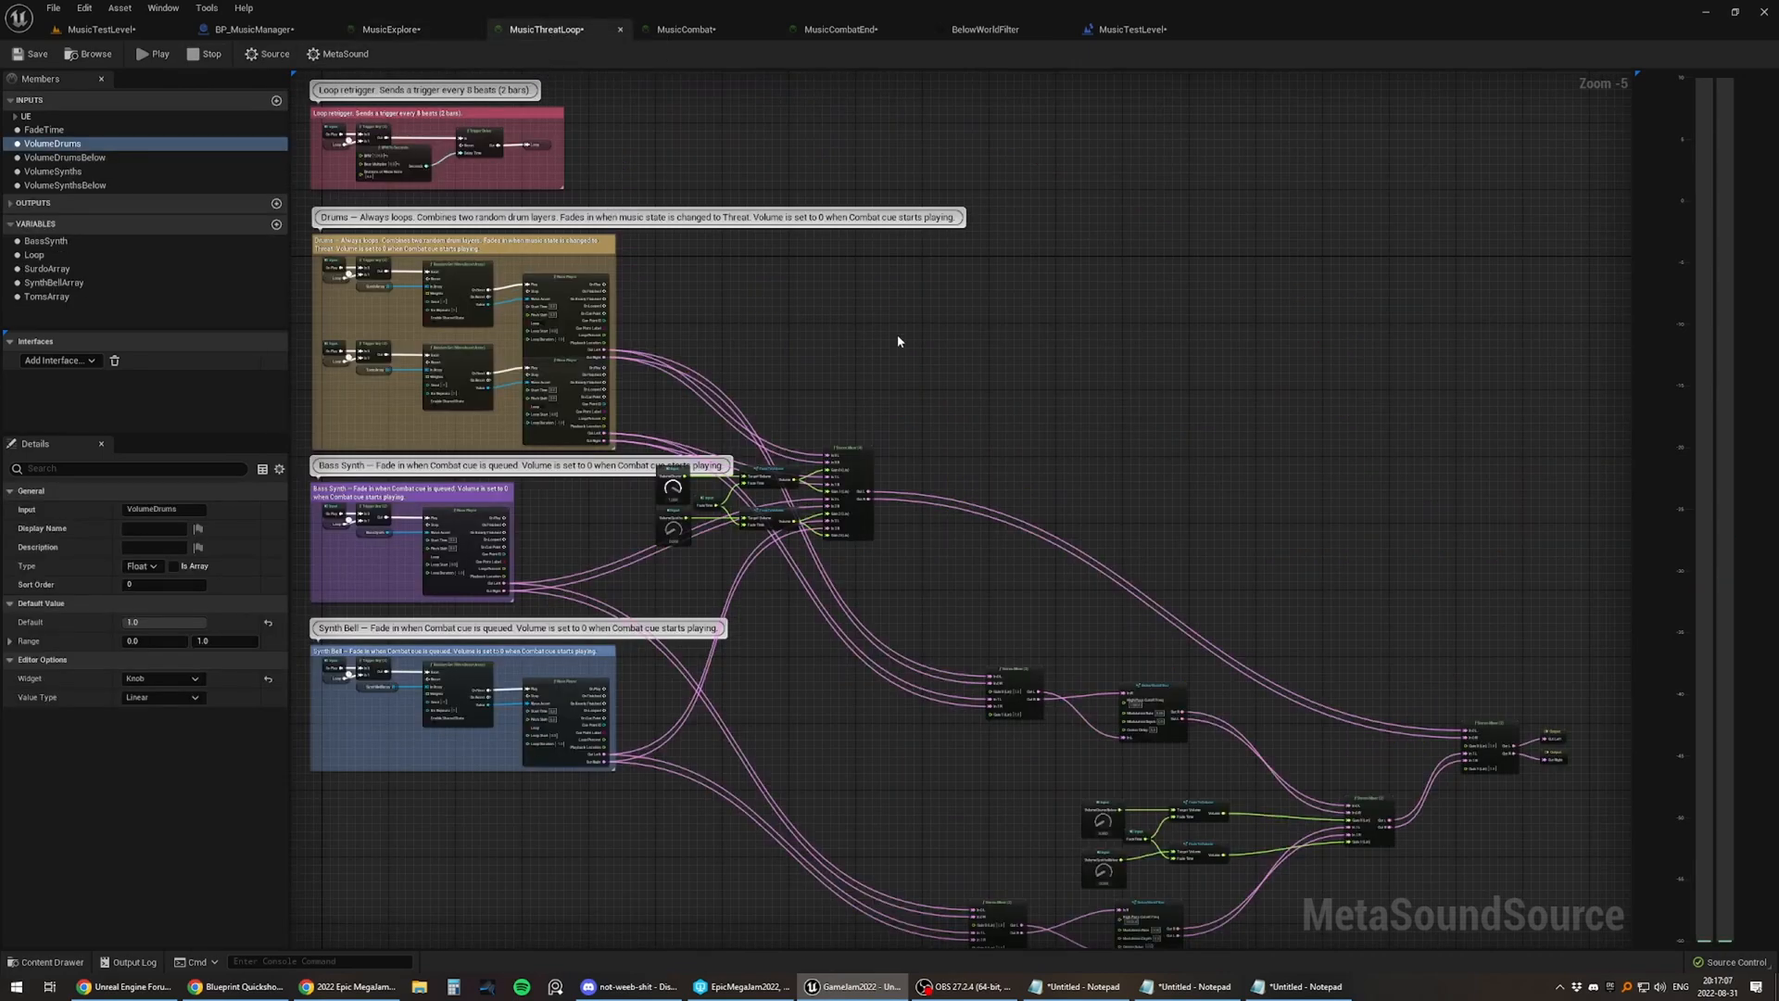
pyautogui.scroll(3)
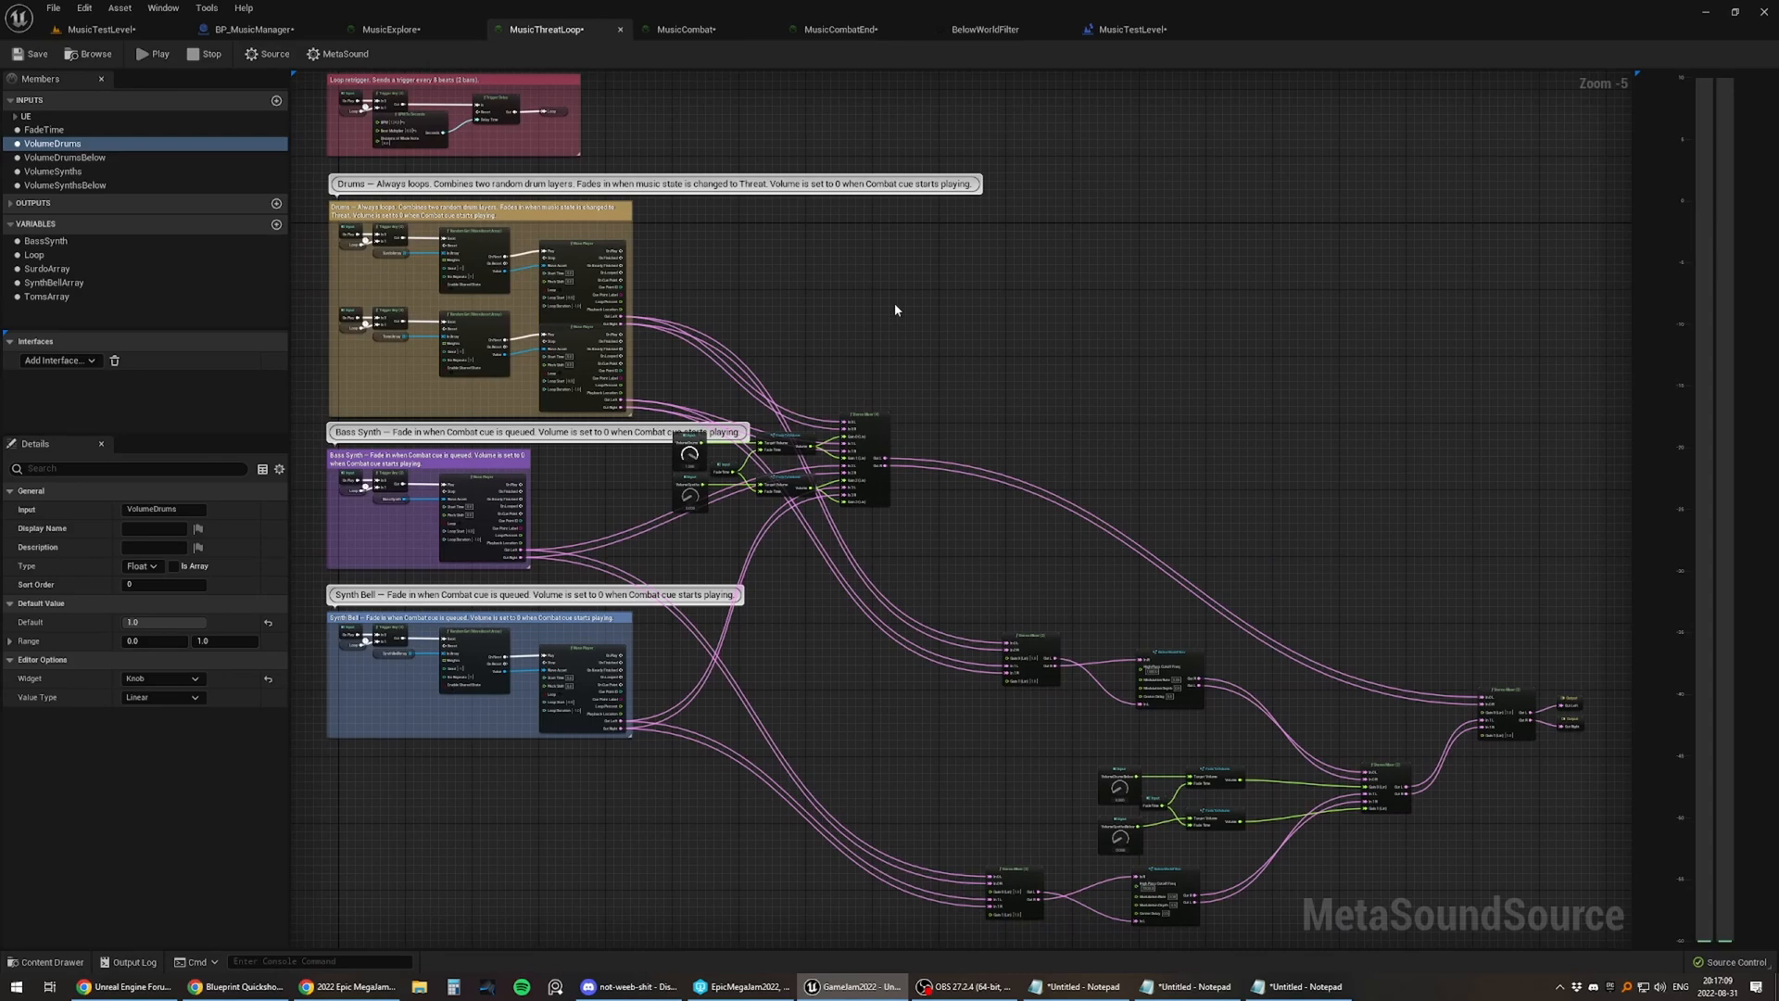
pyautogui.scroll(3)
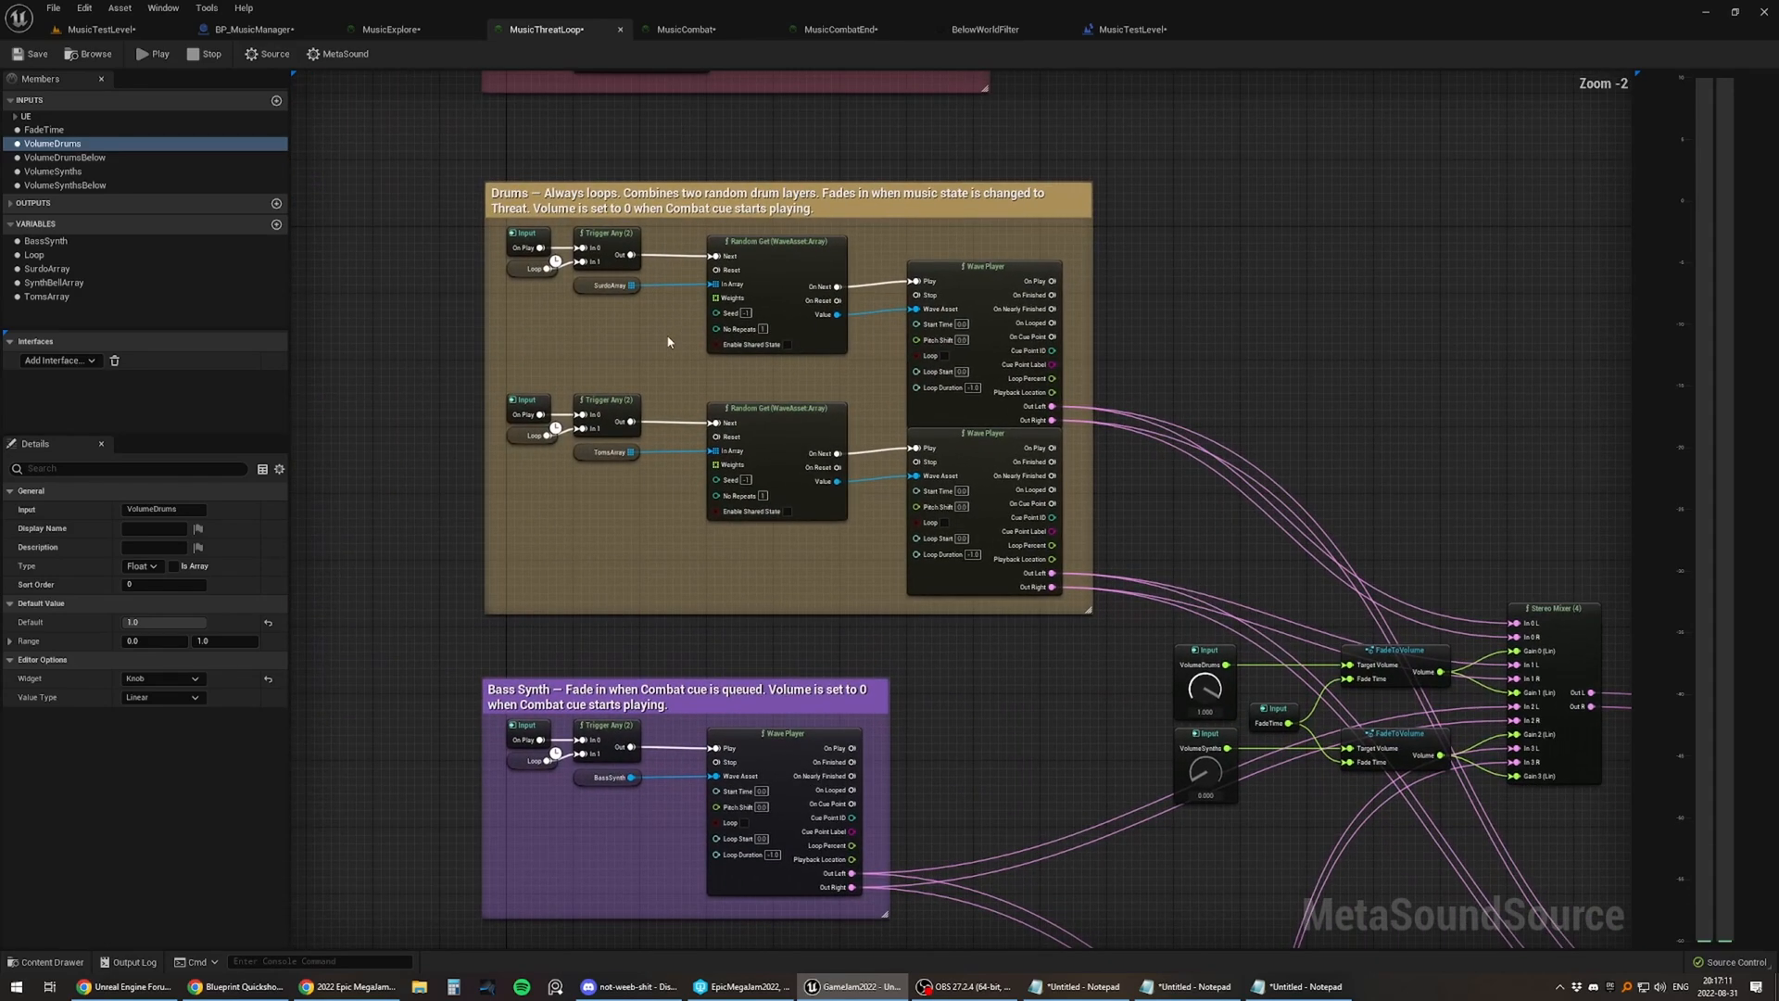
pyautogui.scroll(3)
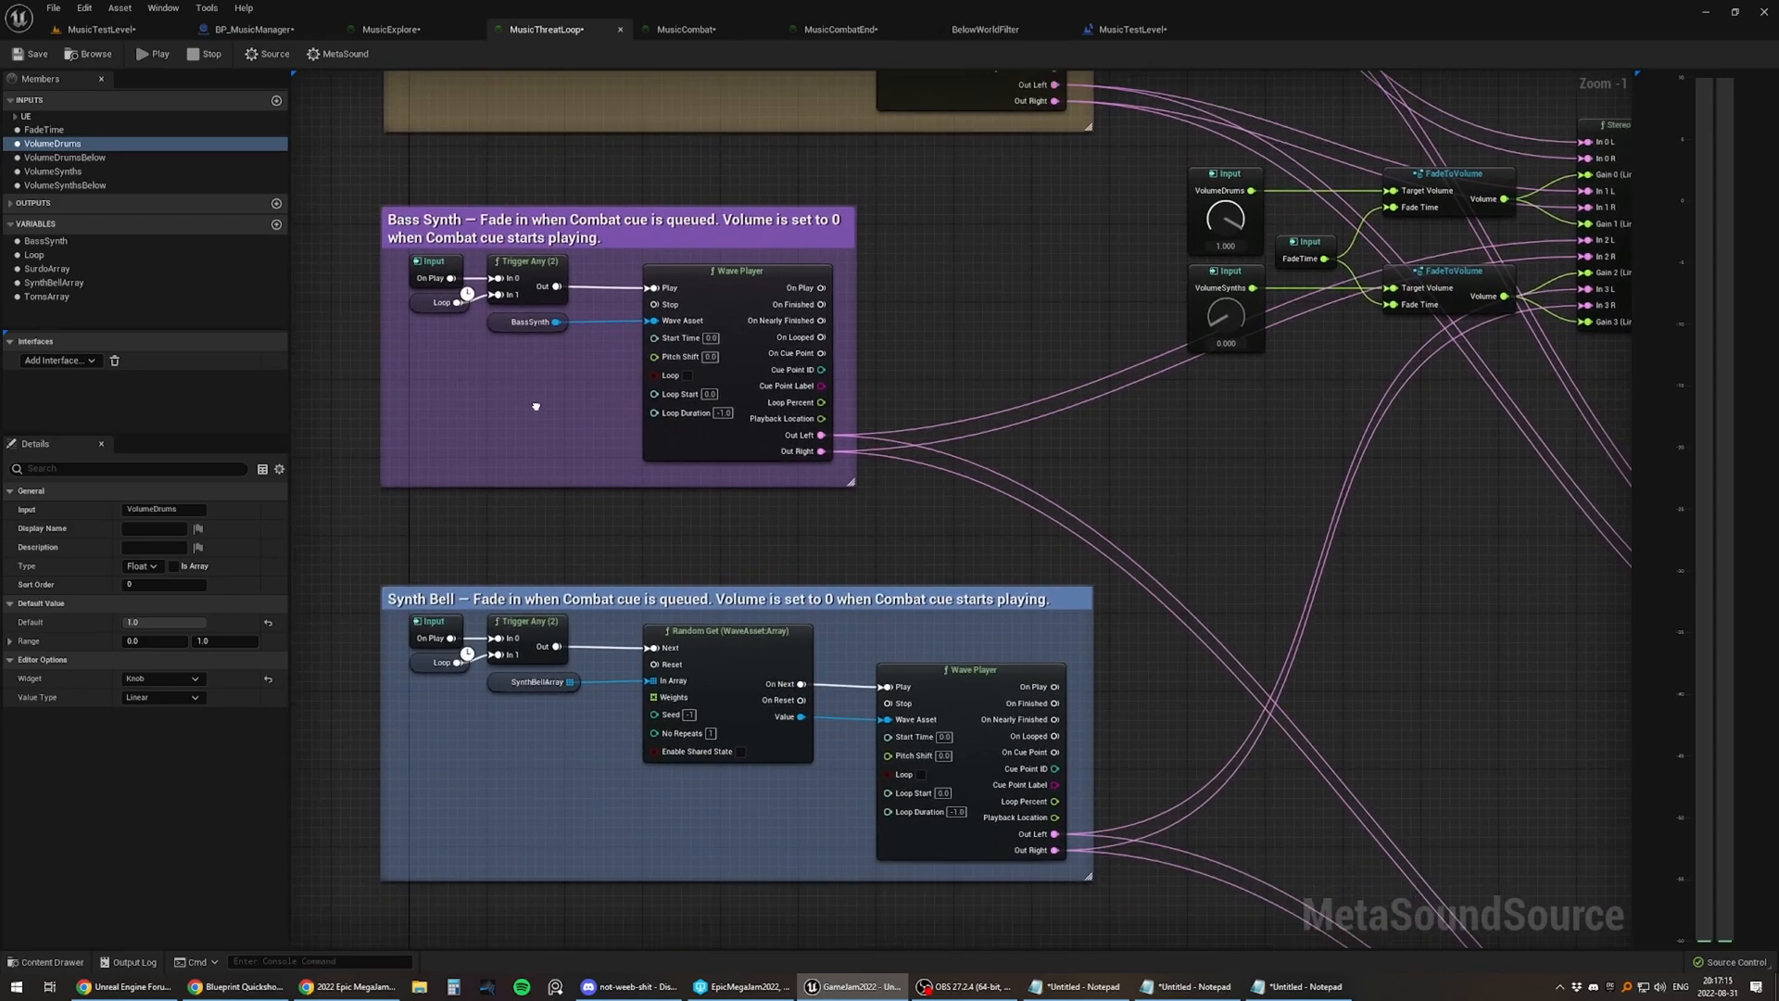
pyautogui.scroll(-3)
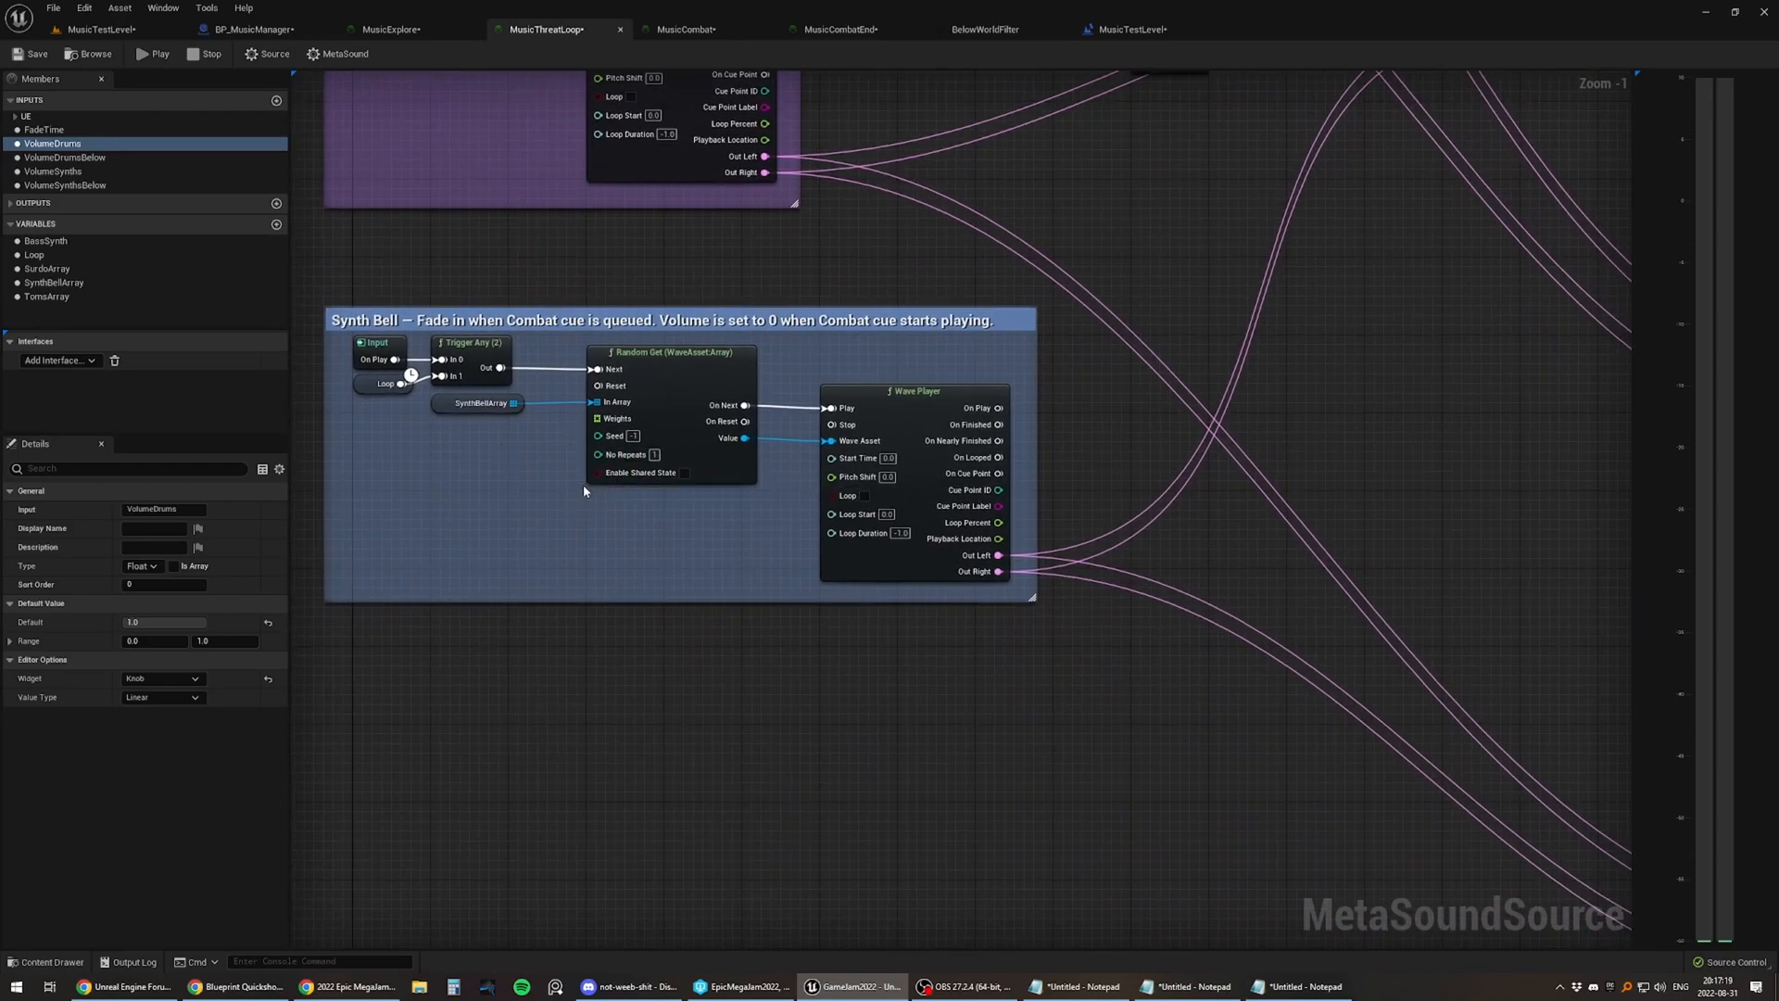
pyautogui.scroll(-3)
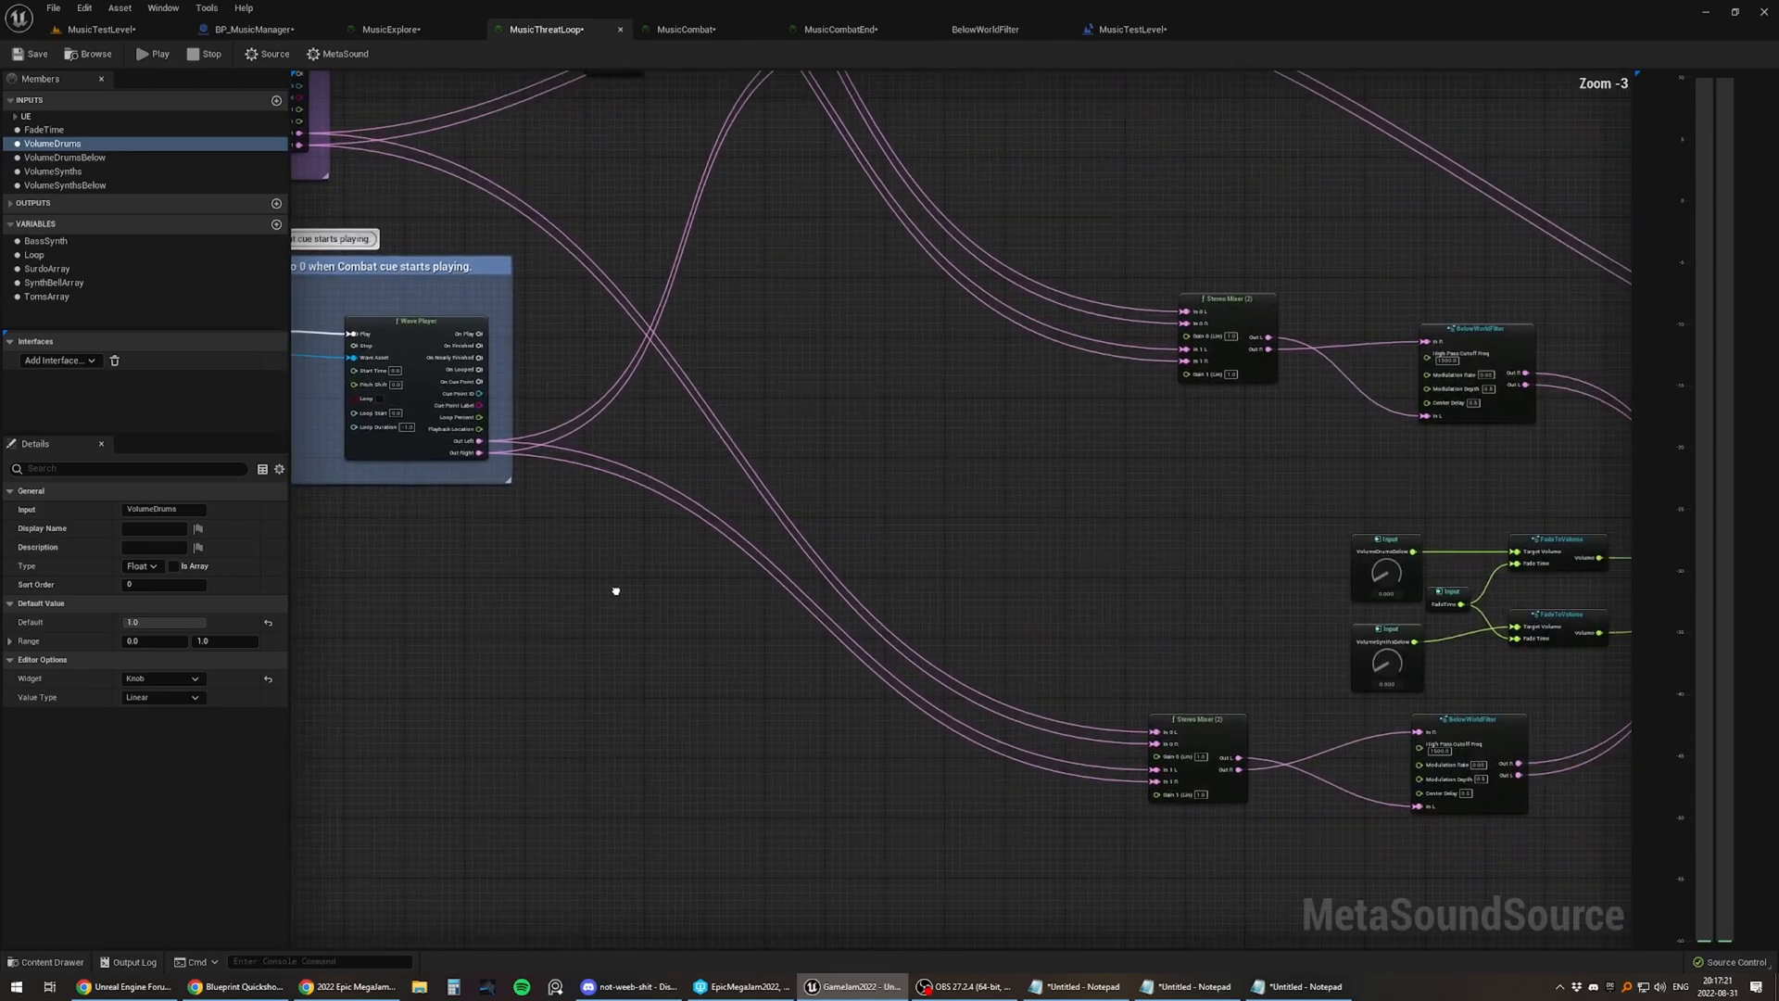
pyautogui.scroll(-3)
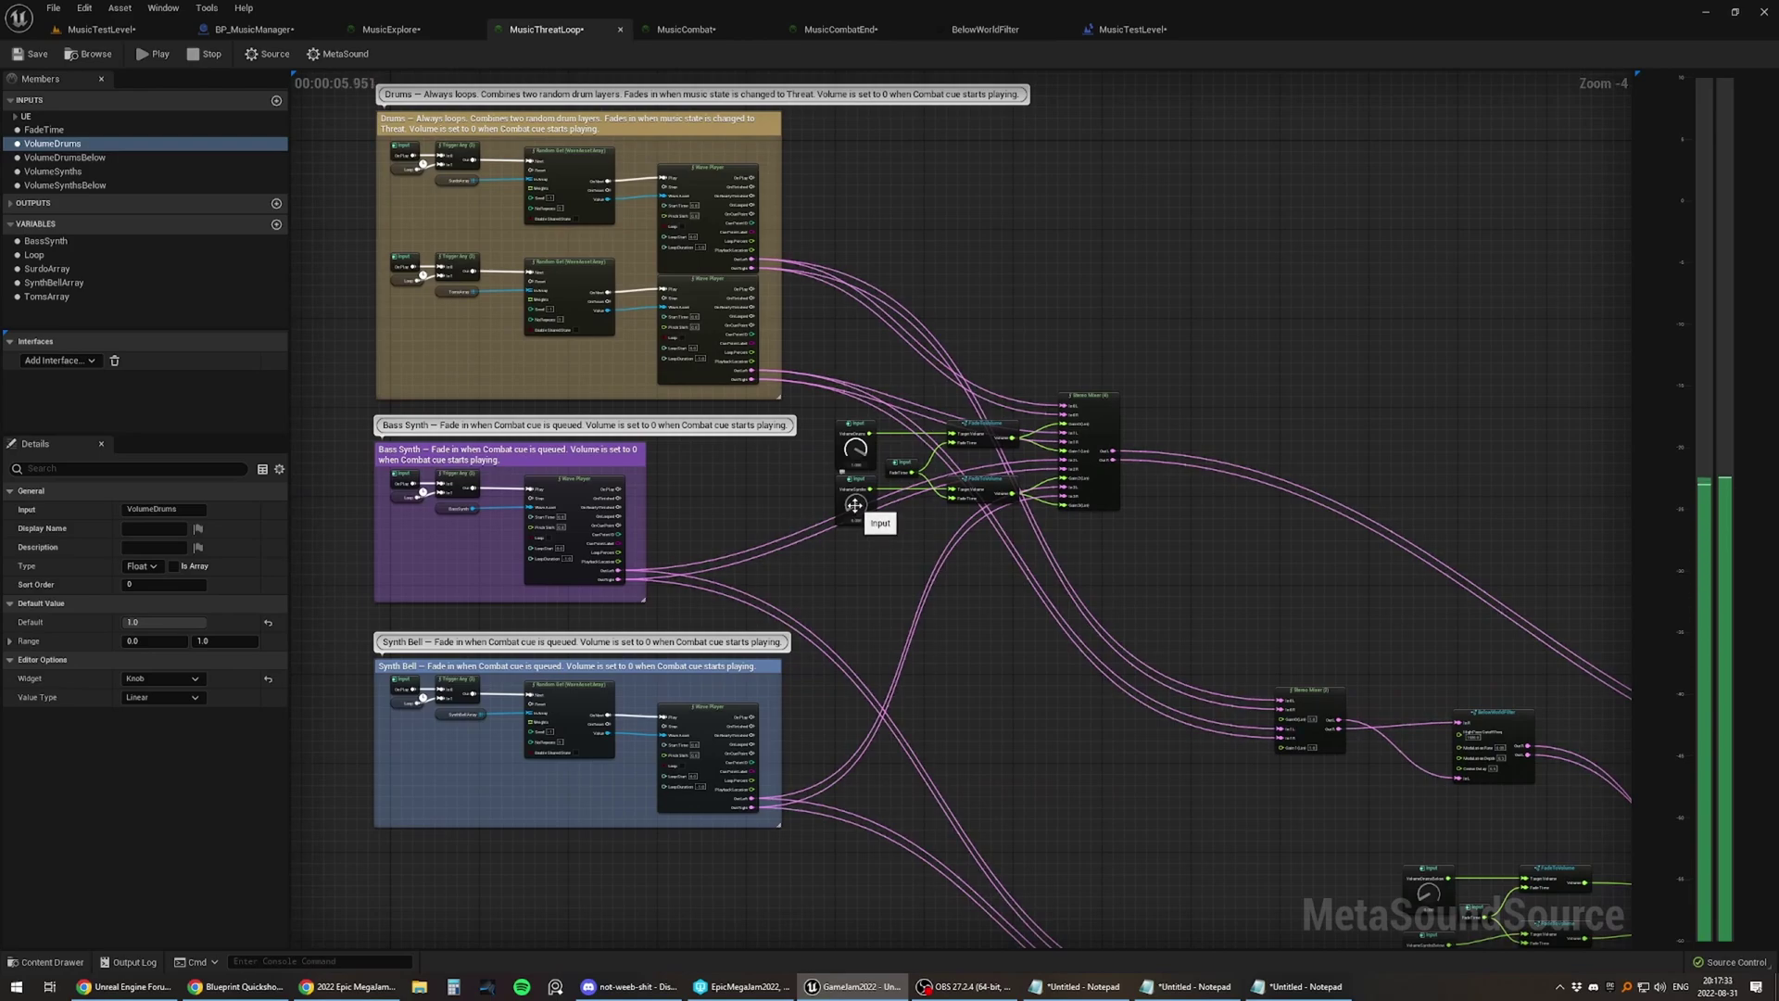
pyautogui.moveTo(876, 352)
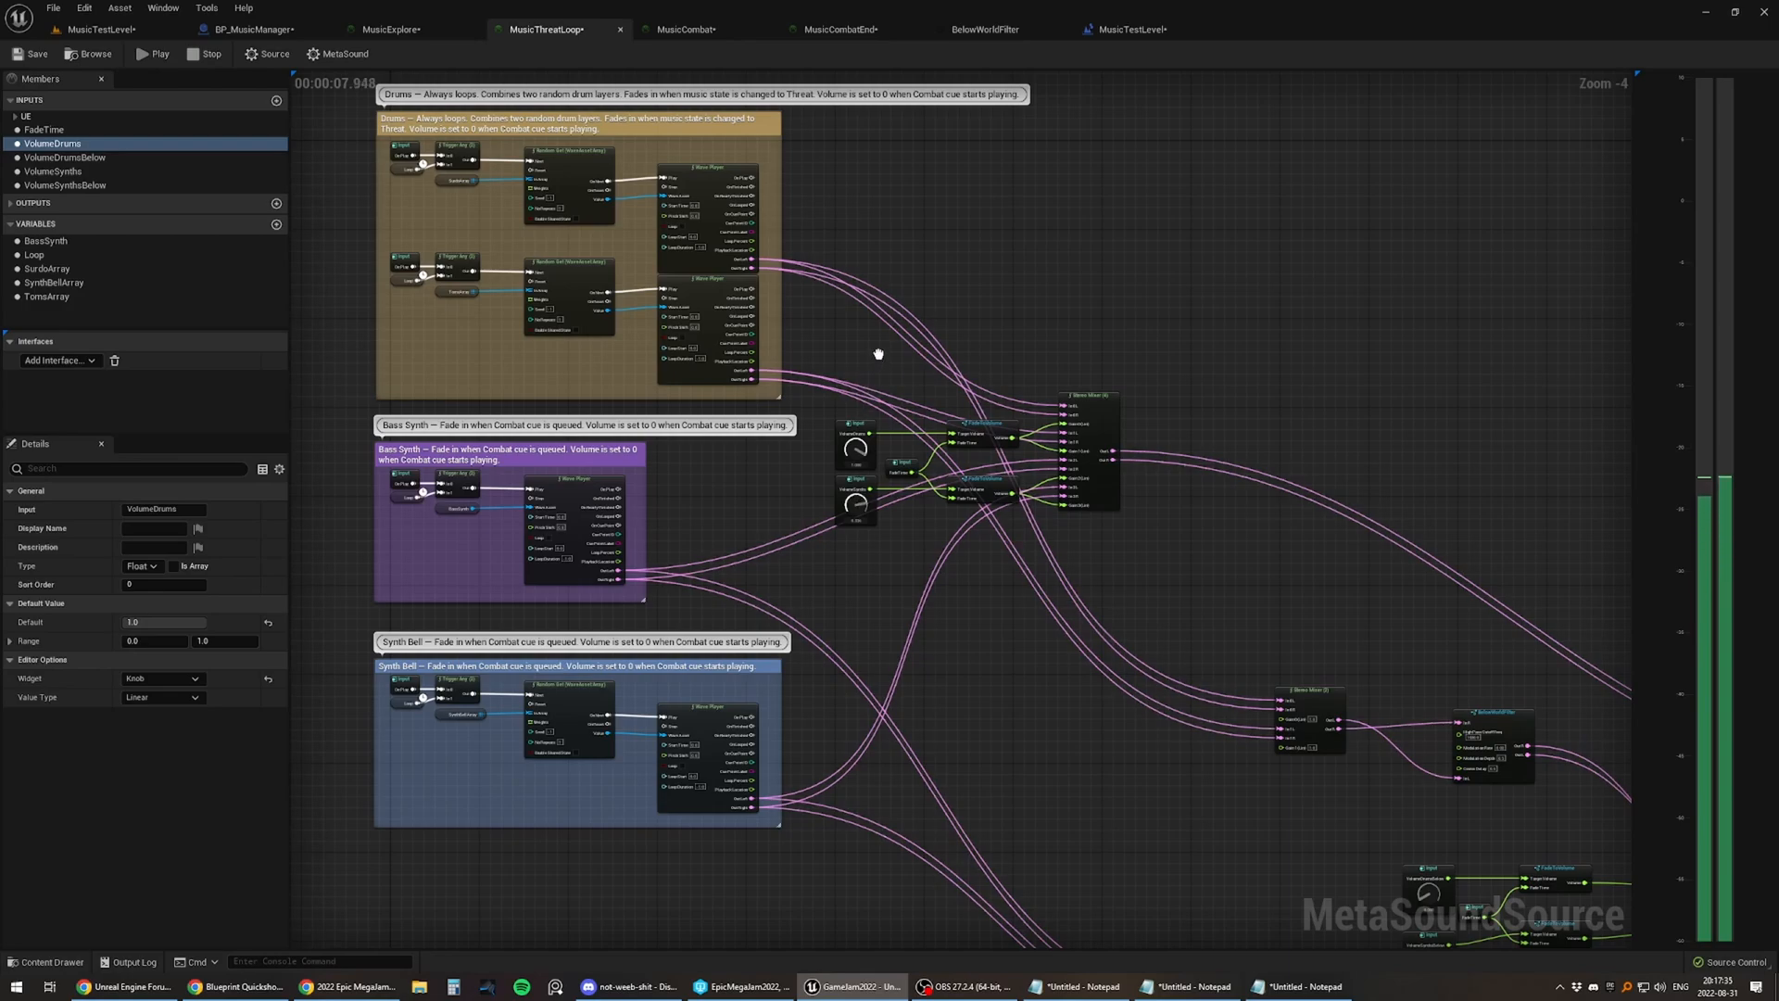
pyautogui.moveTo(813, 519)
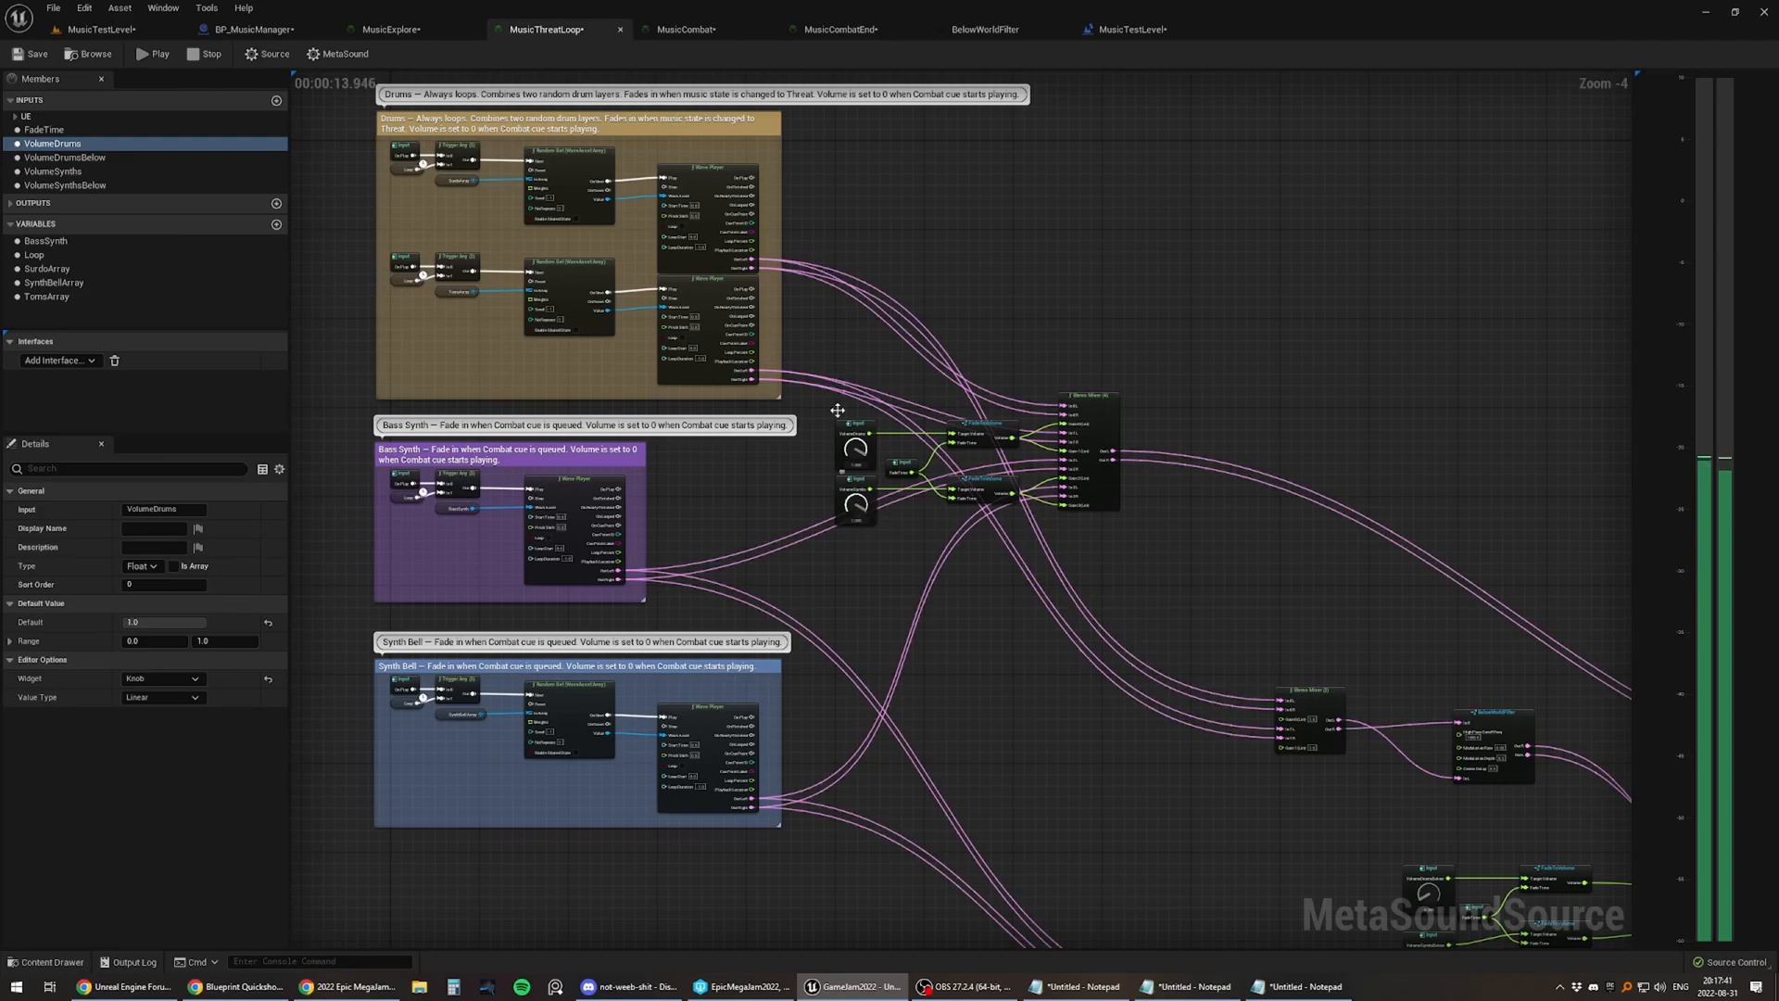
pyautogui.moveTo(790, 545)
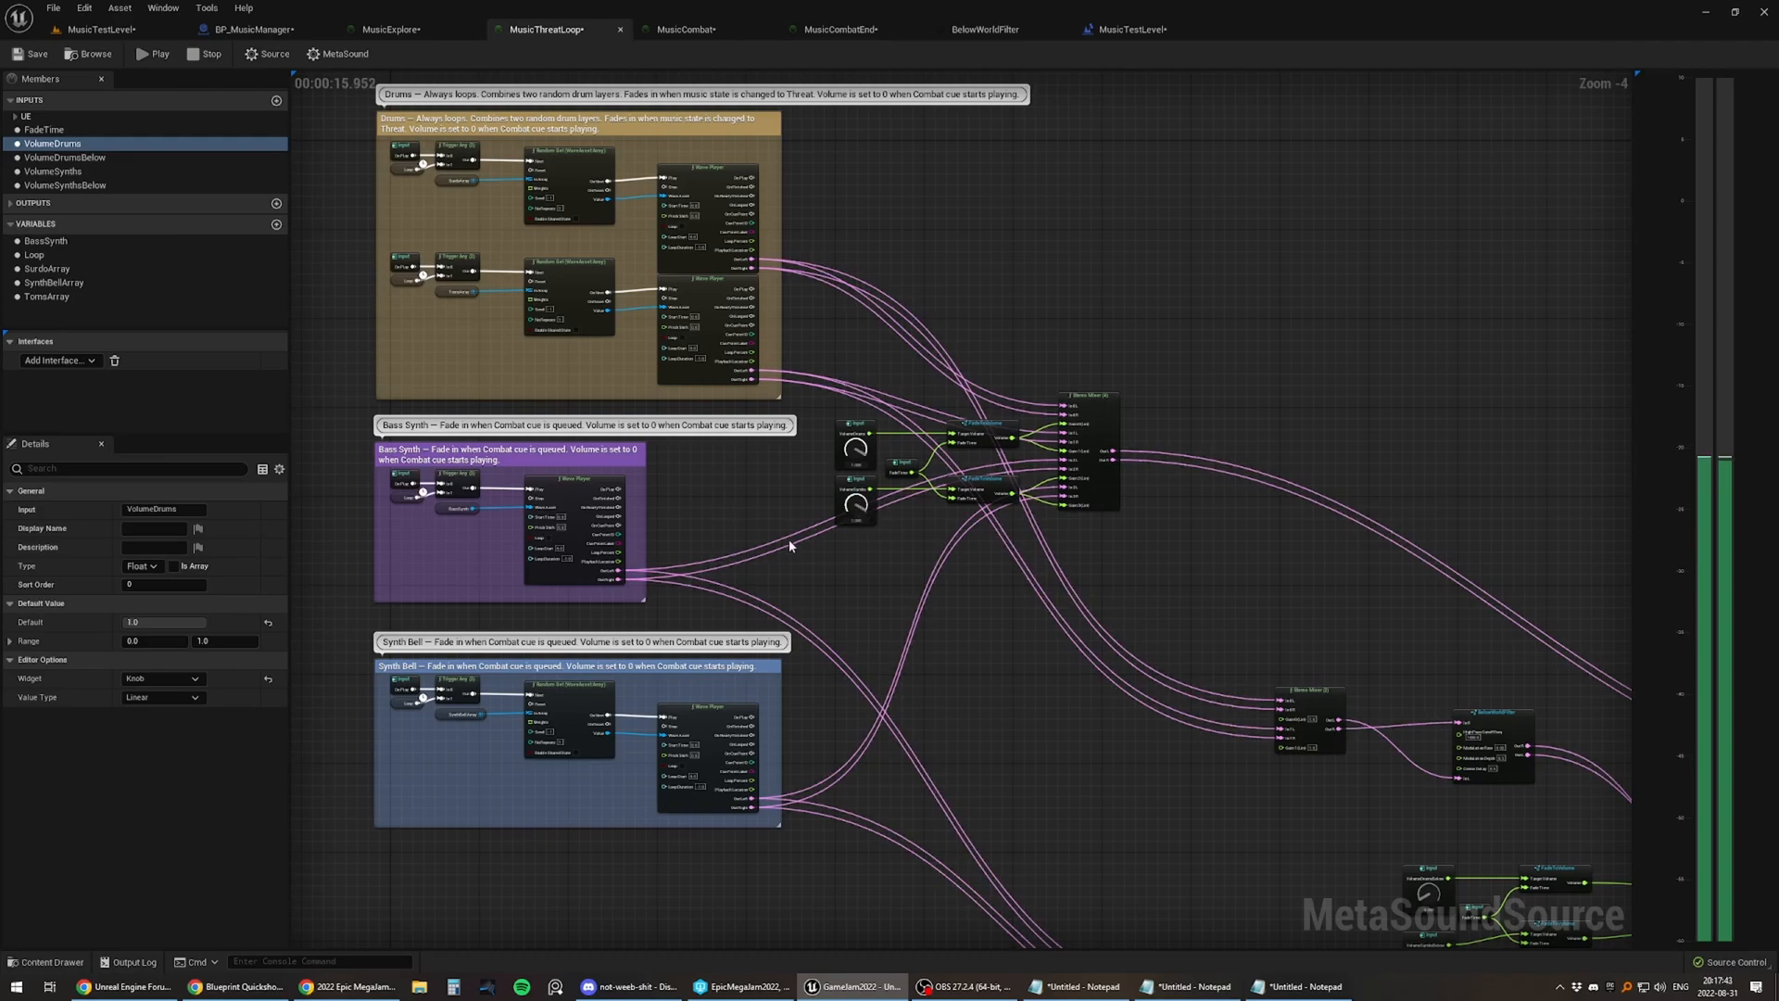
pyautogui.moveTo(856, 506)
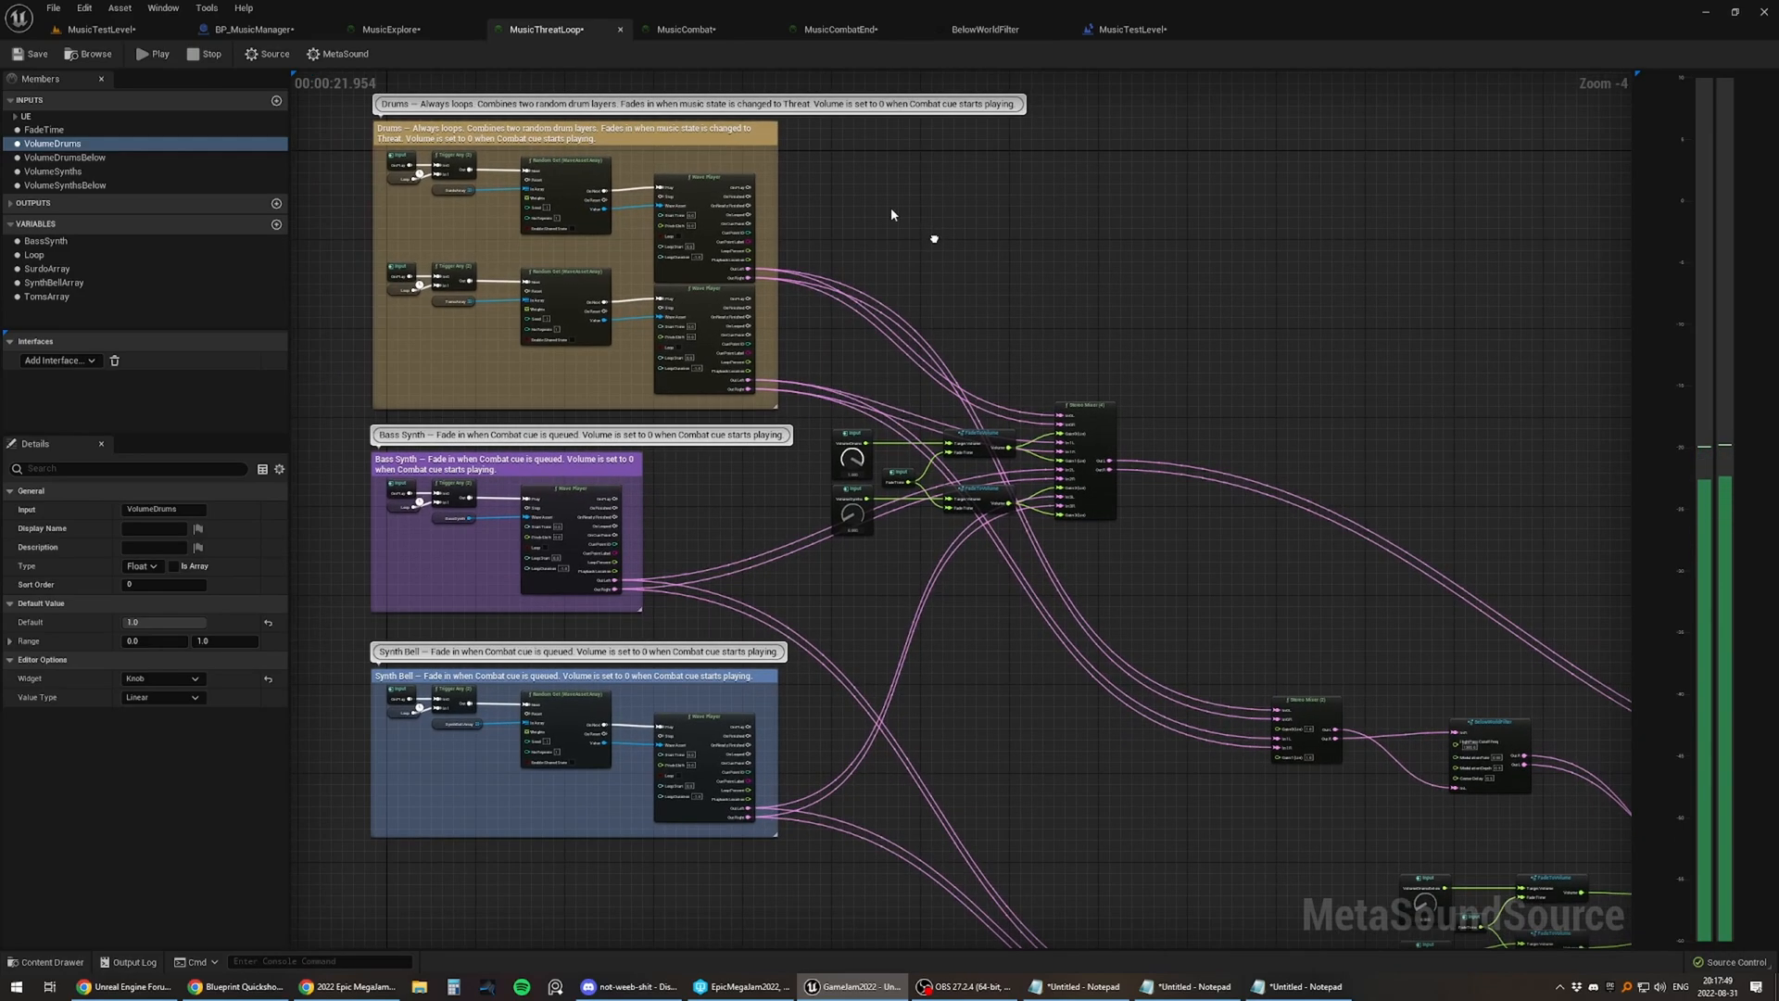
pyautogui.click(682, 28)
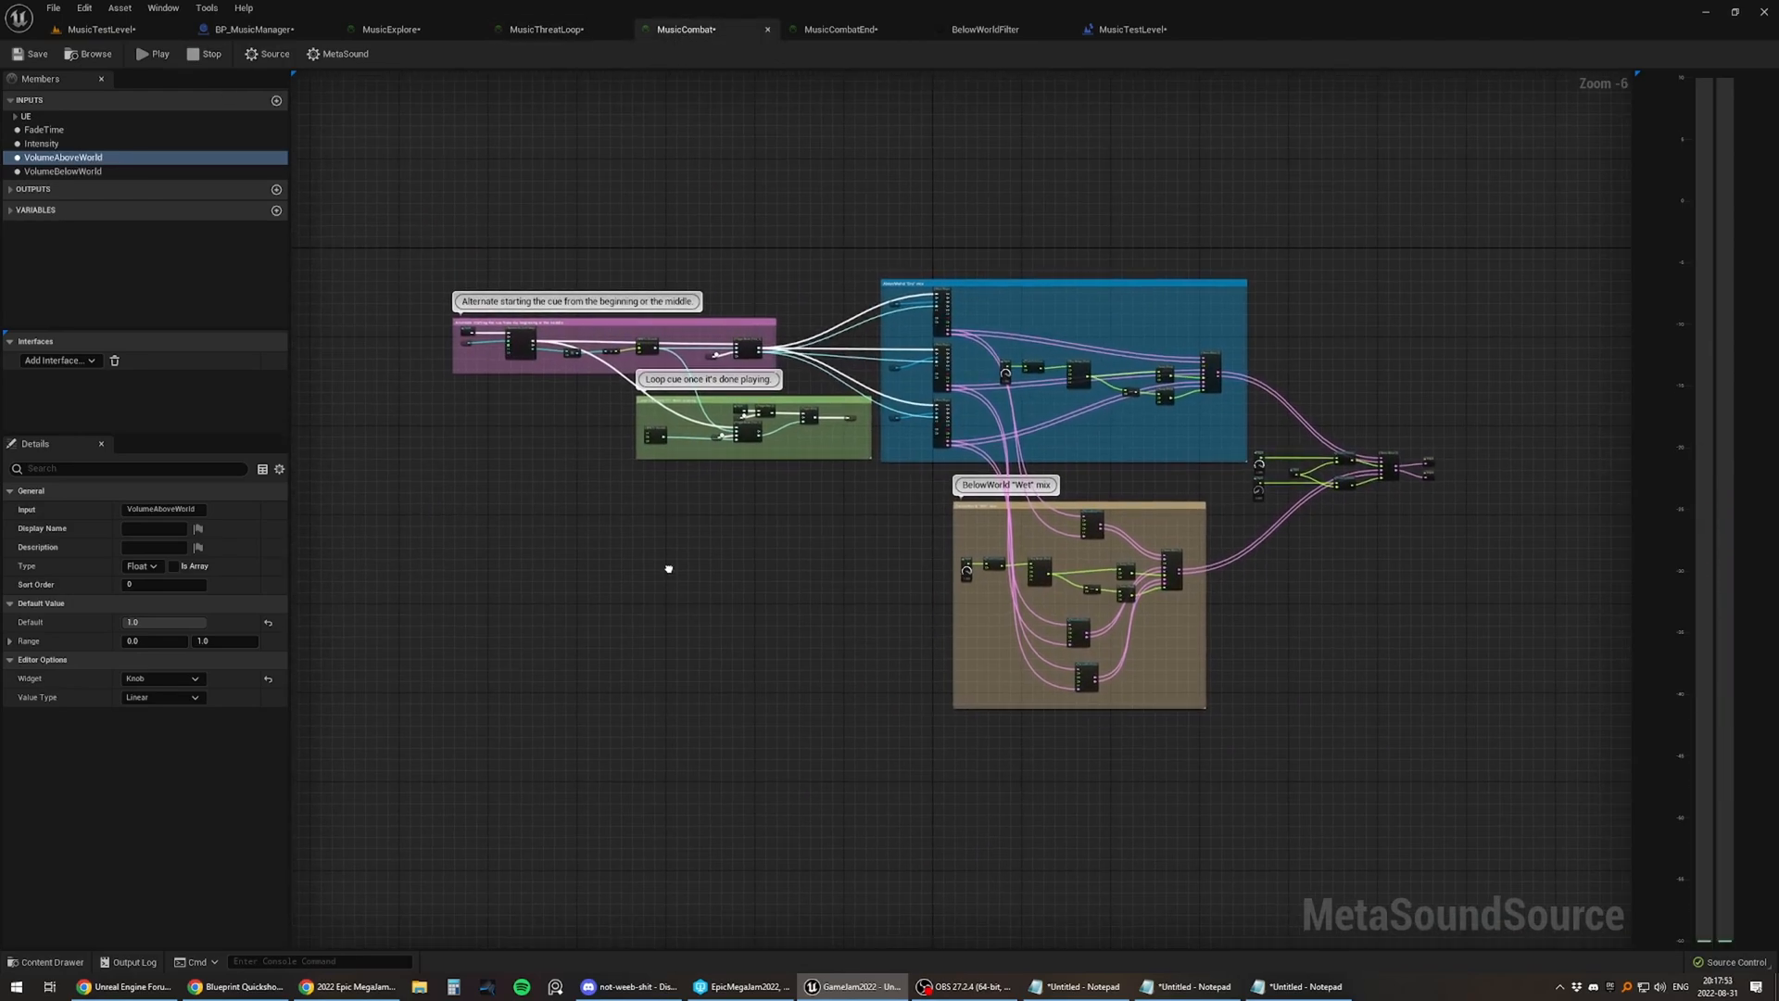
pyautogui.moveTo(844, 558)
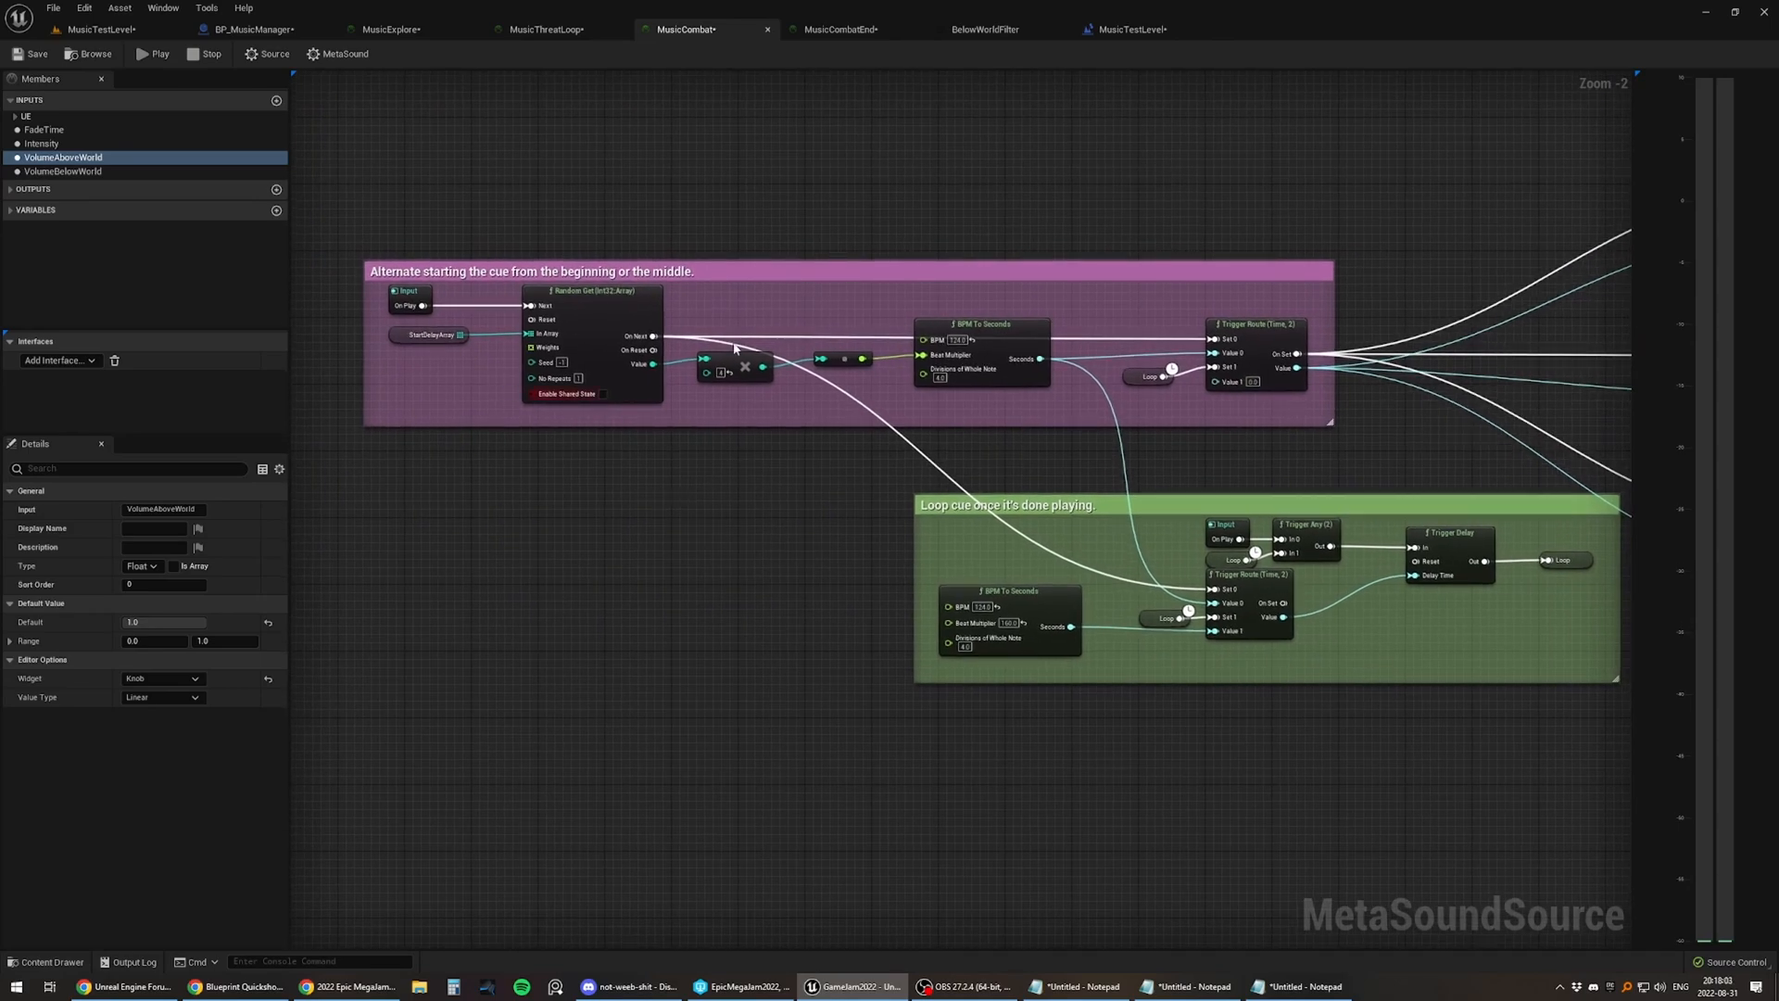
pyautogui.moveTo(602, 337)
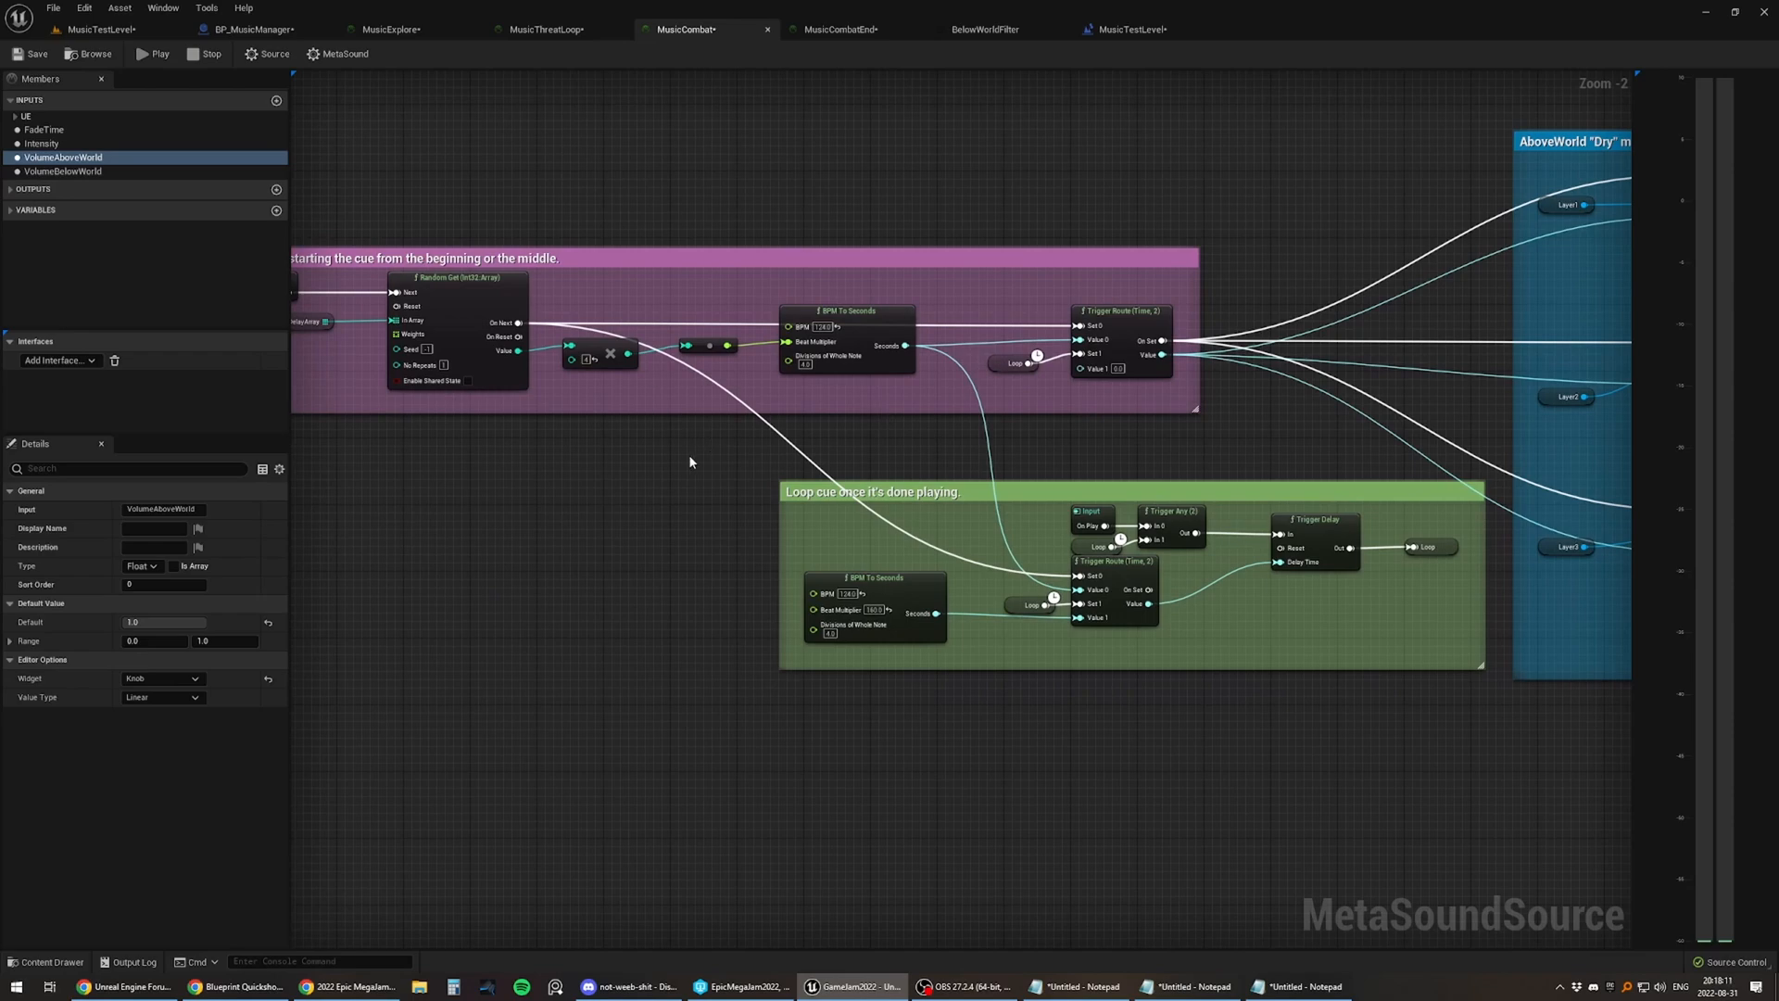
pyautogui.scroll(-3)
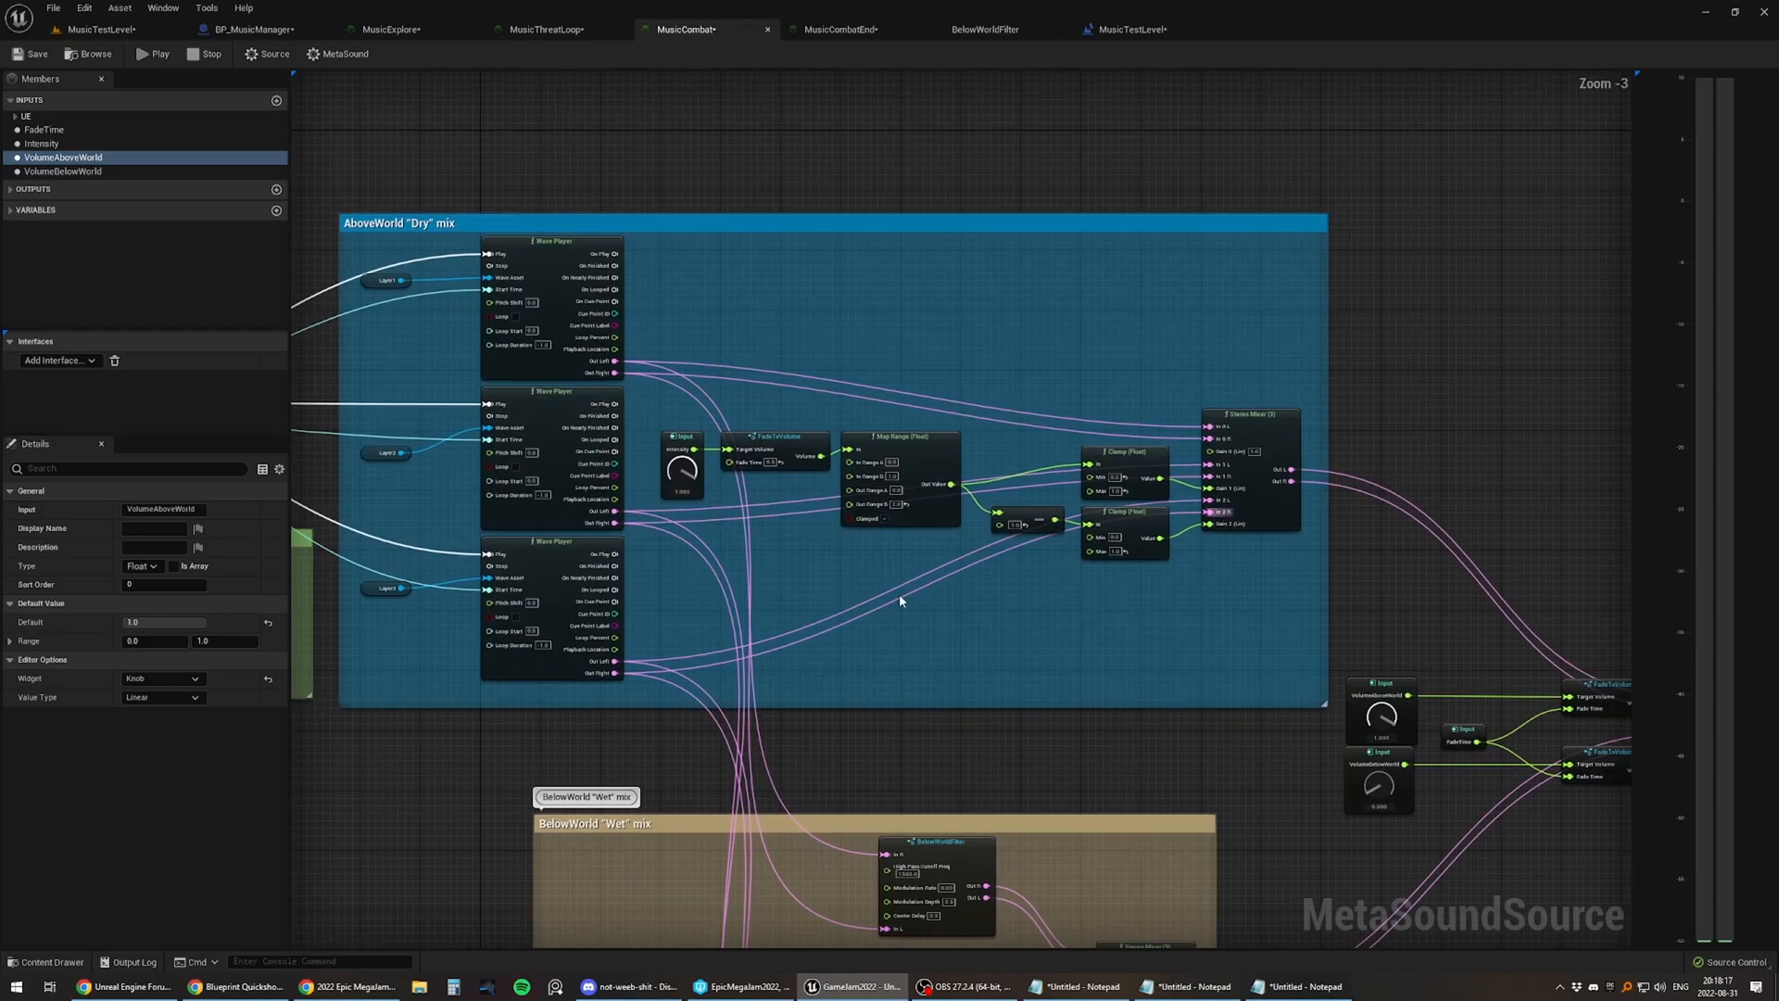
pyautogui.scroll(3)
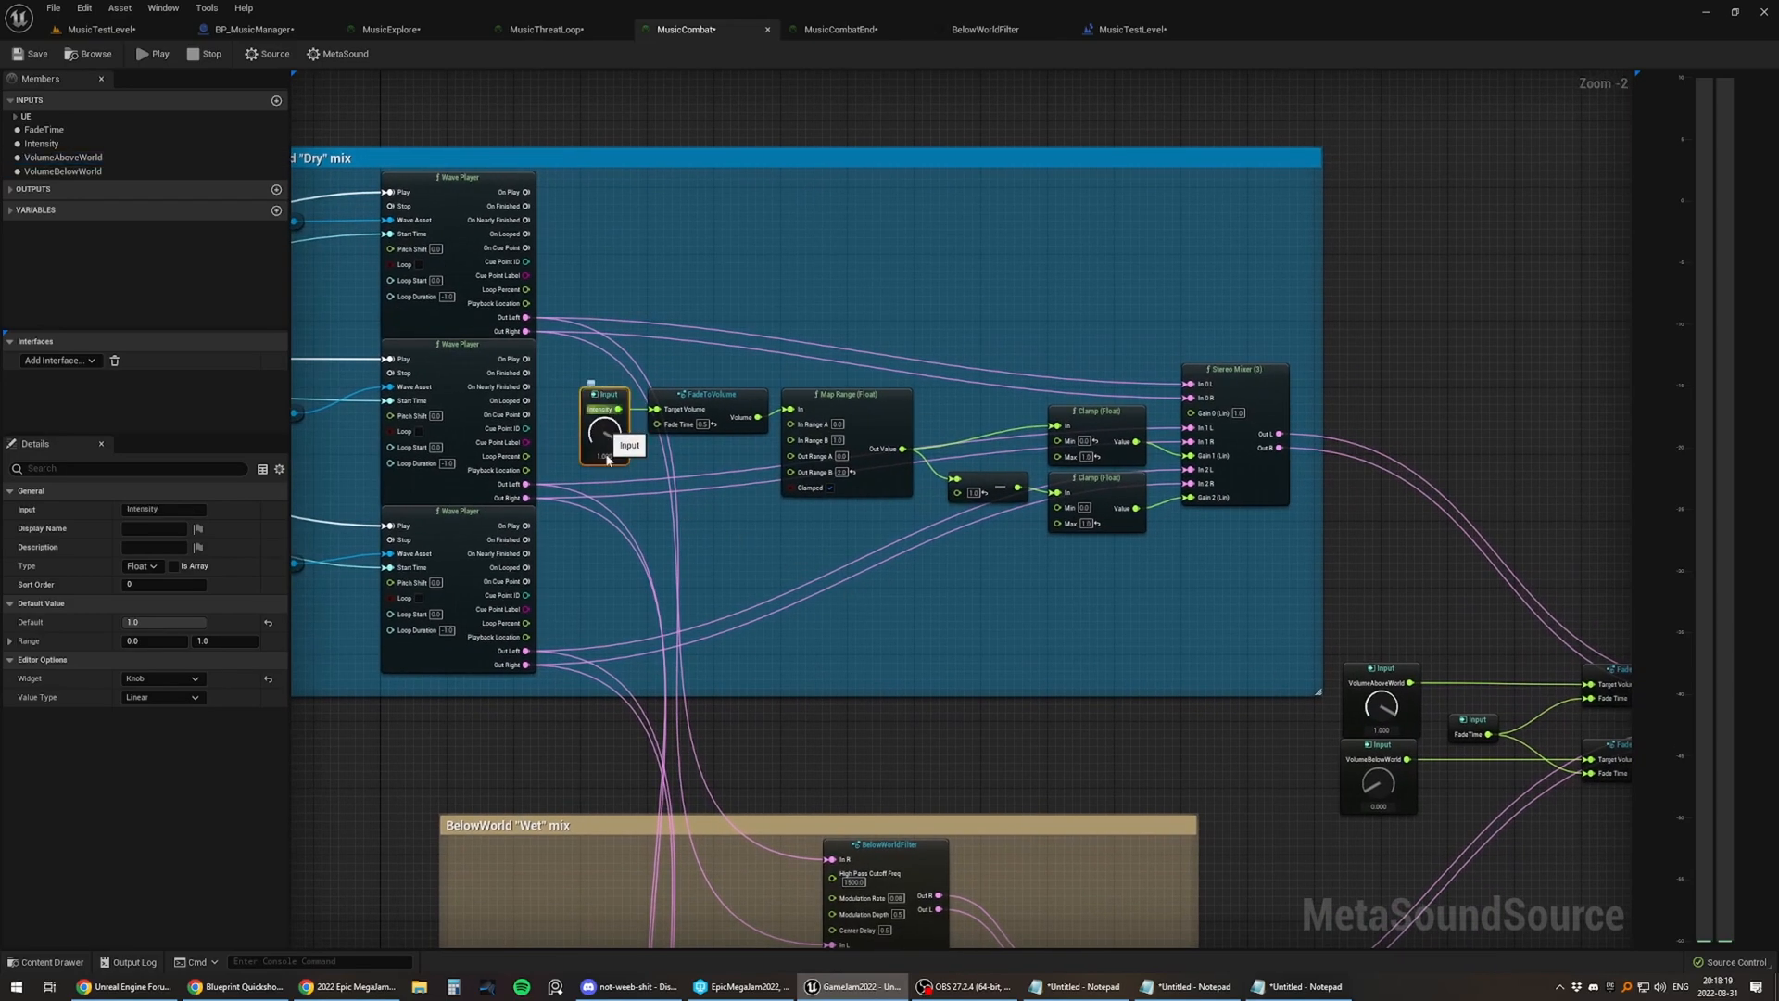
# Step: Preview MusicCombat over its AboveWorld and BelowWorld mixes, then switch to the MusicCombatEnd graph
pyautogui.click(157, 53)
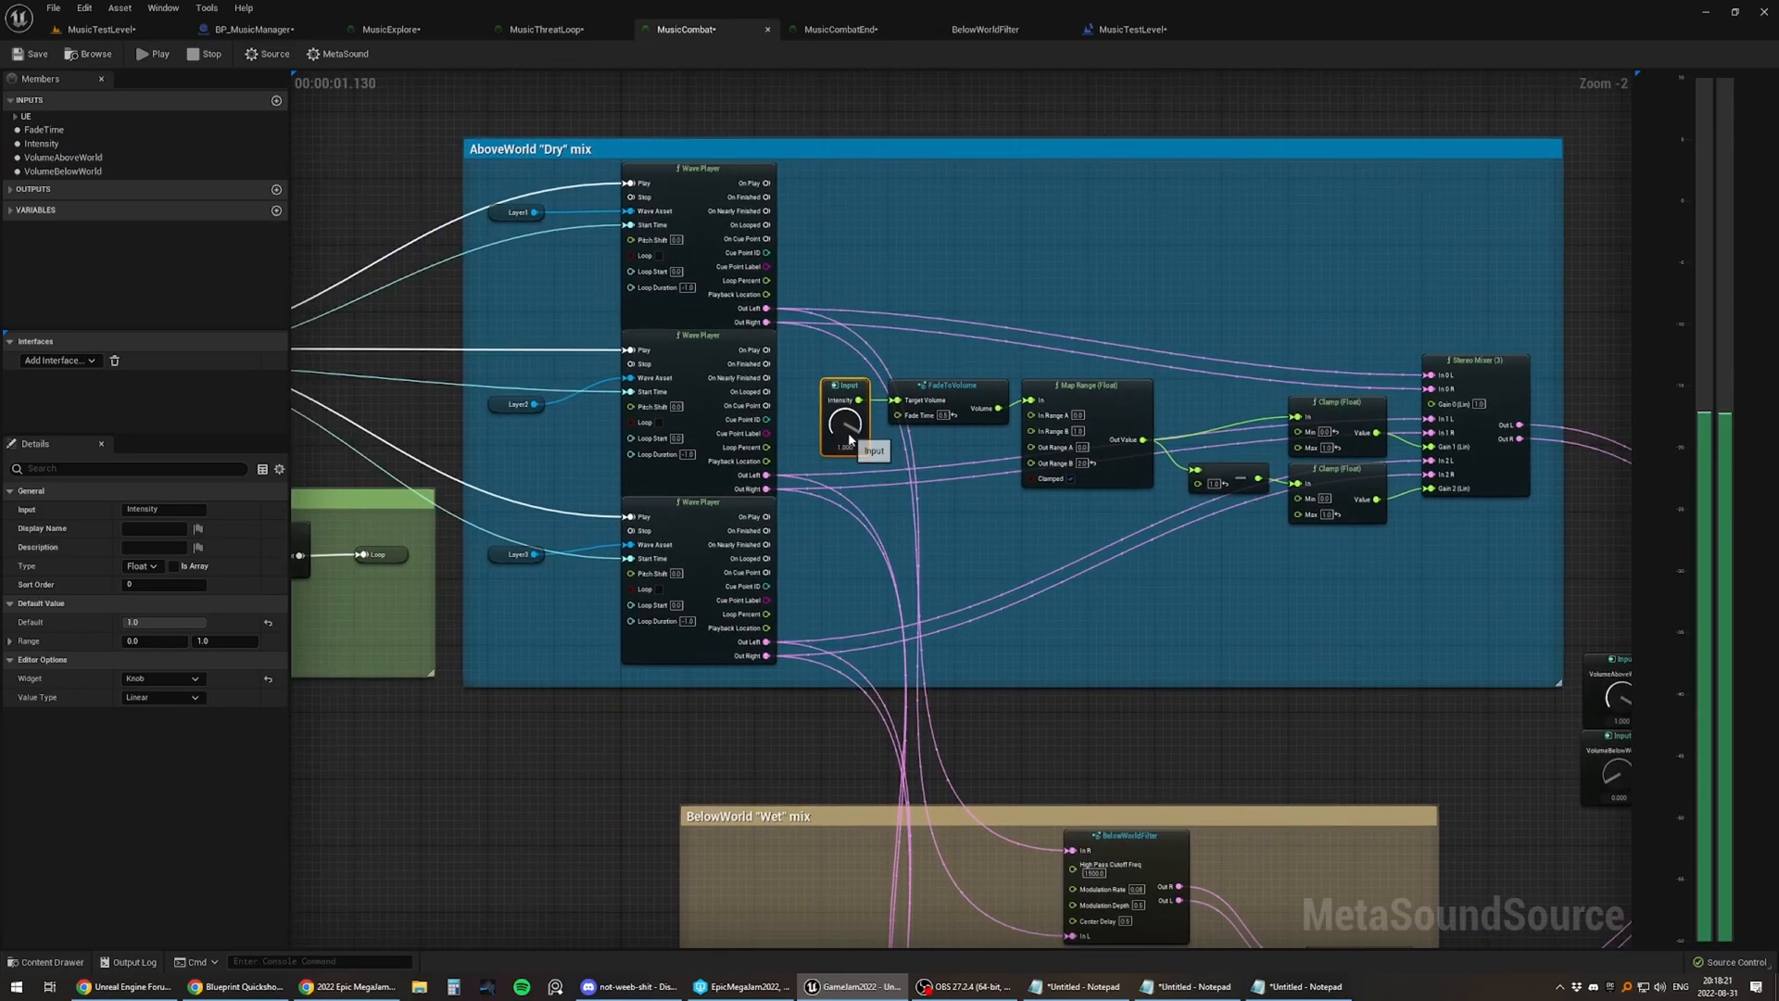
pyautogui.scroll(-3)
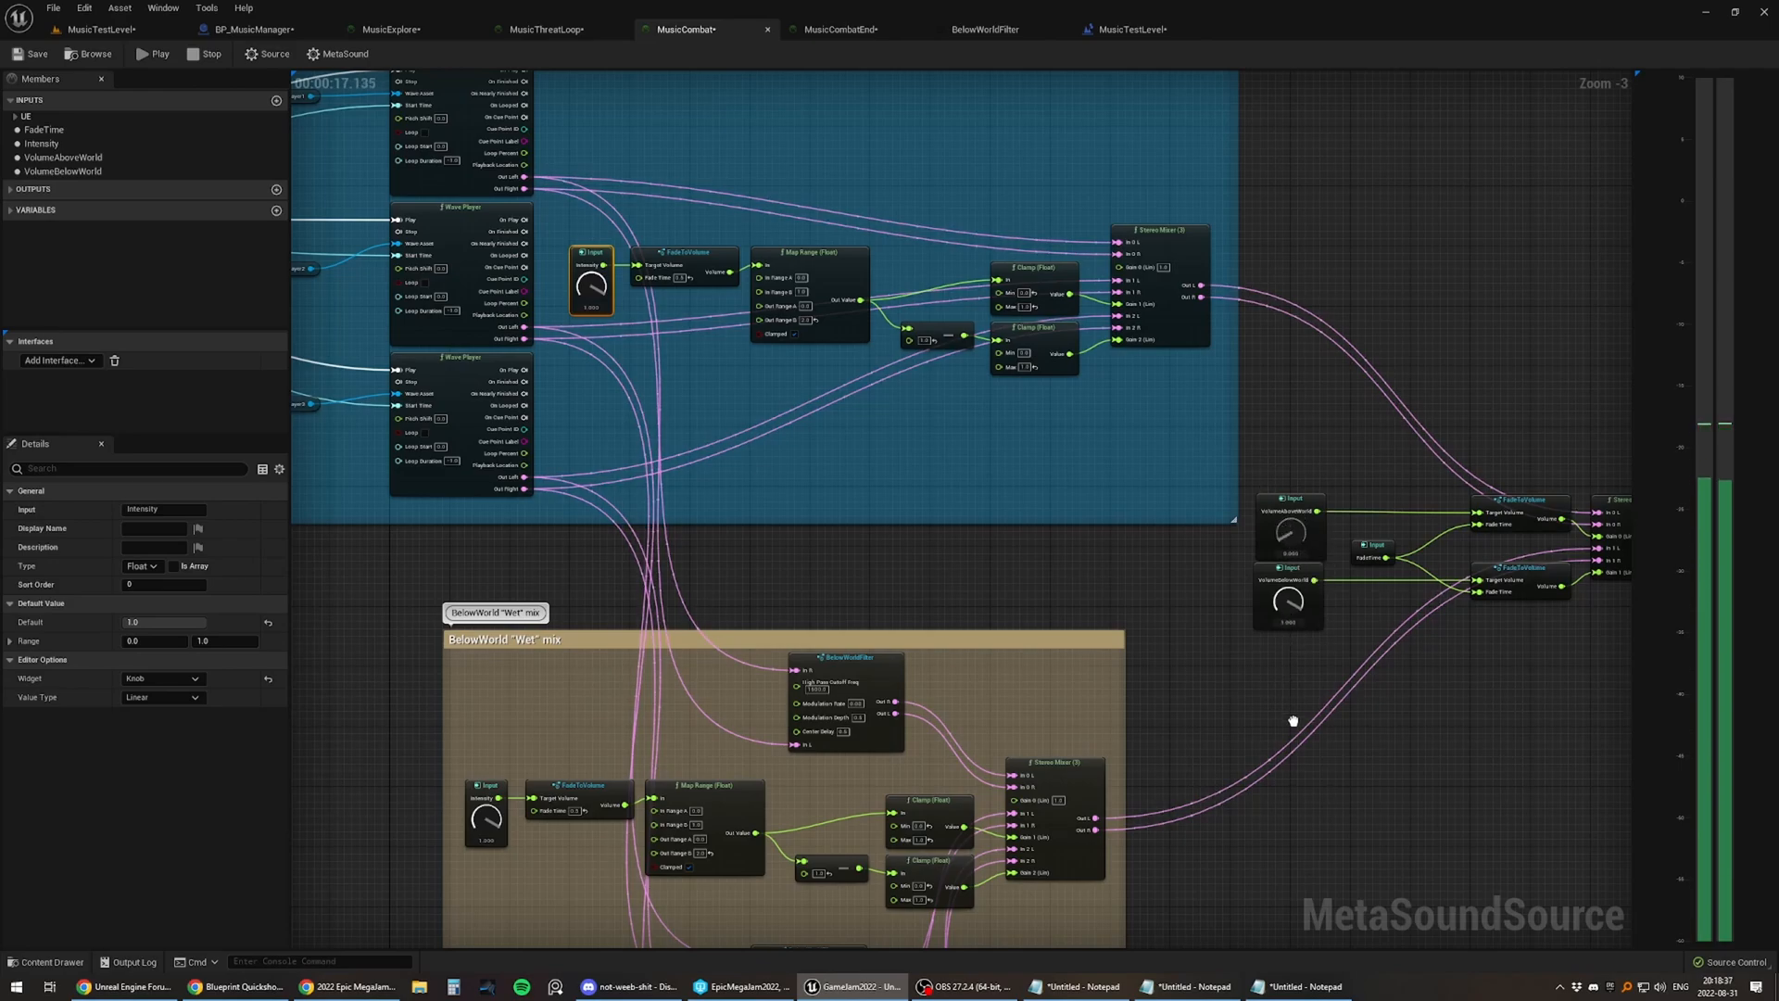
pyautogui.scroll(-3)
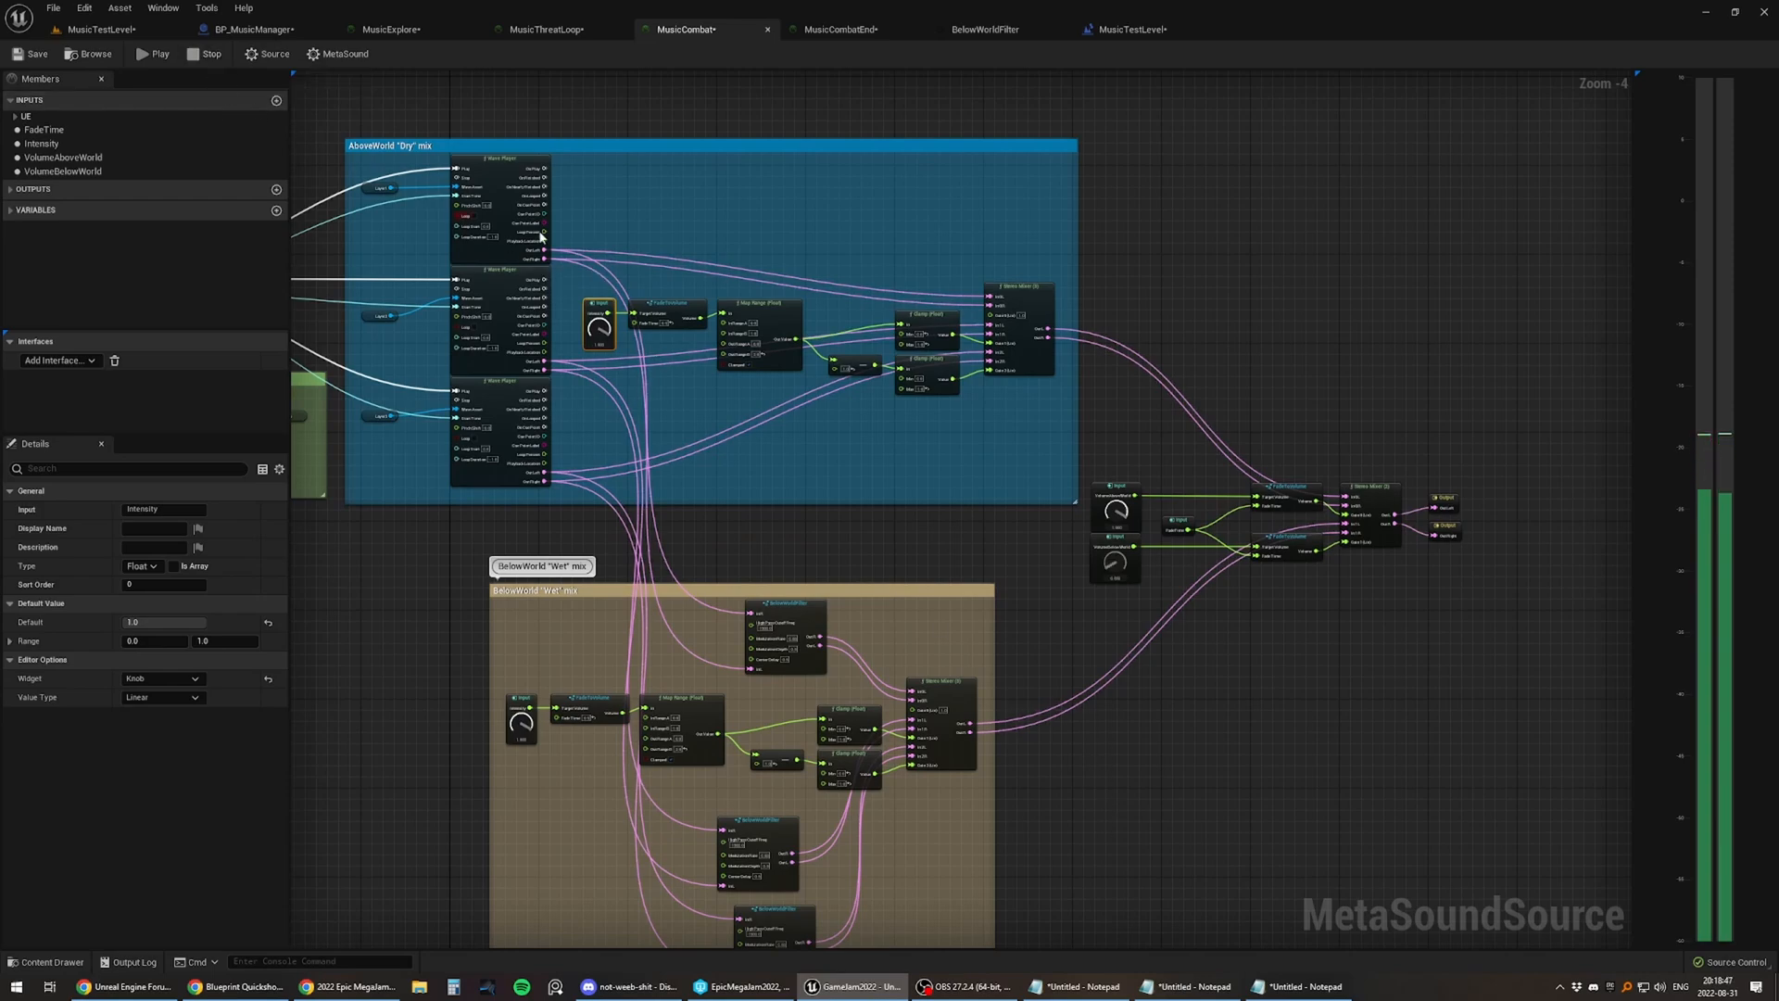
pyautogui.click(835, 28)
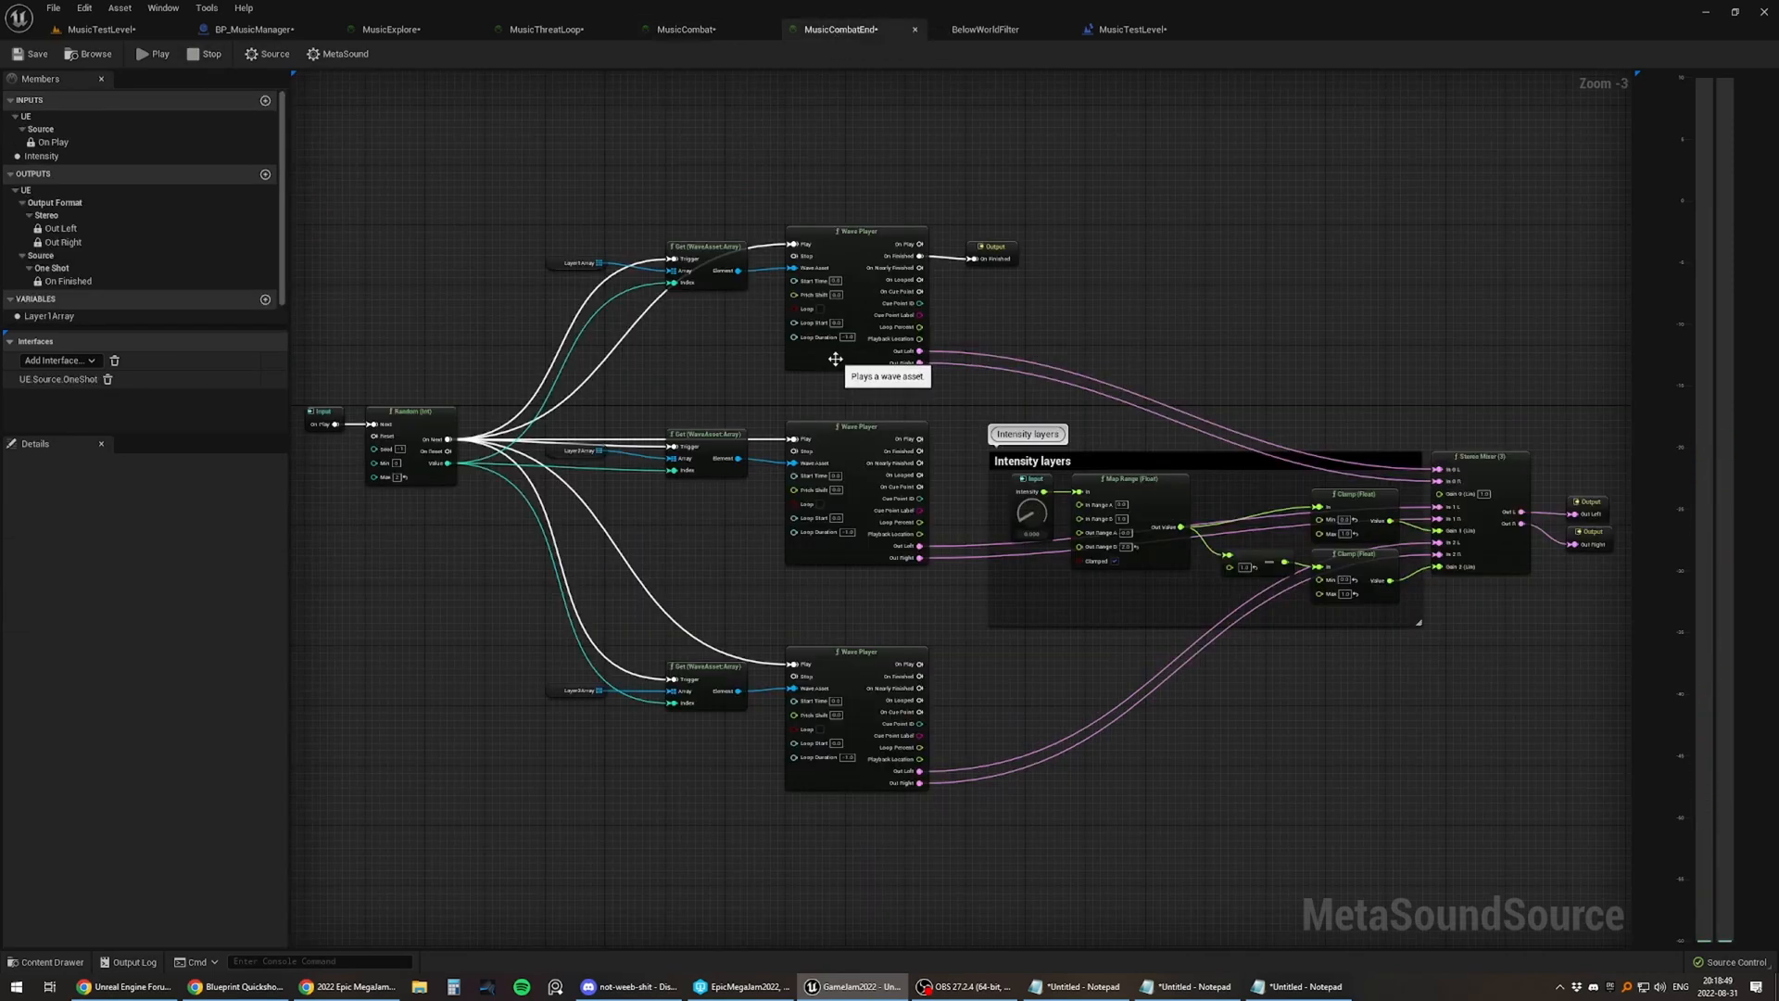
pyautogui.moveTo(589, 573)
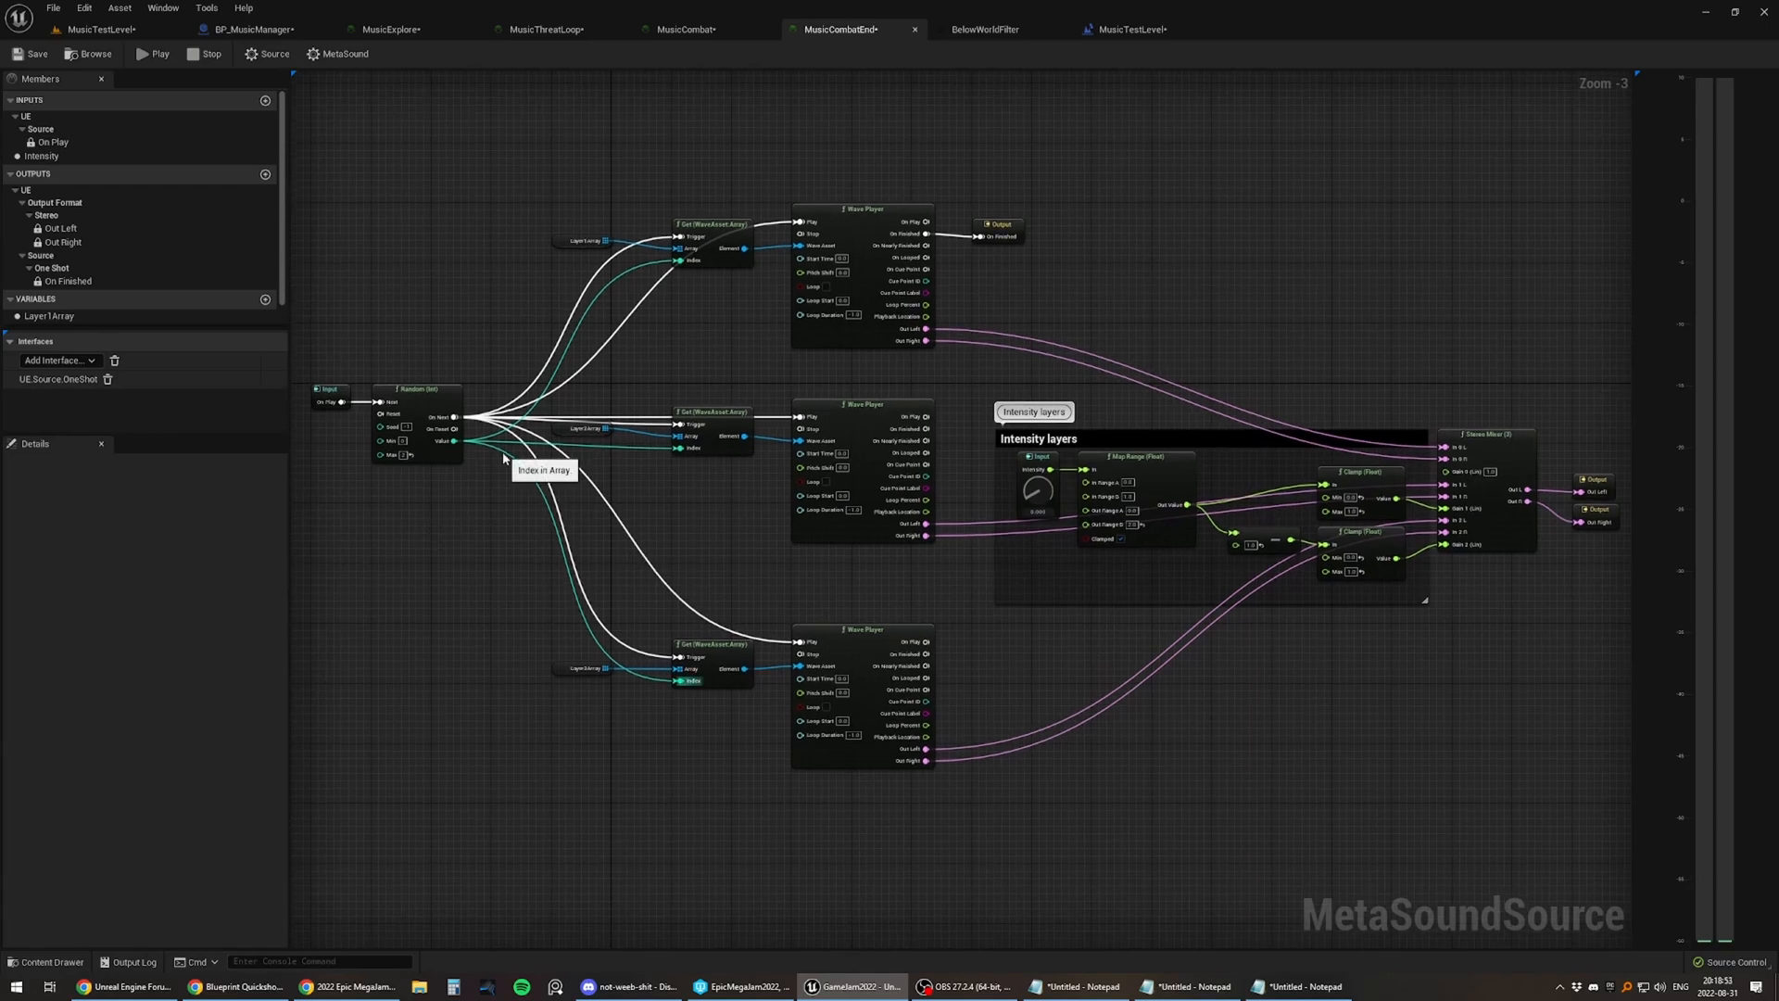
pyautogui.moveTo(513, 516)
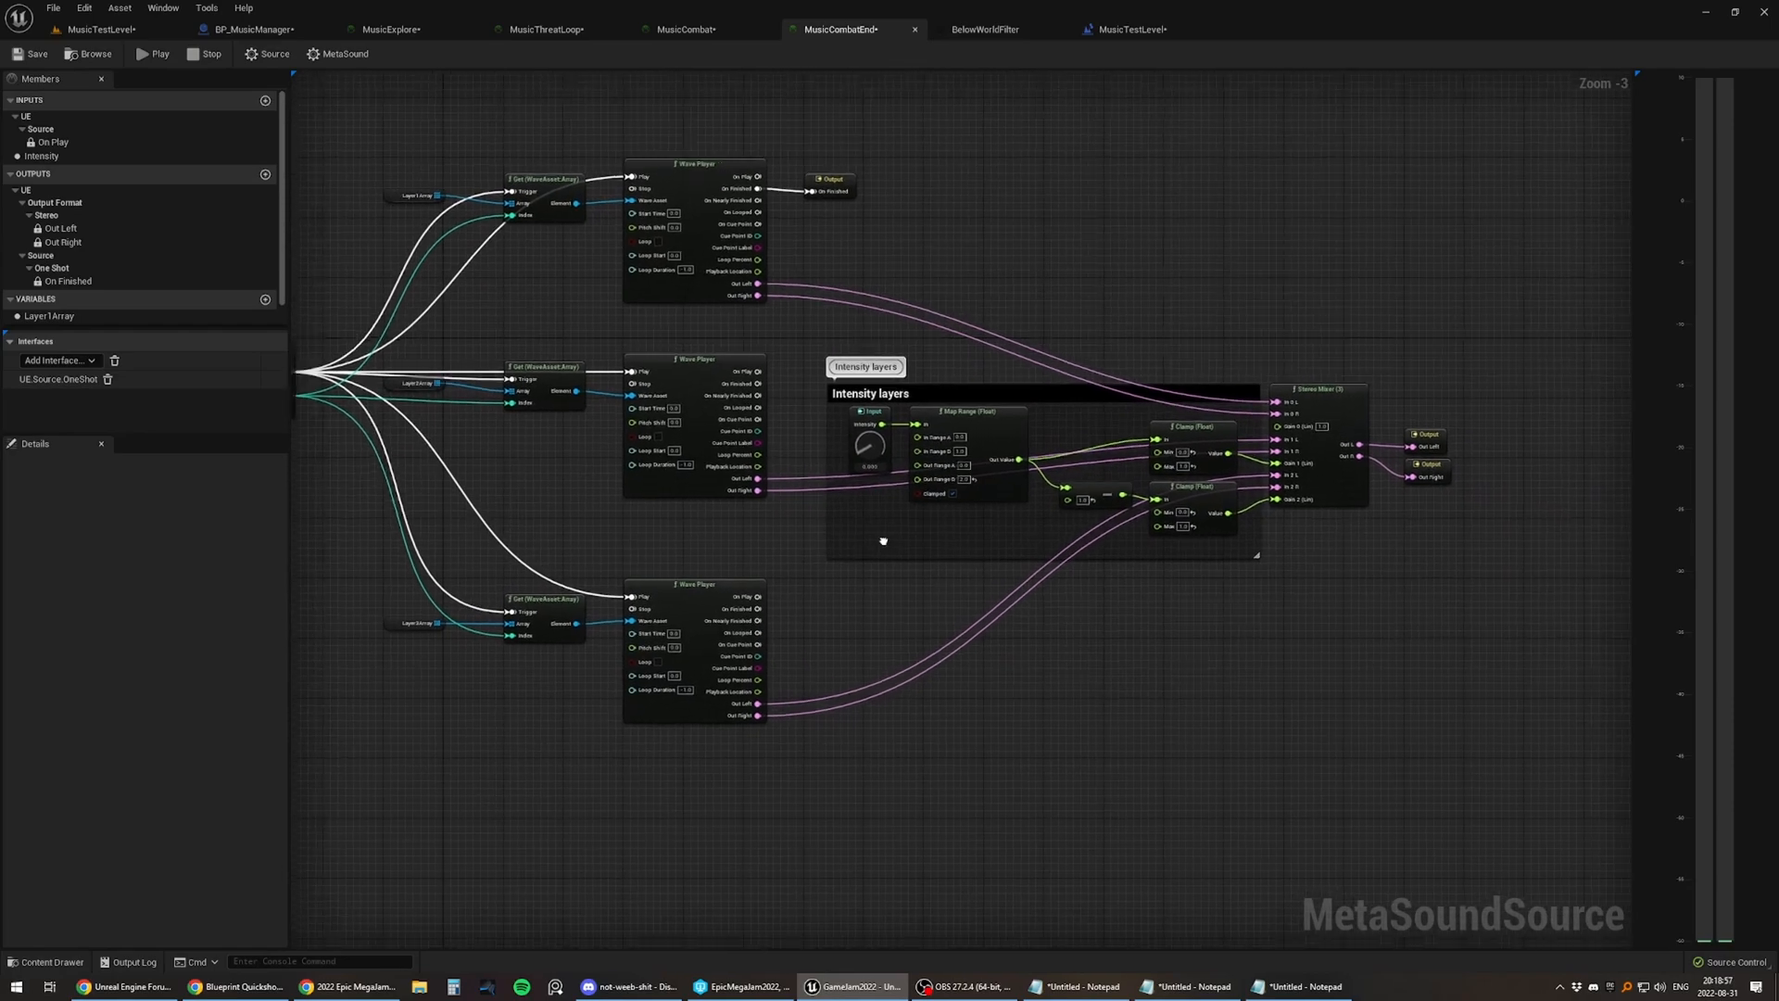
# Step: Audition the MusicCombatEnd cue, stop the preview, and switch to the BP_MusicManager blueprint
pyautogui.click(154, 54)
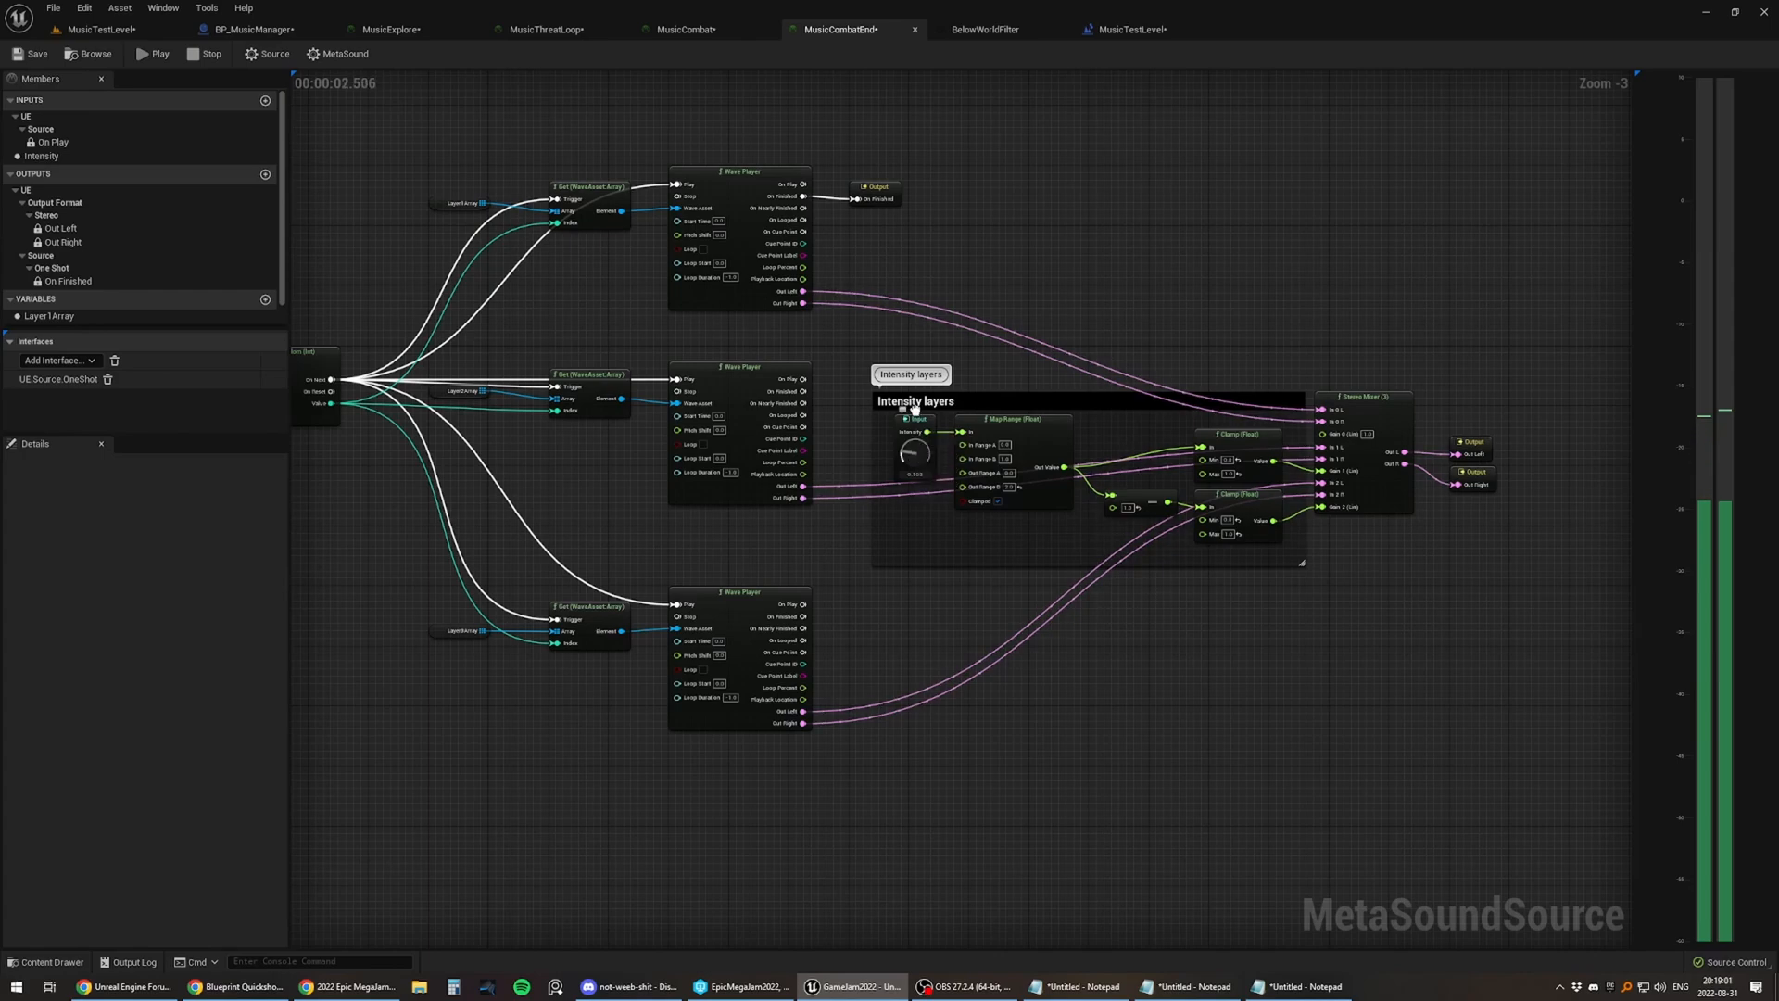
pyautogui.click(155, 54)
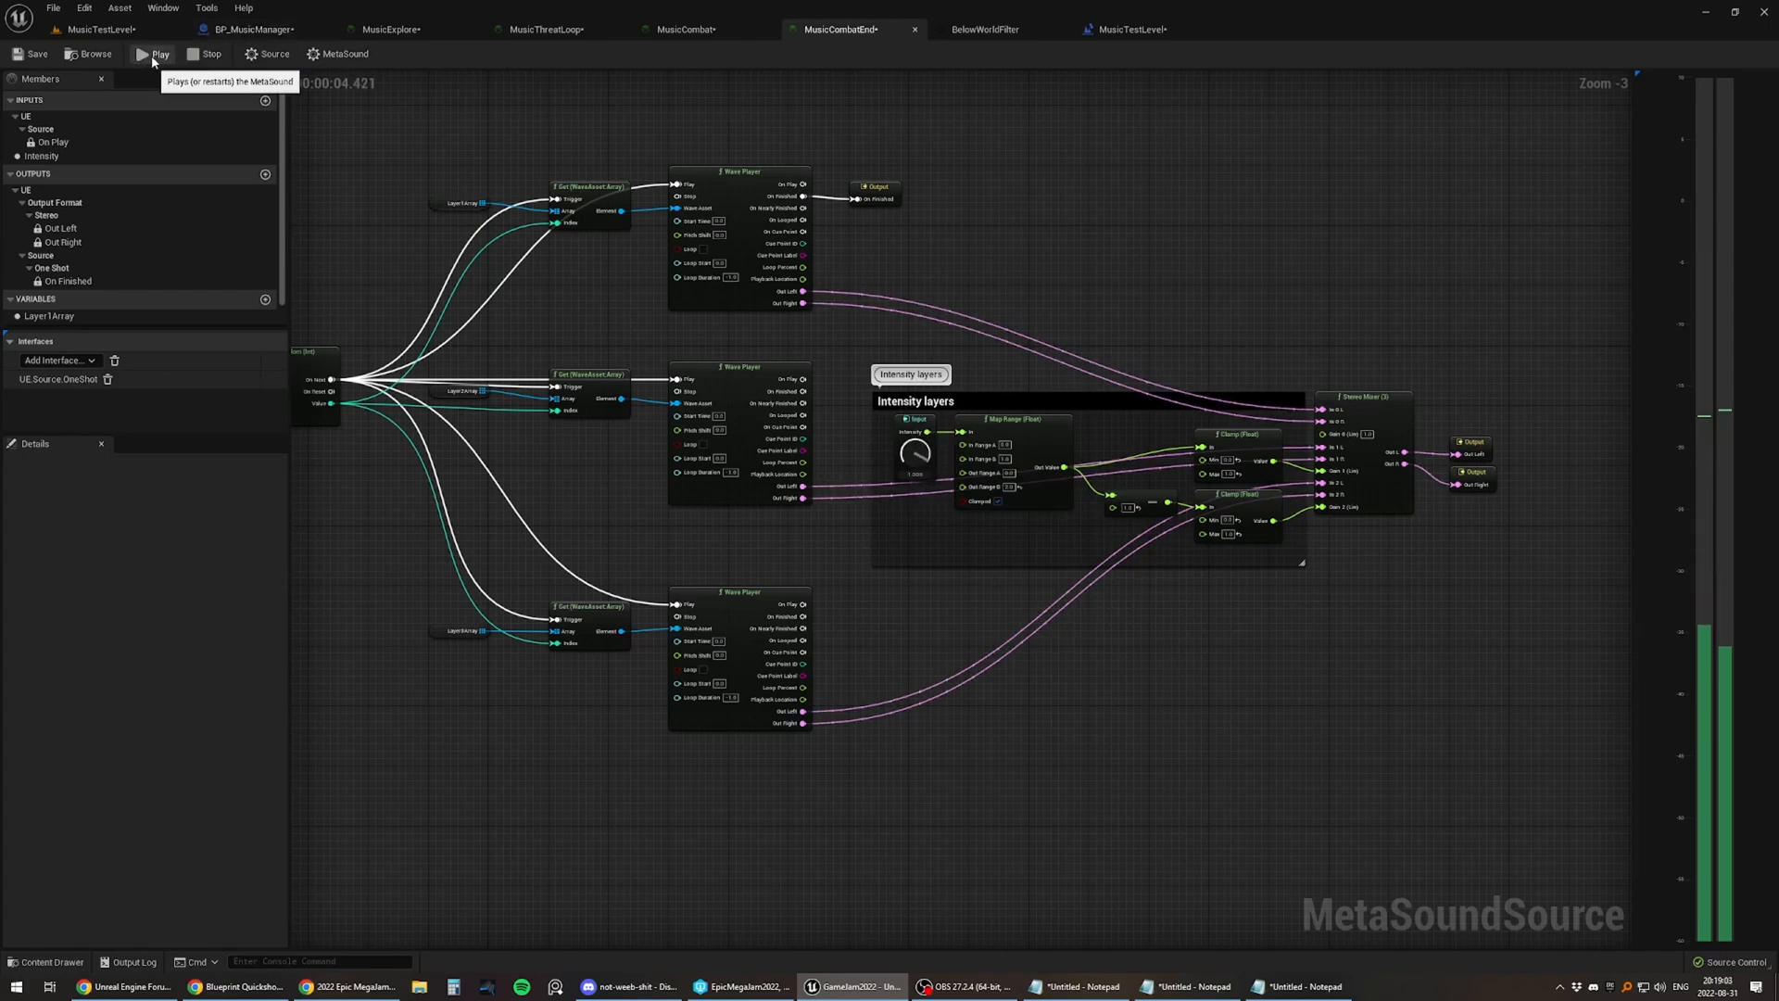
pyautogui.click(156, 53)
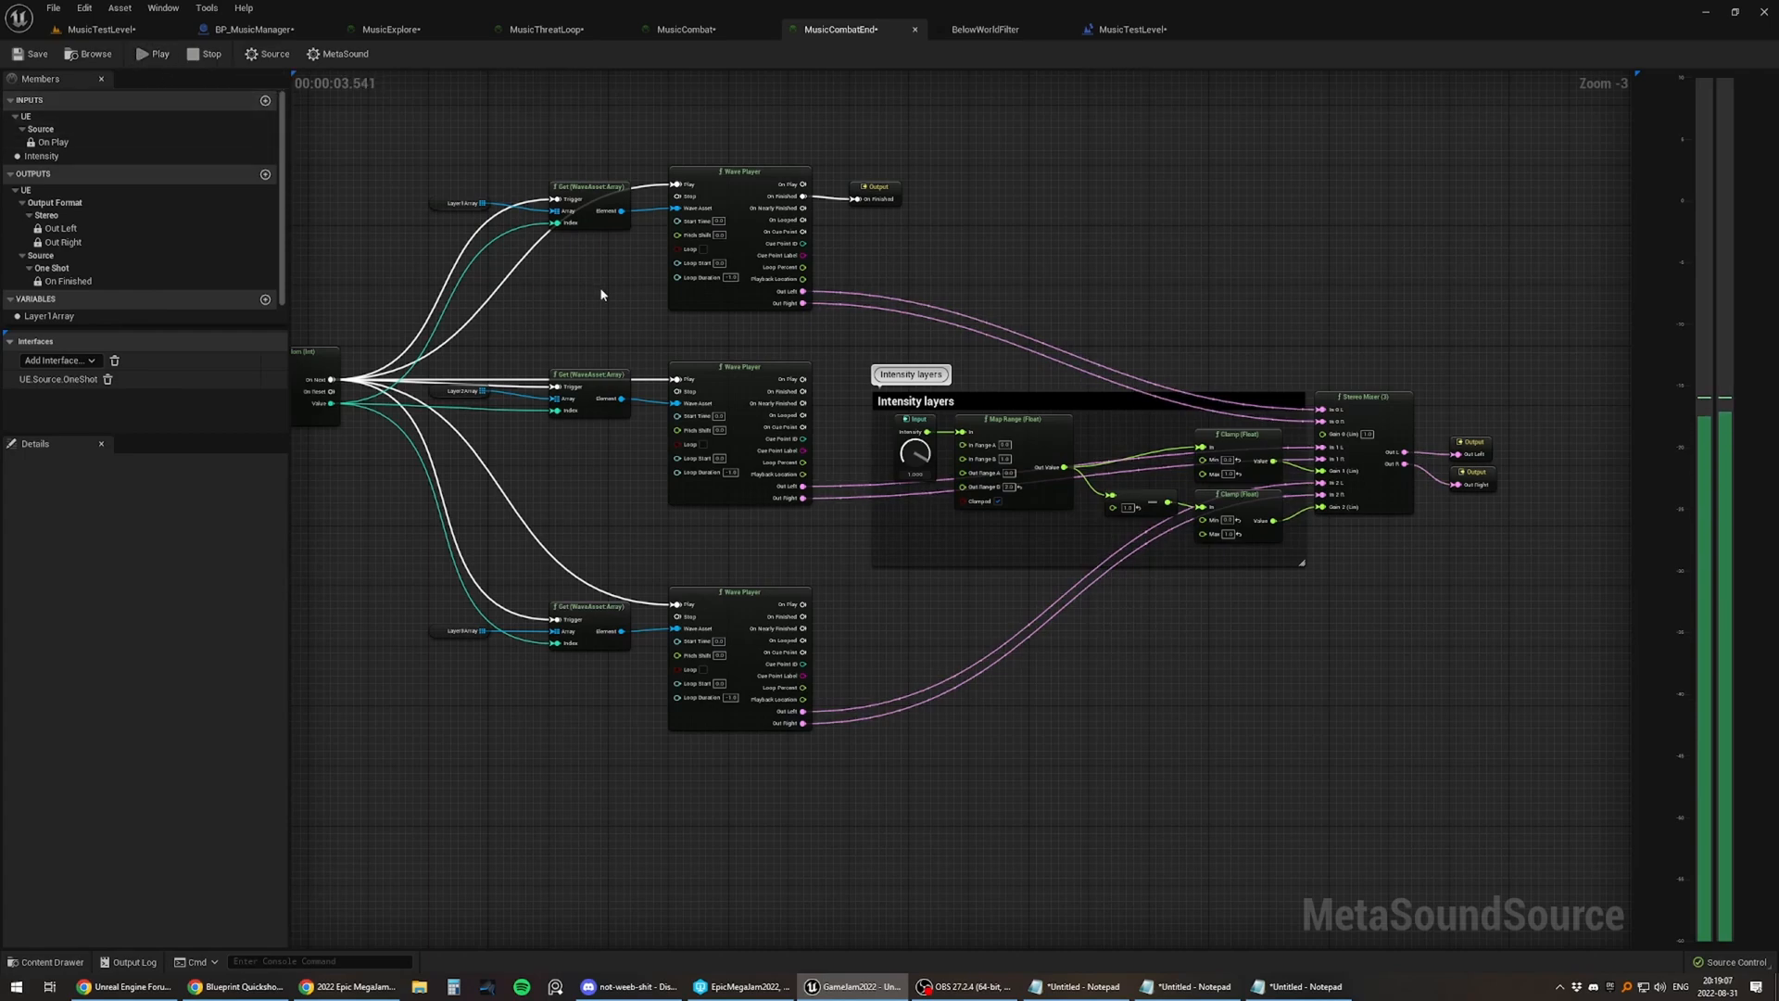
pyautogui.click(210, 54)
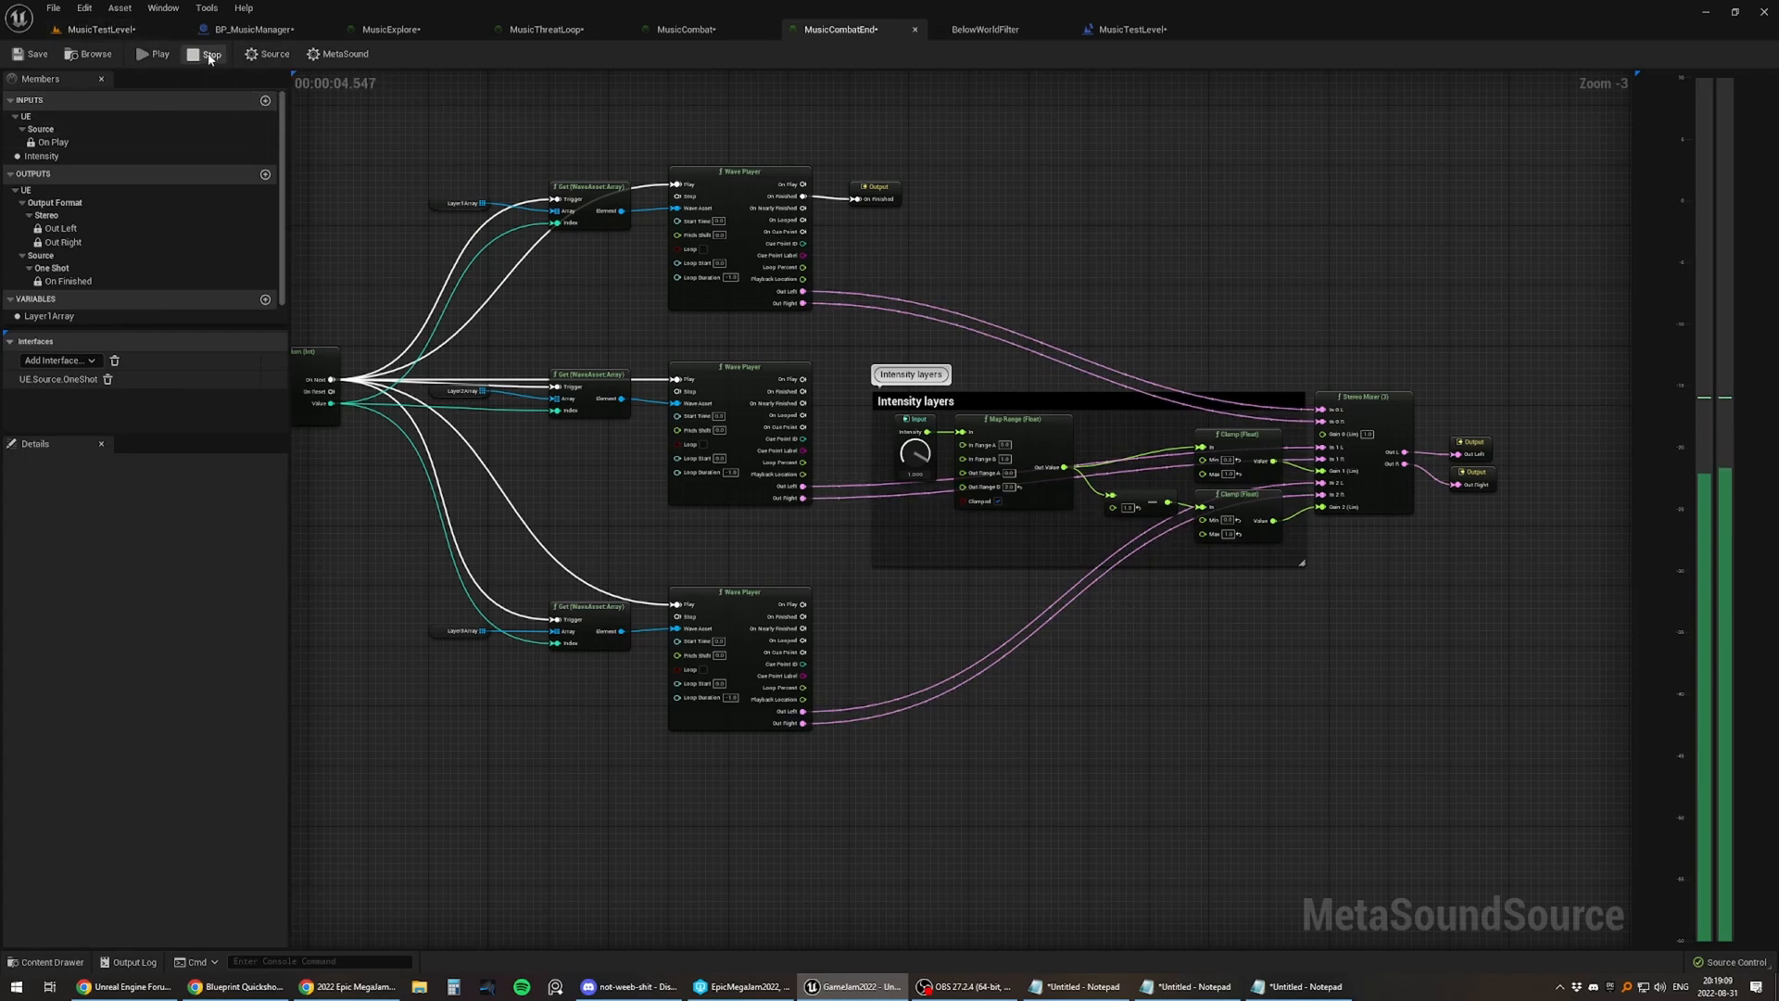
pyautogui.scroll(-3)
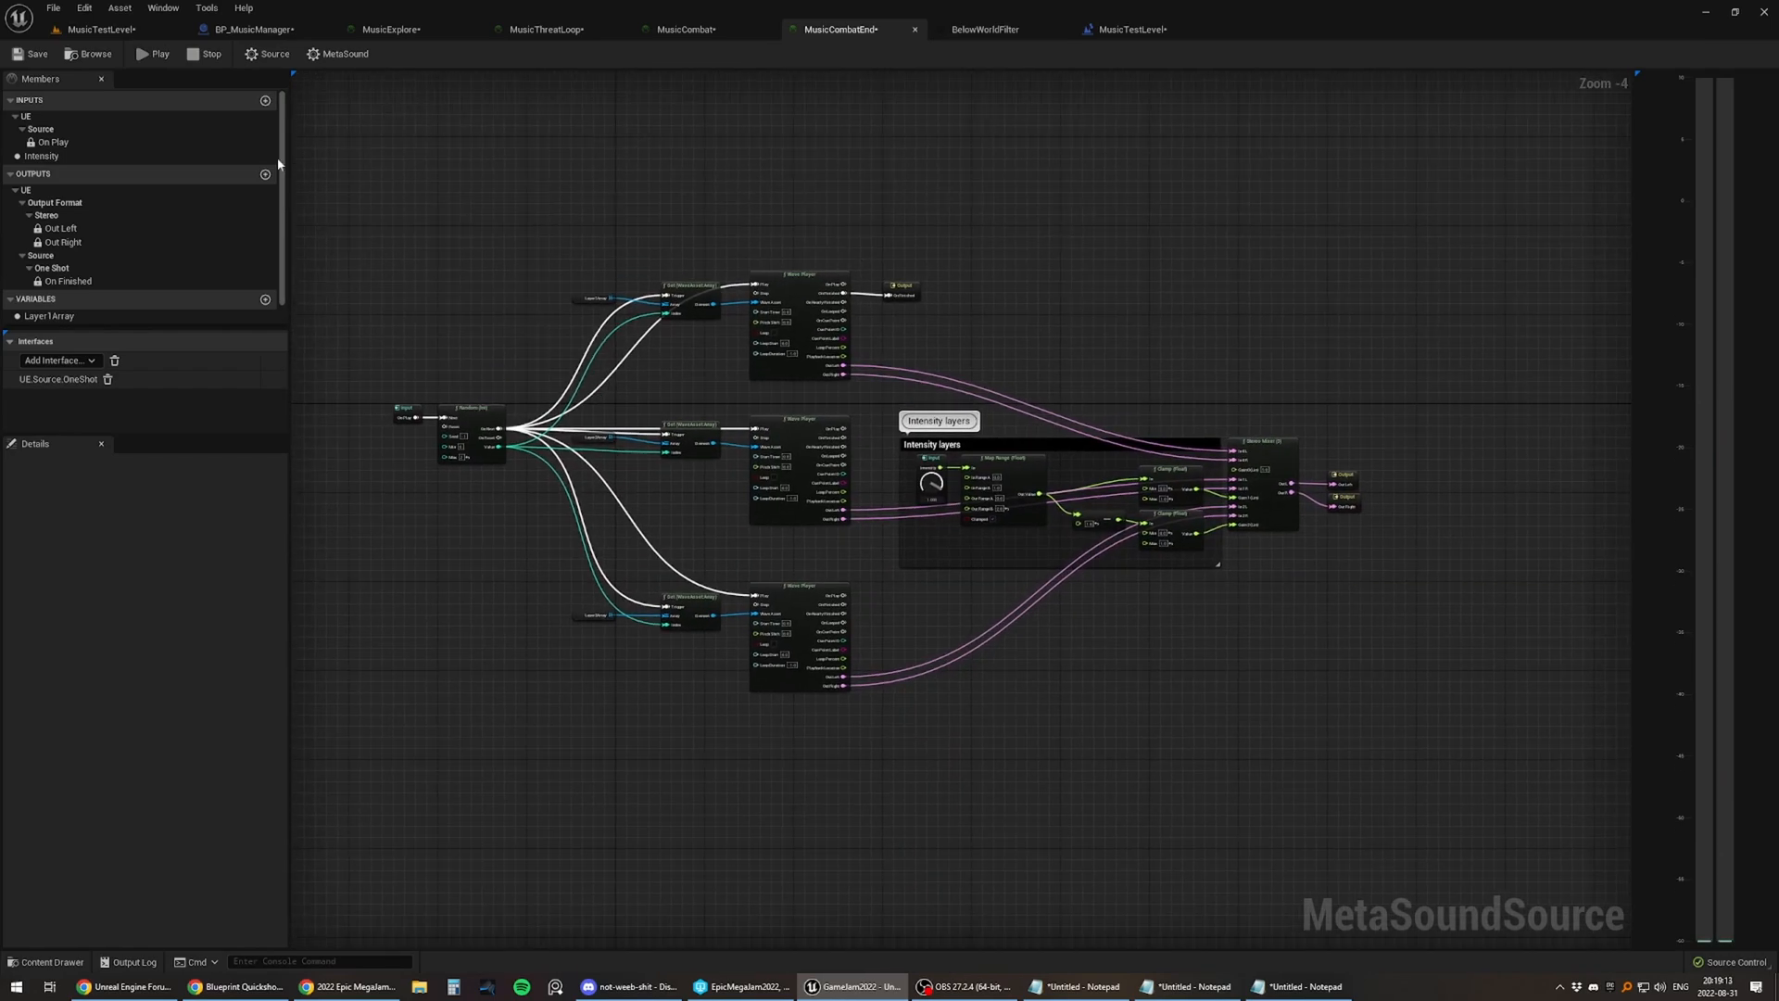
pyautogui.moveTo(876, 178)
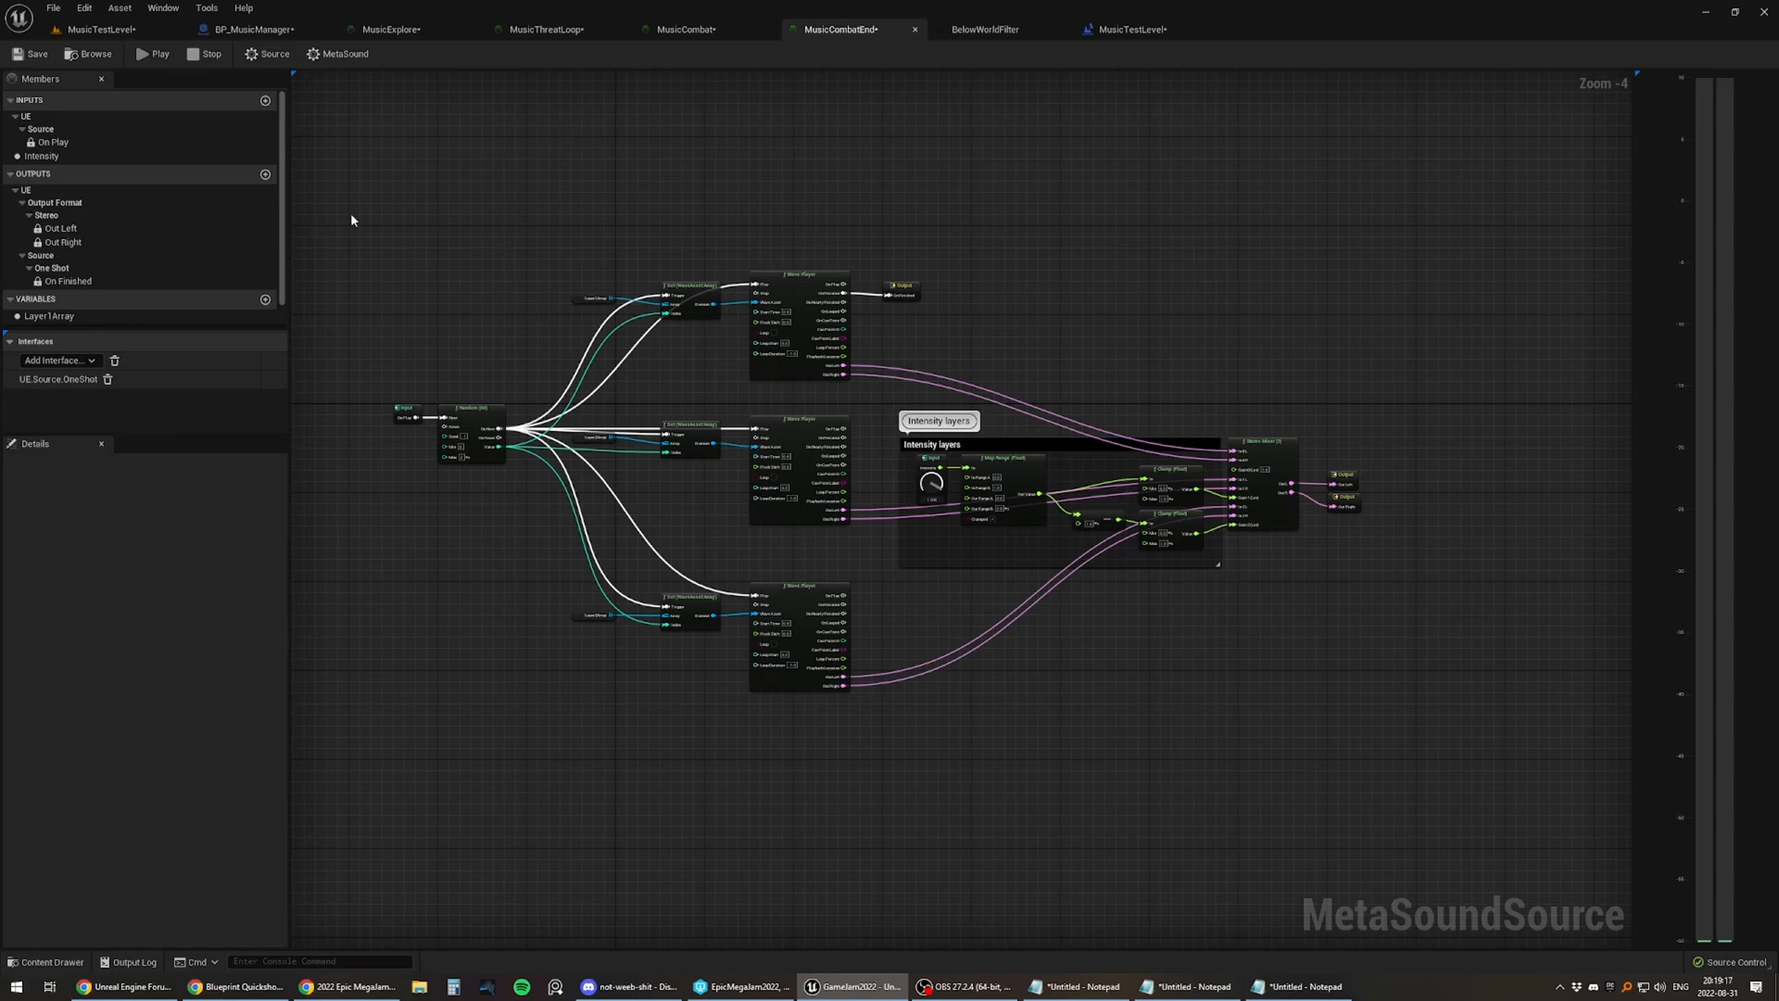
pyautogui.click(250, 27)
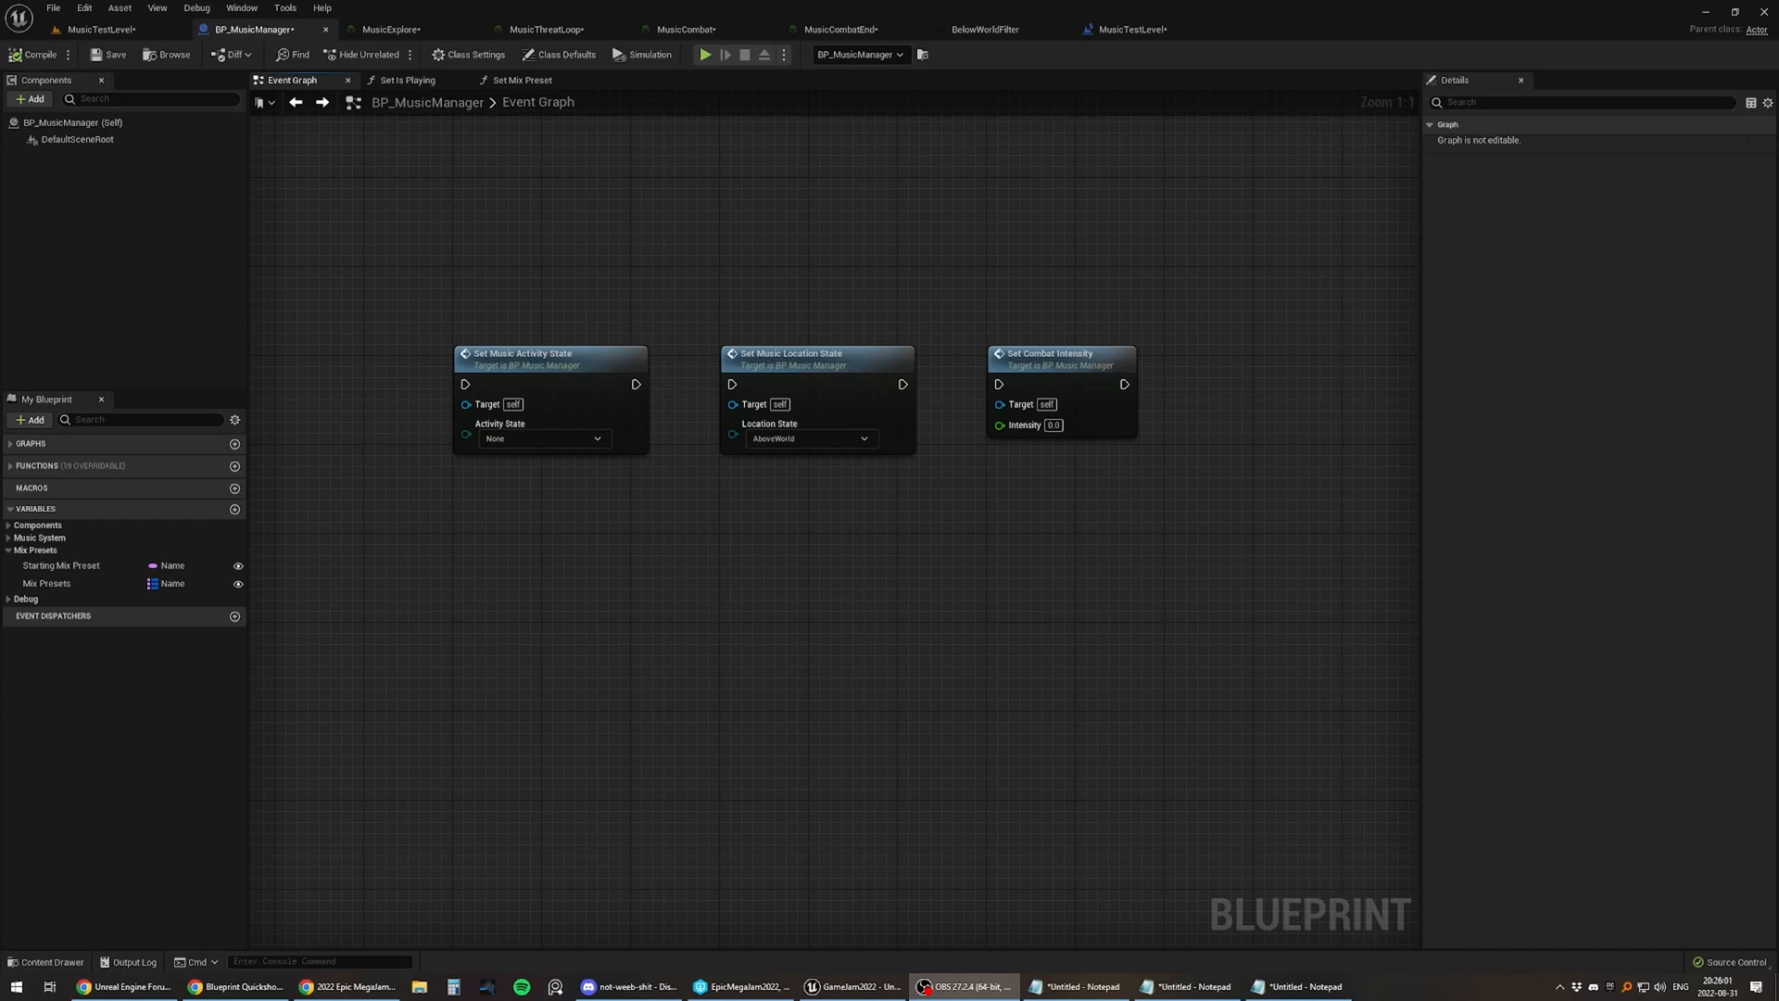
pyautogui.moveTo(1503, 780)
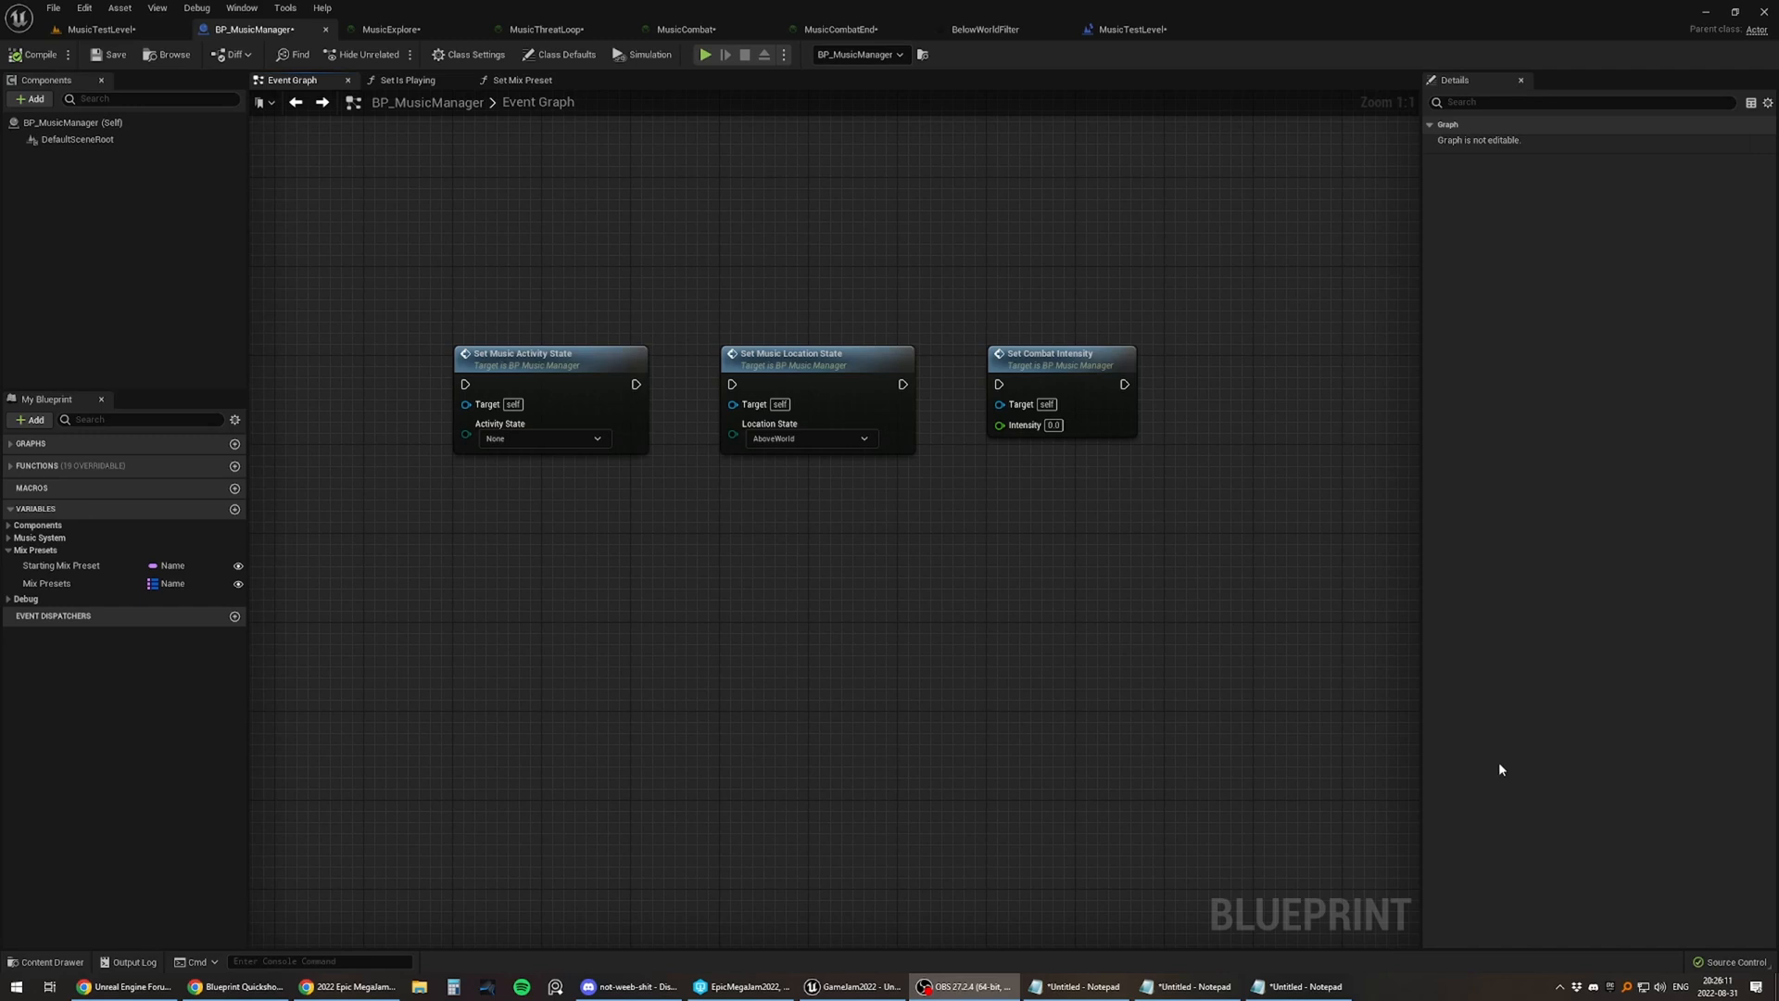
pyautogui.moveTo(1130, 715)
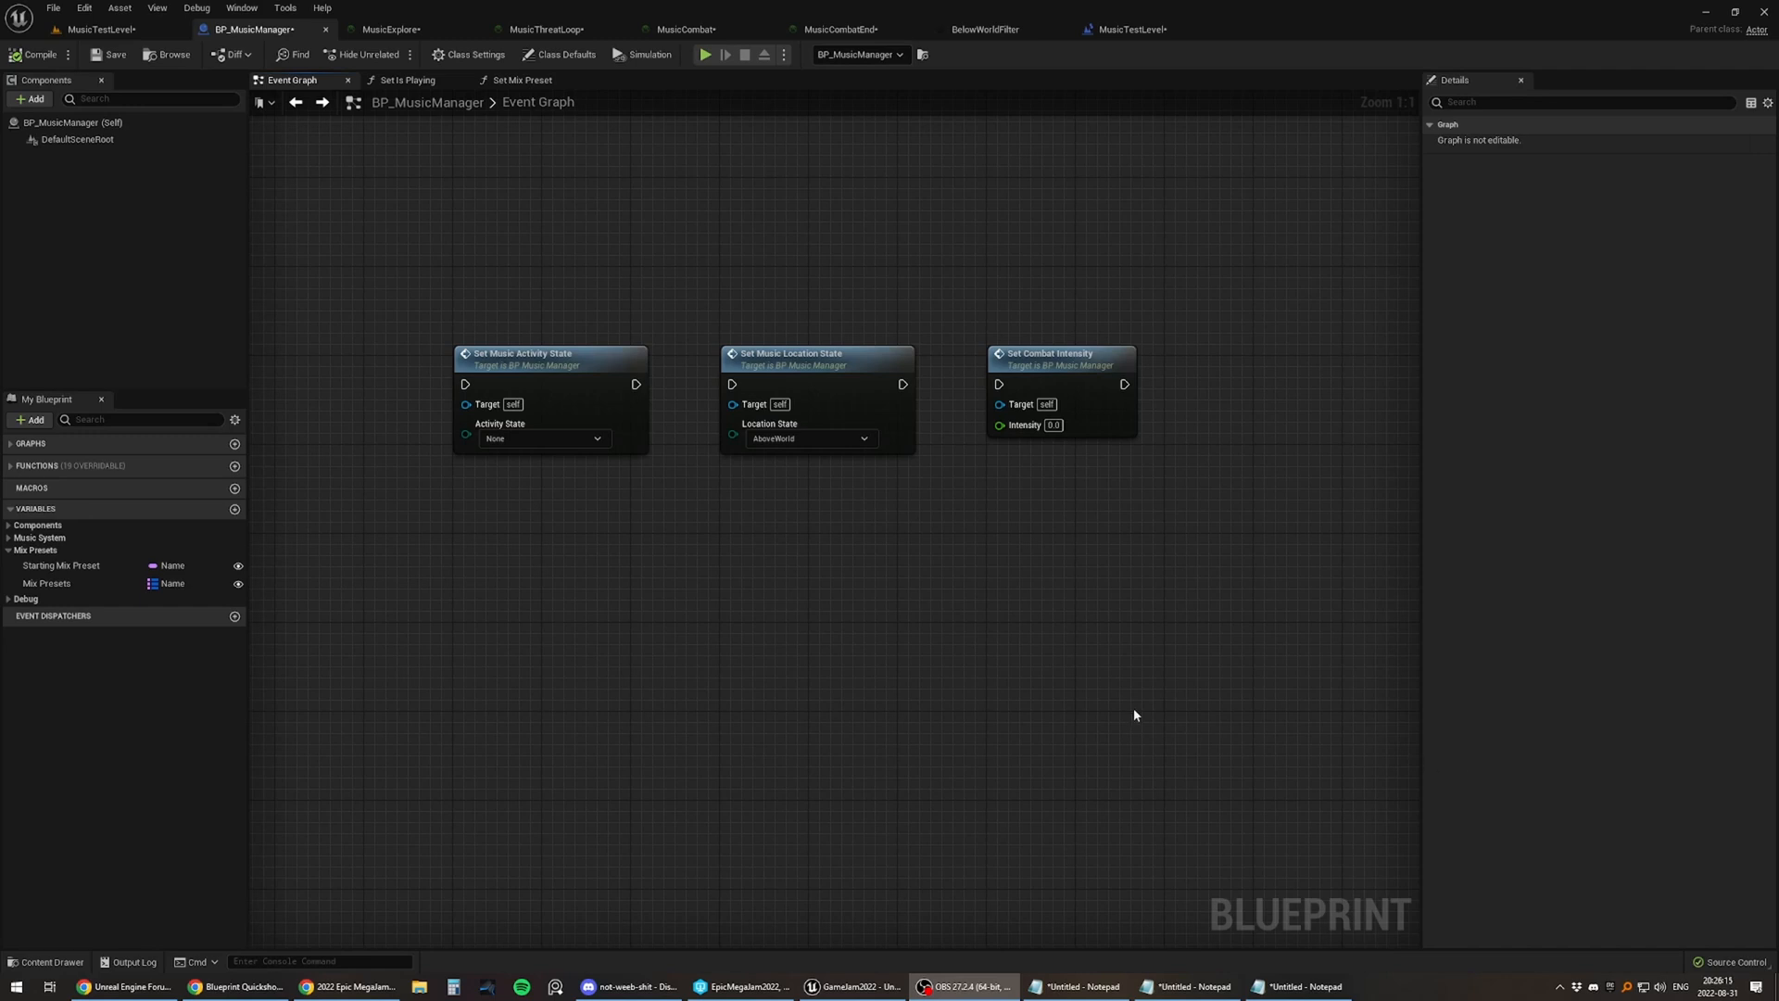
pyautogui.moveTo(987, 678)
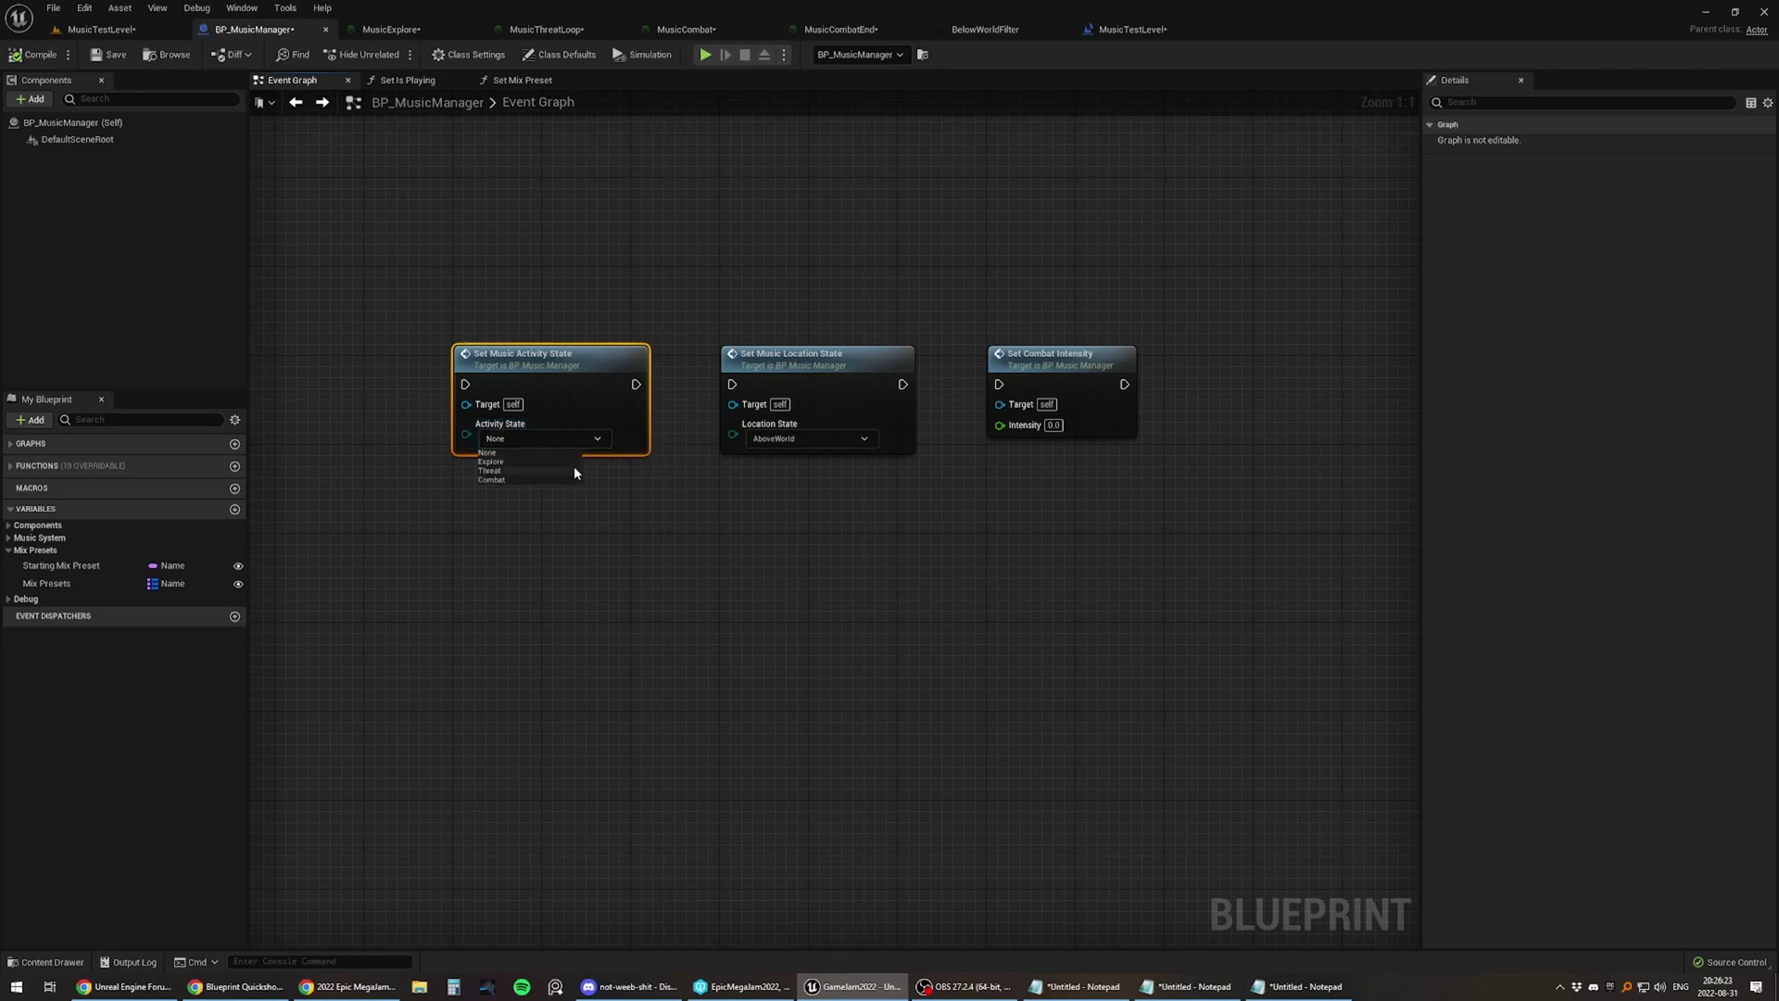
pyautogui.moveTo(601, 493)
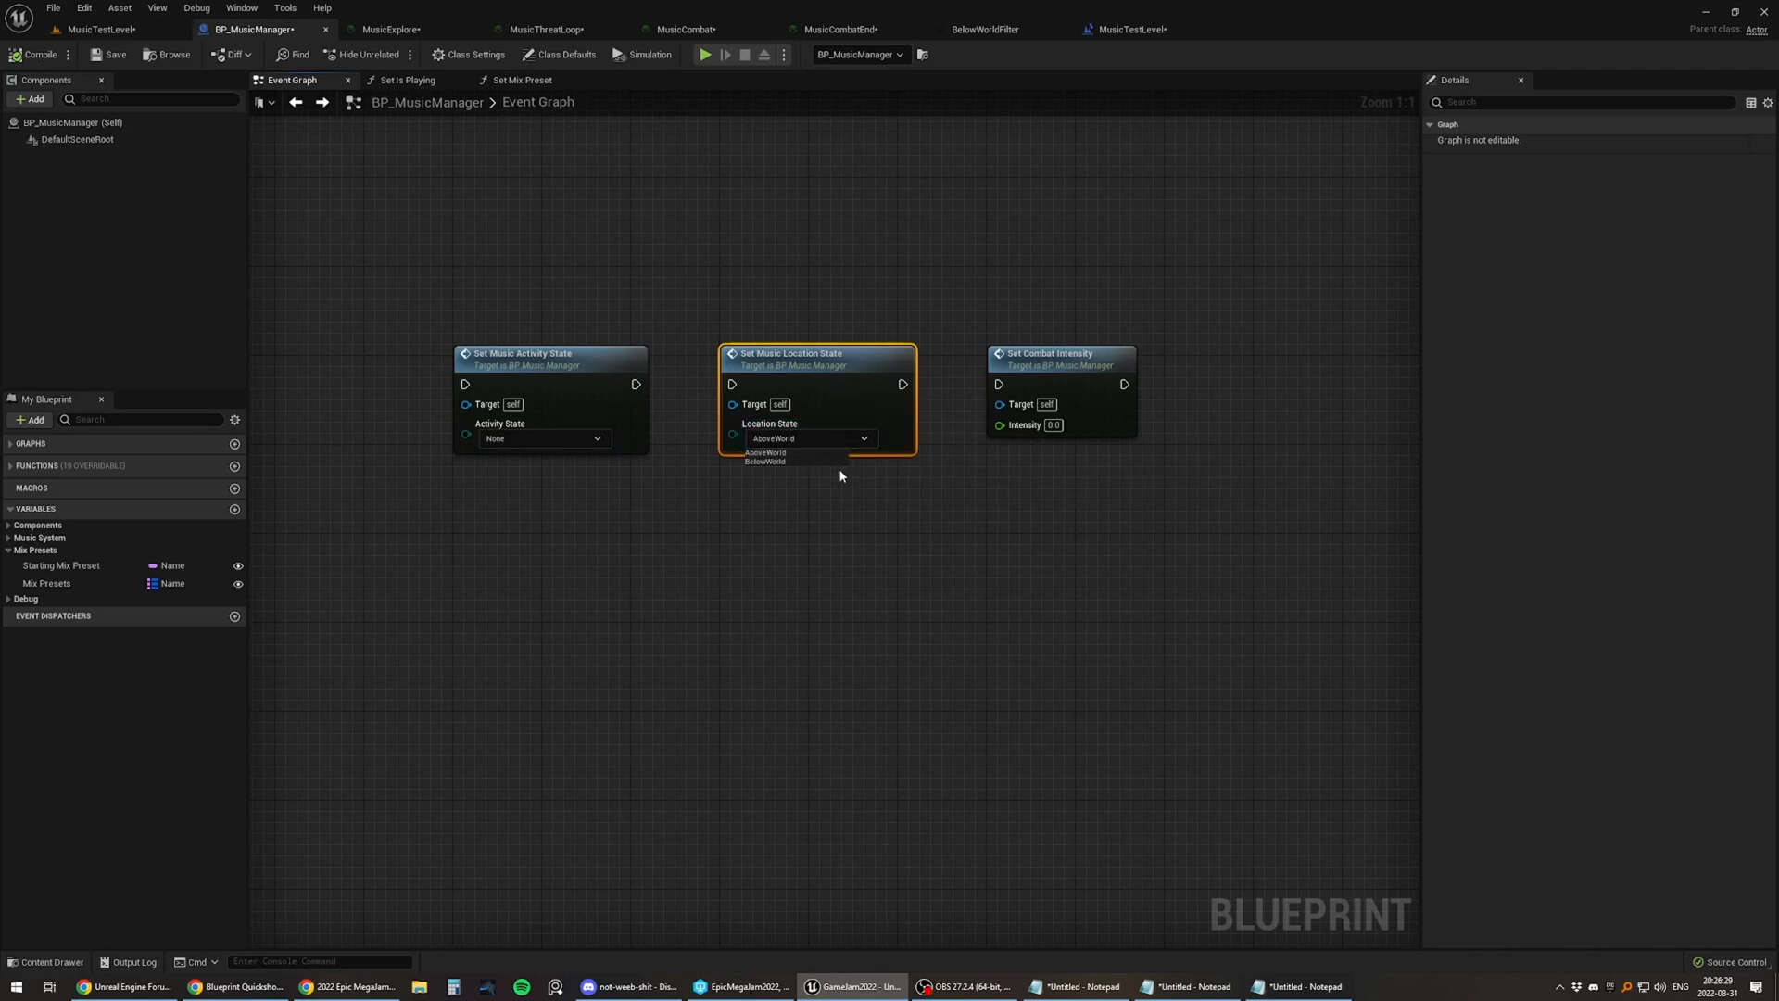
pyautogui.moveTo(835, 463)
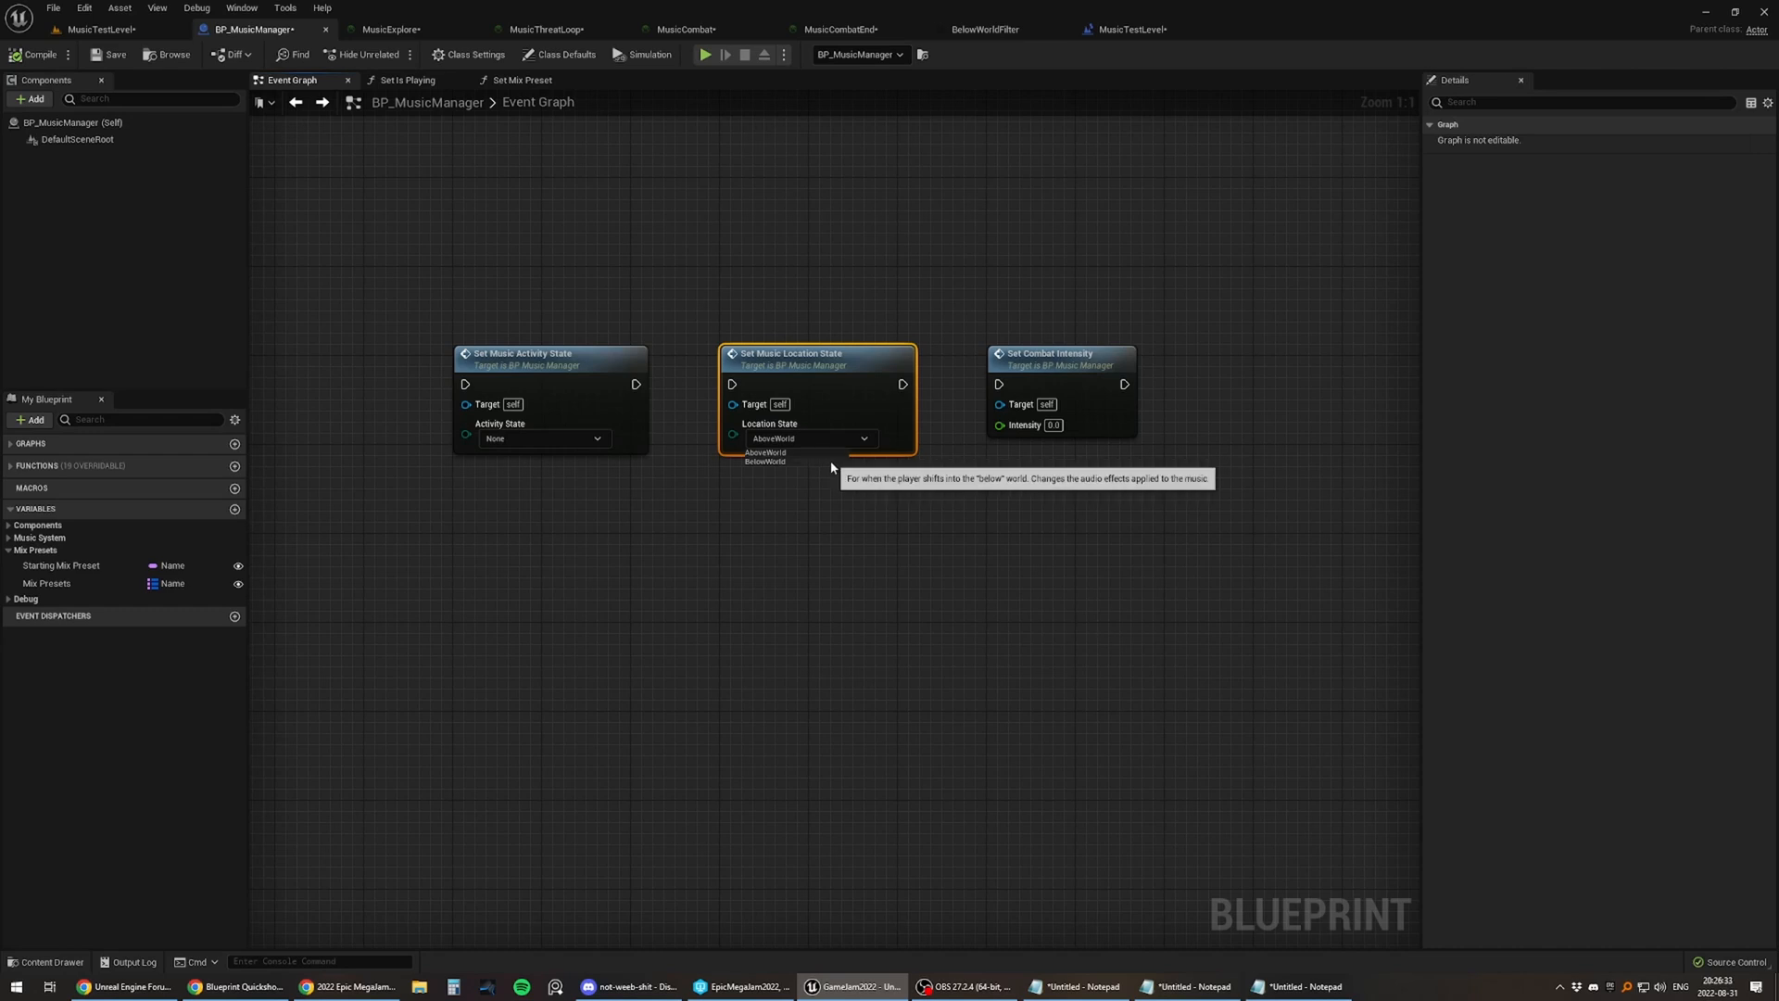
pyautogui.moveTo(836, 480)
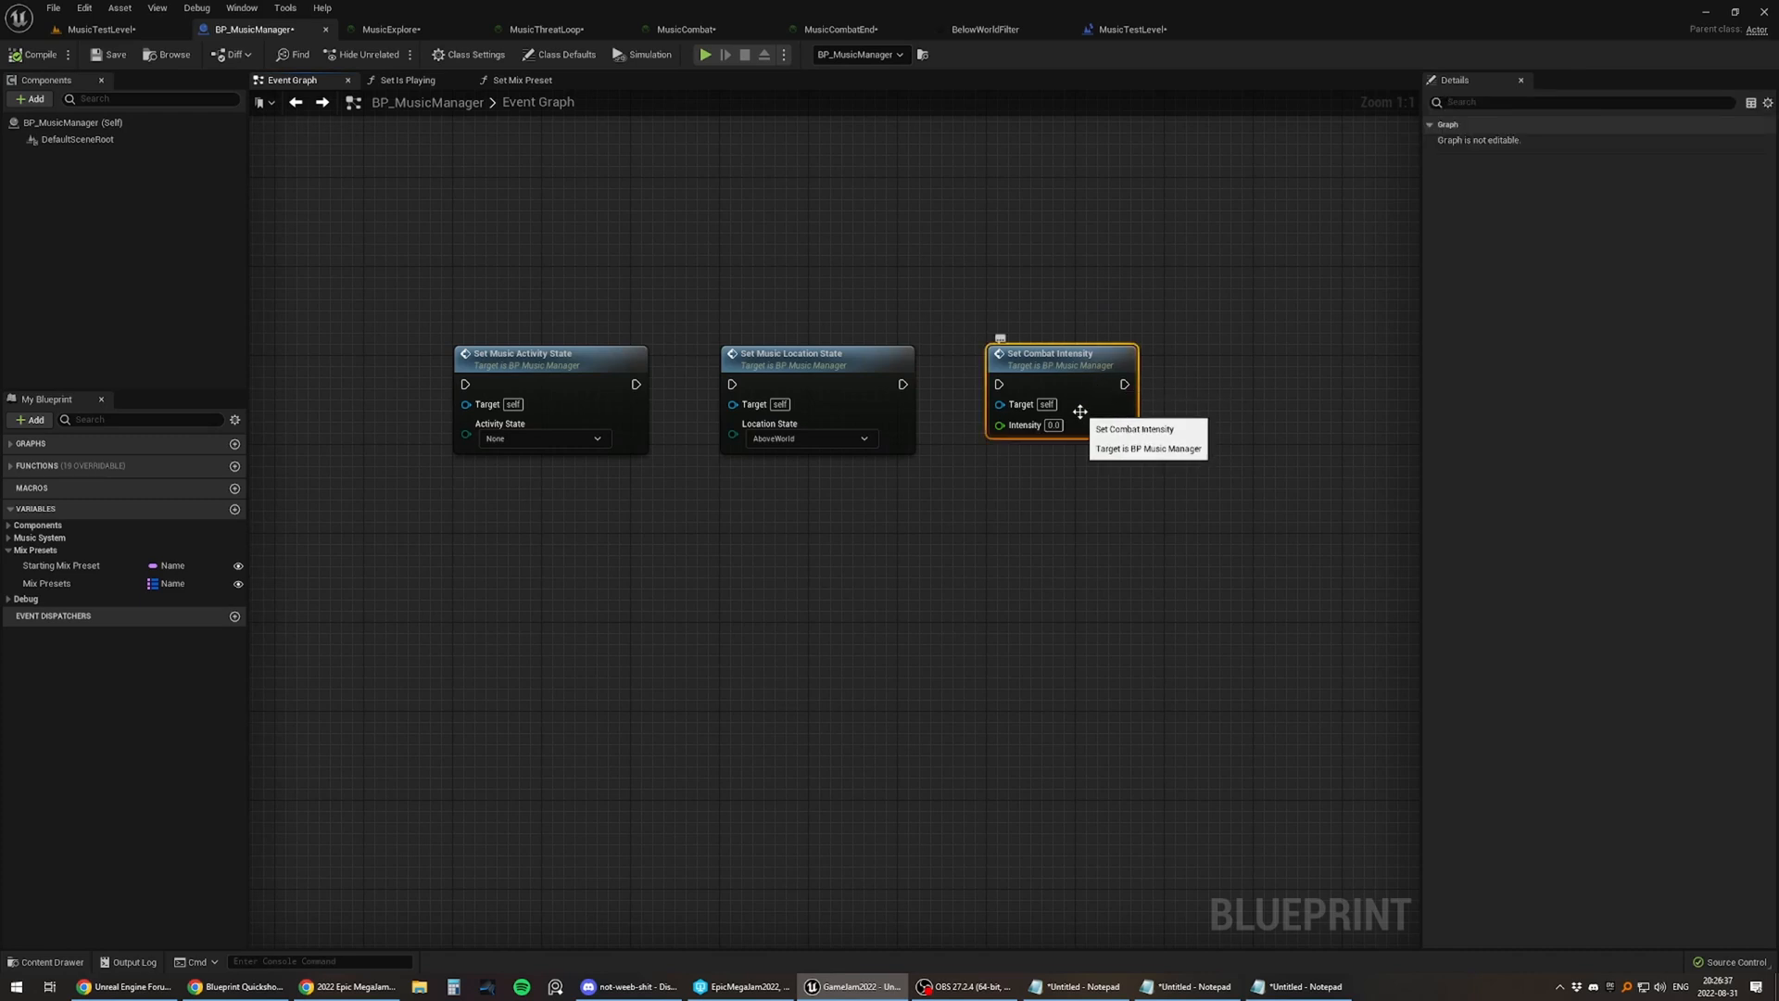
pyautogui.moveTo(980, 426)
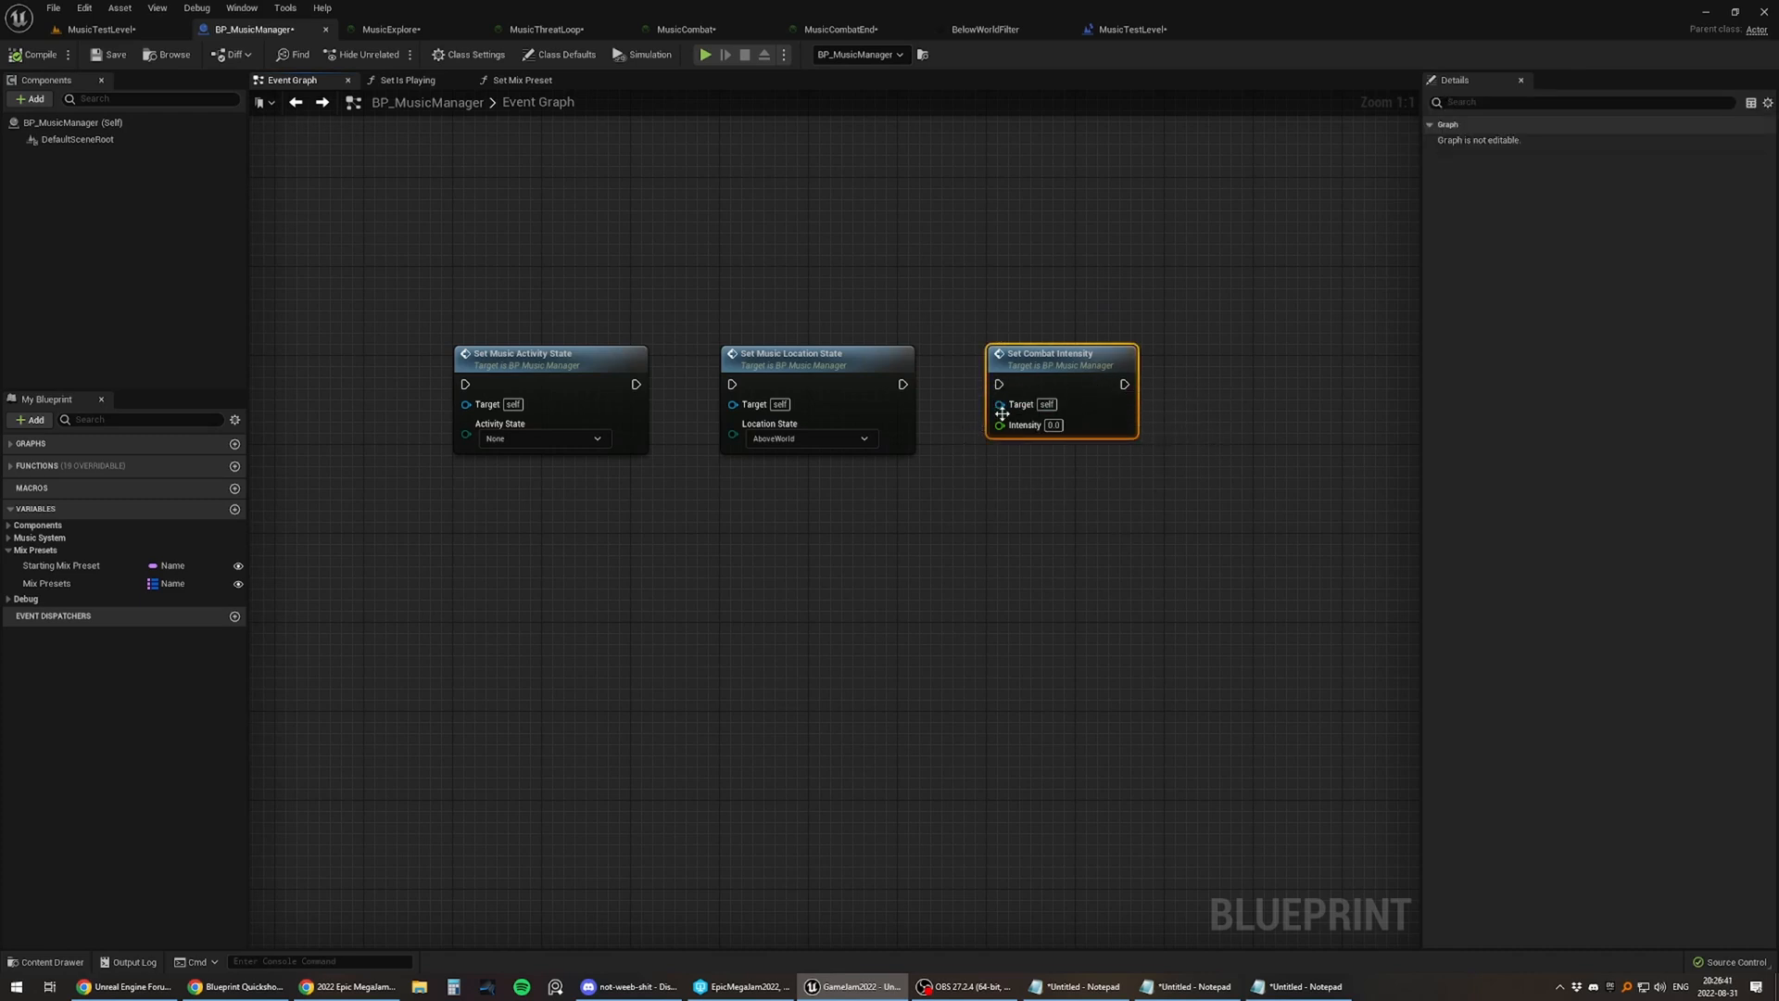
# Step: Scroll the BP_MusicManager graph down to the Set Music Activity State event logic
pyautogui.scroll(-3)
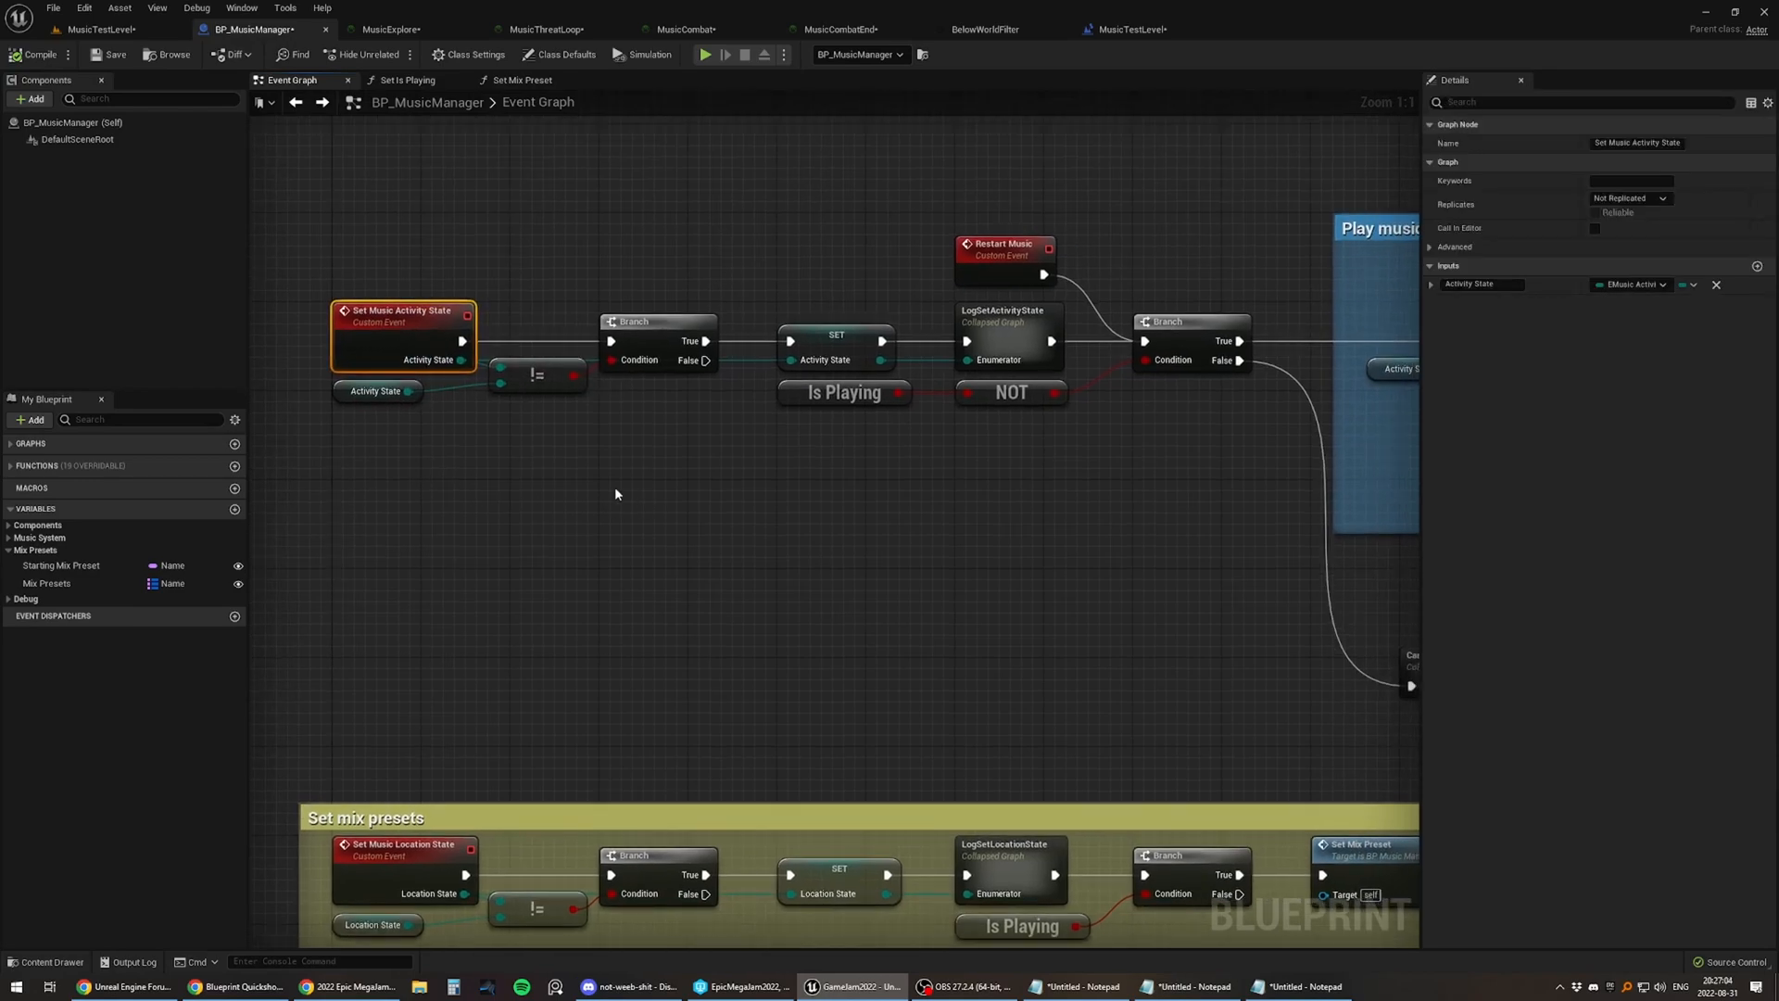
pyautogui.moveTo(767, 469)
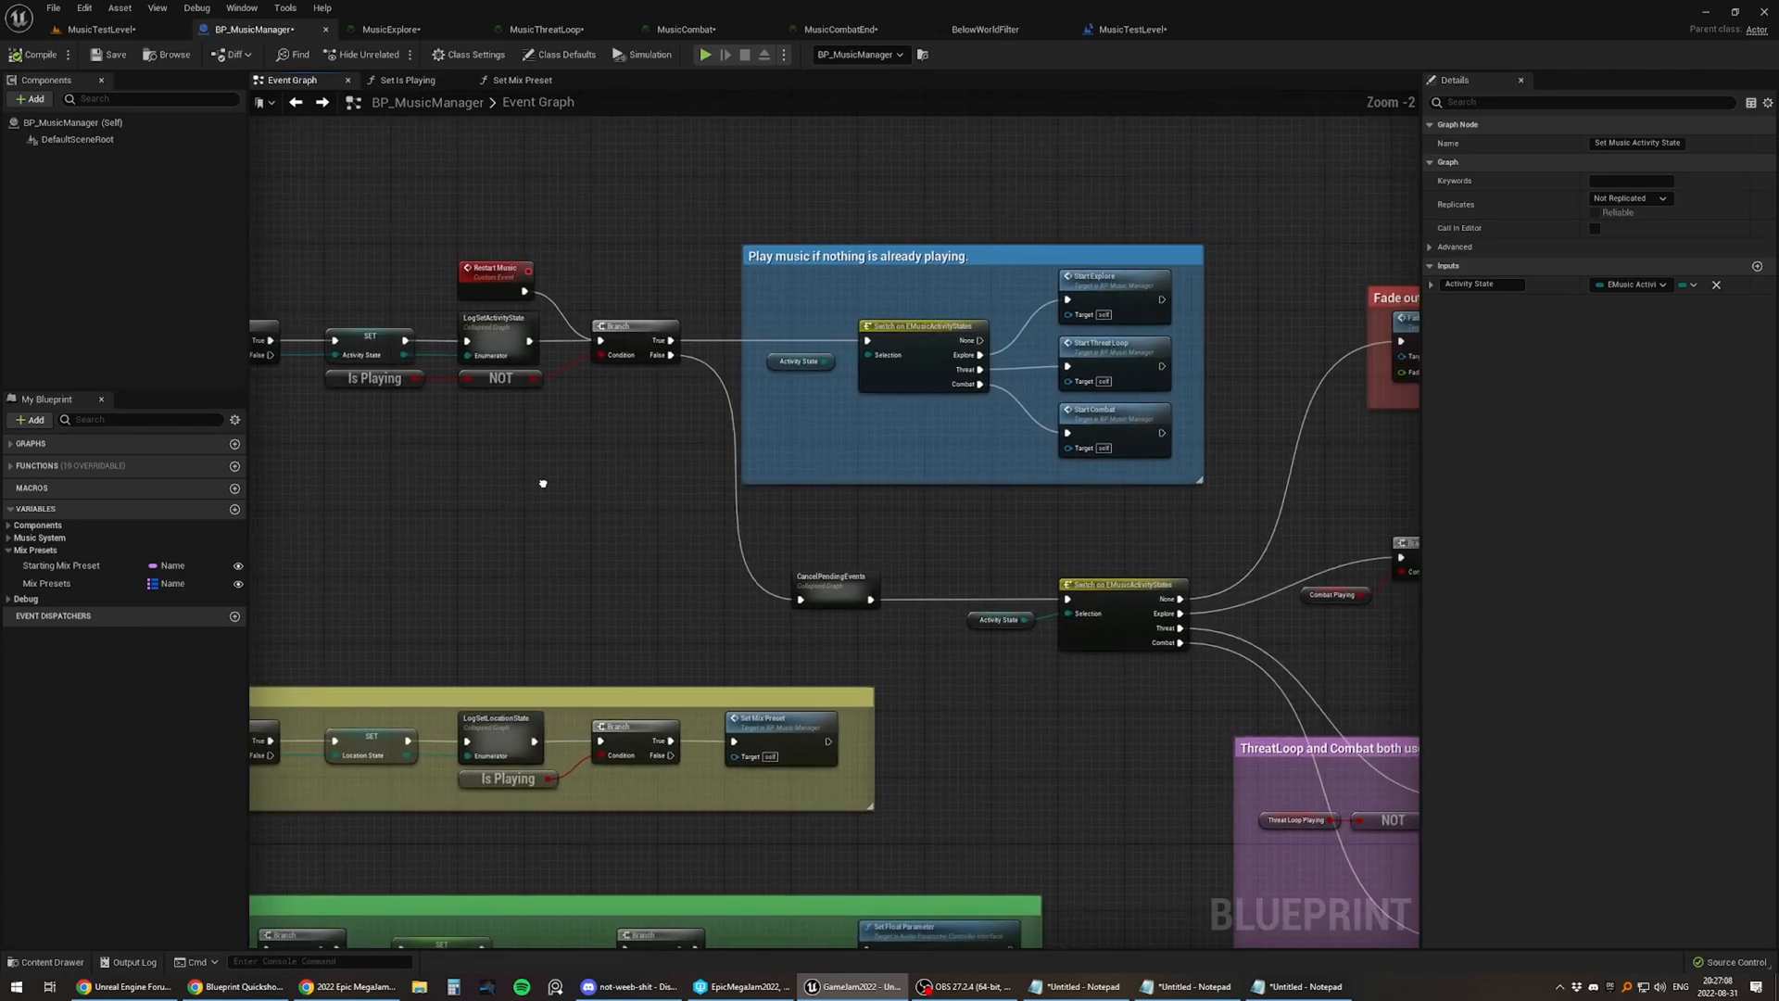
# Step: Inspect the Is Playing variable and the Switch on EMusicActivityState node, bringing the fade-out logic into view
pyautogui.click(372, 372)
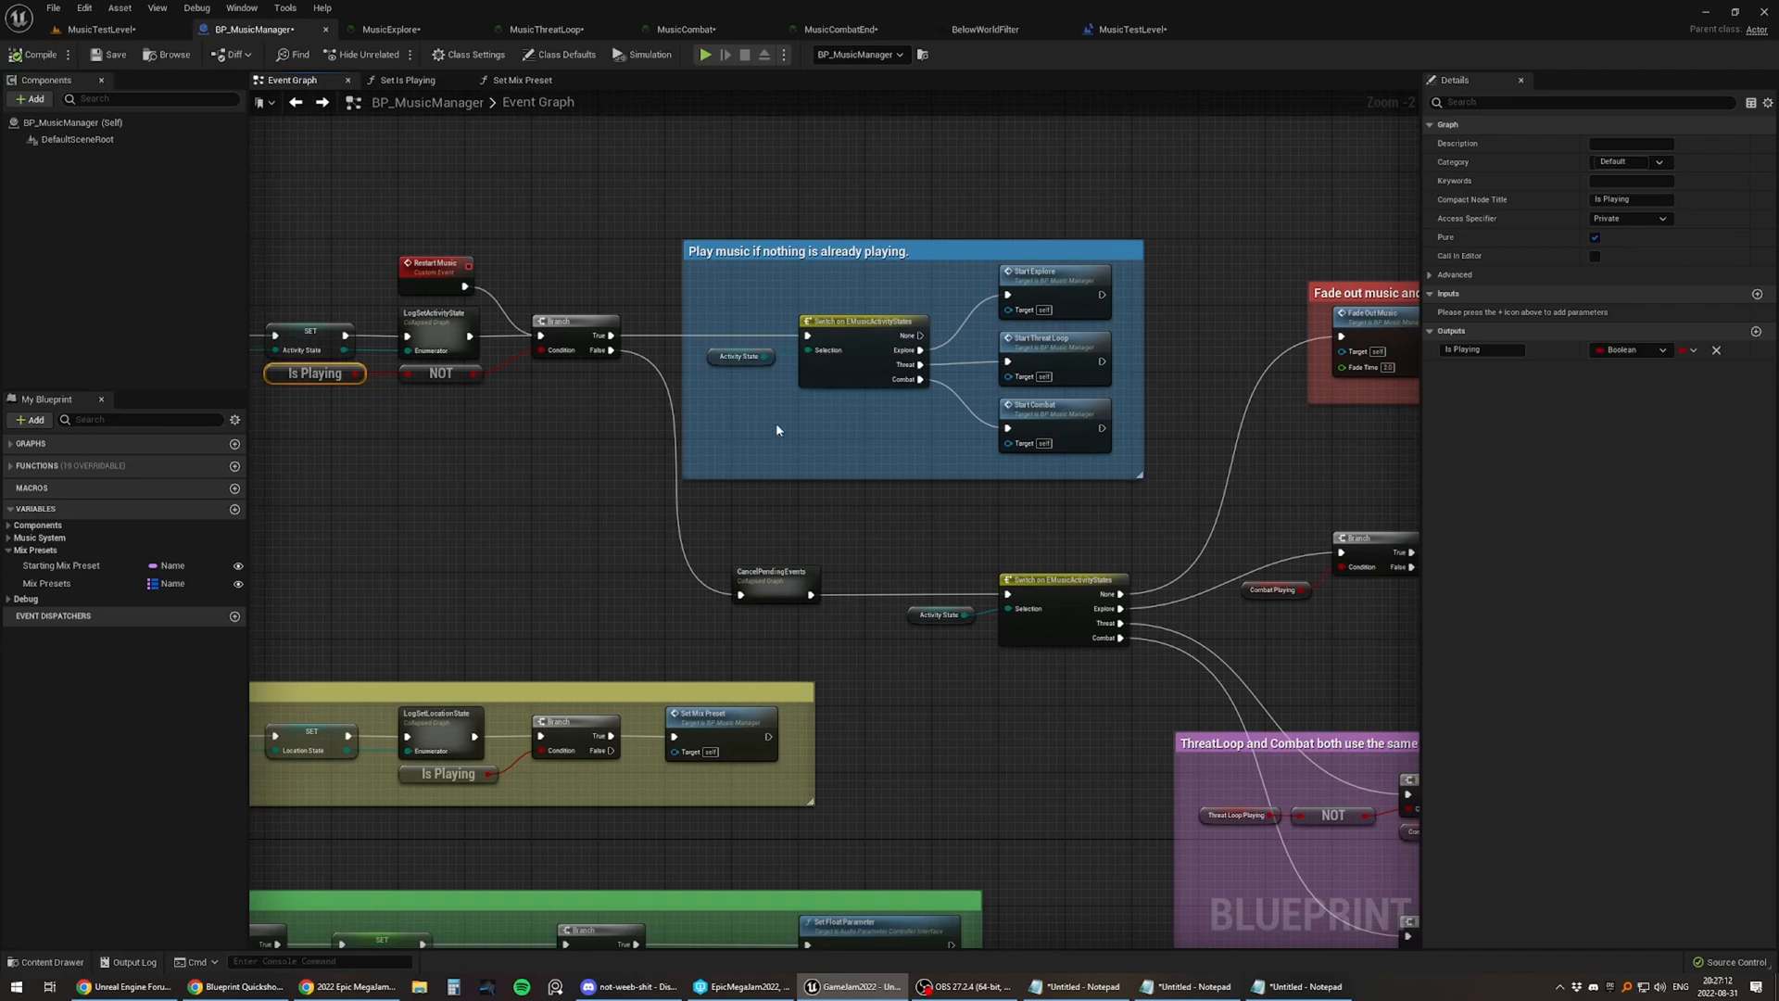
pyautogui.click(862, 320)
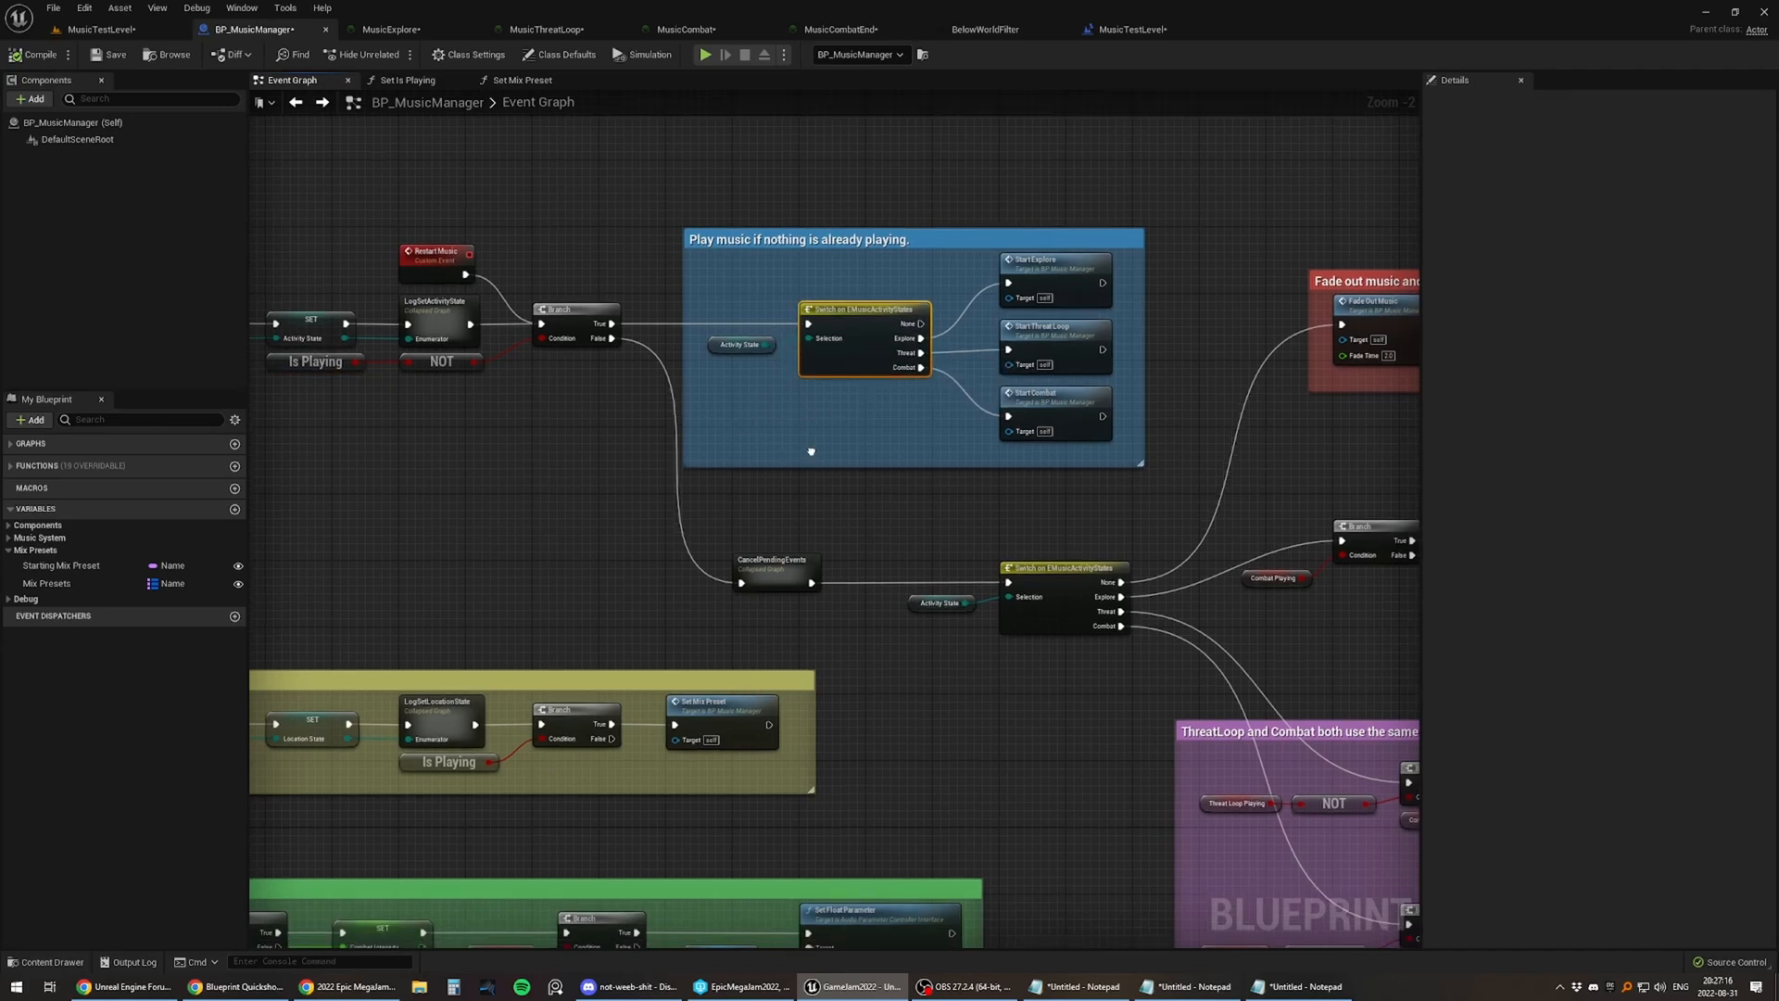
pyautogui.scroll(-3)
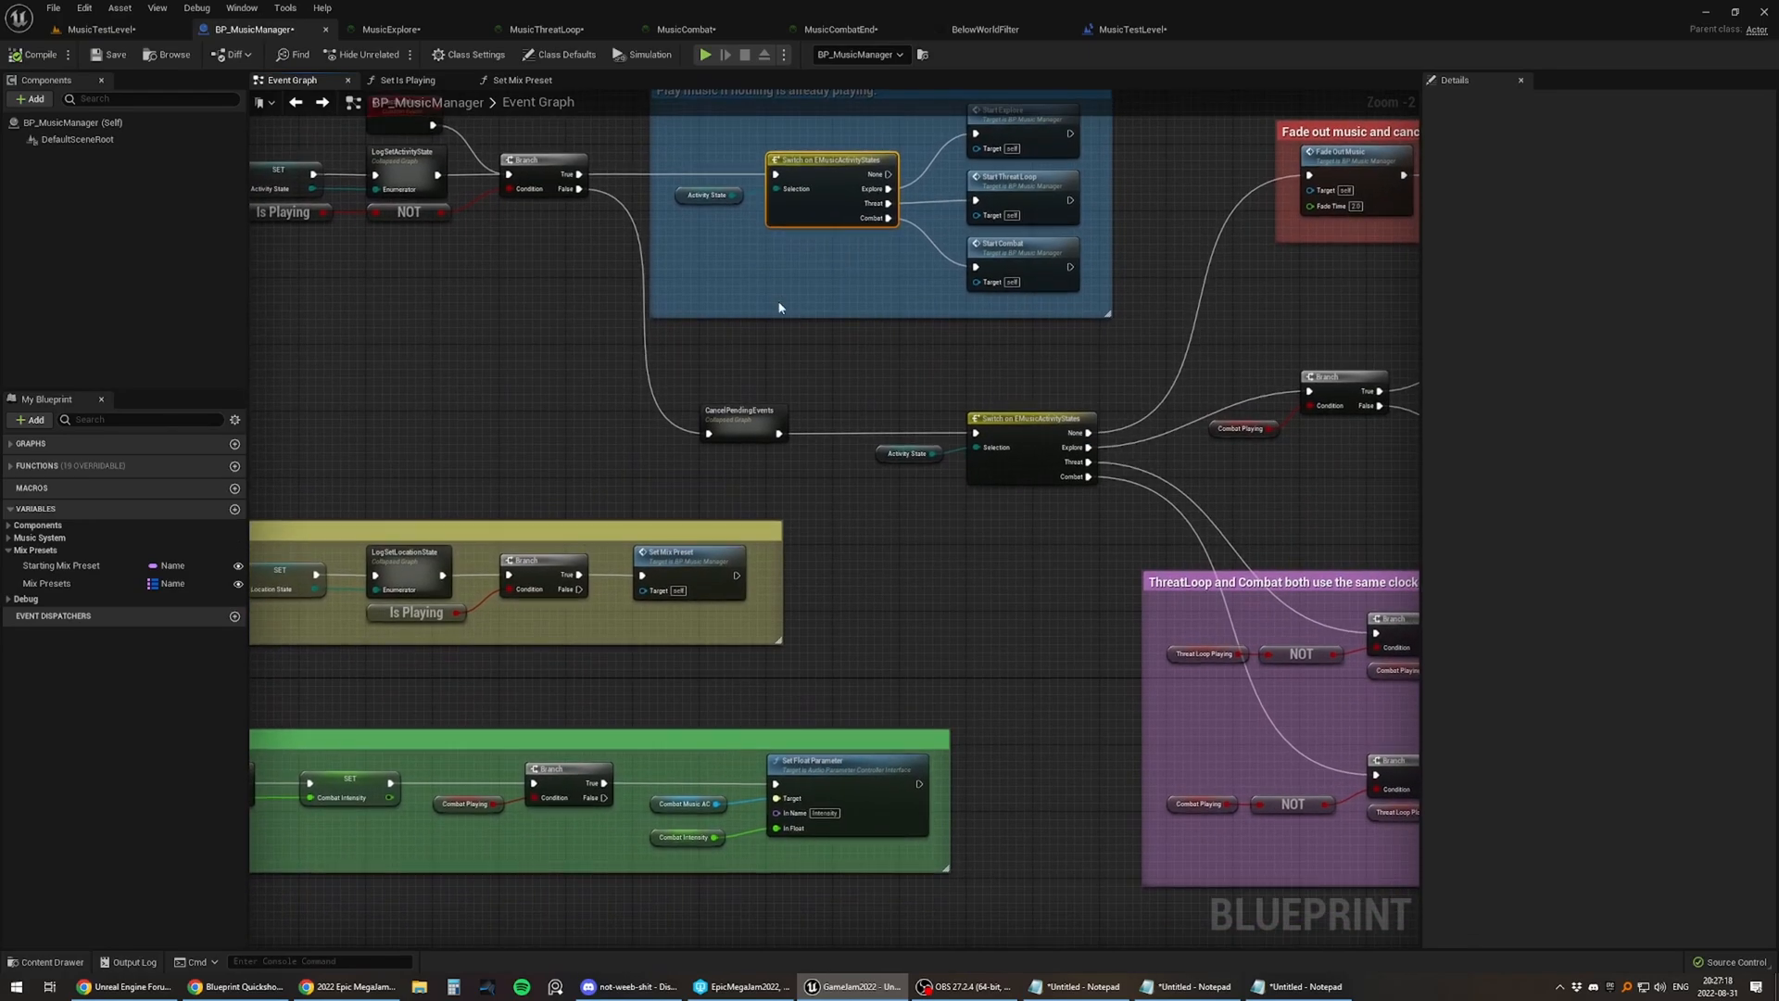
pyautogui.moveTo(741, 413)
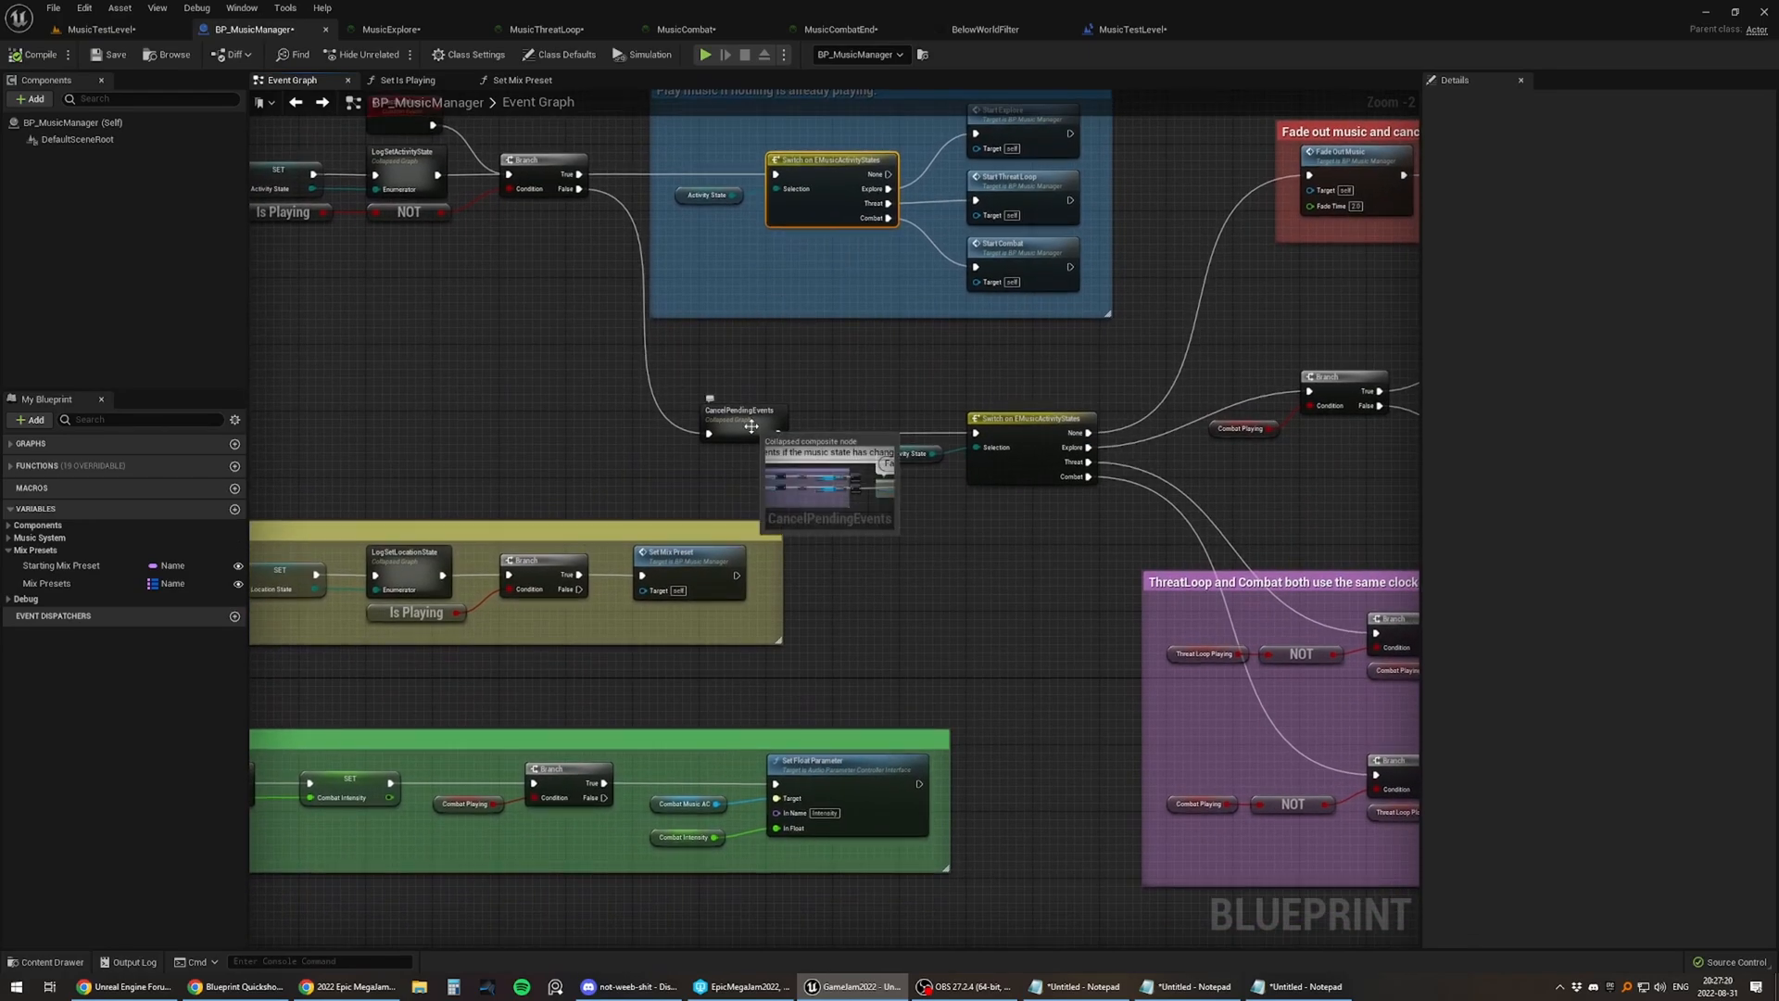
pyautogui.doubleClick(740, 428)
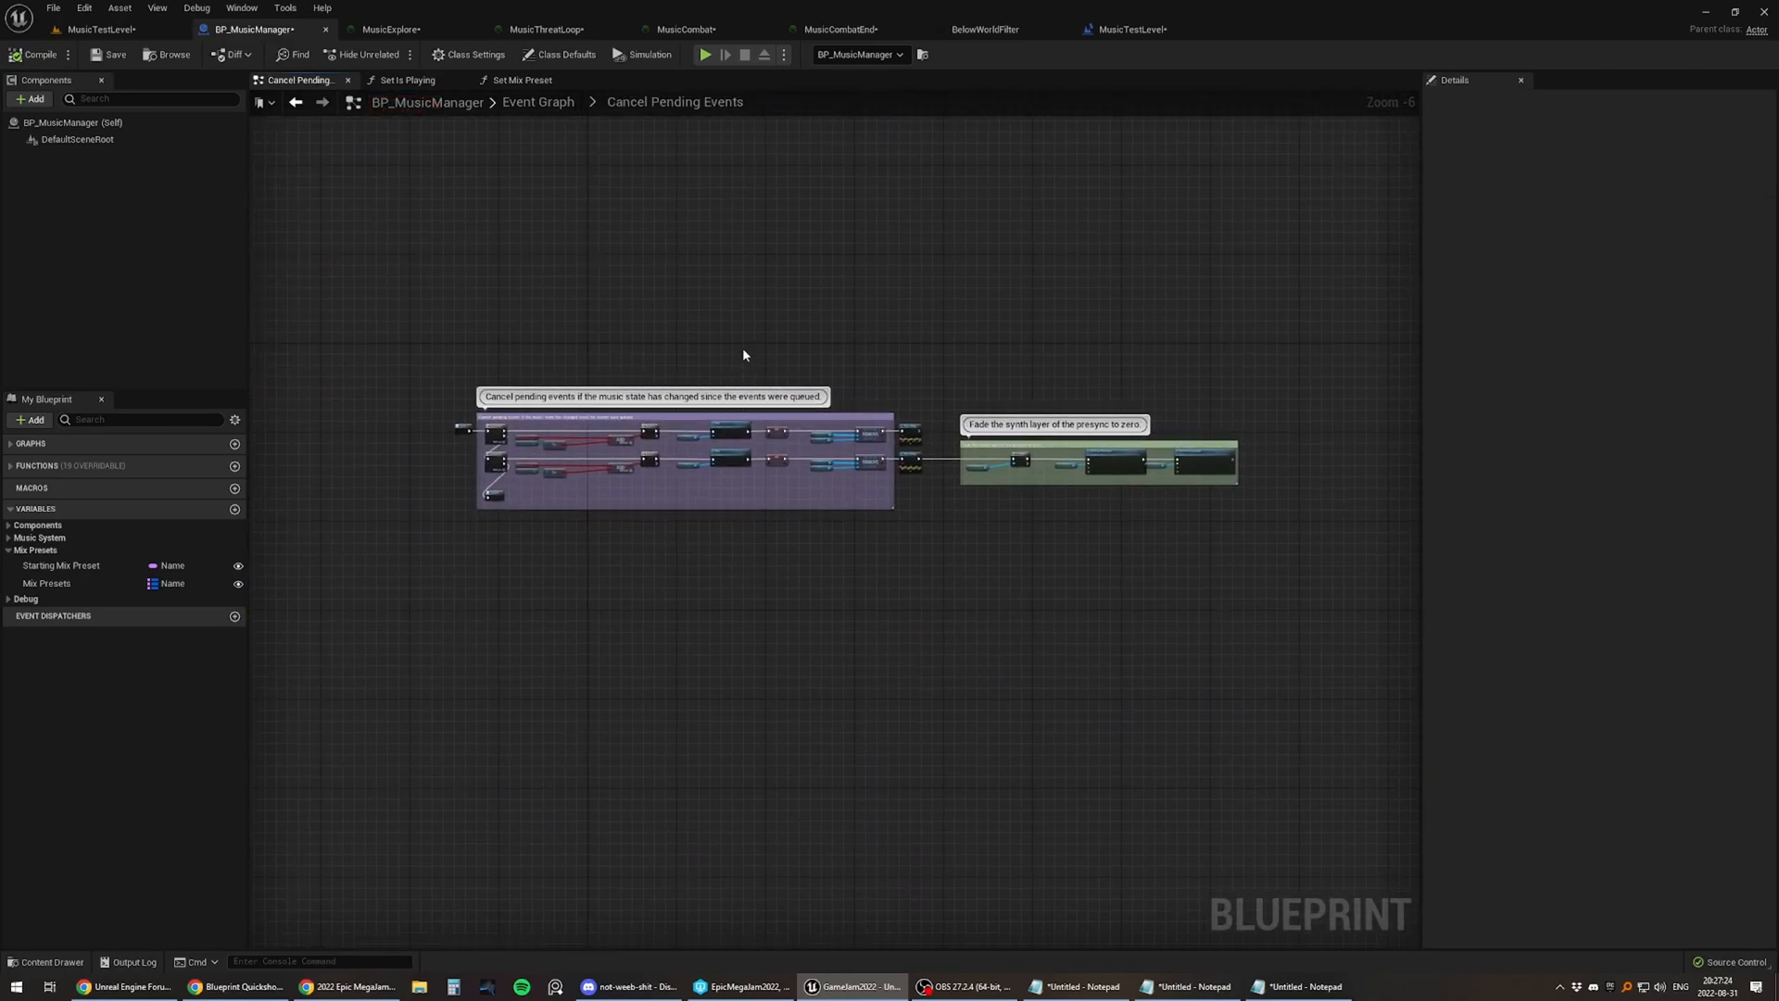
pyautogui.moveTo(684, 484)
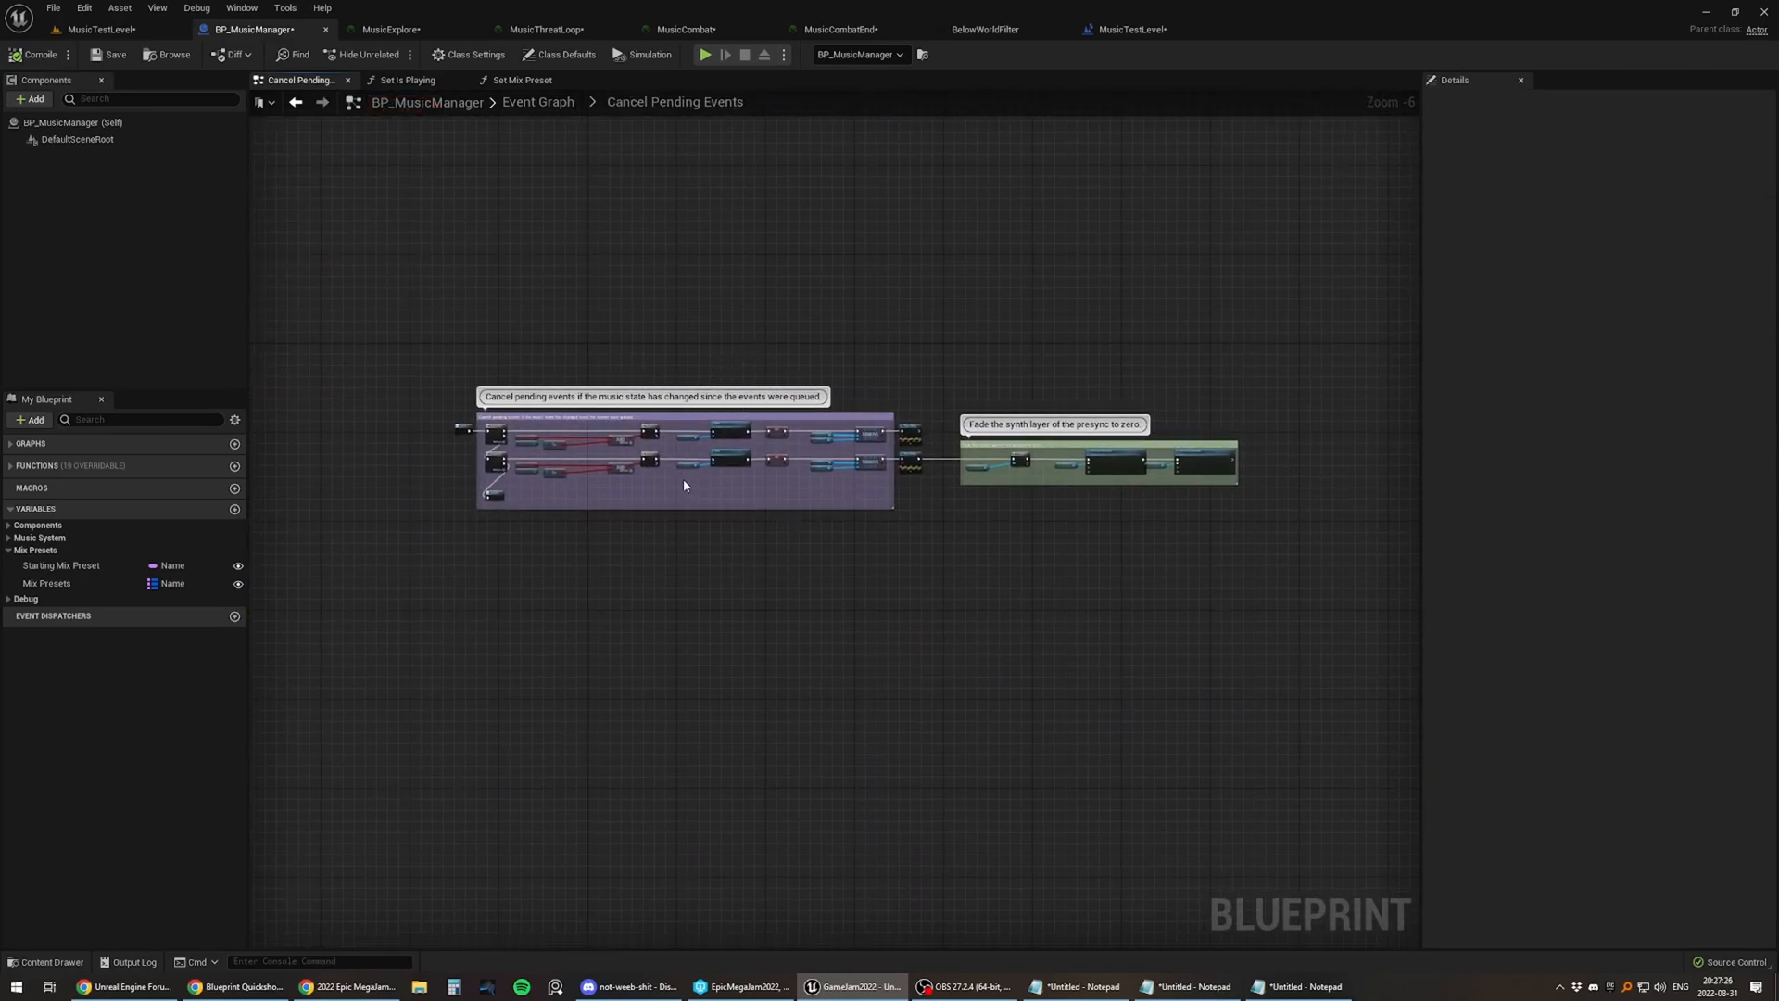
pyautogui.scroll(3)
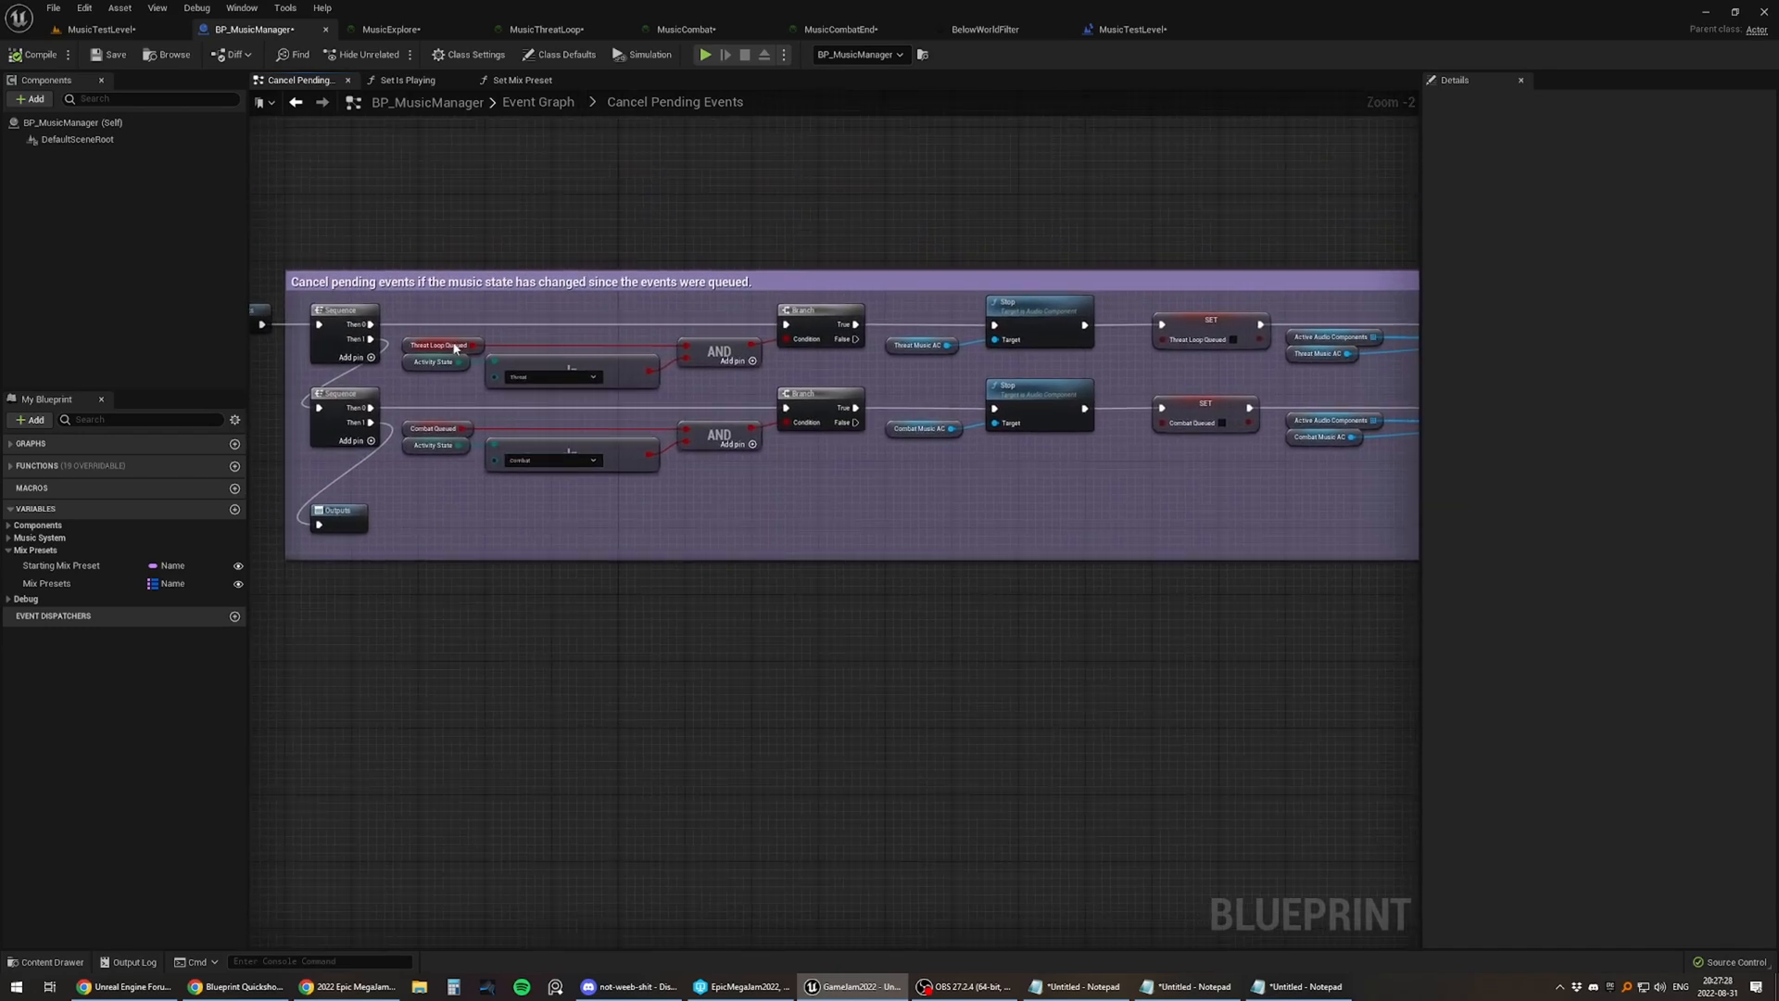
pyautogui.click(443, 344)
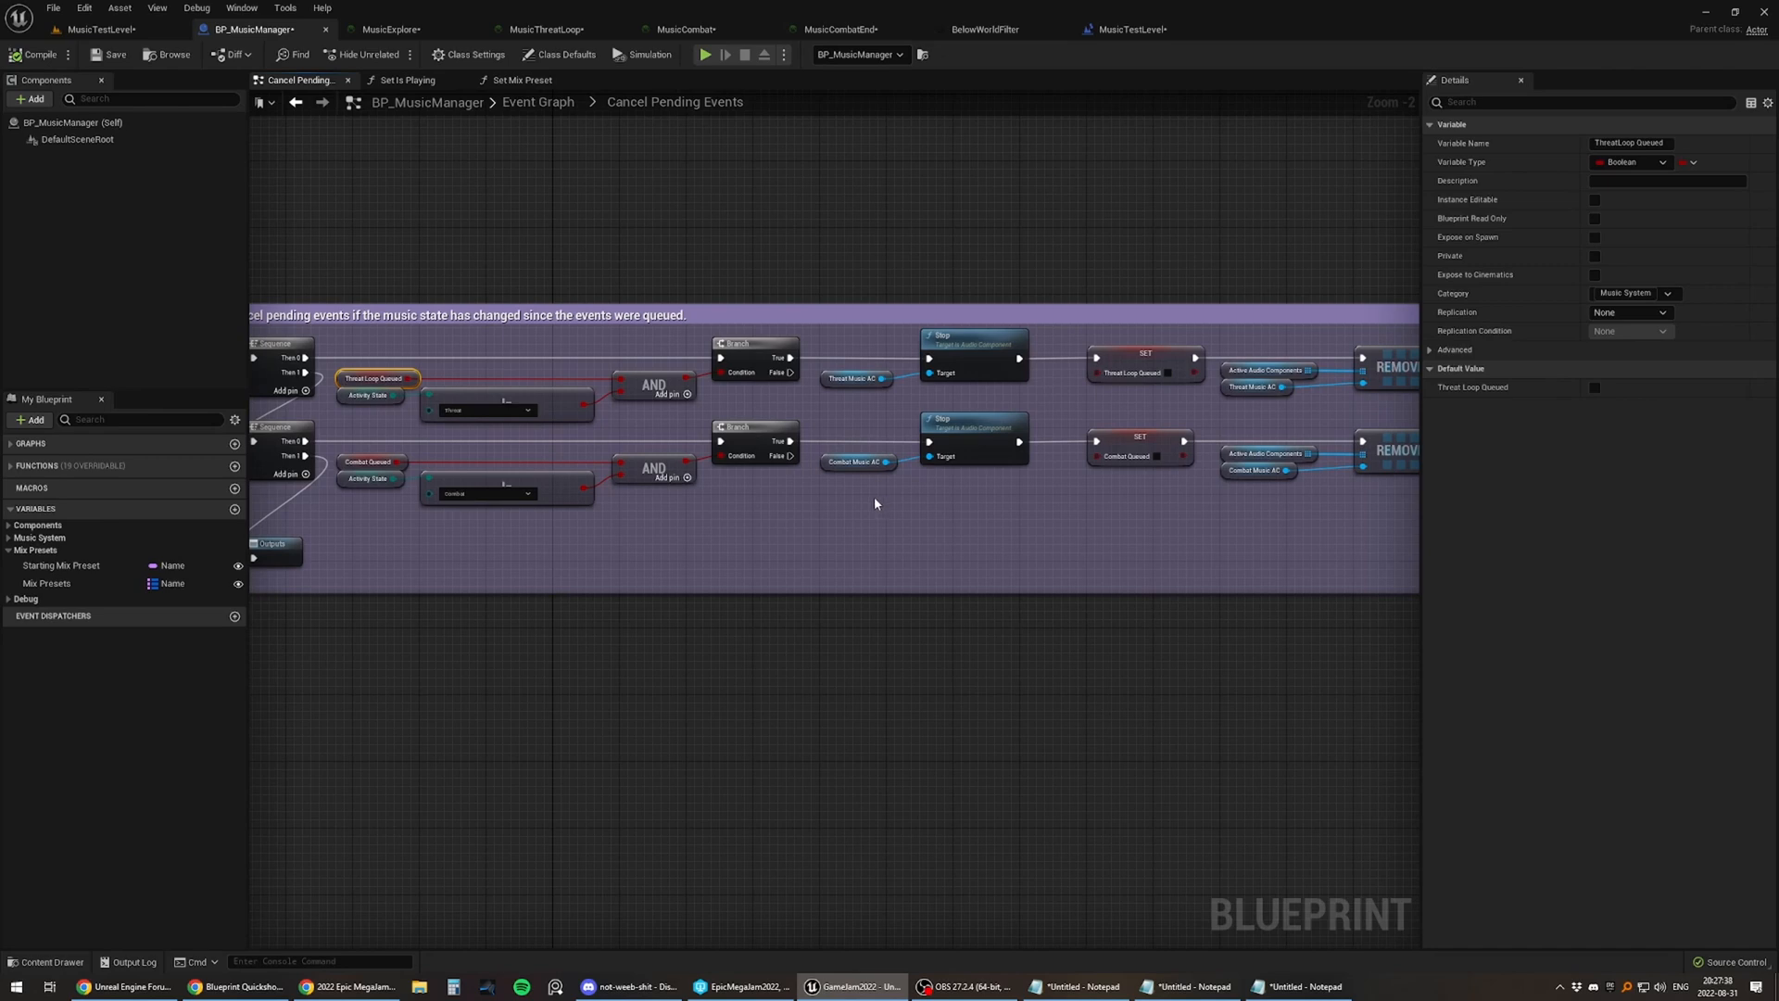
pyautogui.moveTo(960, 497)
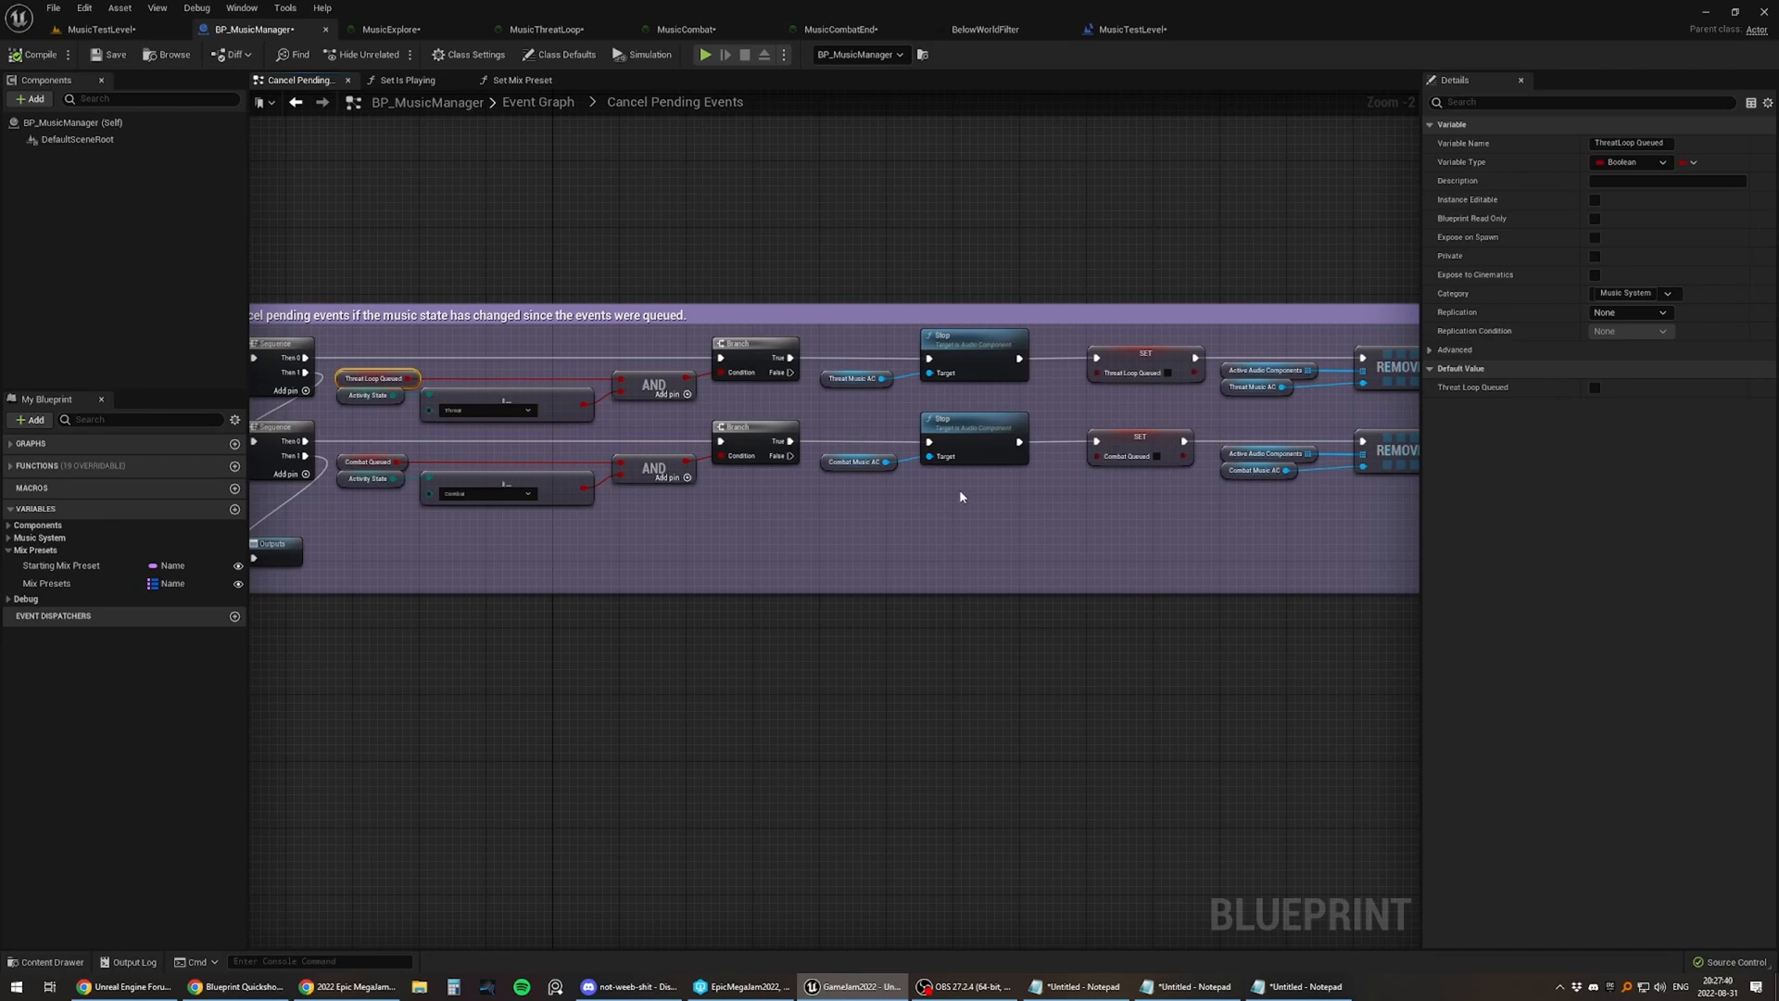
pyautogui.moveTo(947, 493)
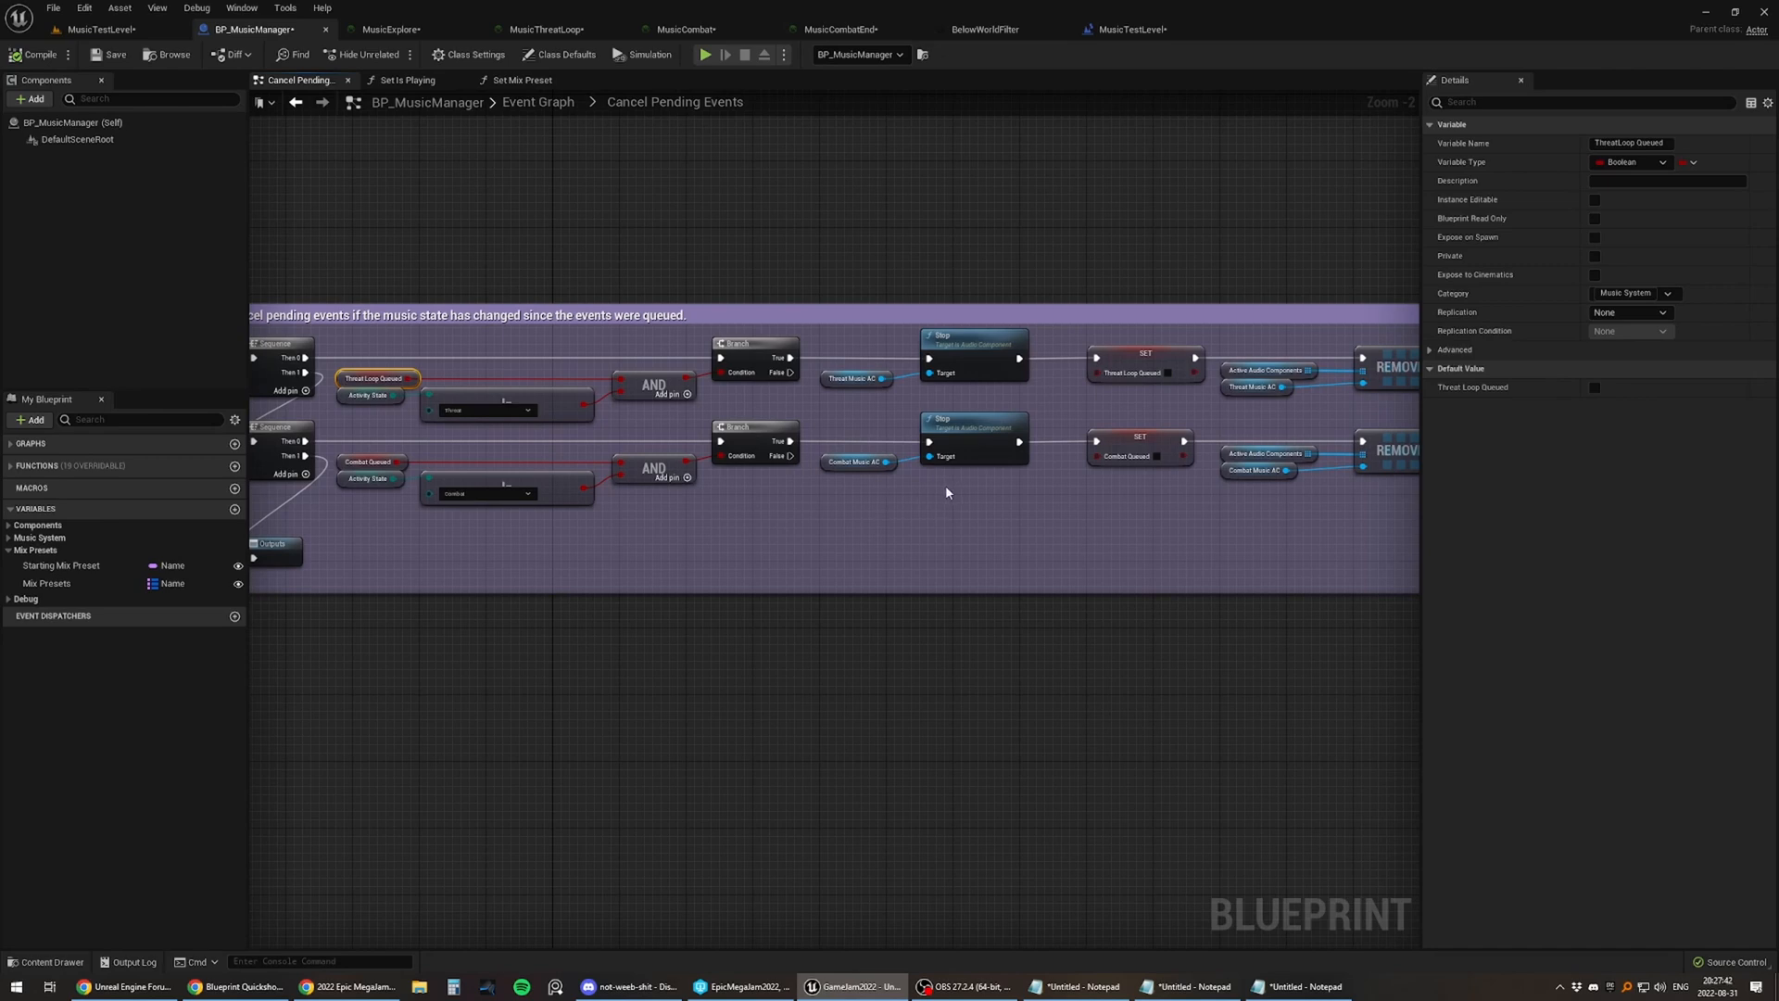
pyautogui.moveTo(948, 496)
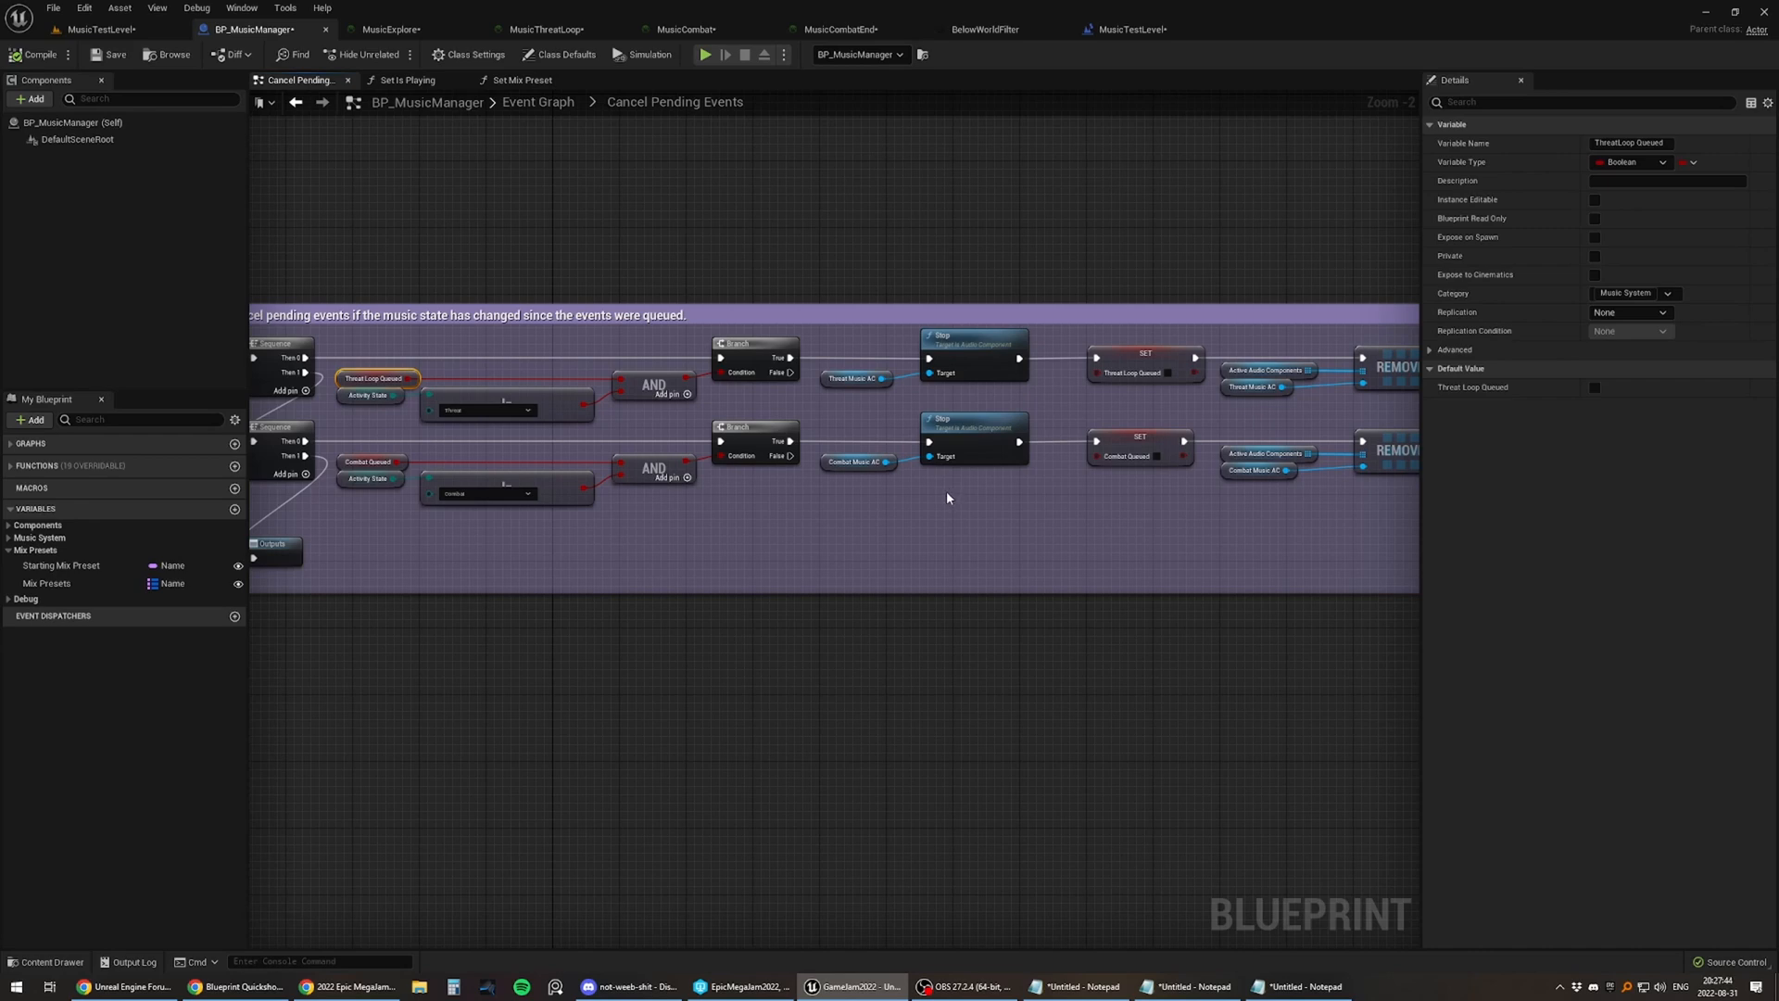
pyautogui.moveTo(936, 493)
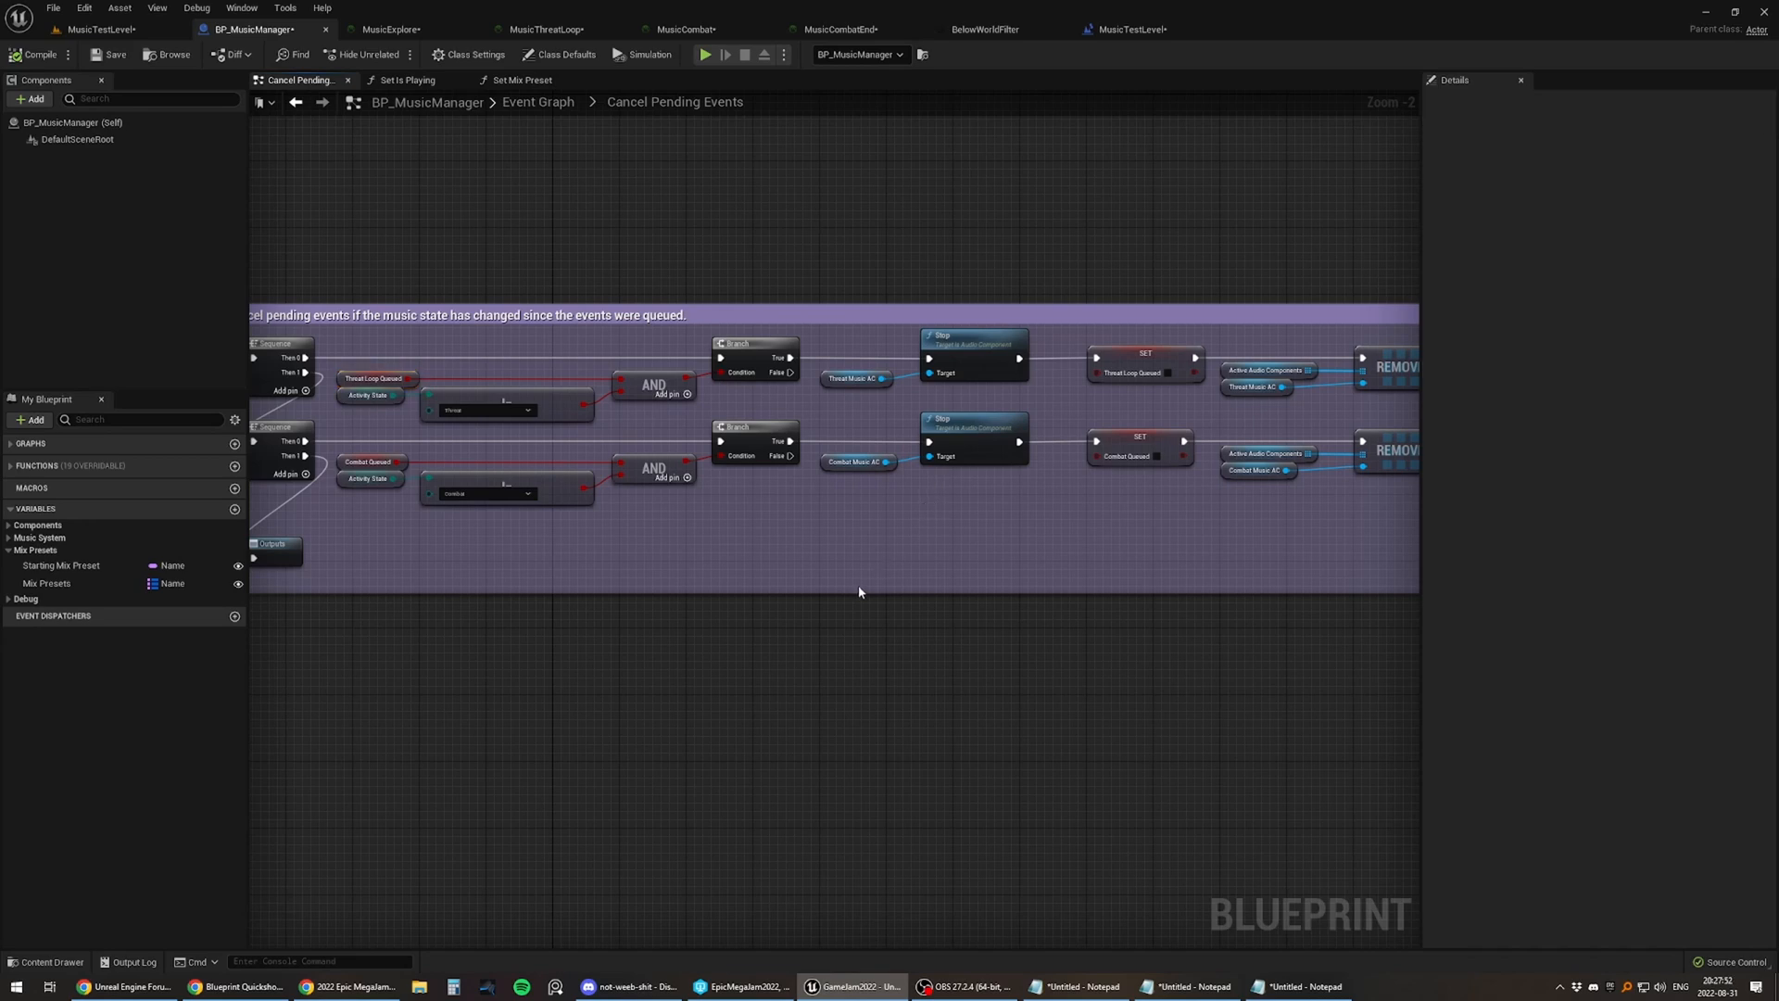
# Step: Return to the main Event Graph and select the Fade Out Music node
pyautogui.click(294, 102)
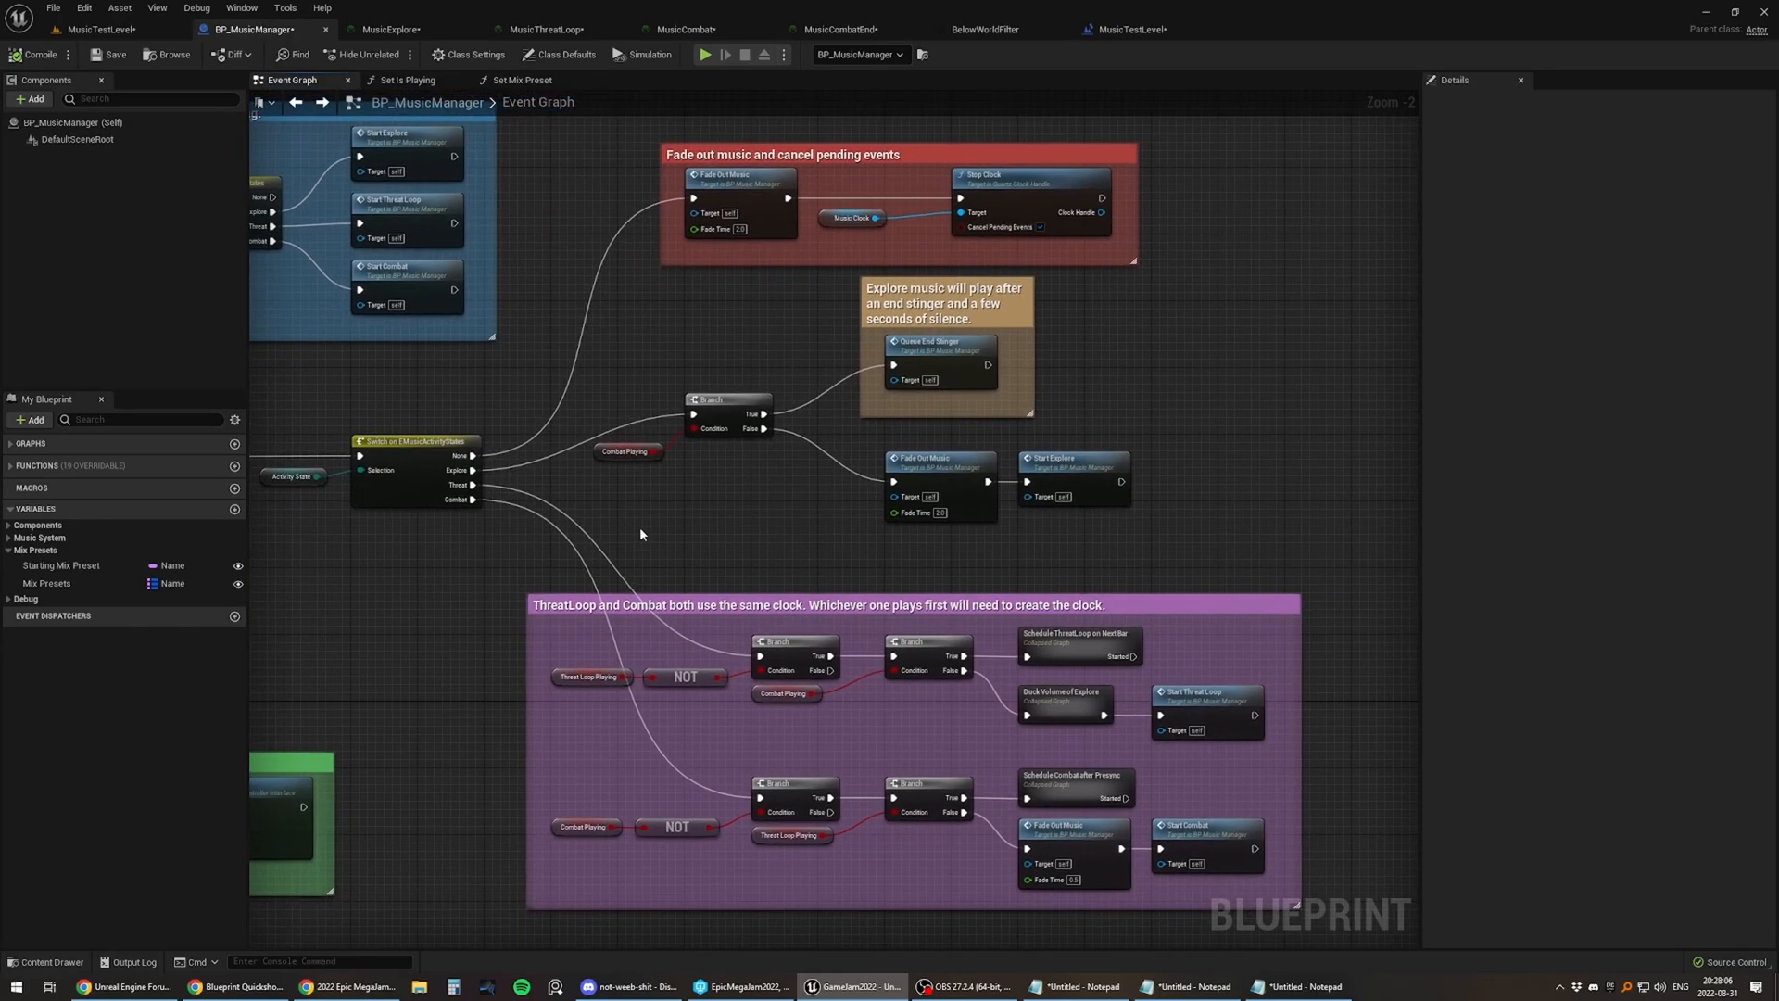
pyautogui.moveTo(807, 361)
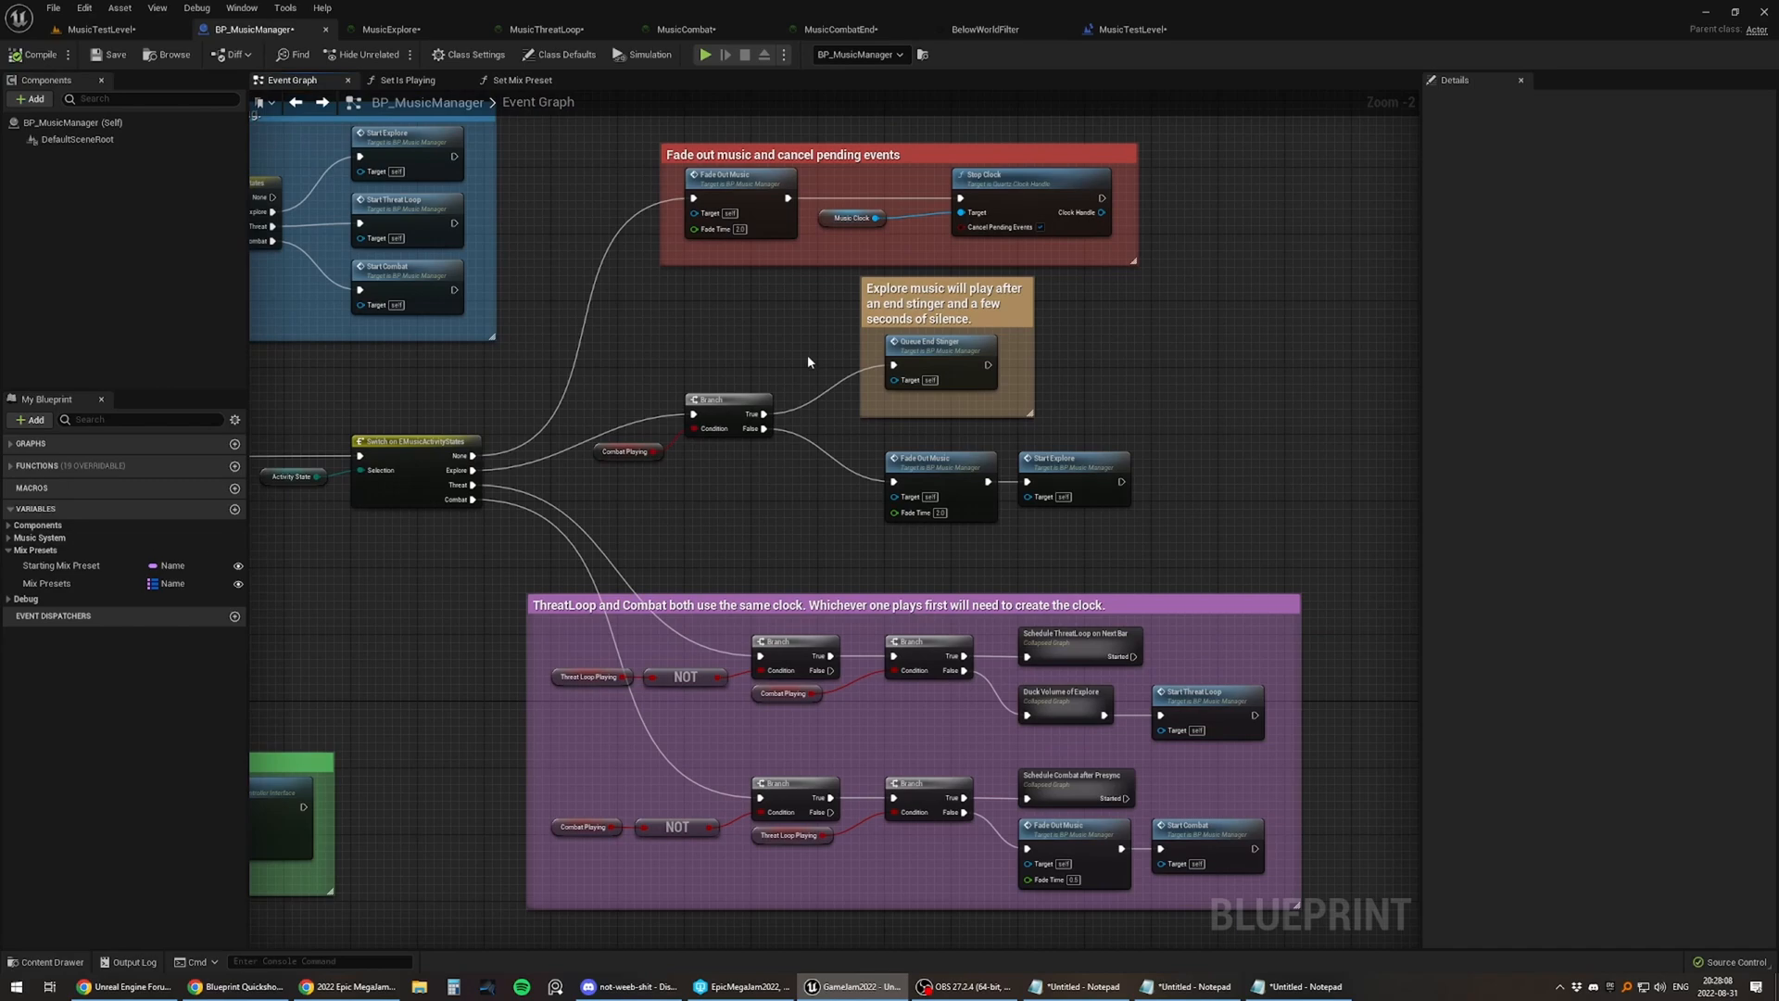
pyautogui.click(417, 441)
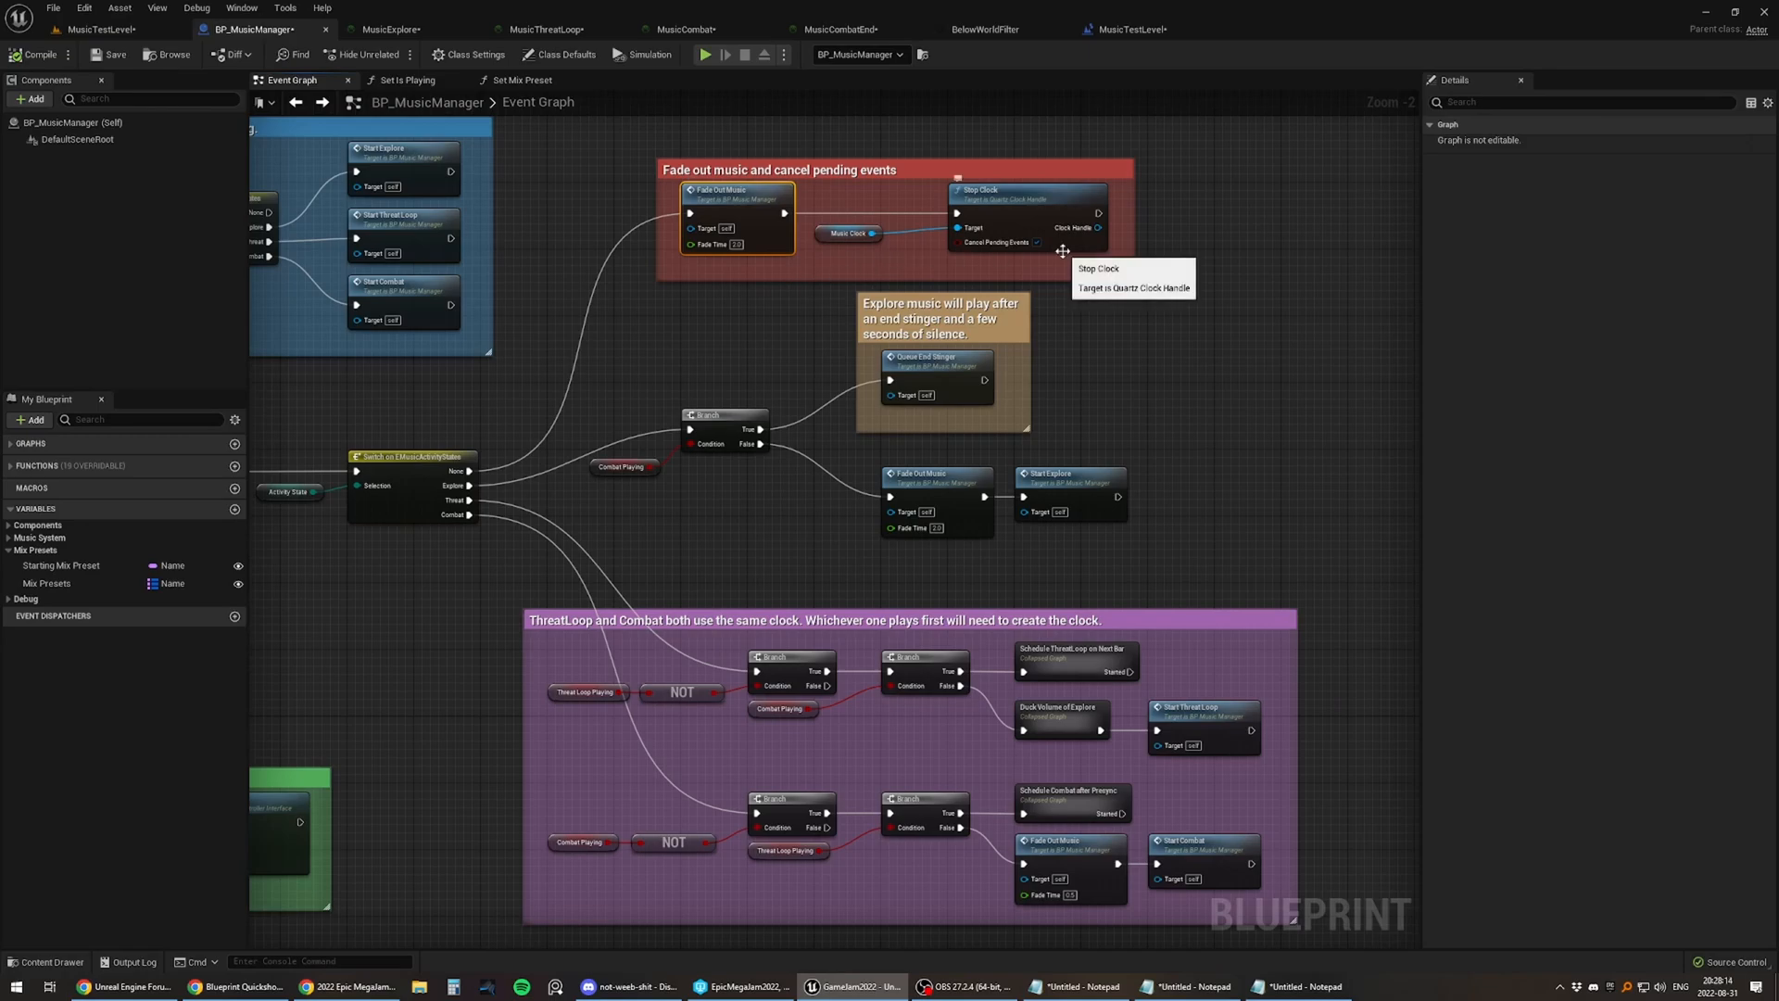
pyautogui.moveTo(817, 442)
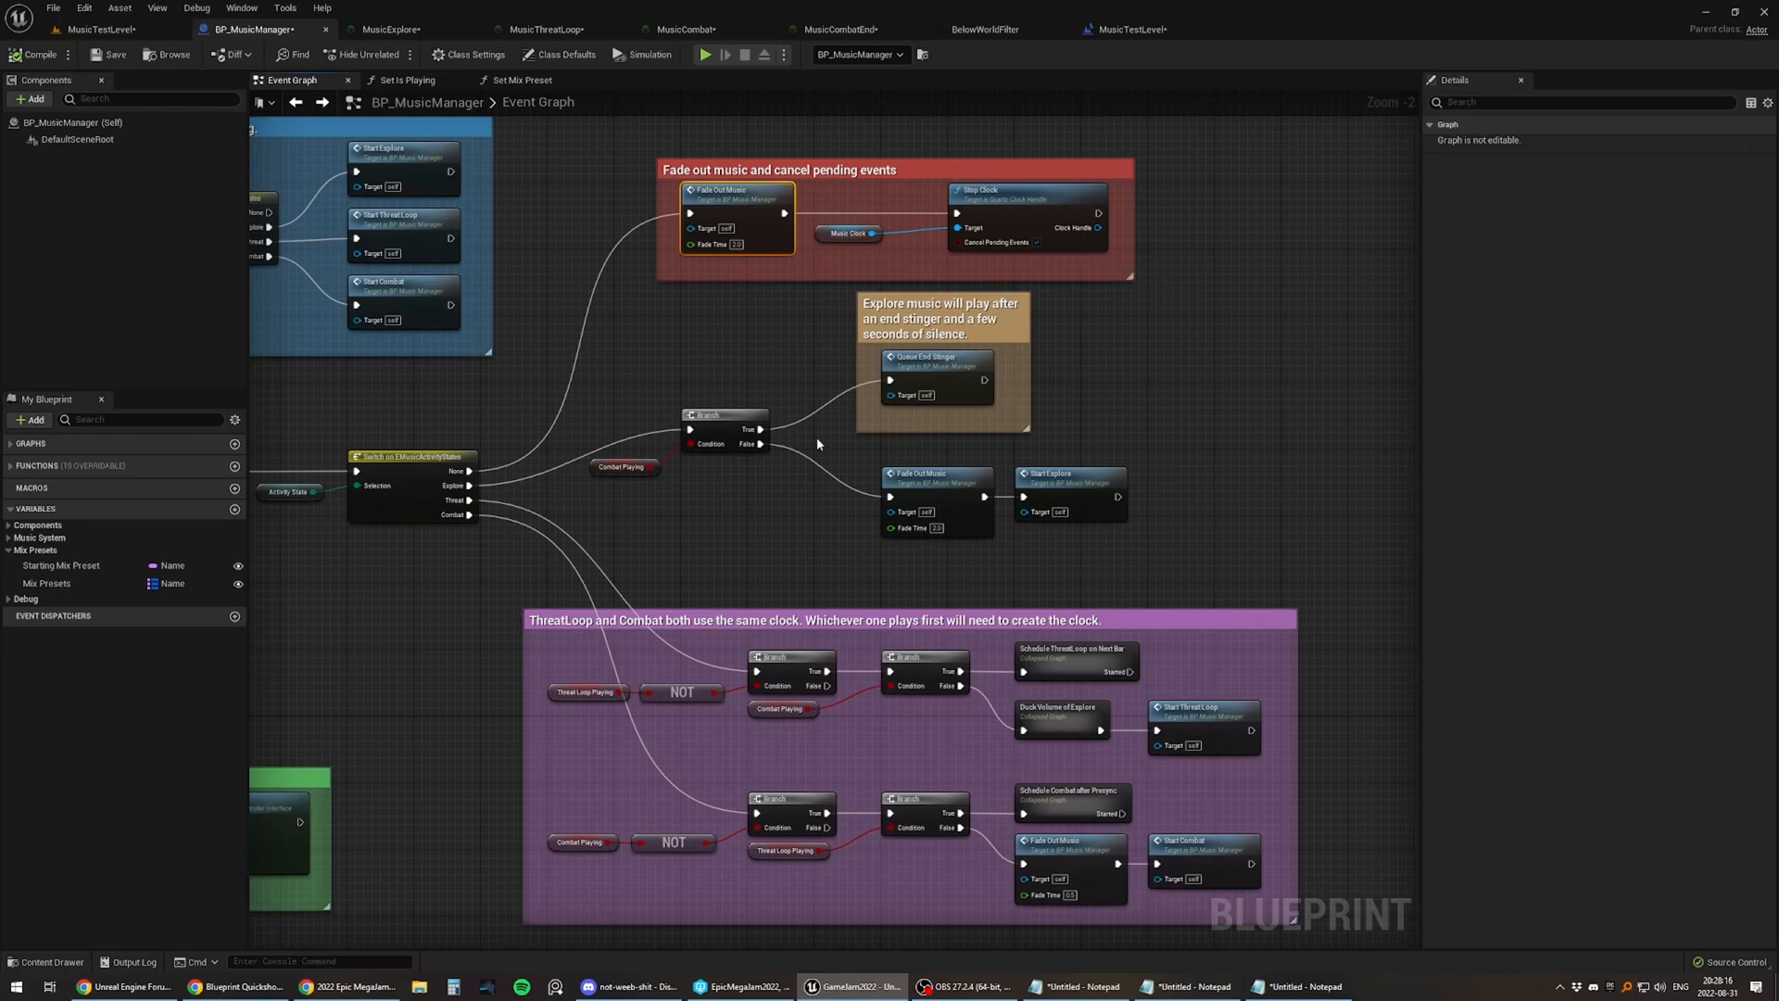
pyautogui.moveTo(897, 413)
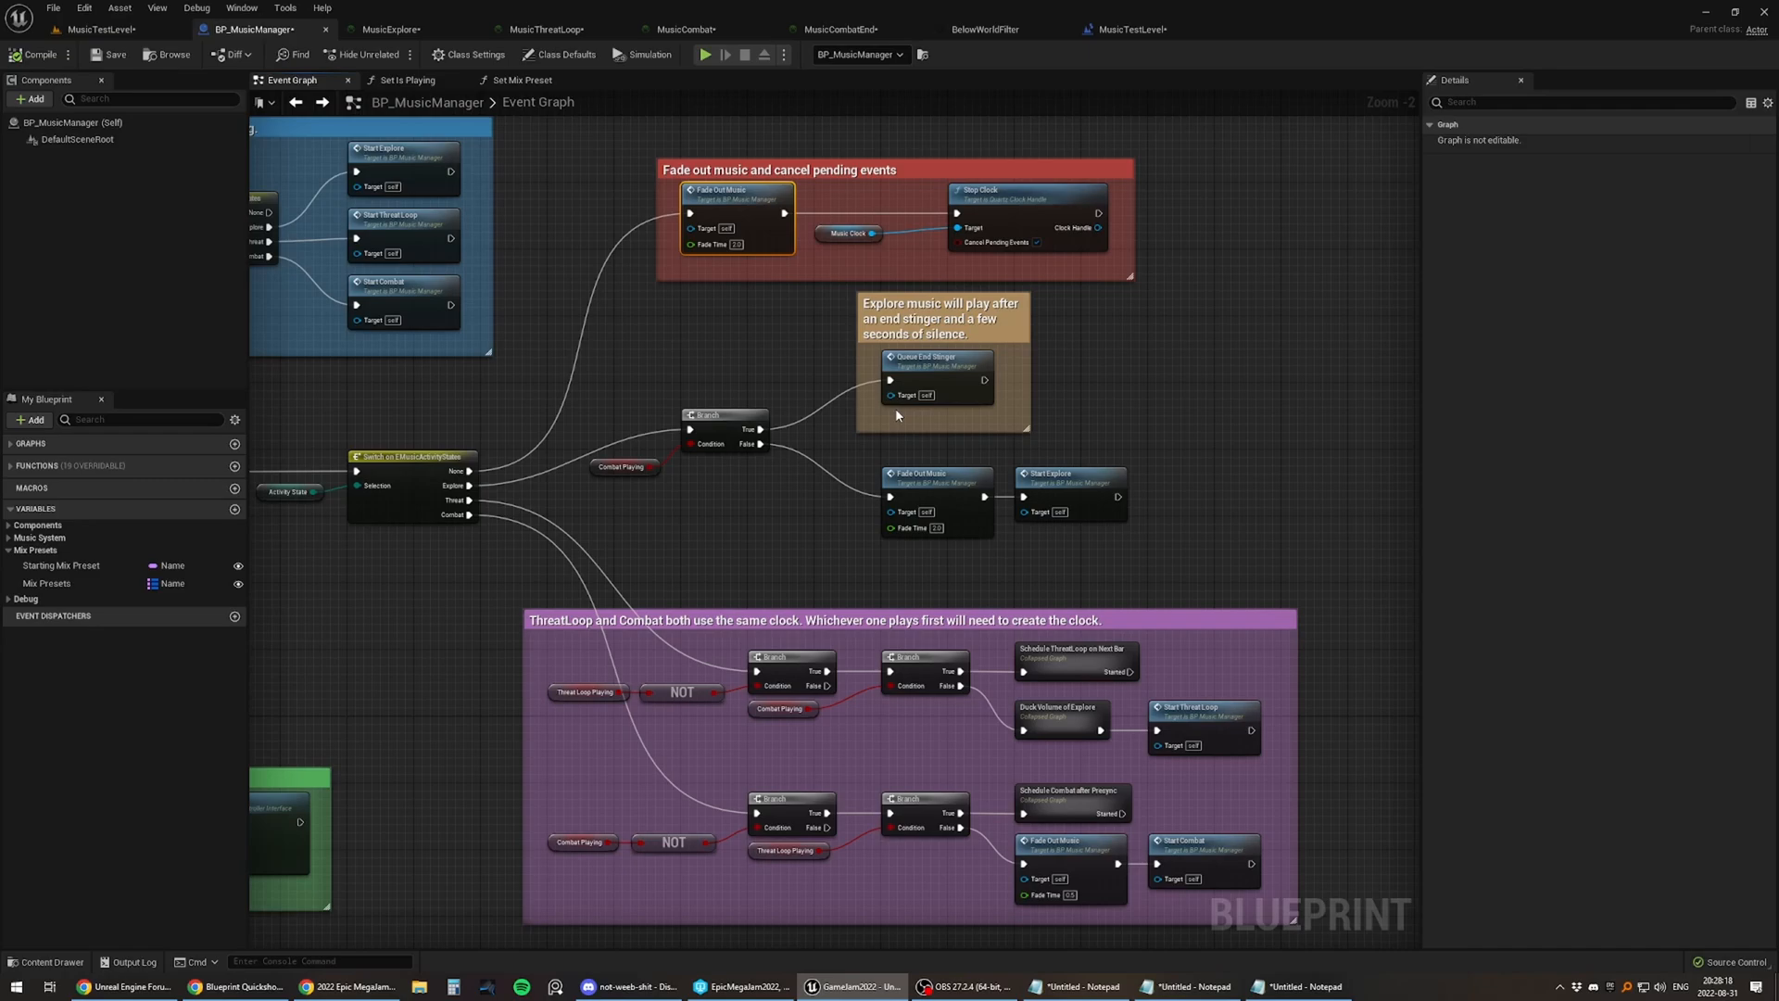
pyautogui.moveTo(936, 368)
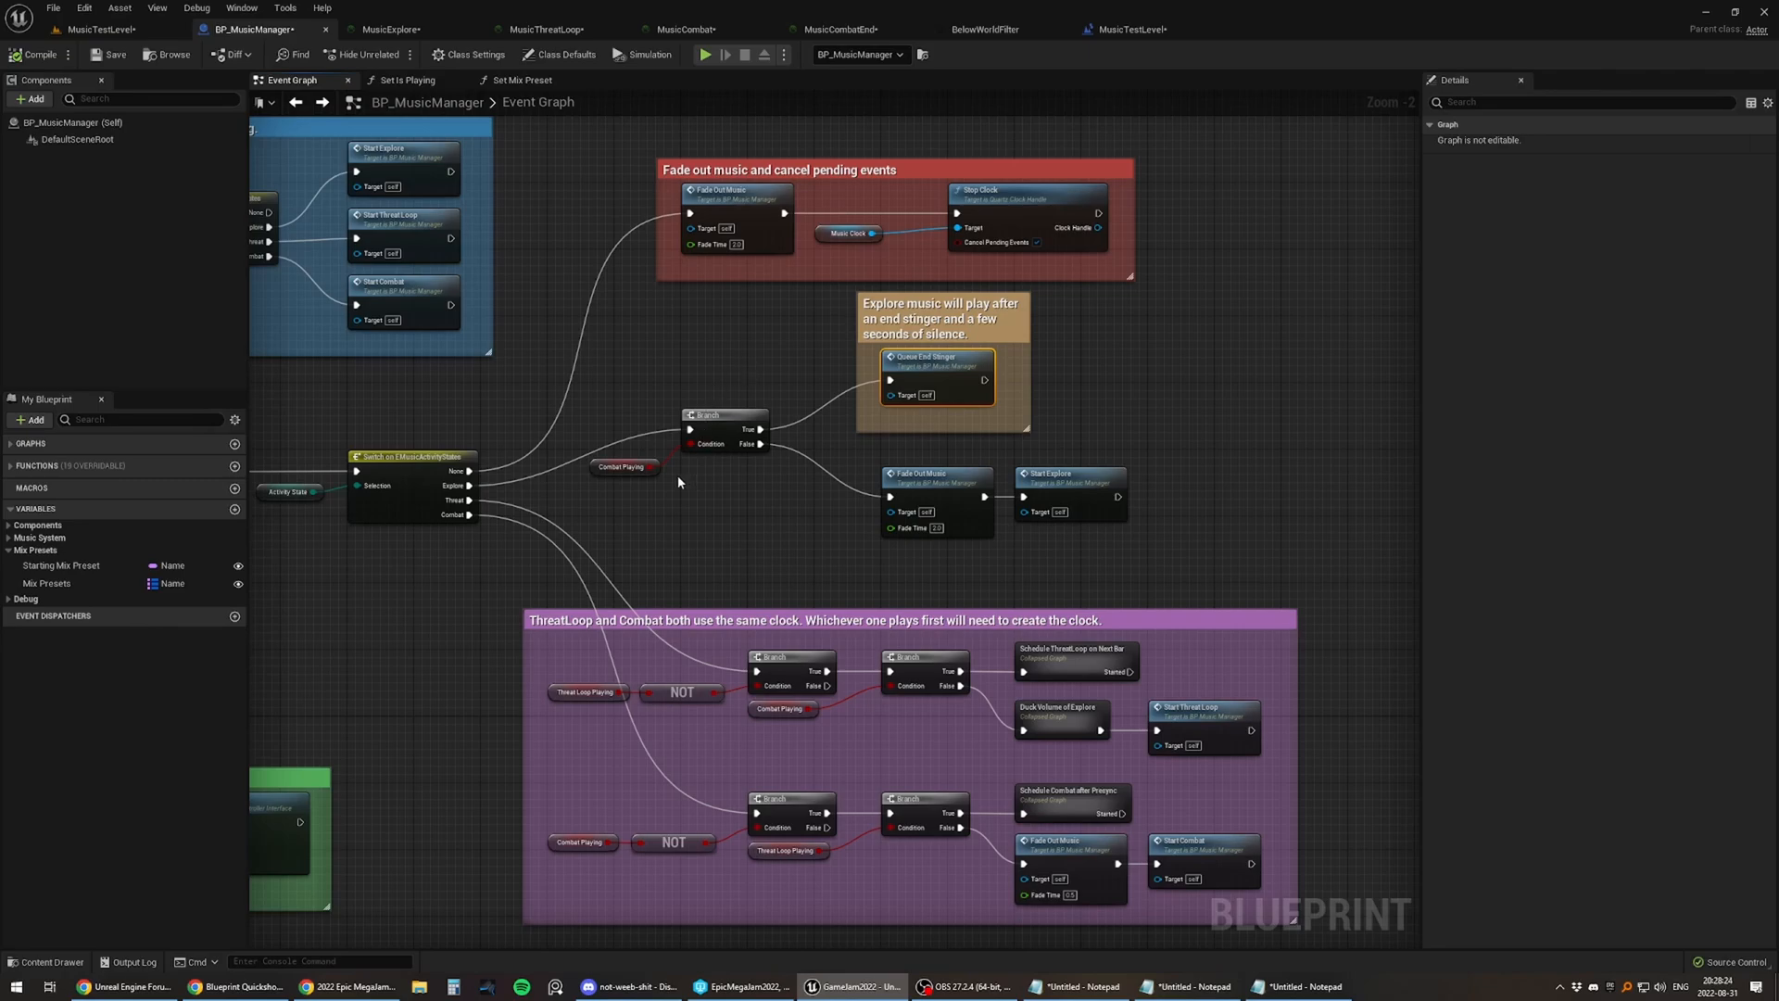
pyautogui.moveTo(937, 491)
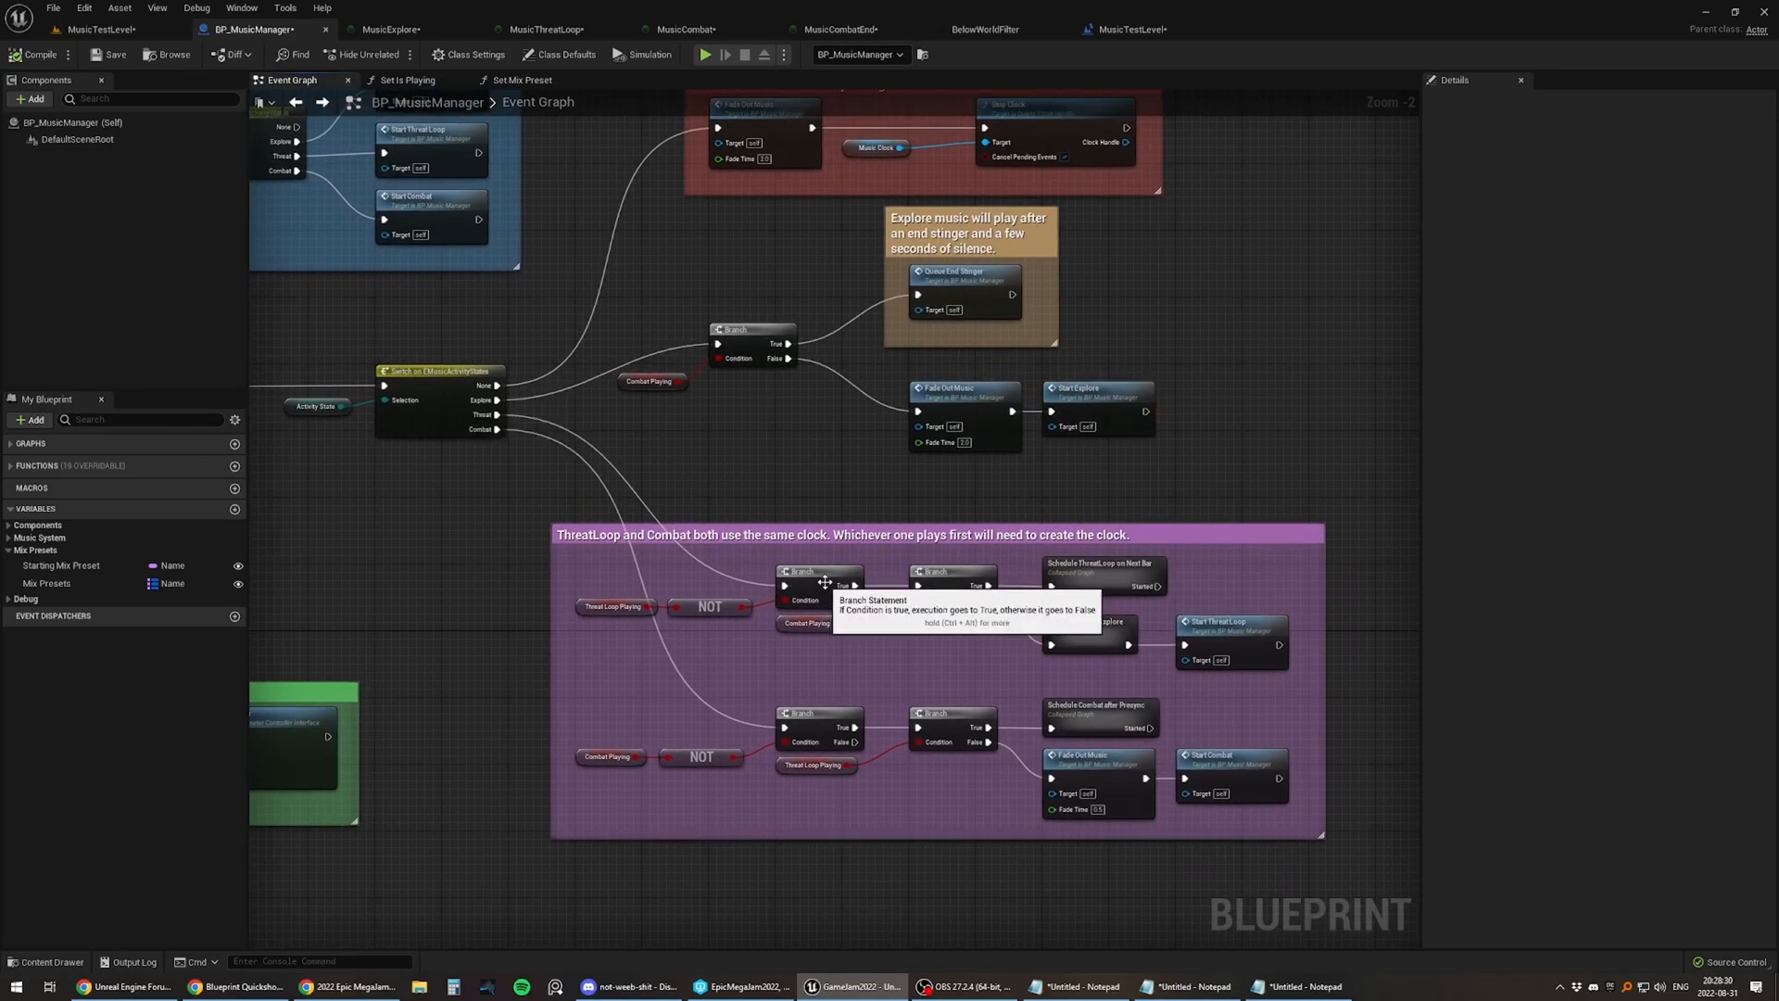
pyautogui.moveTo(1106, 570)
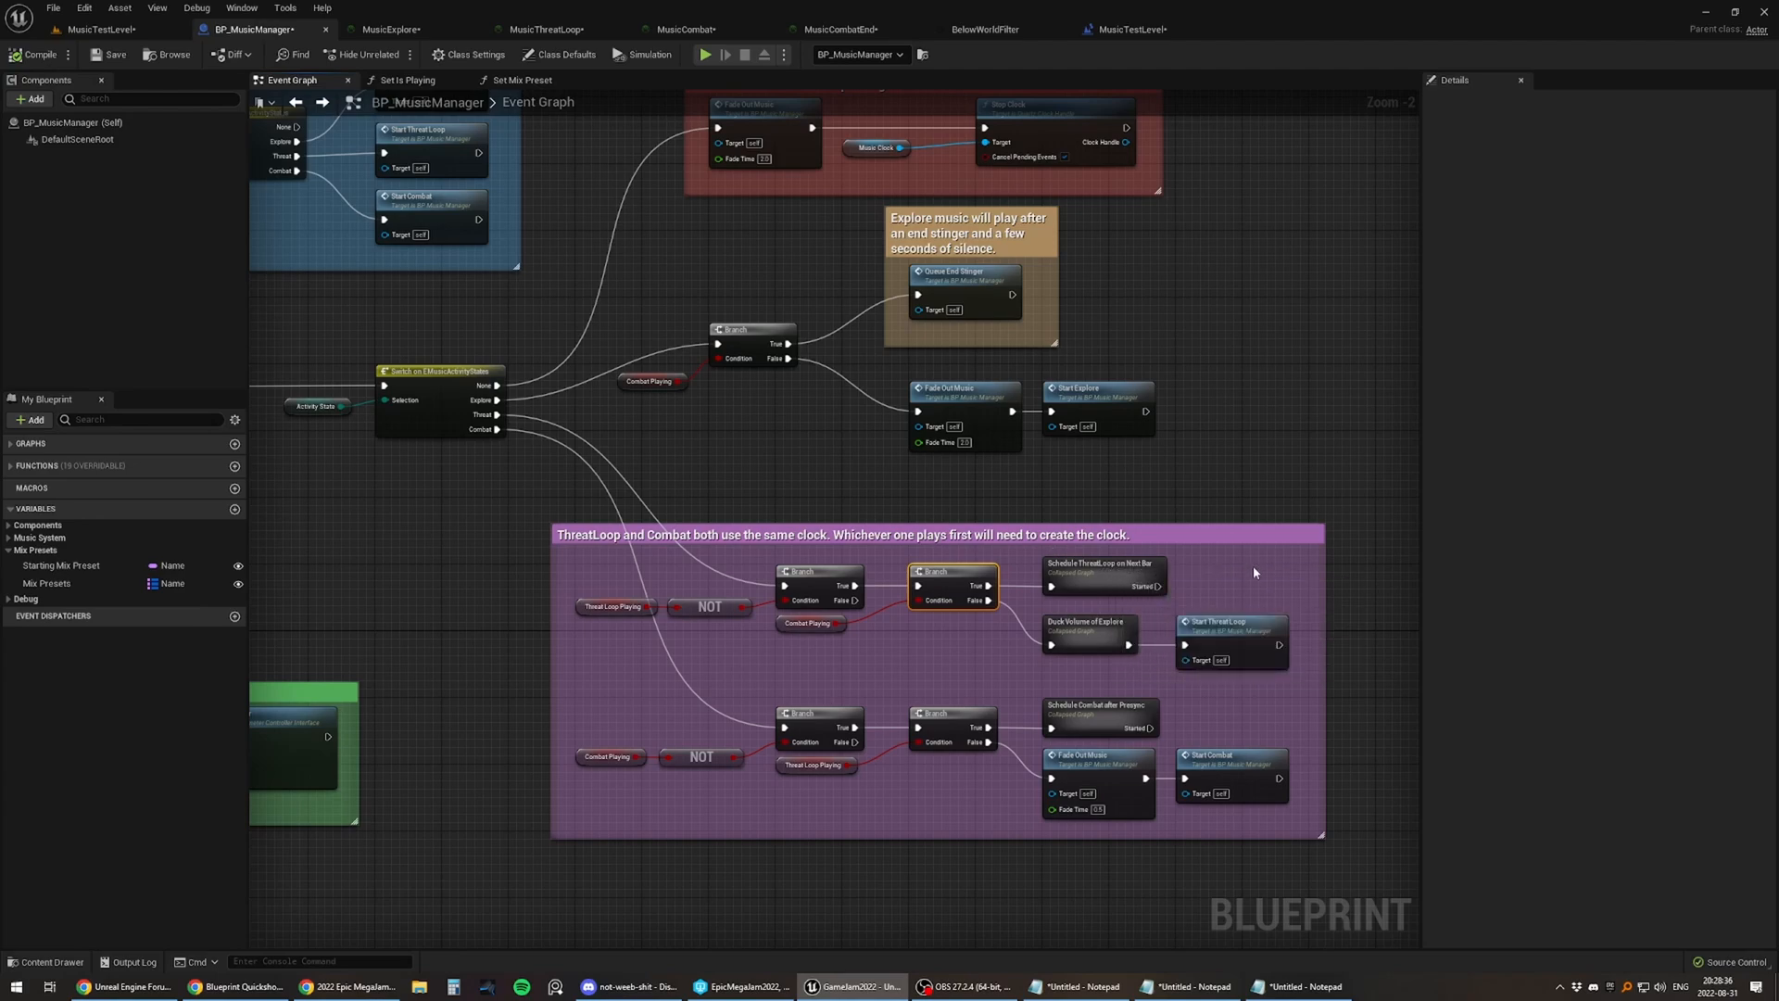
pyautogui.doubleClick(1101, 572)
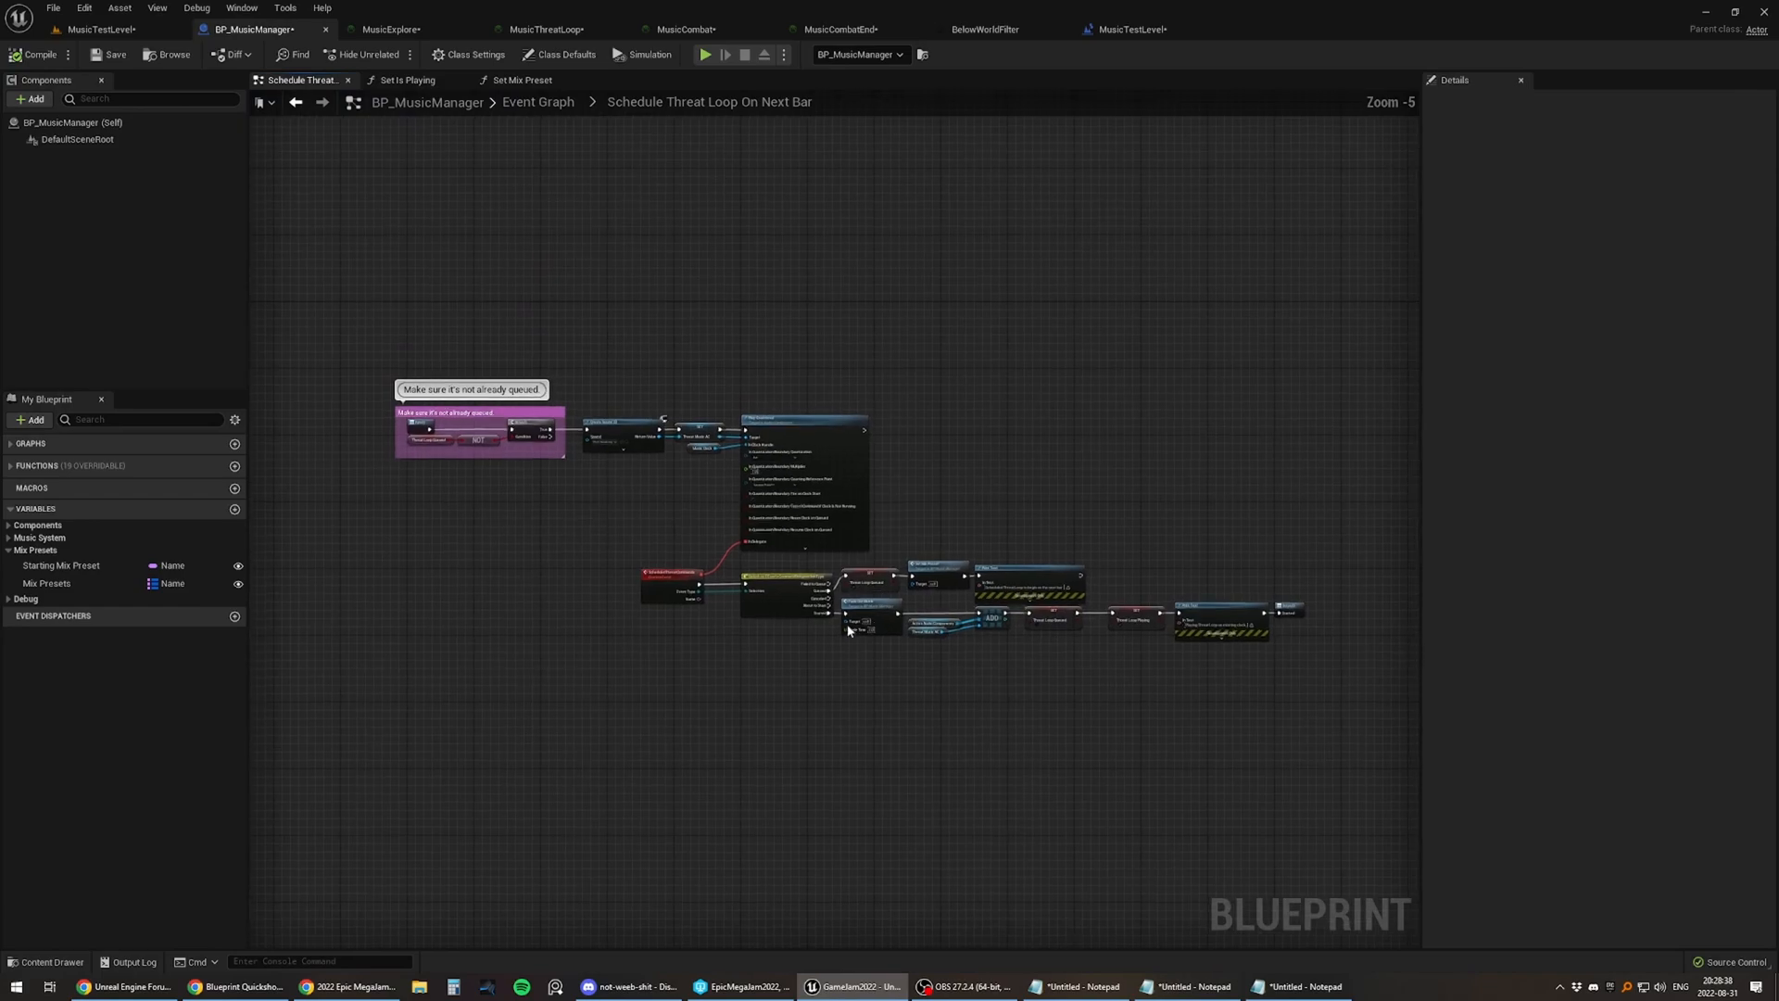
pyautogui.scroll(3)
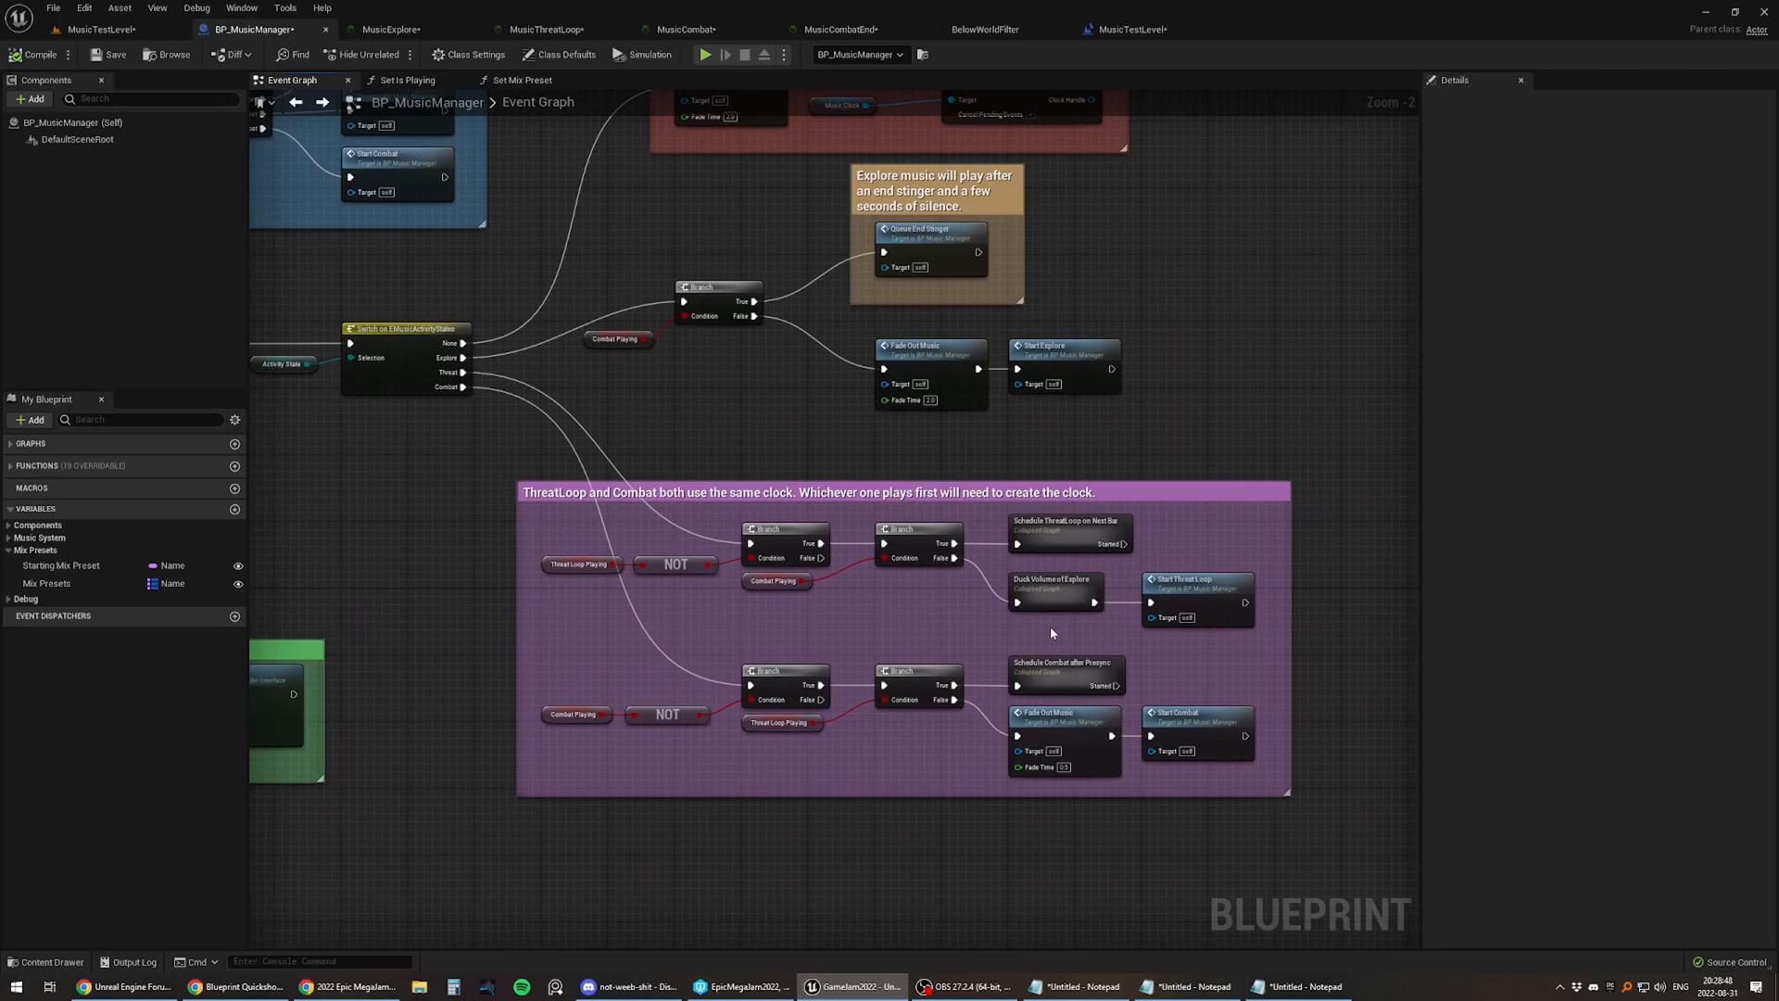
pyautogui.moveTo(1063, 589)
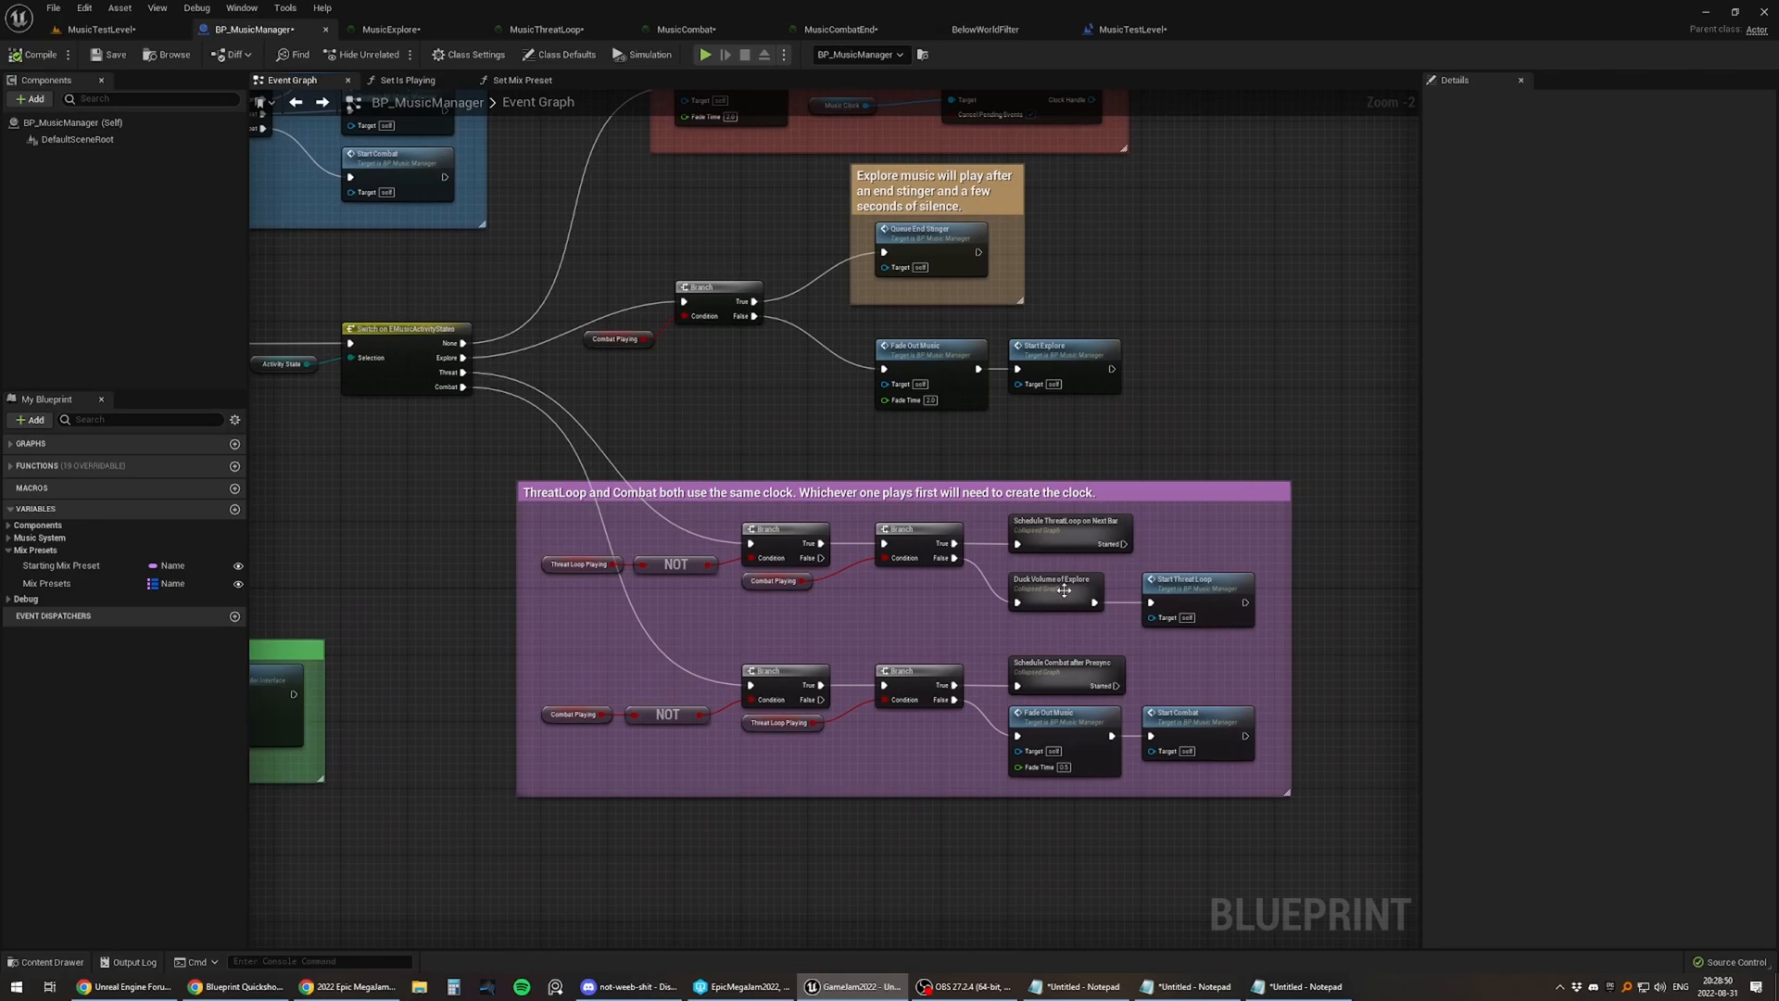
pyautogui.doubleClick(1054, 587)
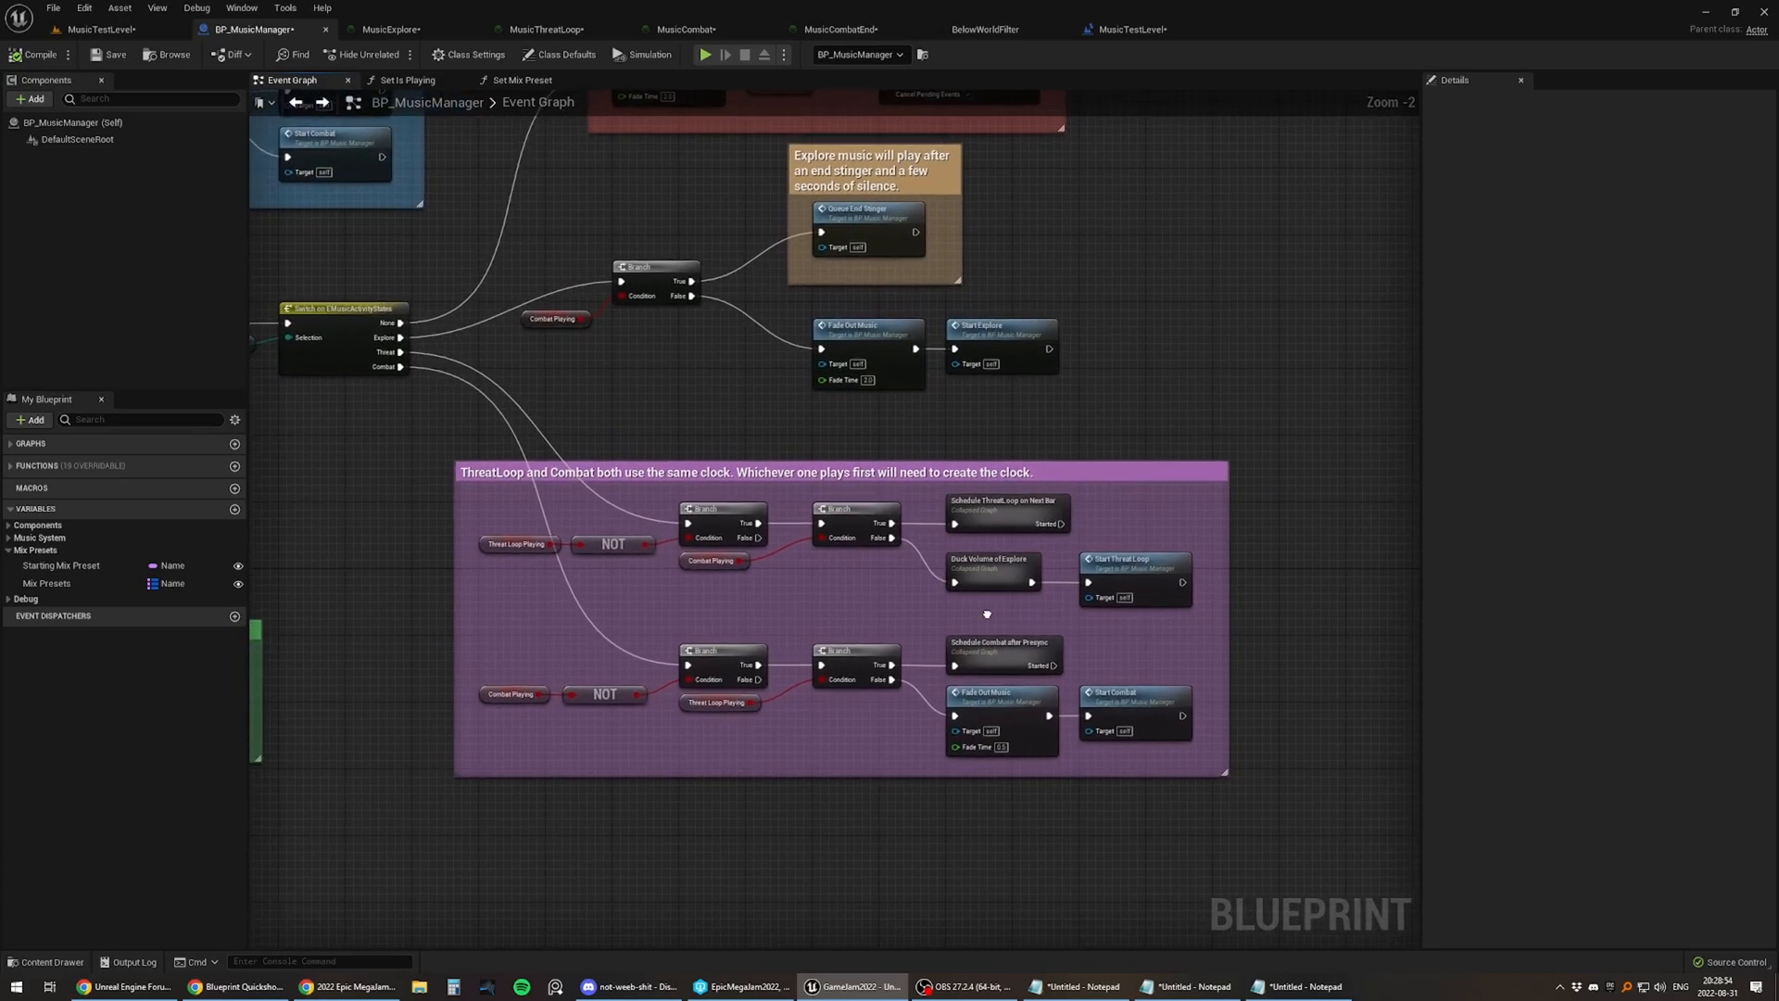
pyautogui.click(1131, 578)
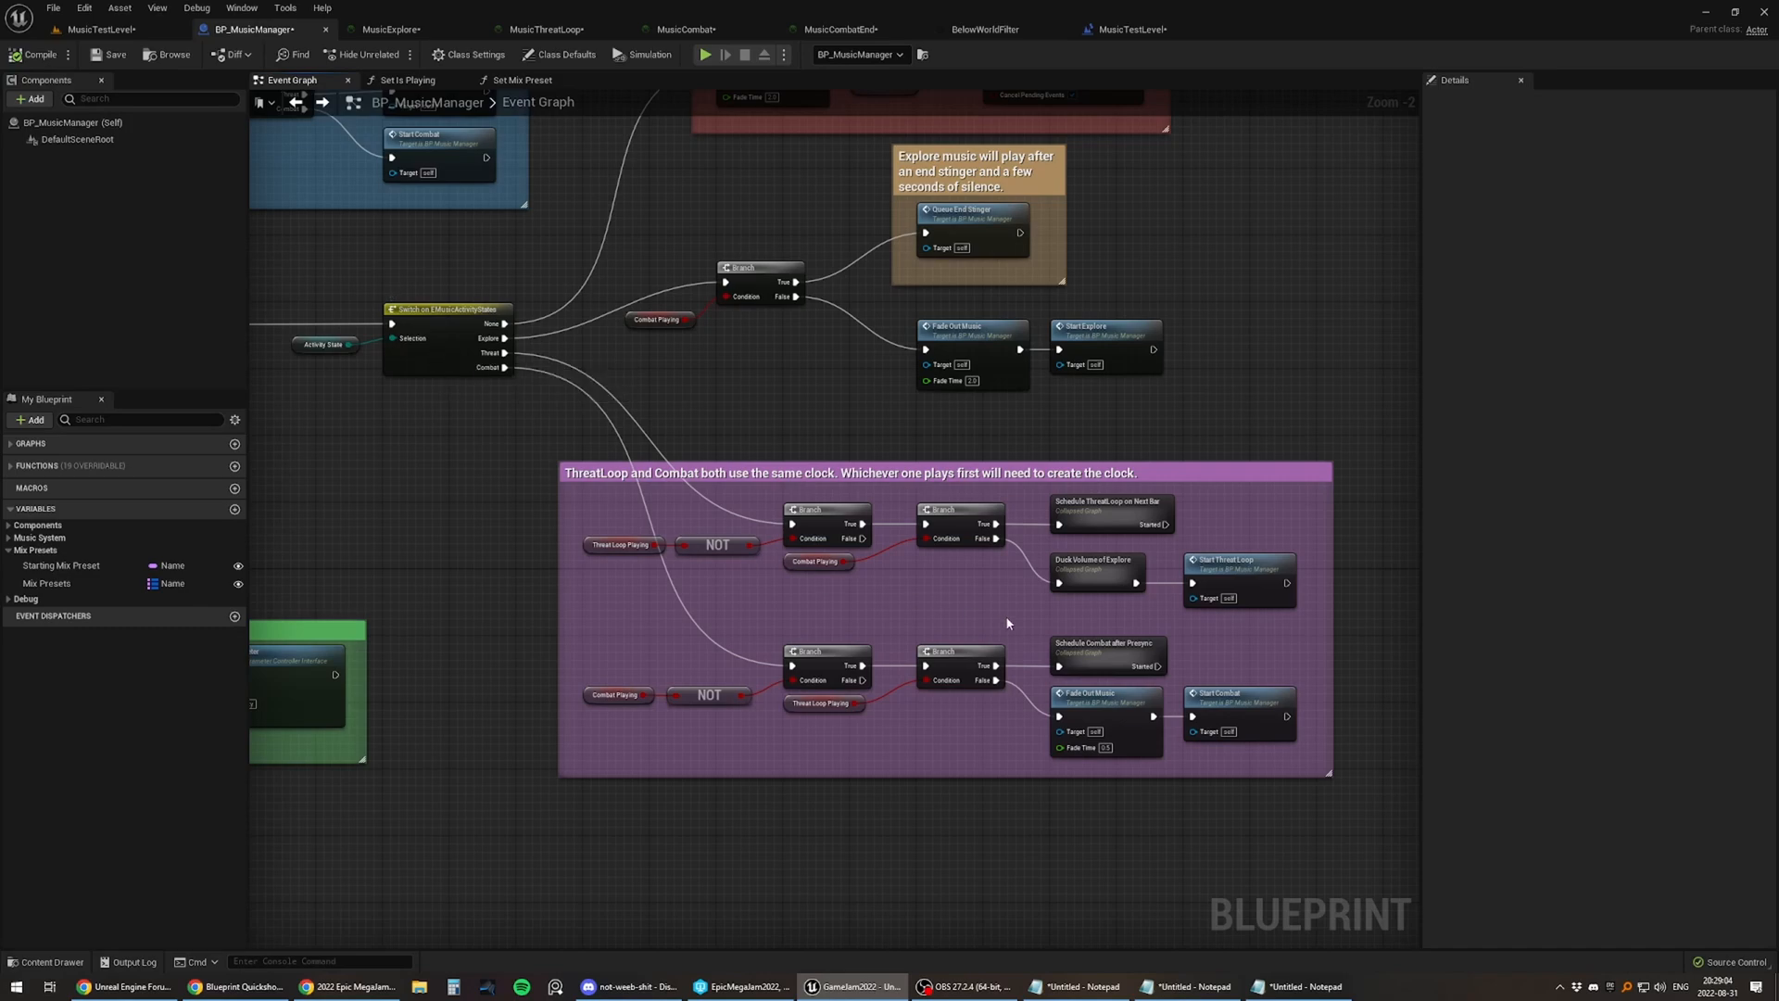
pyautogui.click(1106, 648)
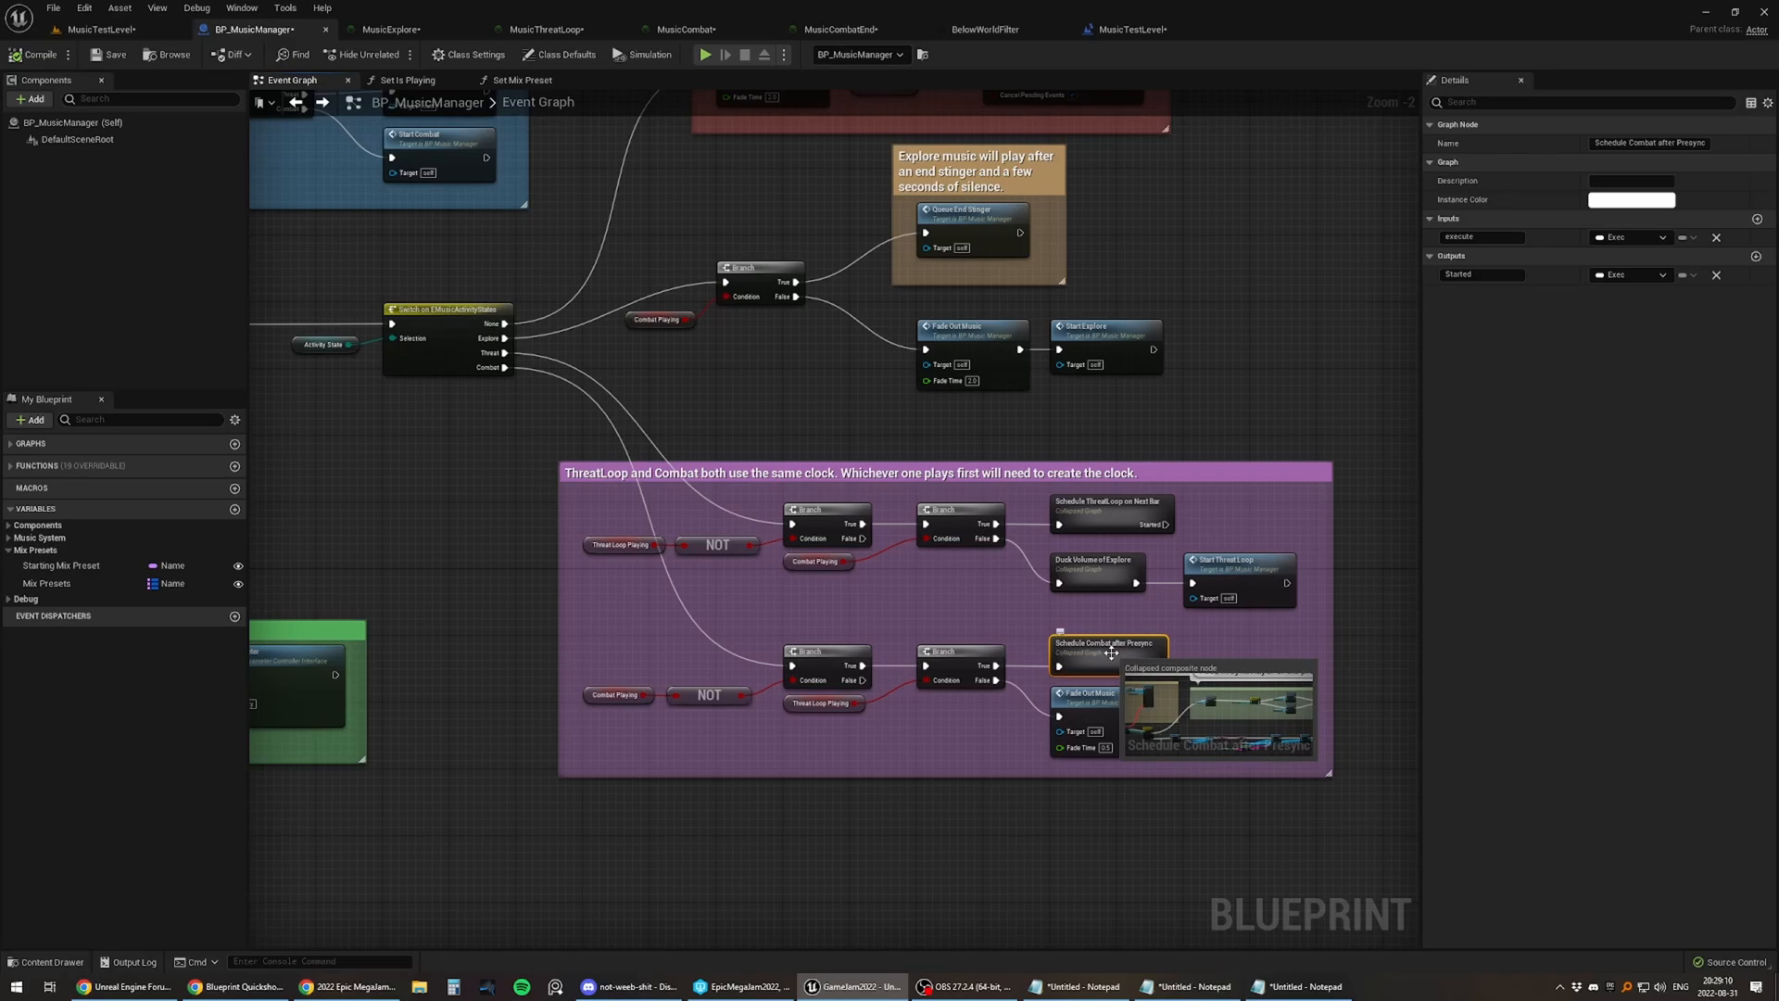
pyautogui.doubleClick(1106, 646)
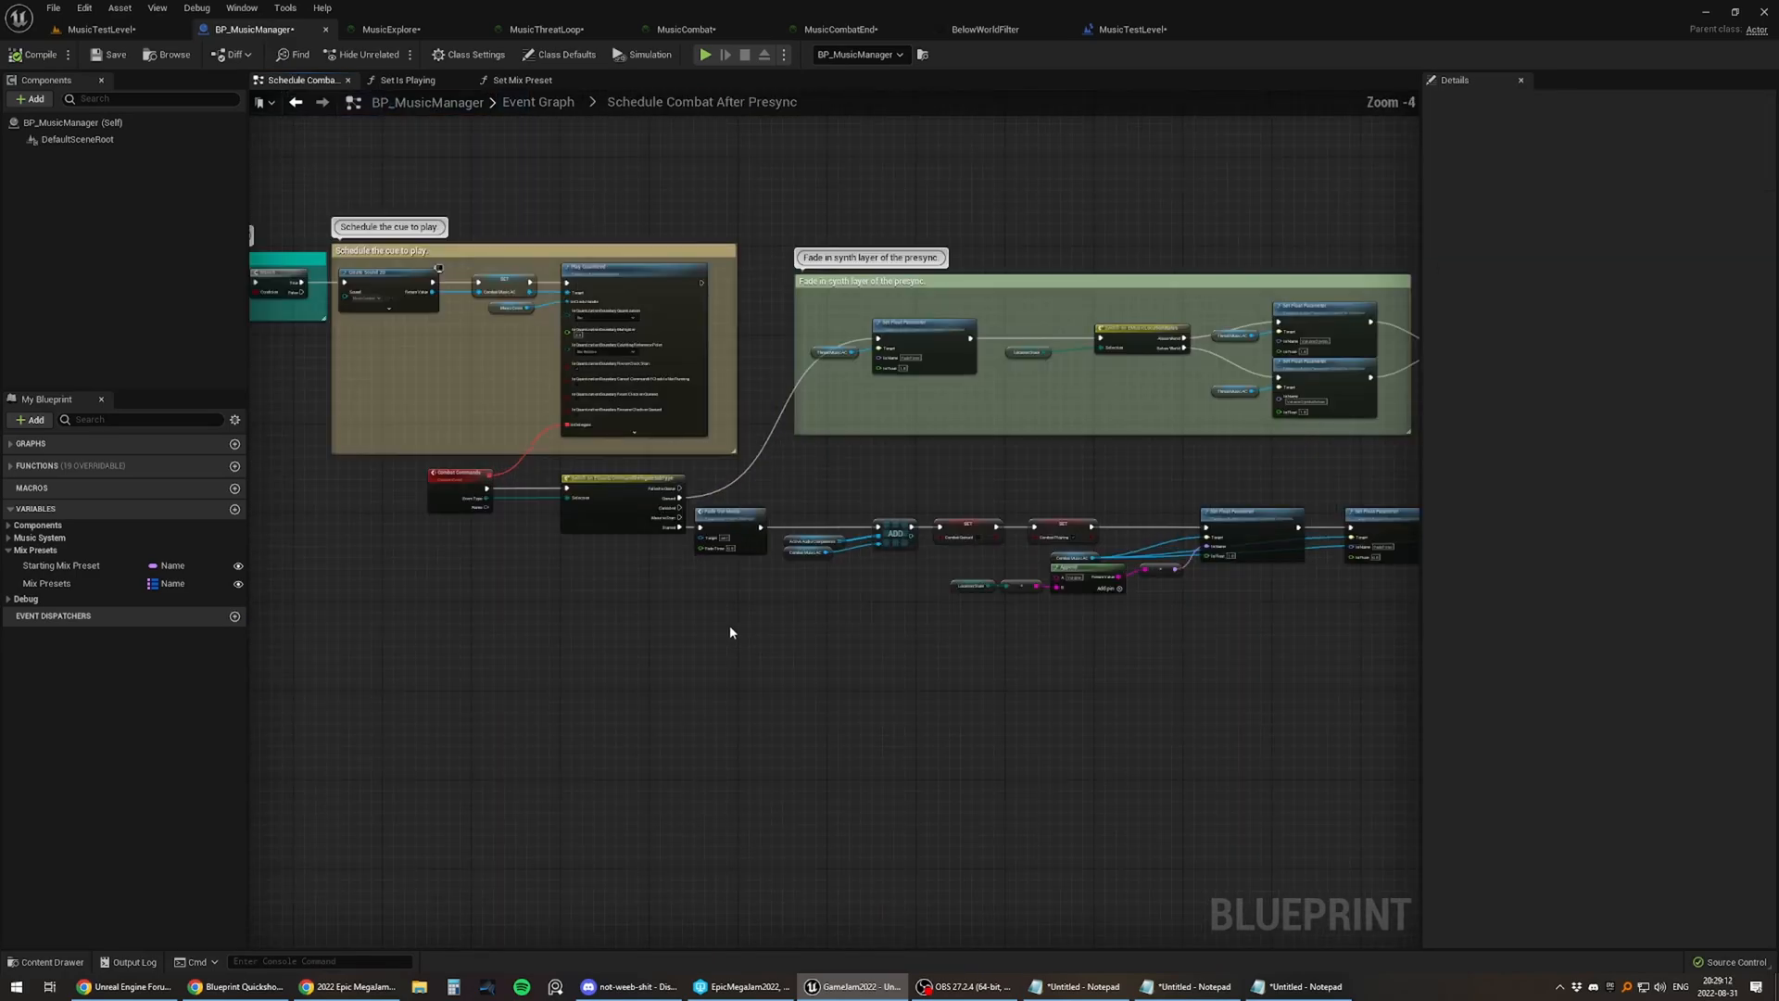
pyautogui.scroll(3)
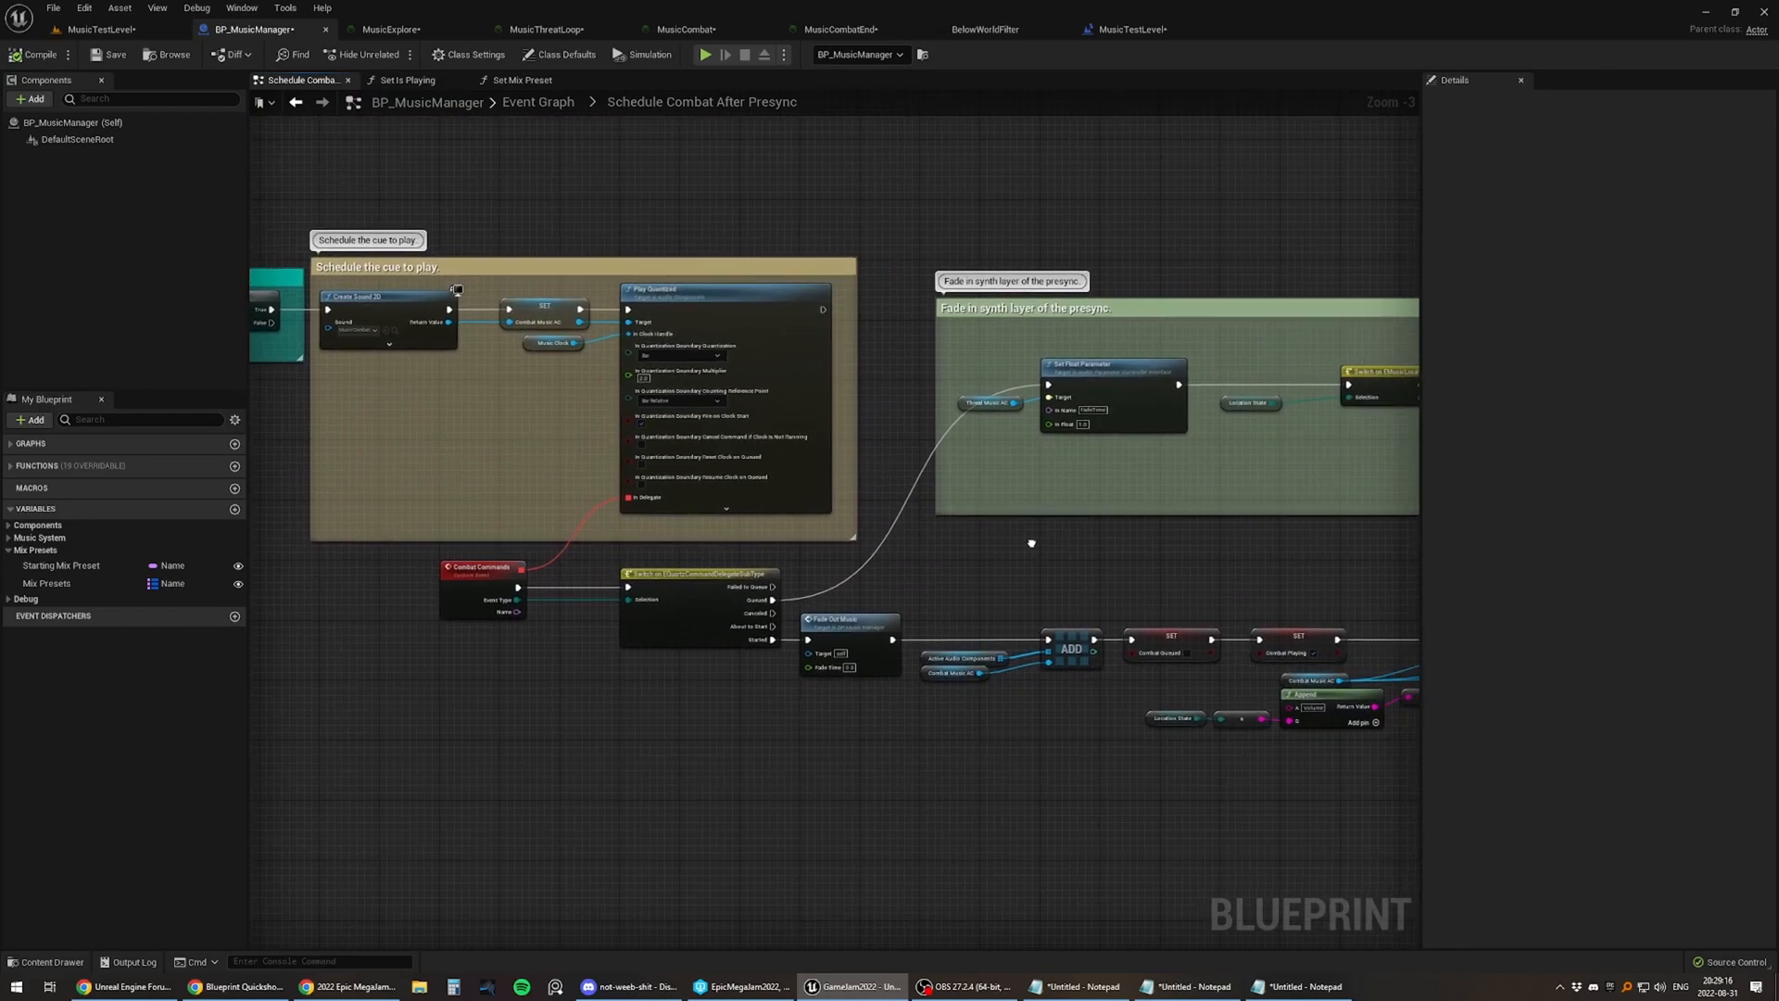
pyautogui.scroll(-3)
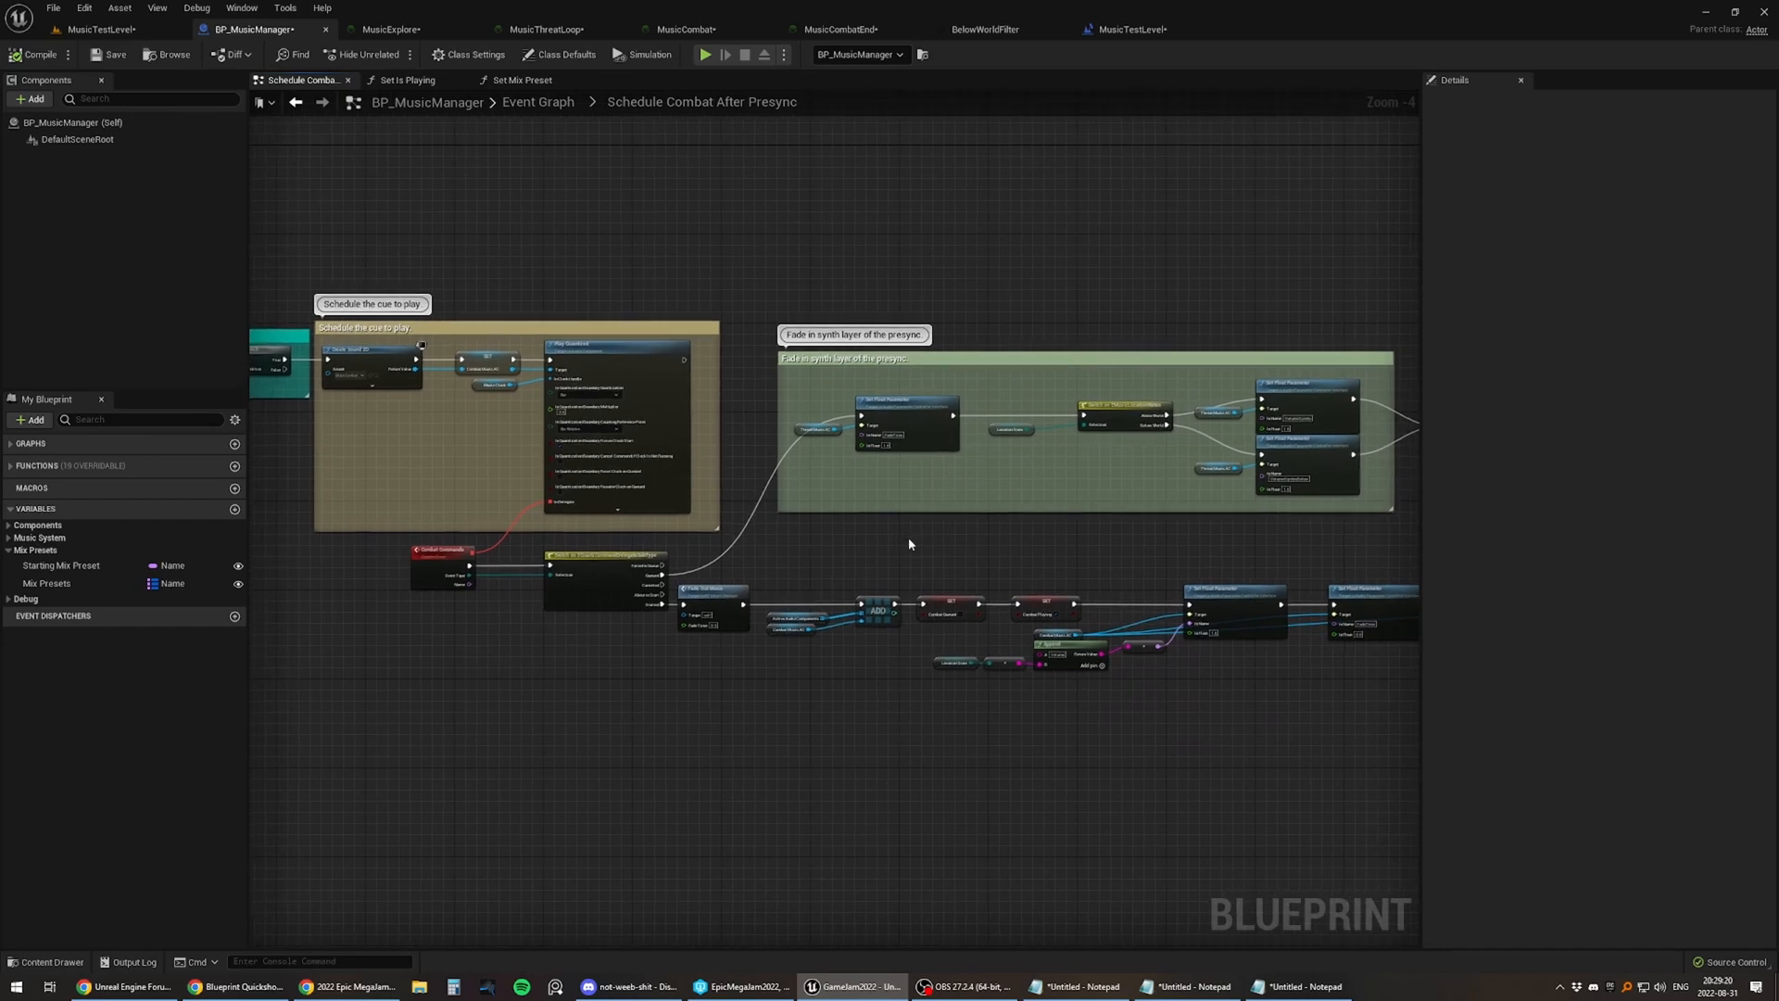
pyautogui.moveTo(854, 549)
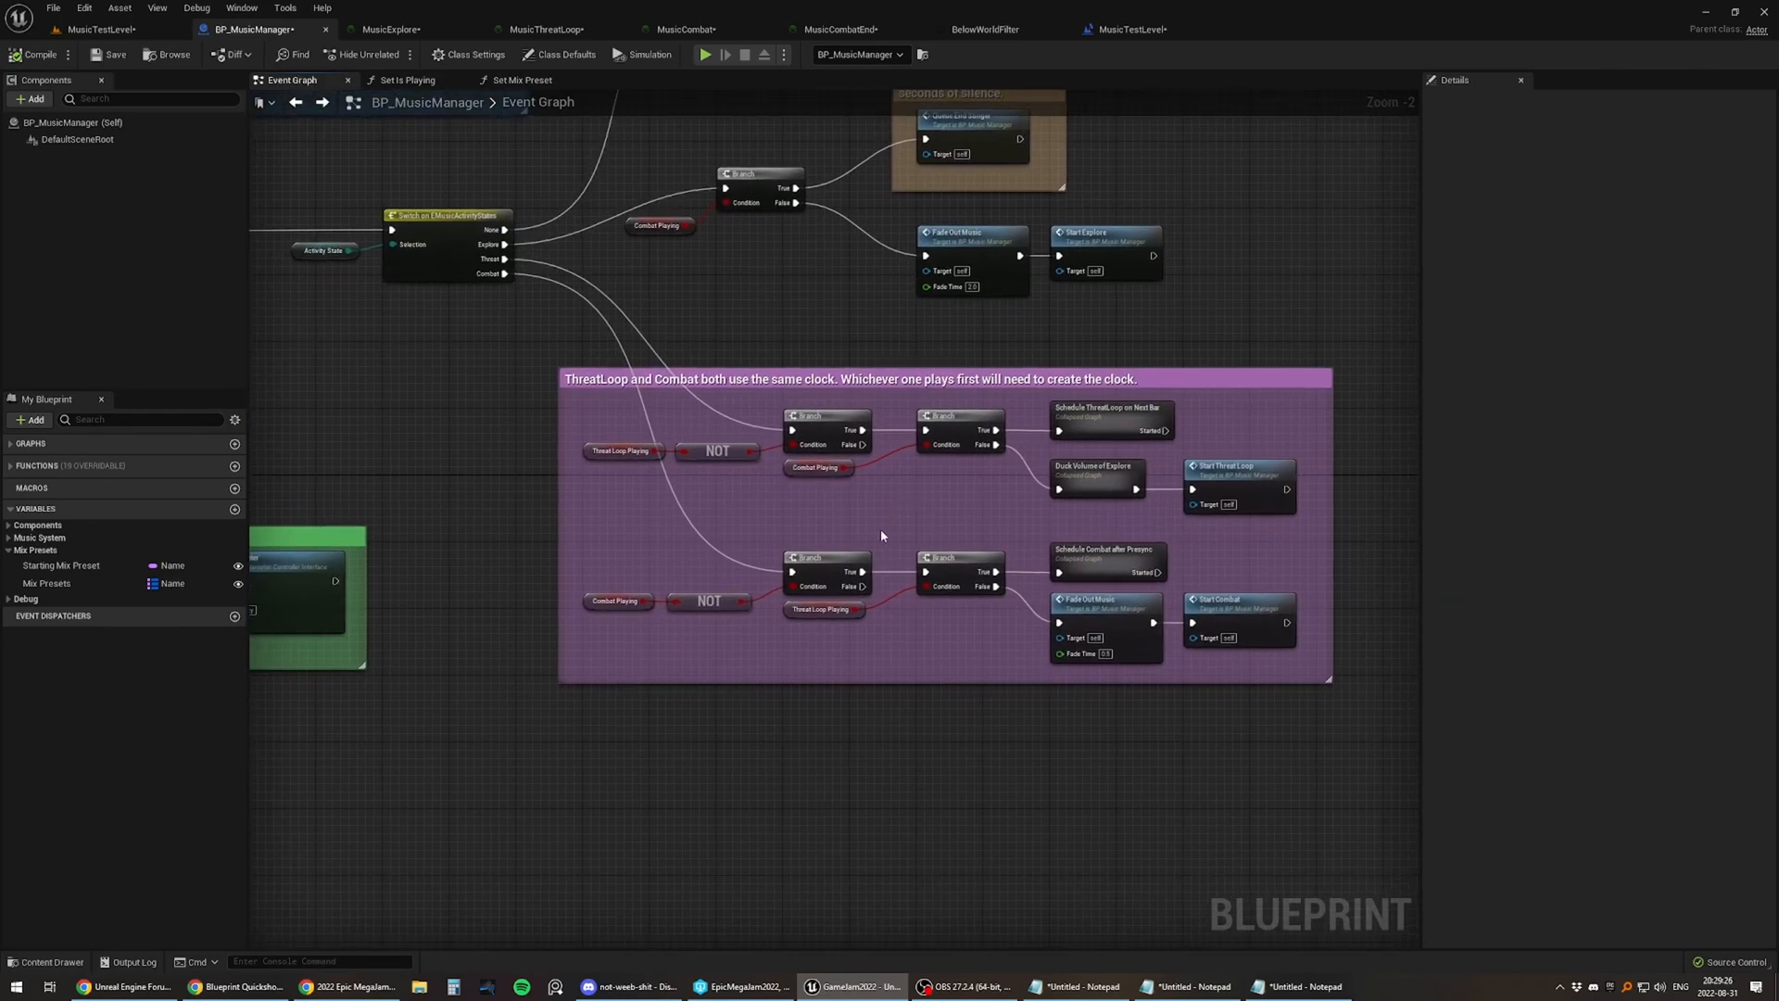
pyautogui.click(818, 610)
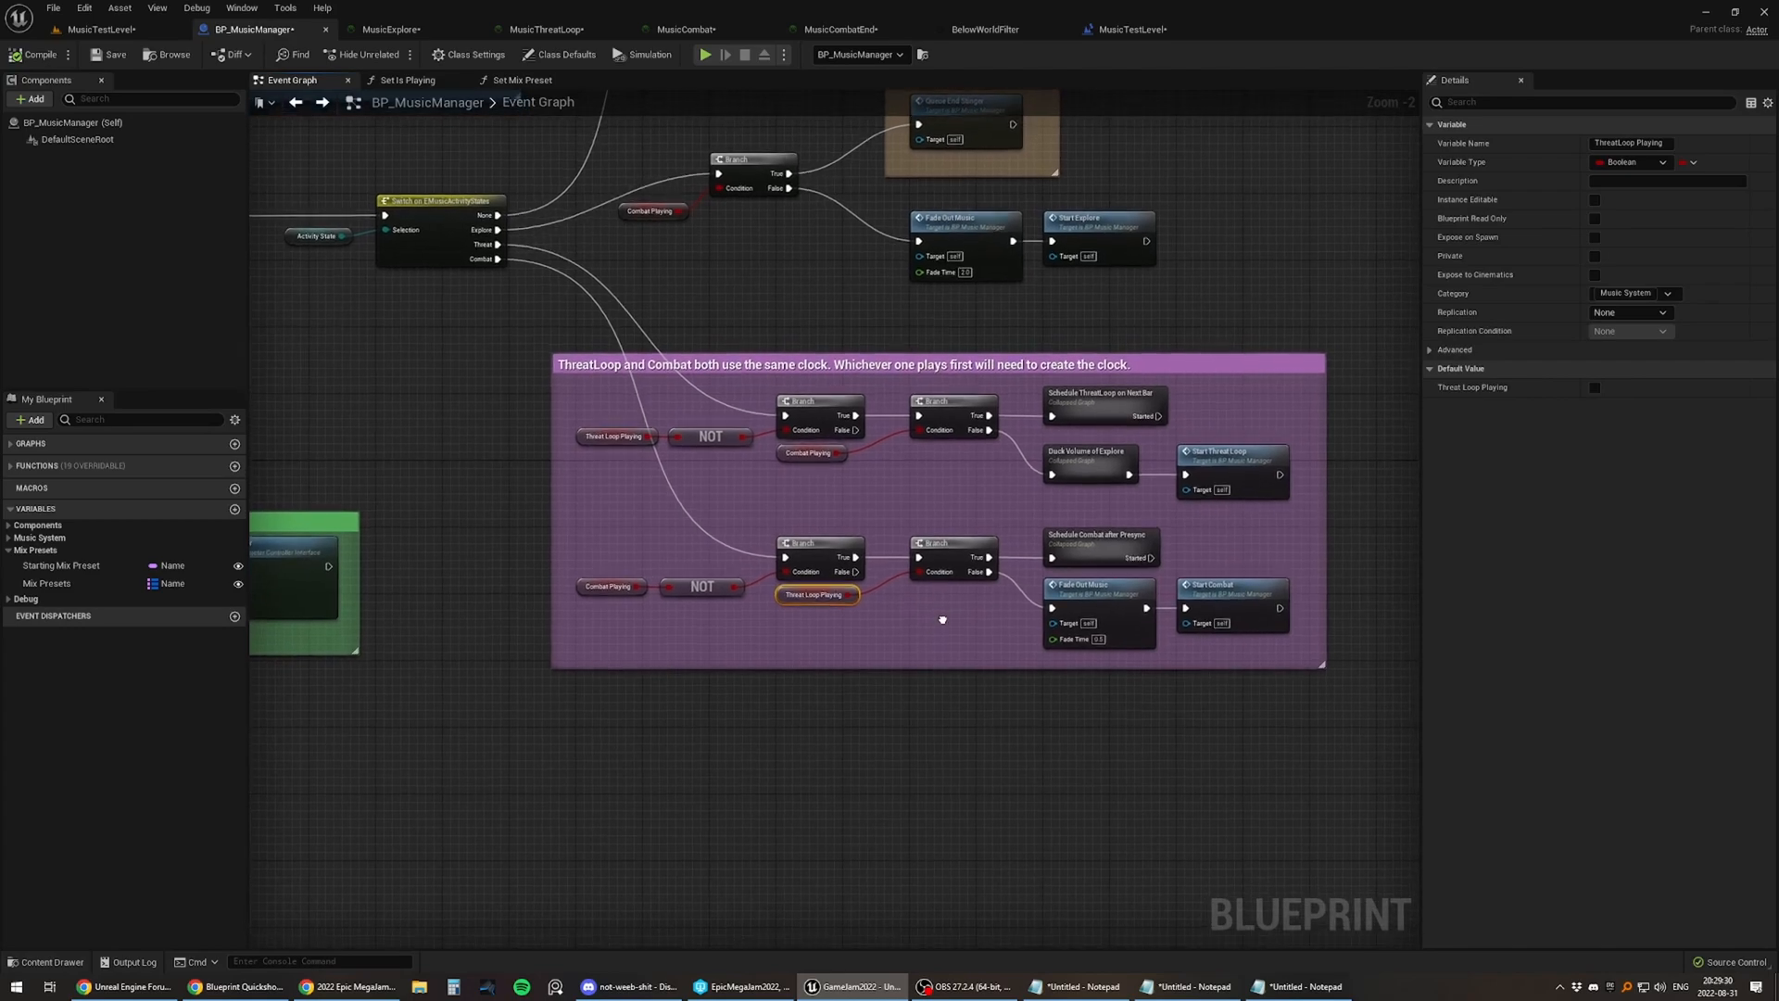
pyautogui.click(1097, 582)
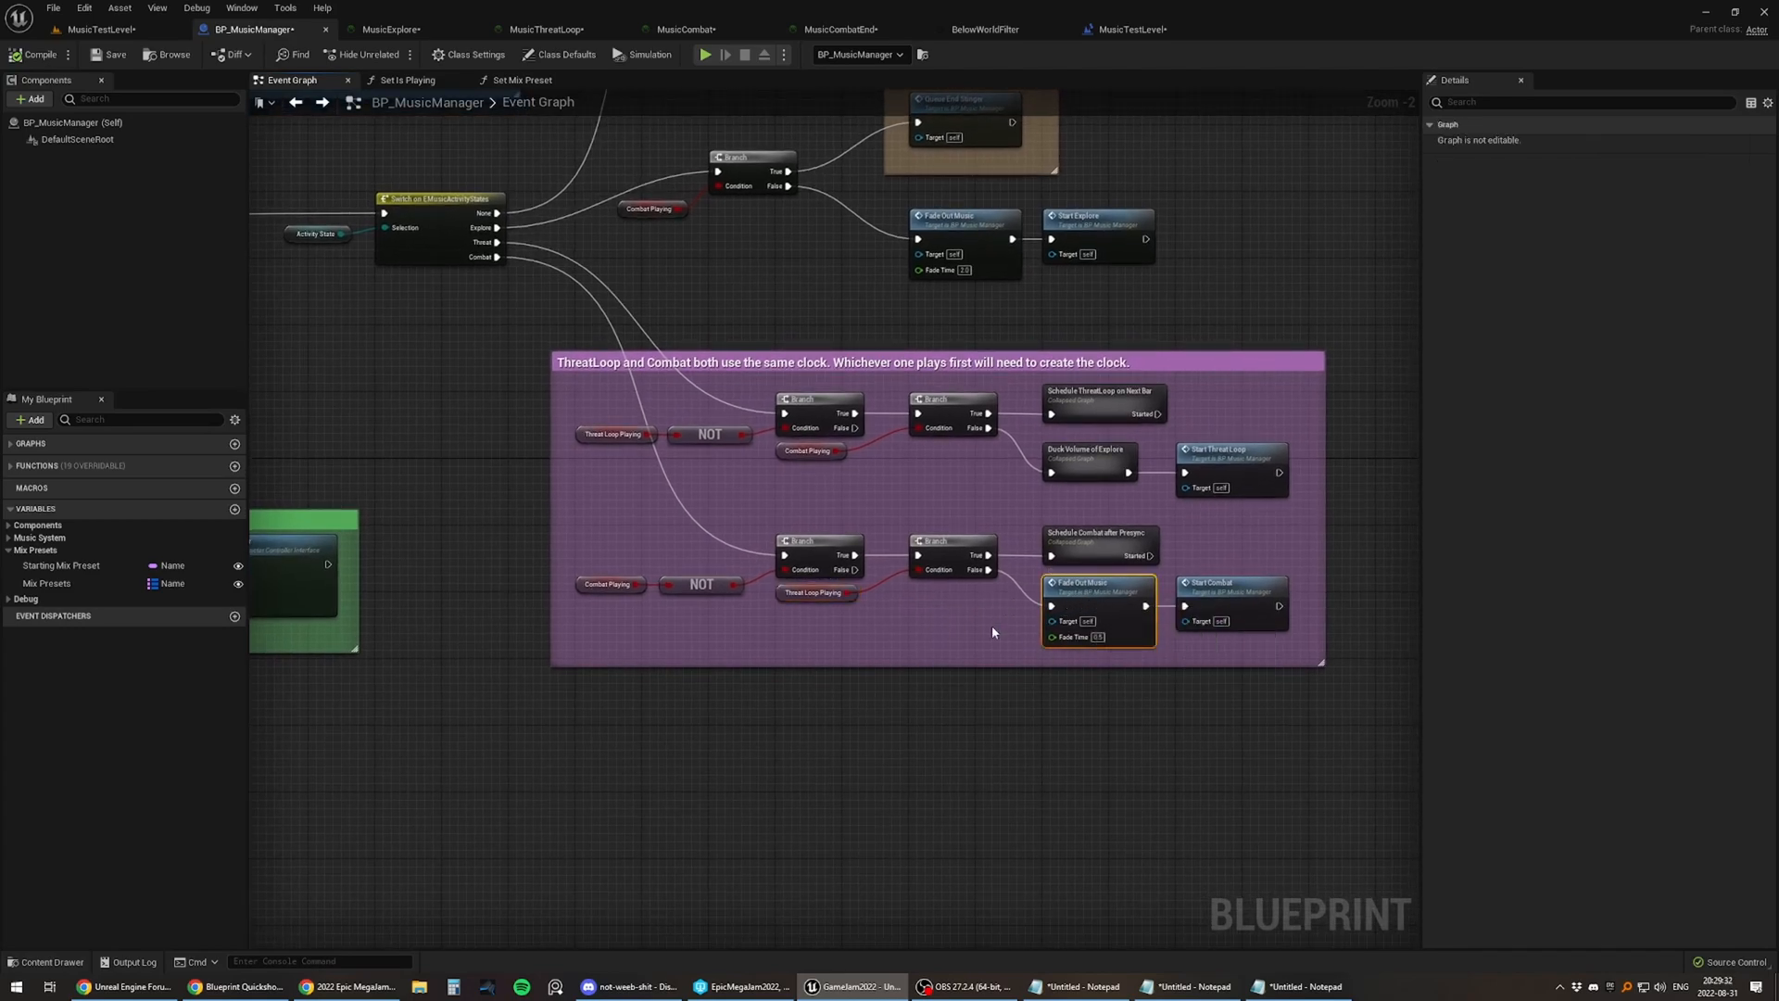
pyautogui.click(1230, 582)
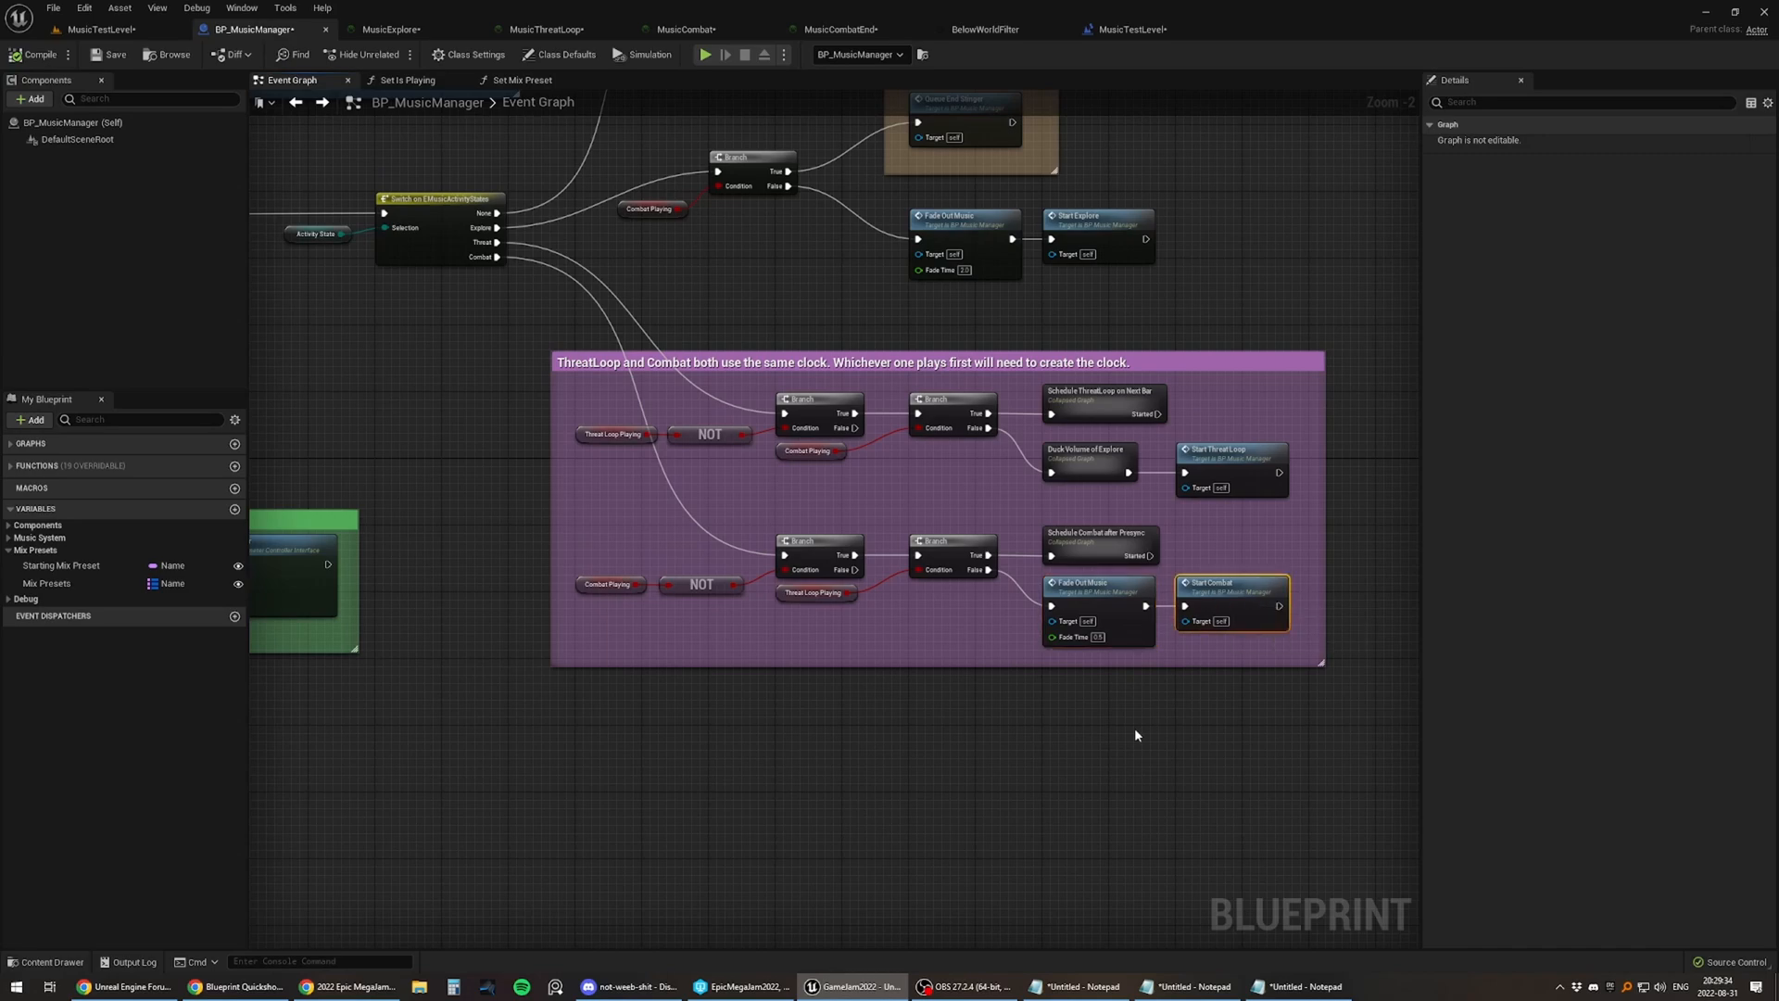
pyautogui.moveTo(978, 721)
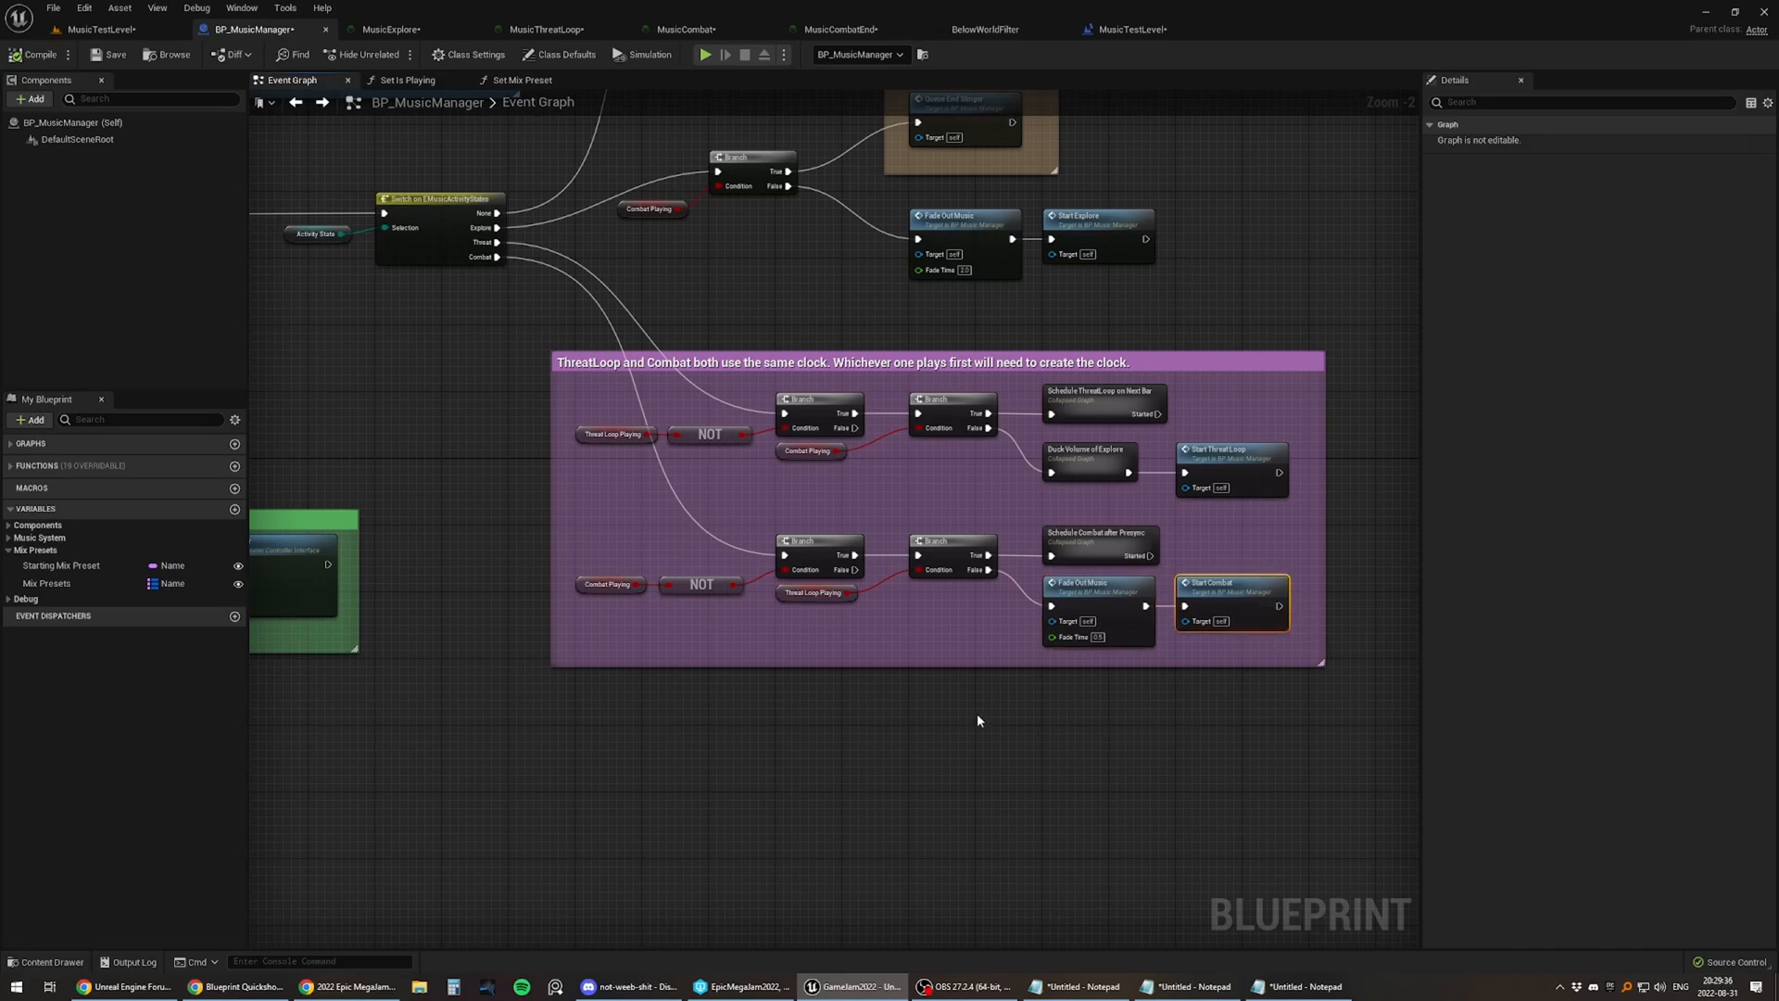
pyautogui.scroll(-3)
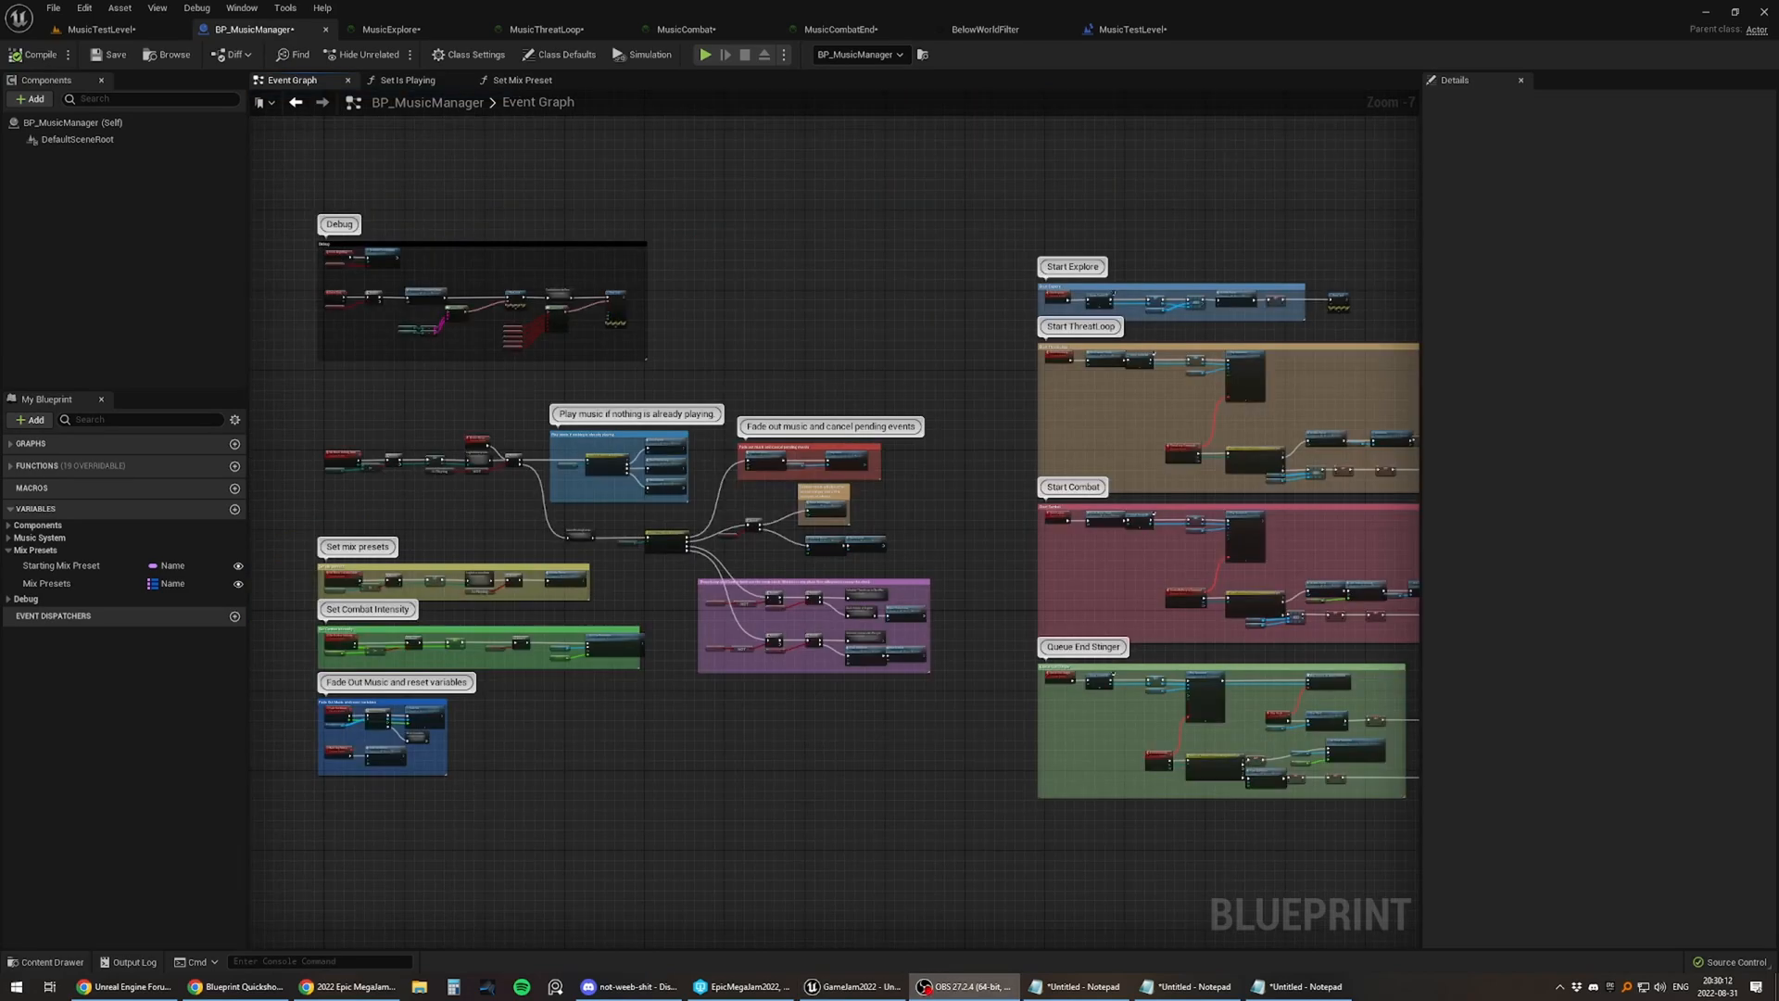